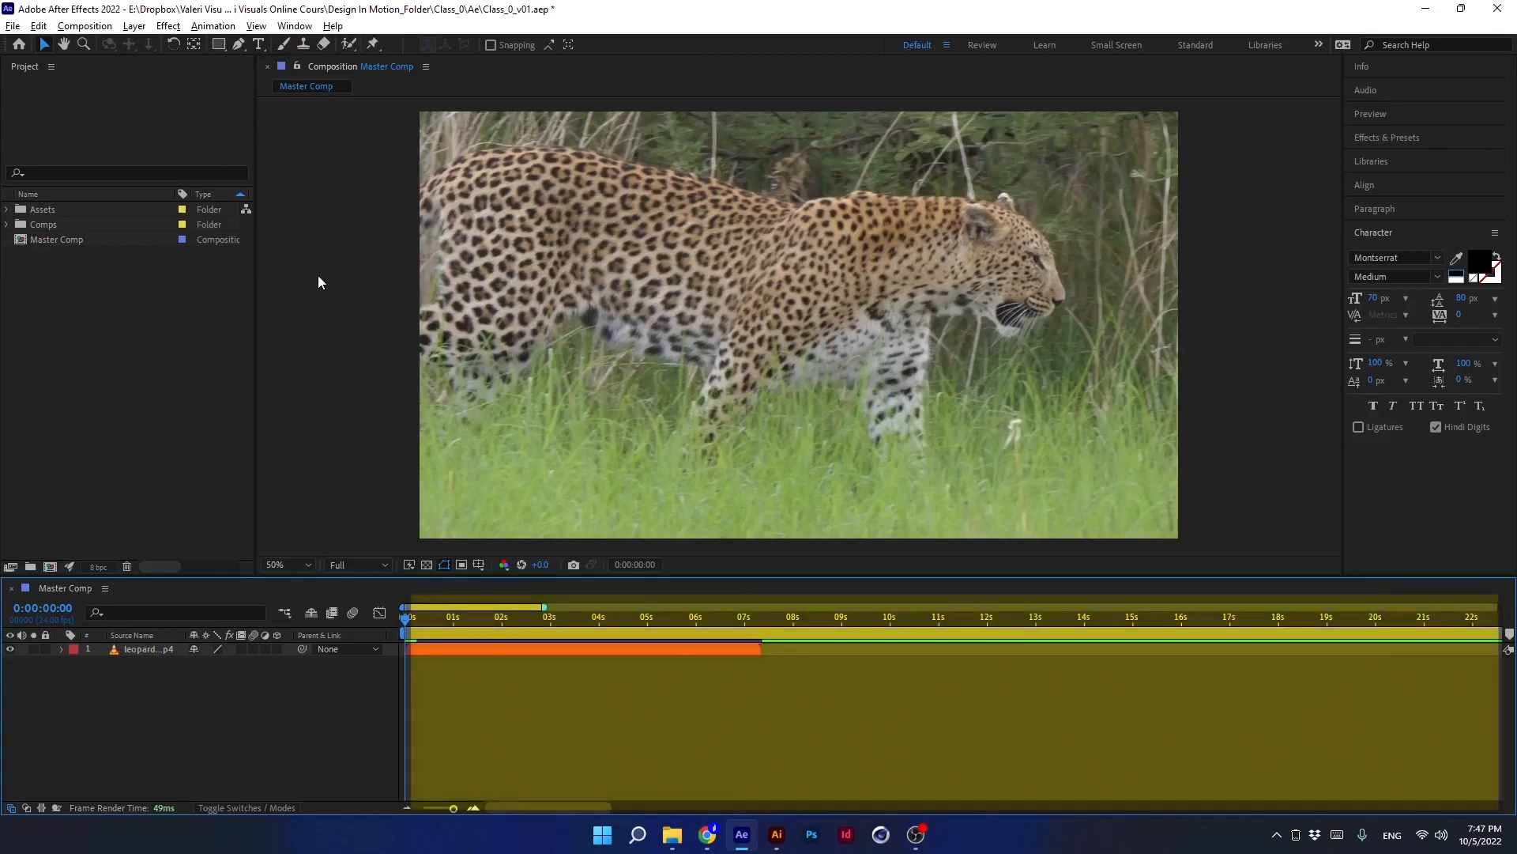
mouse_move(323, 442)
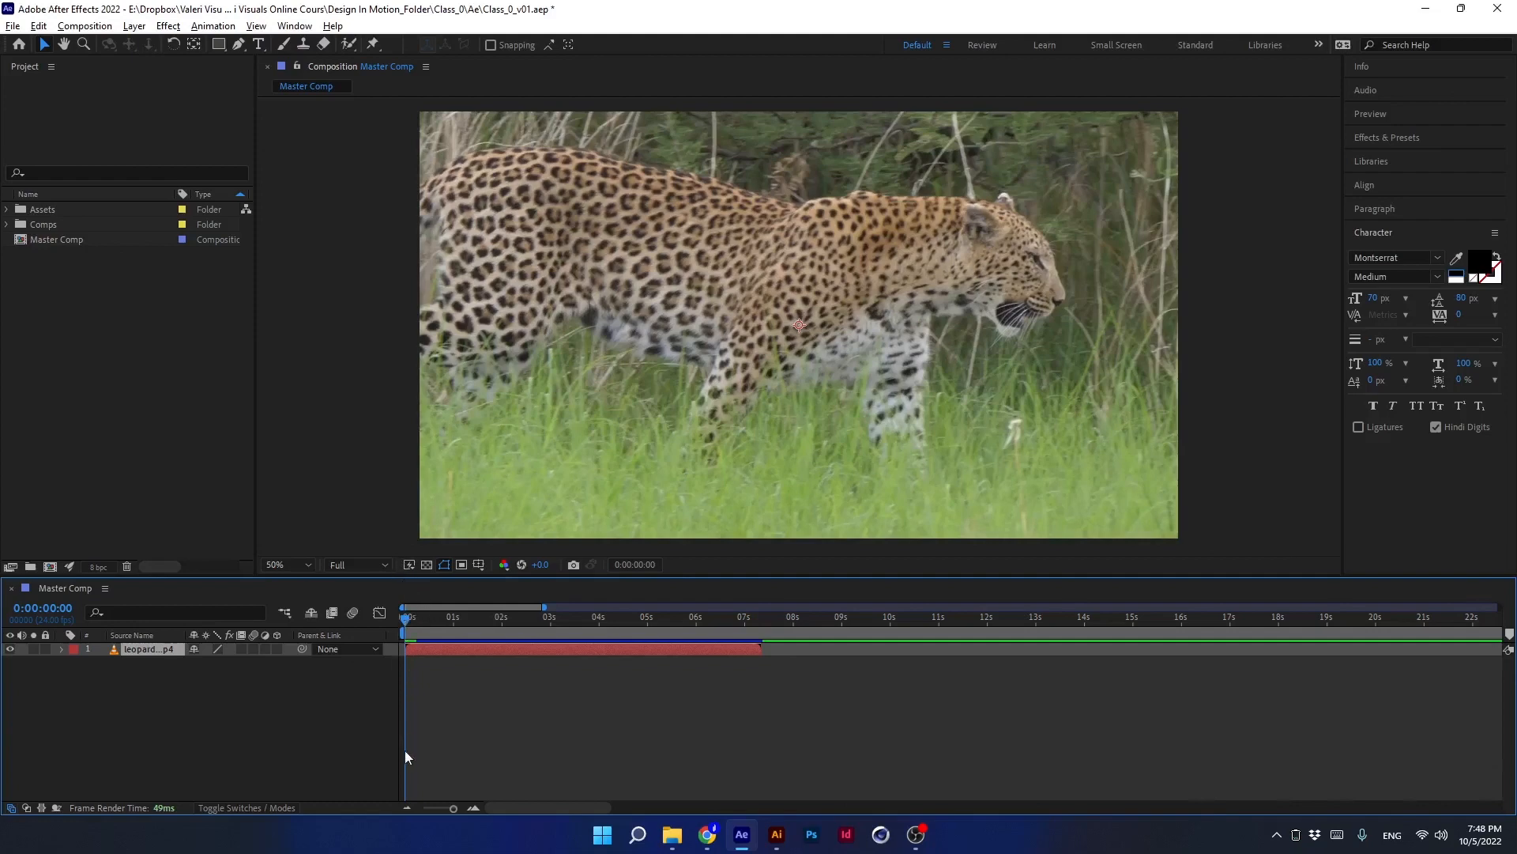
mouse_move(436, 572)
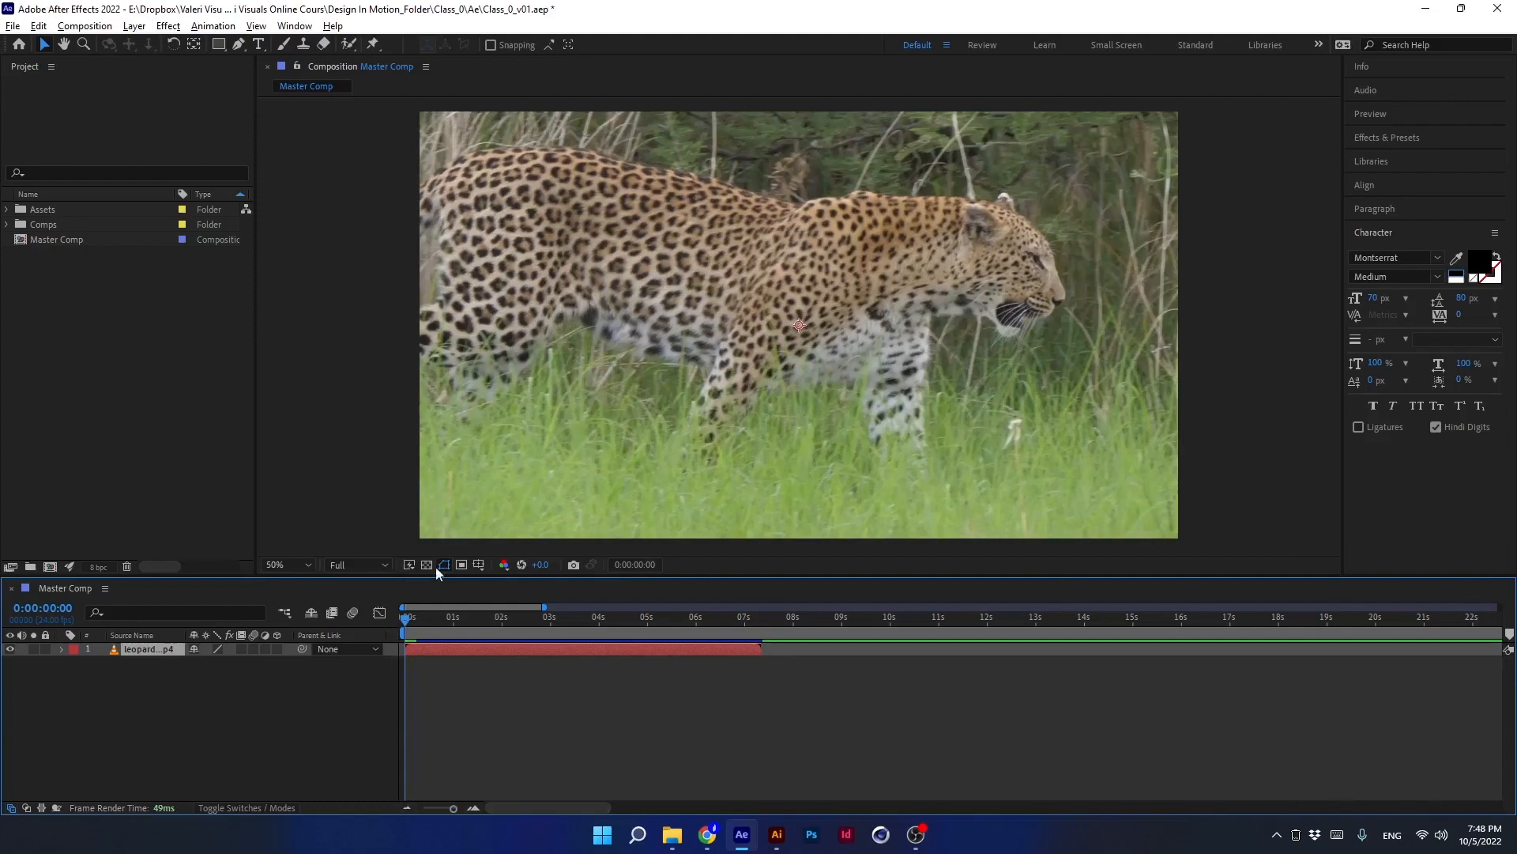
mouse_move(412, 787)
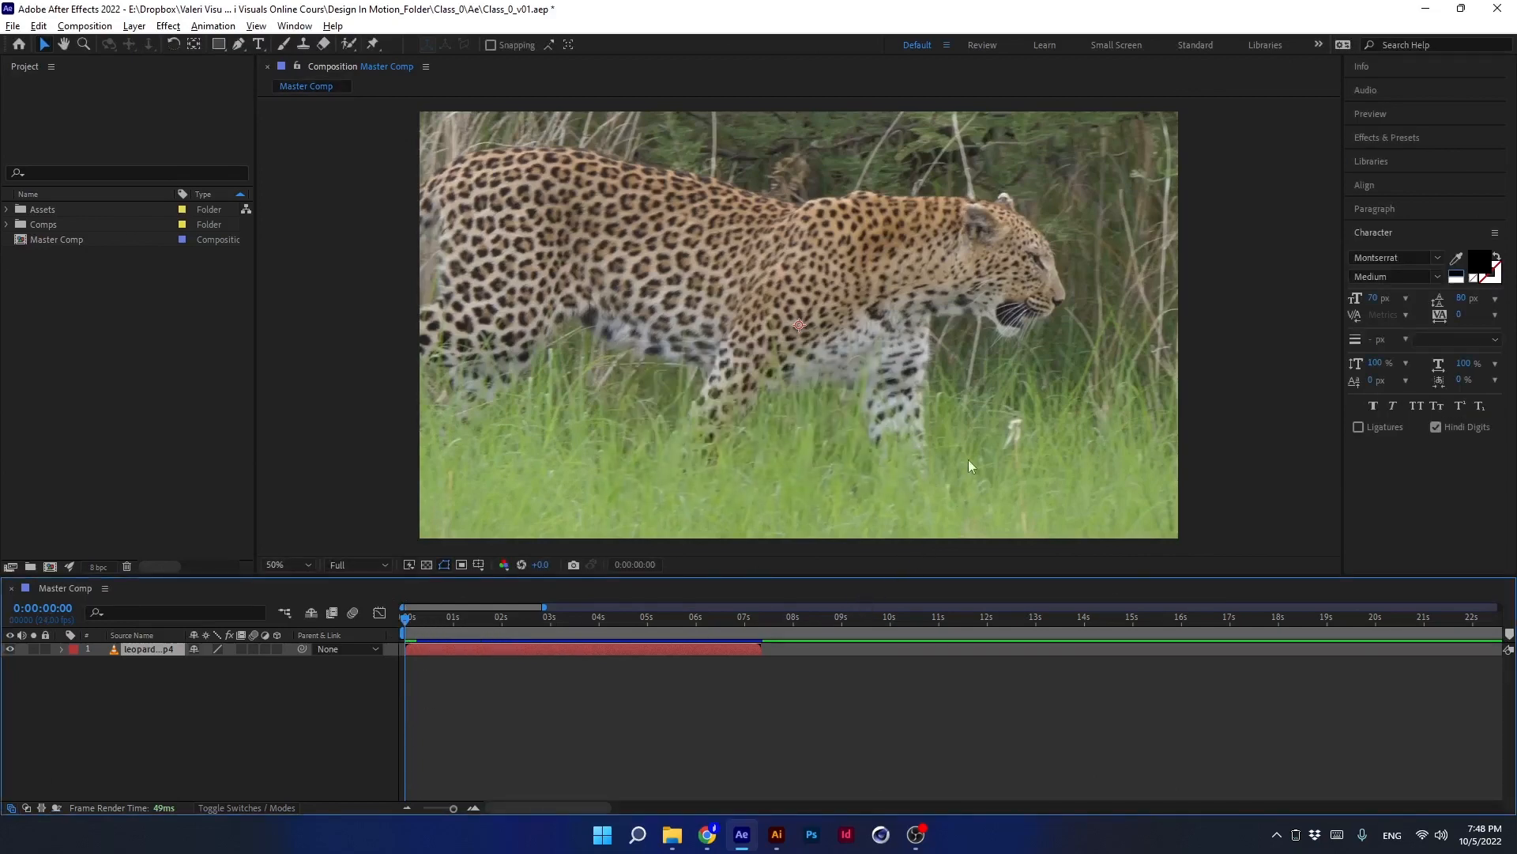
- Reset the Default workspace to its saved layout so the Character panel collapses
click(938, 73)
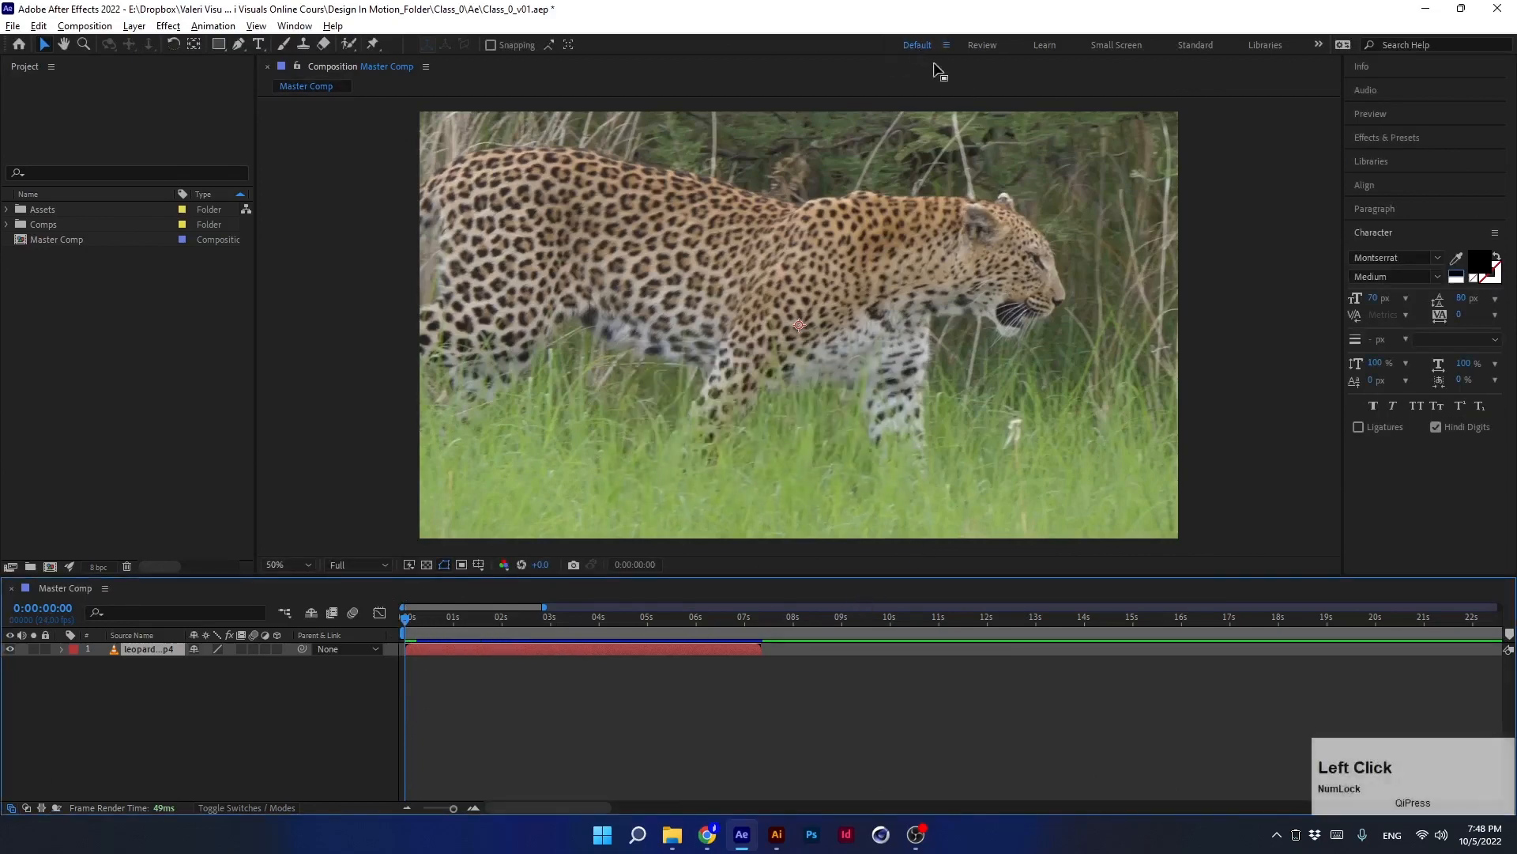
click(1372, 232)
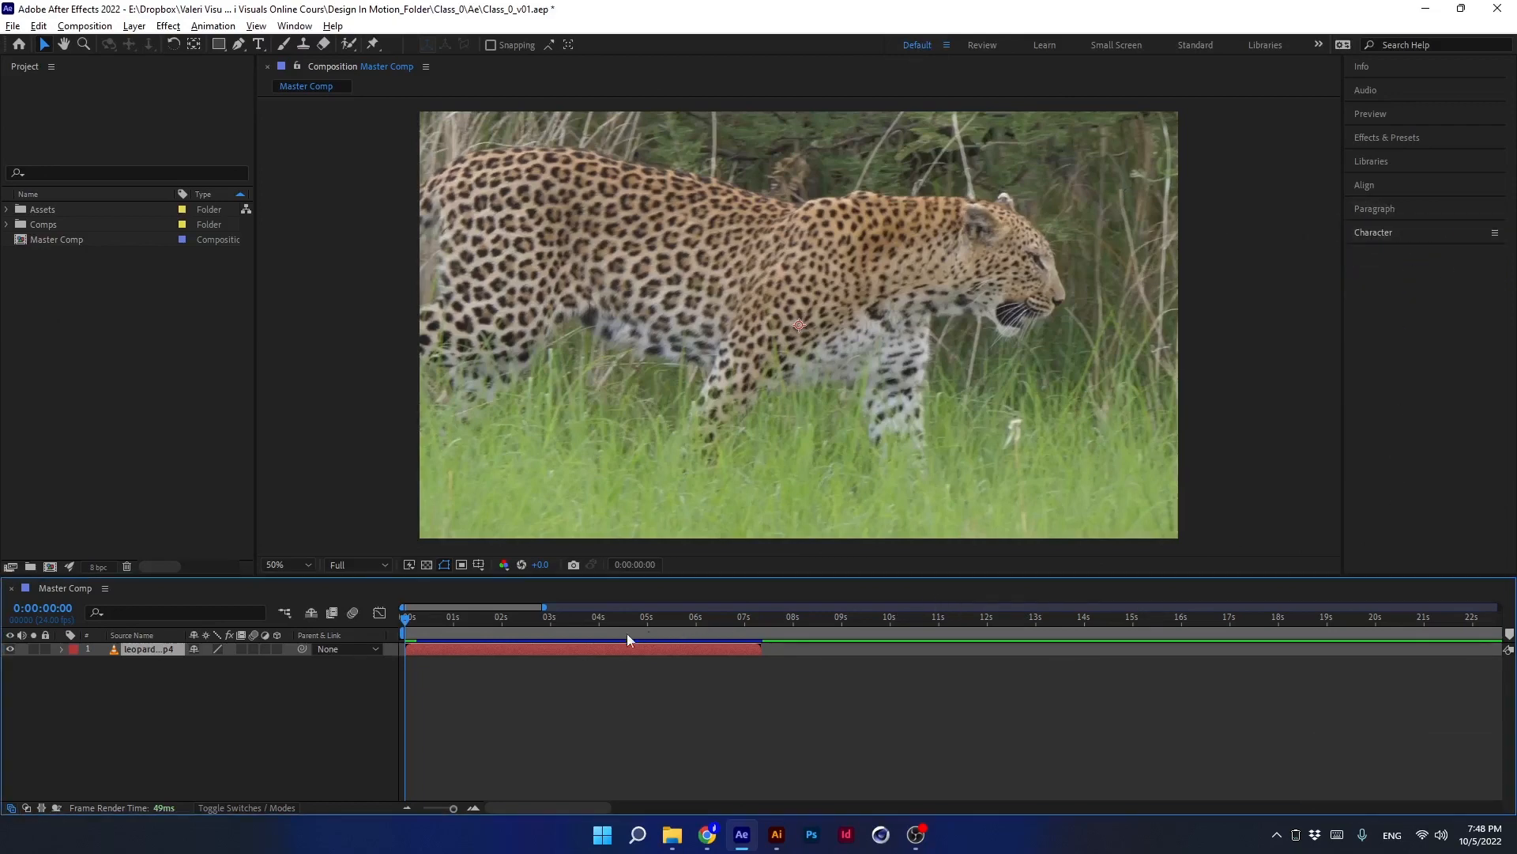
mouse_move(566, 596)
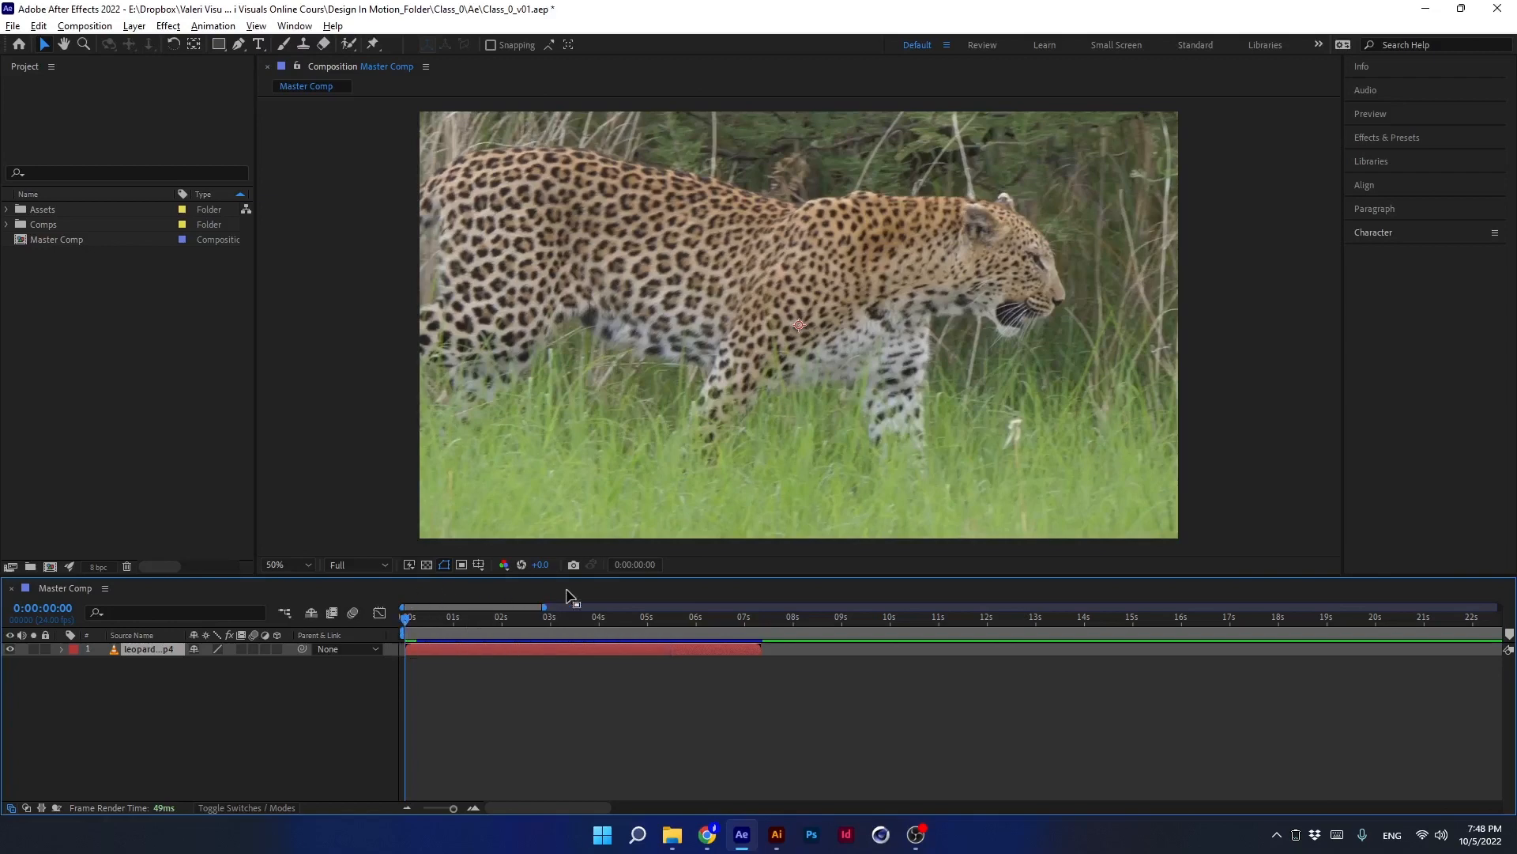
mouse_move(811, 669)
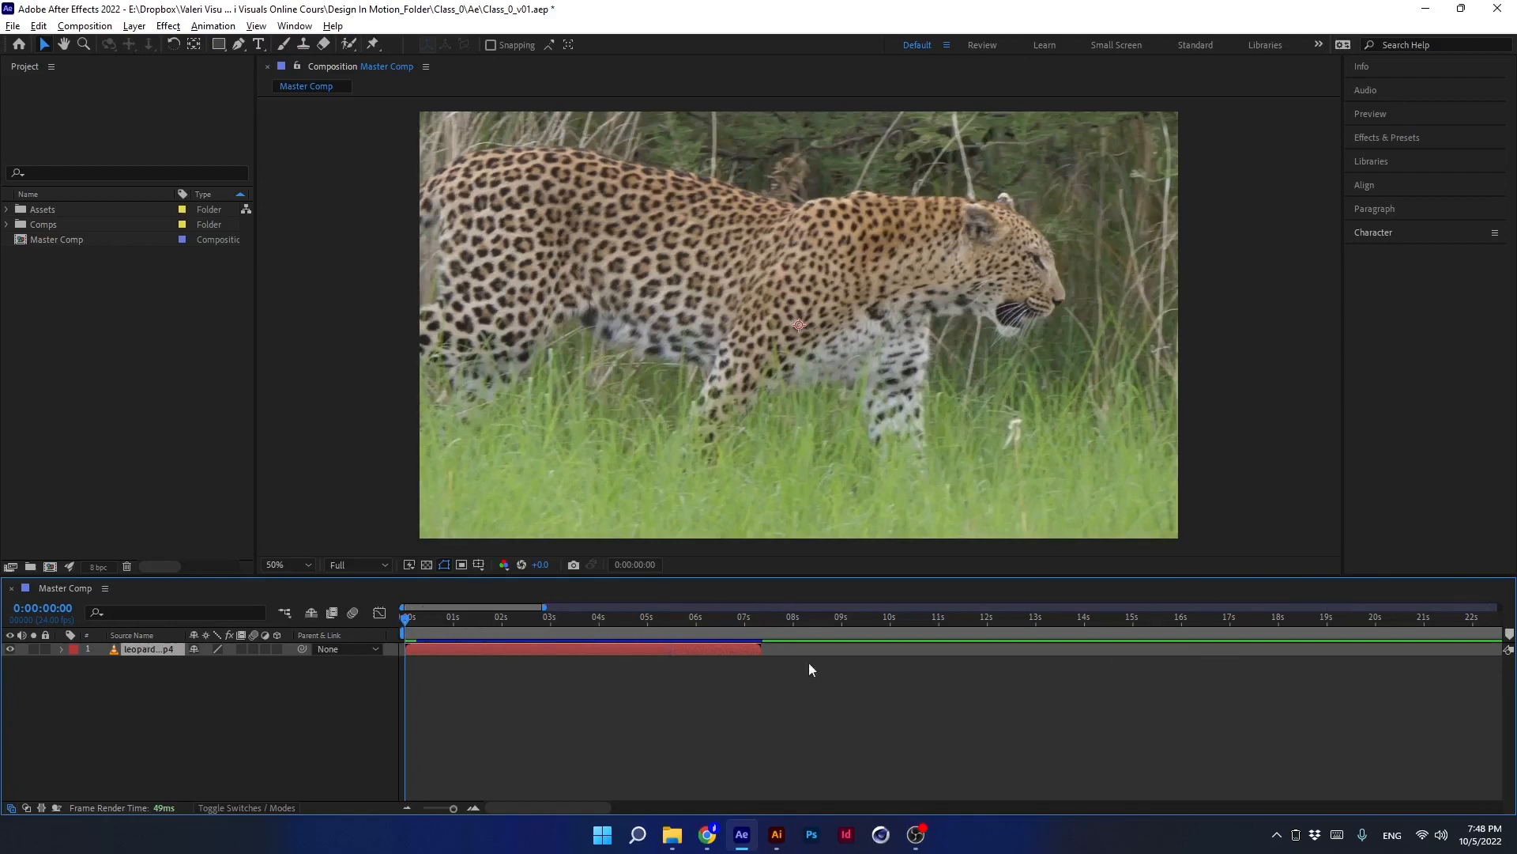
click(453, 808)
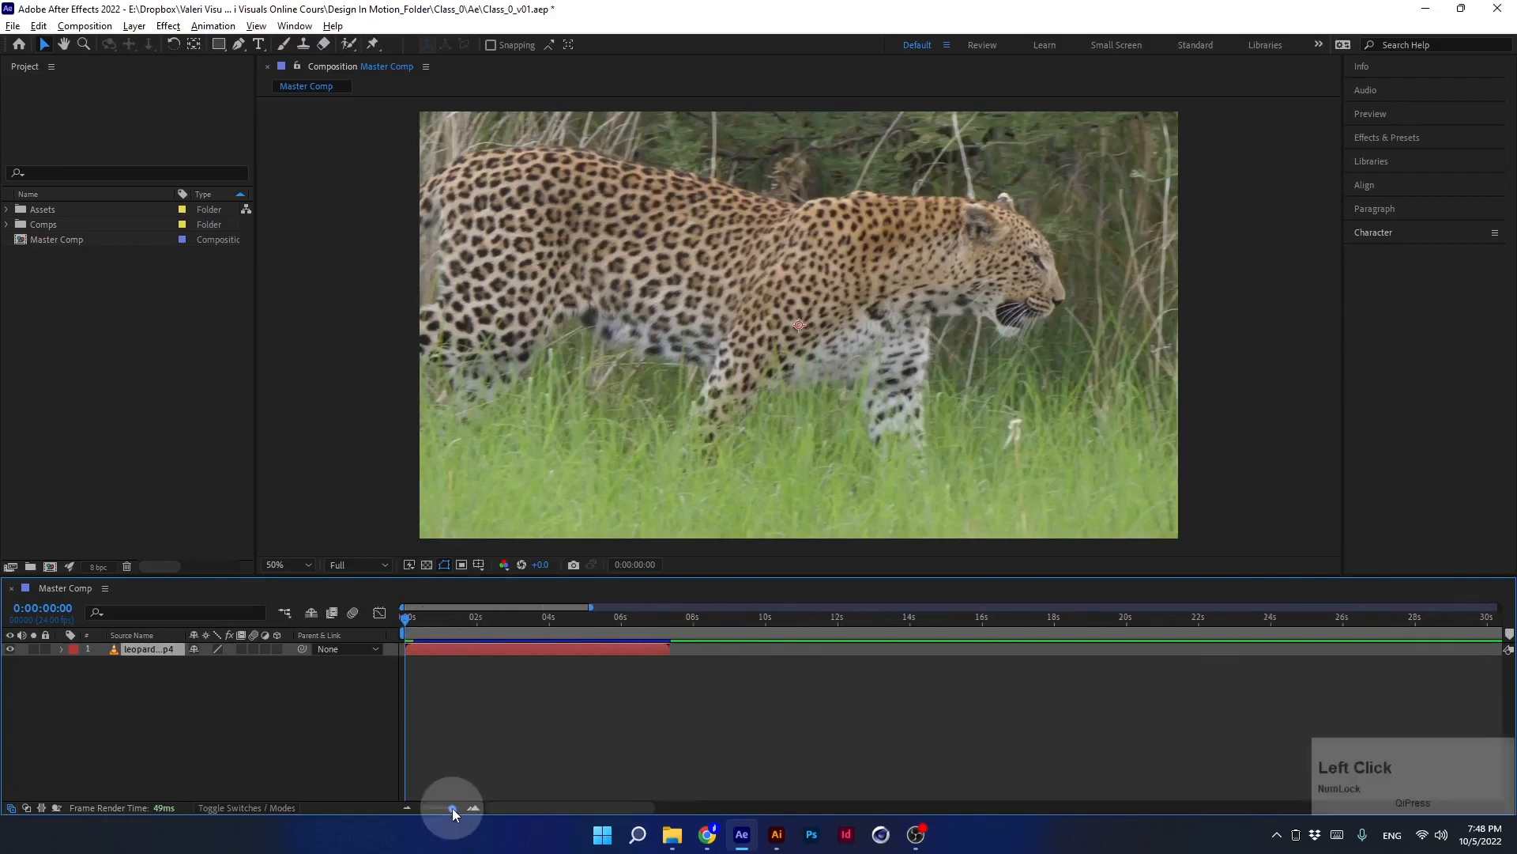
drag(453, 810, 417, 809)
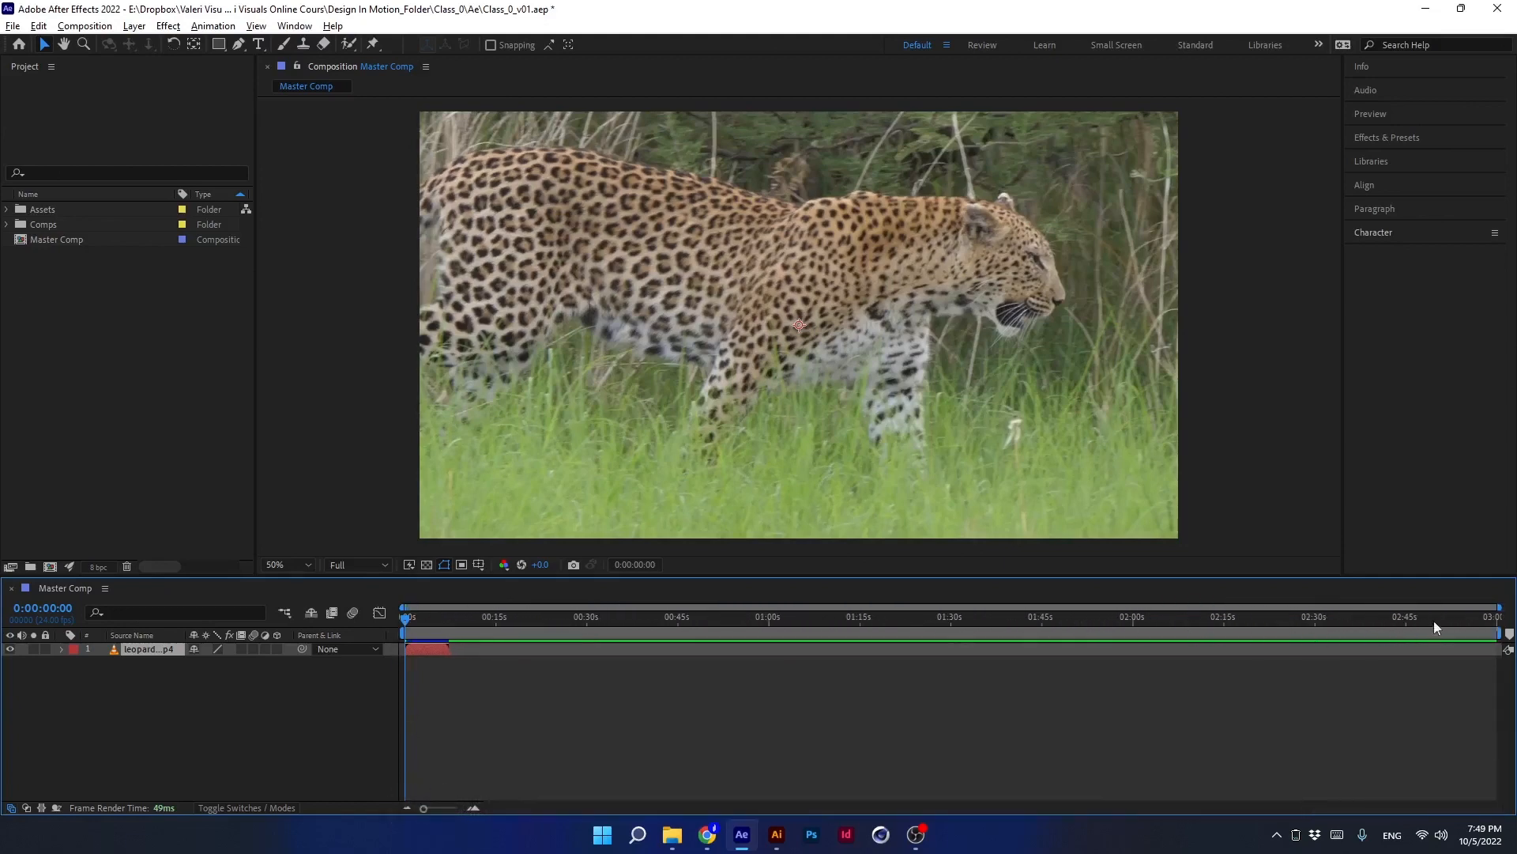
mouse_move(1498, 631)
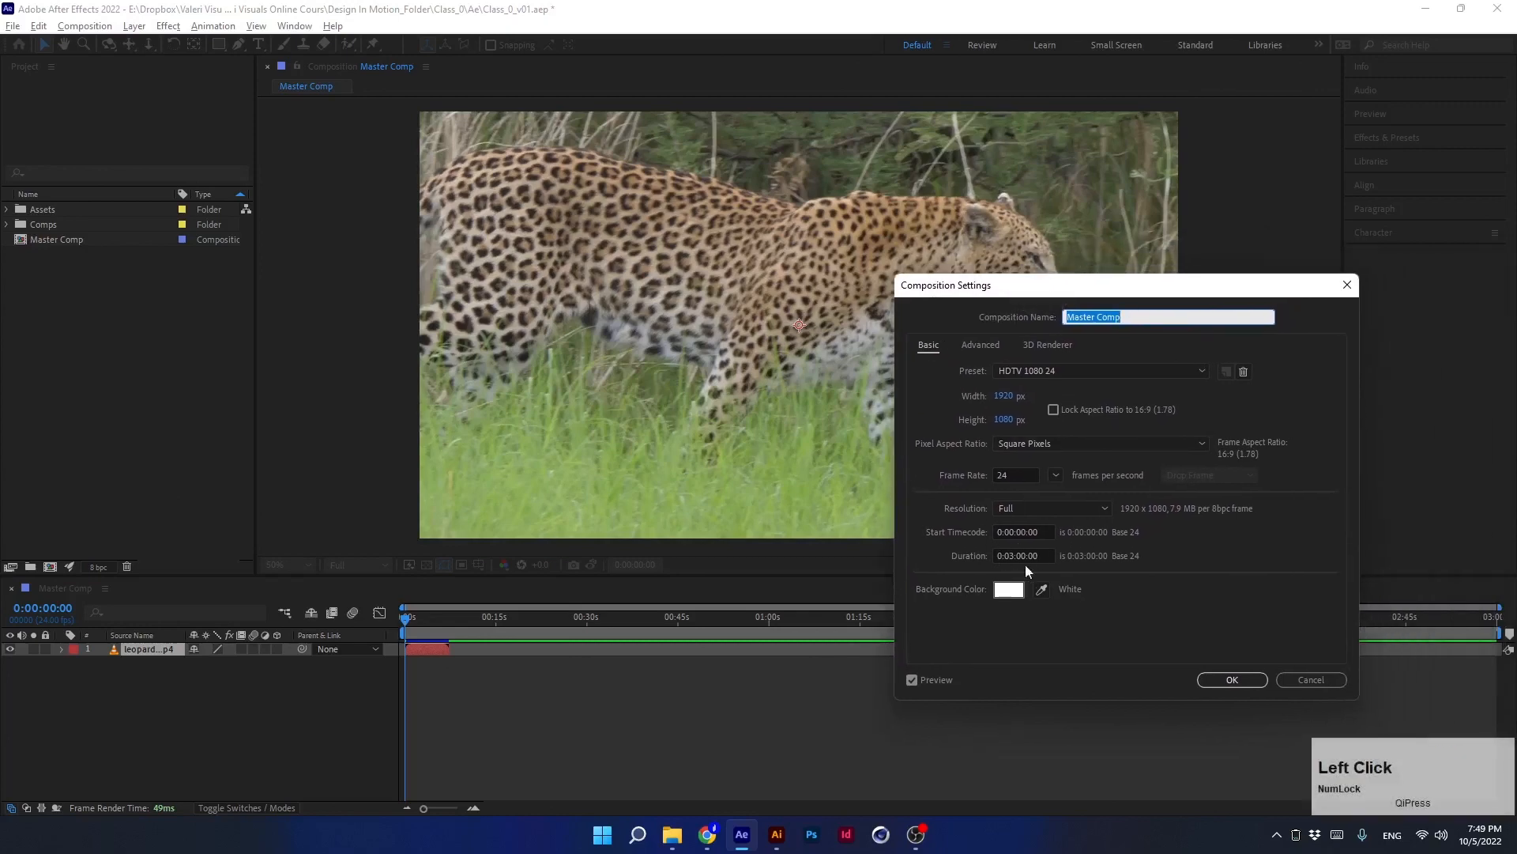
click(1231, 680)
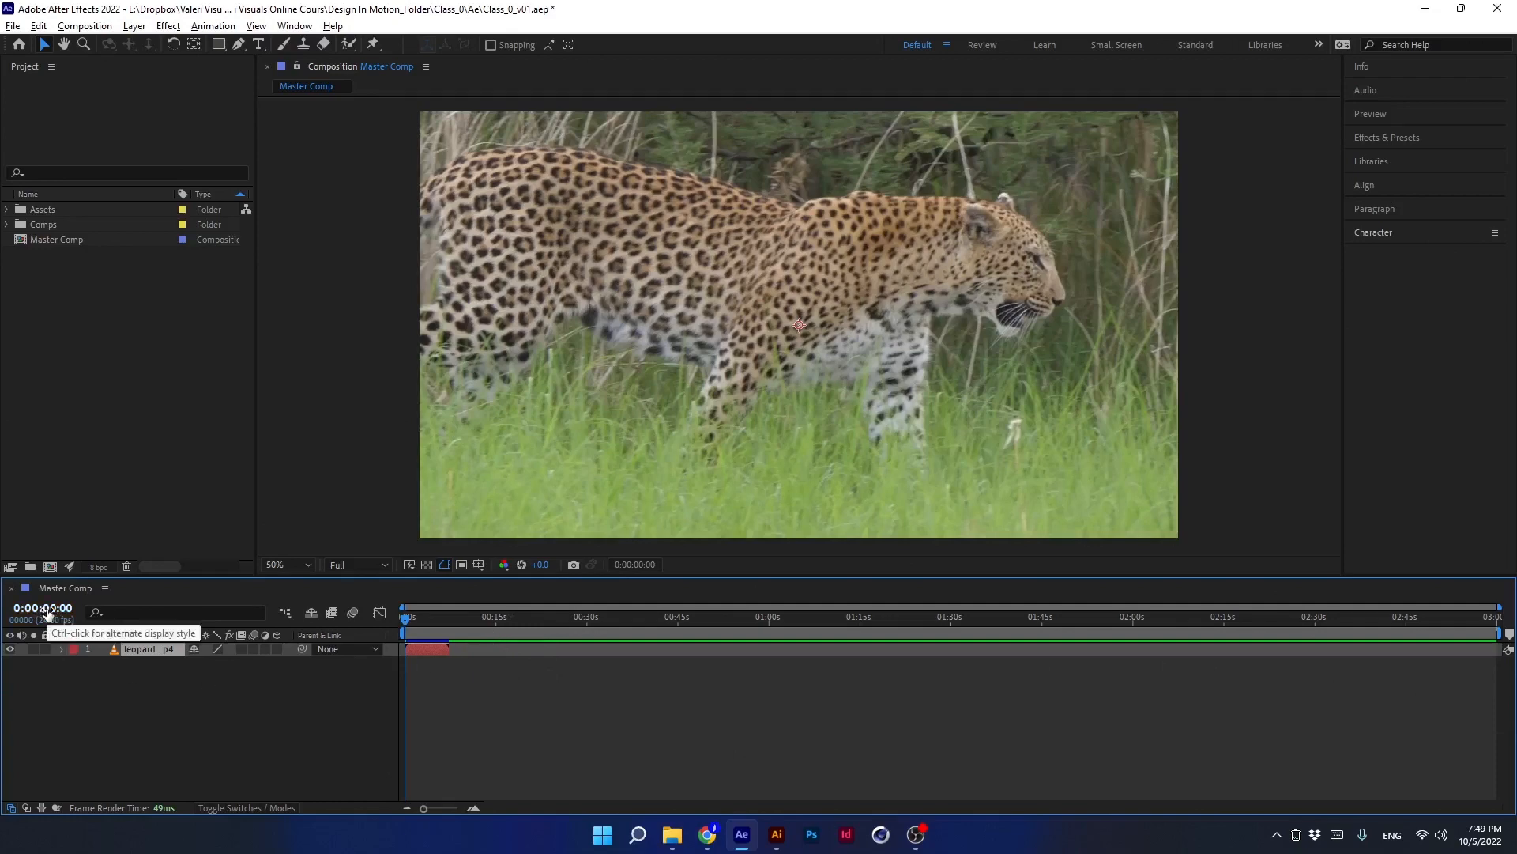
key(ctrl)
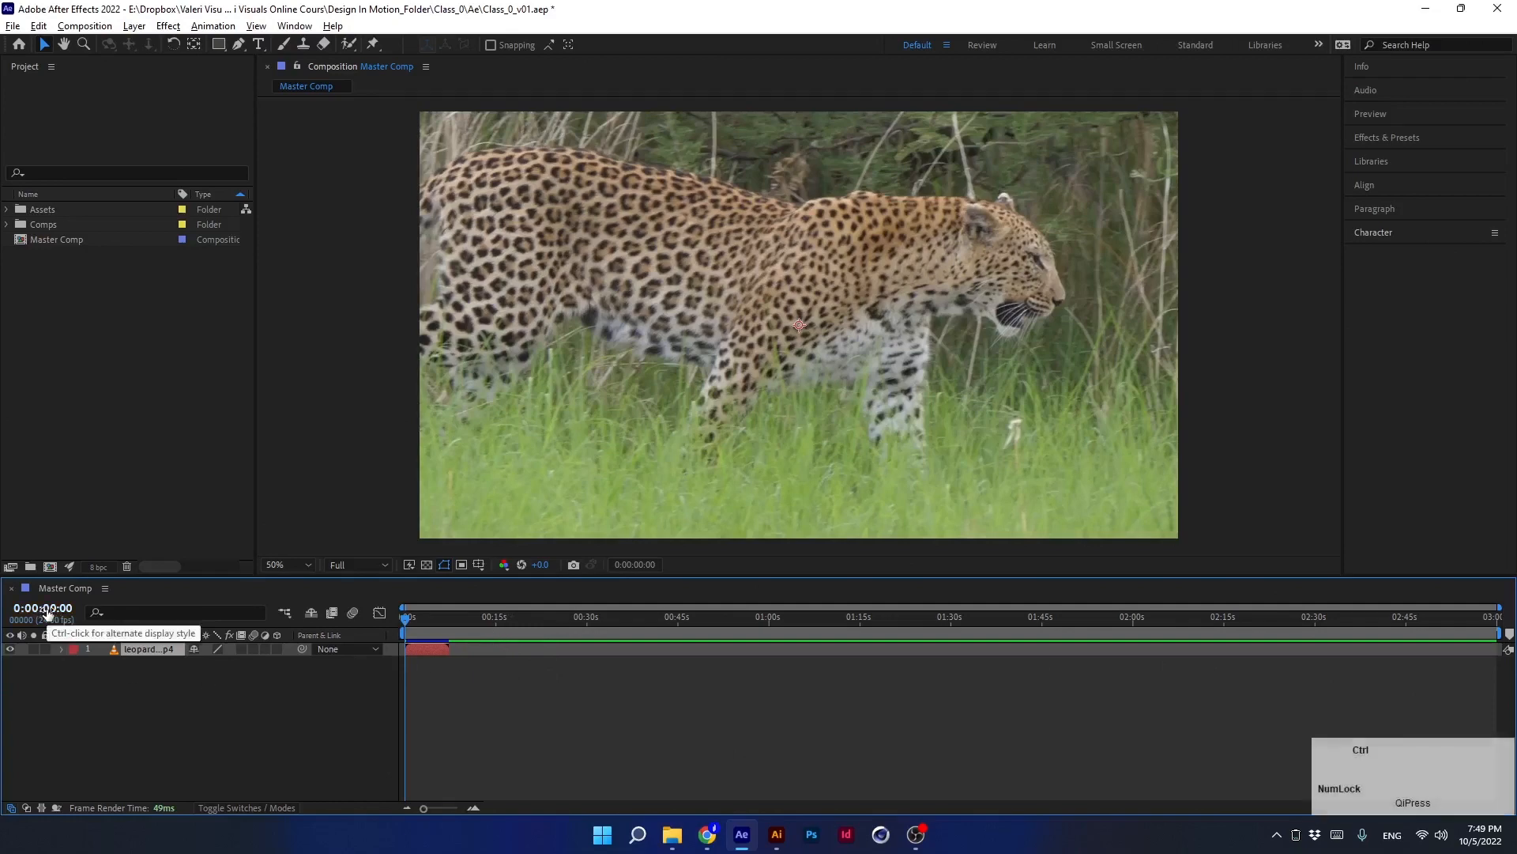
click(43, 607)
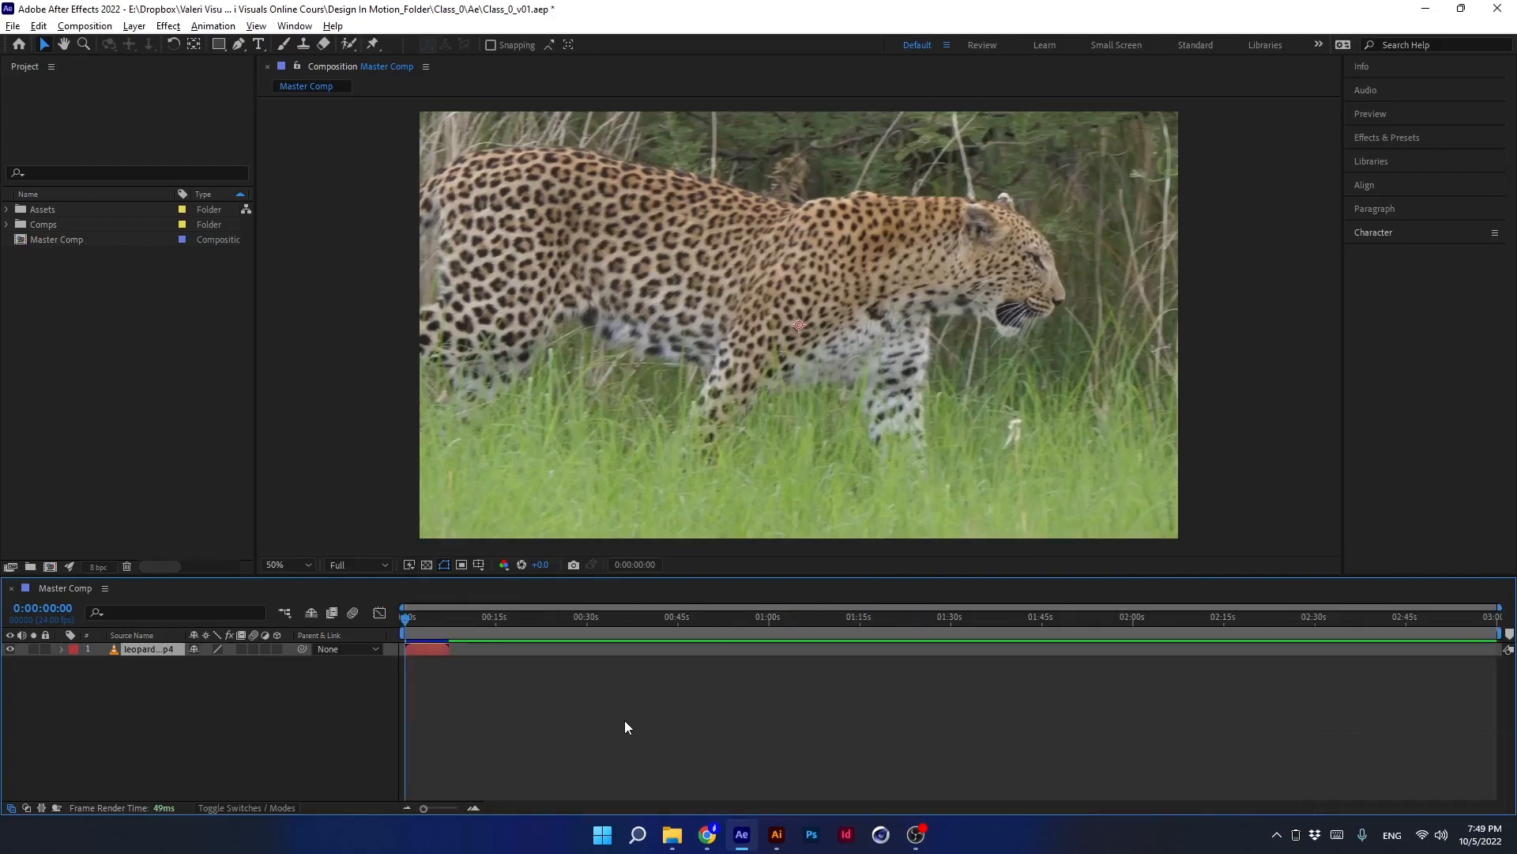
key(numlock)
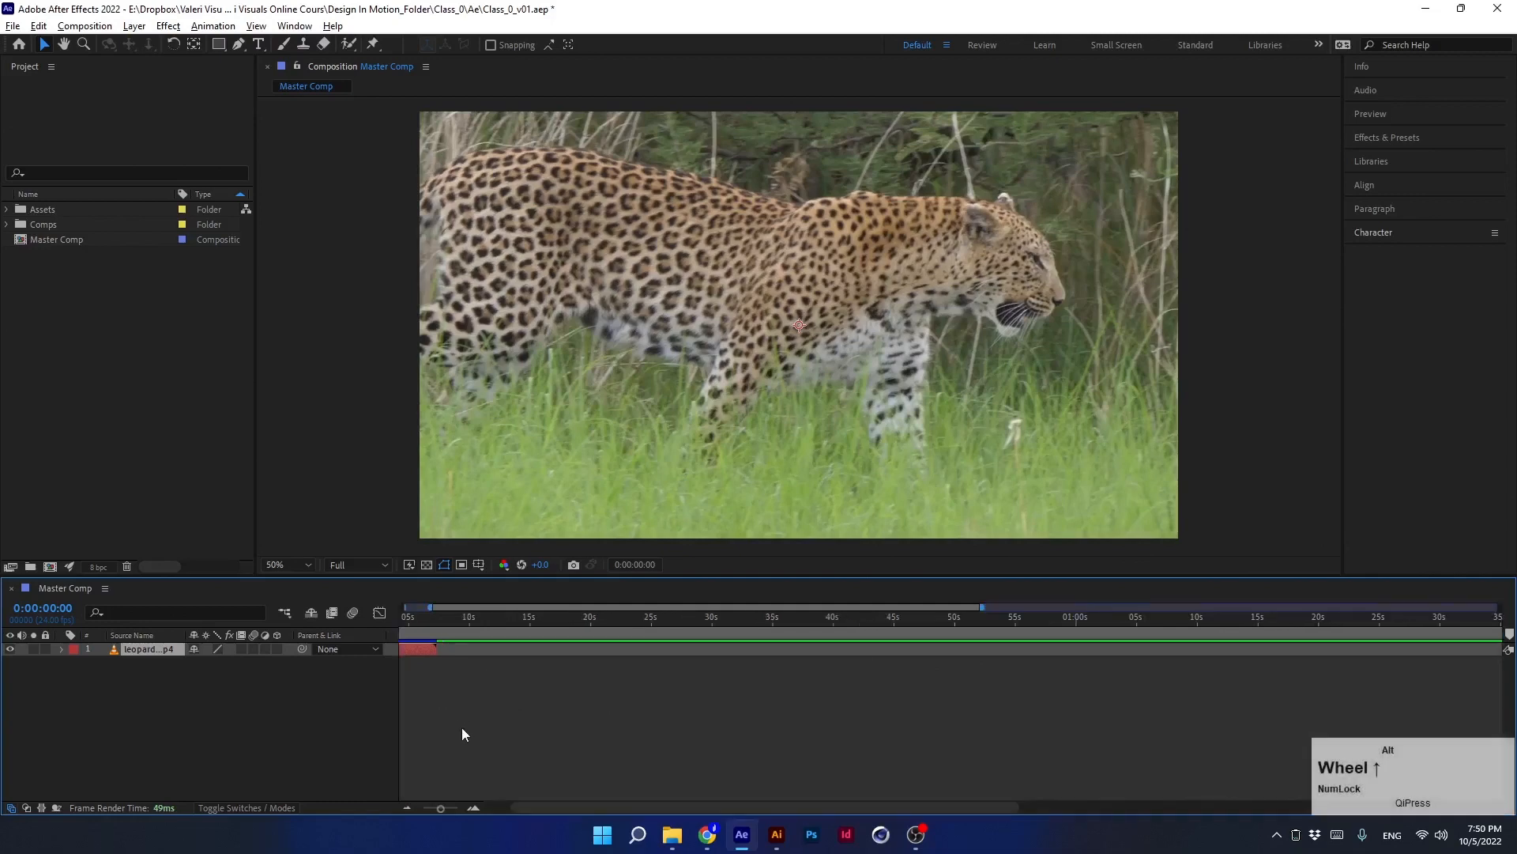
drag(441, 807, 423, 808)
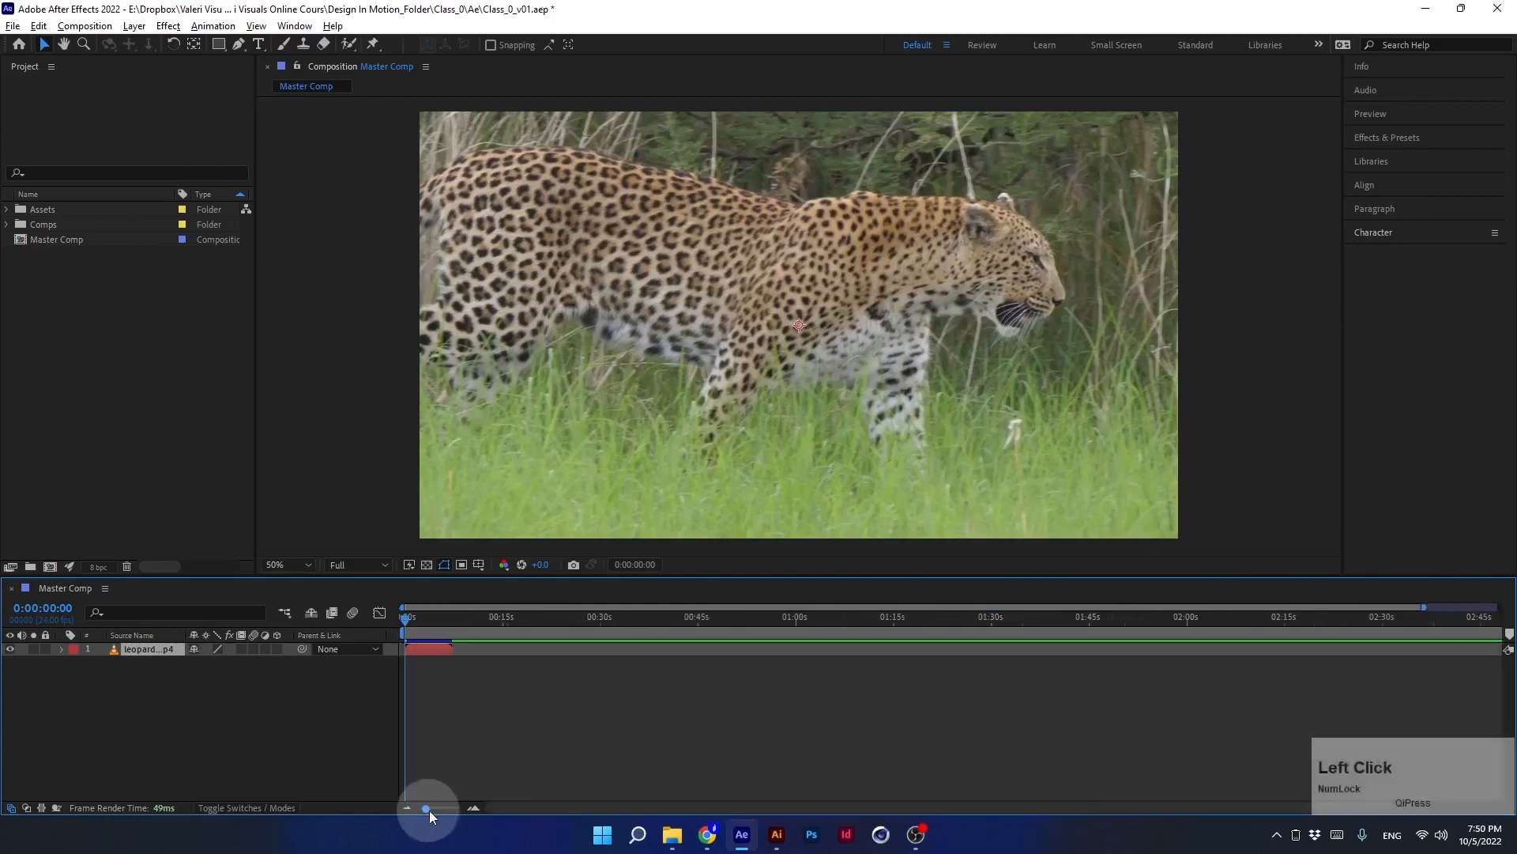
drag(429, 808, 445, 807)
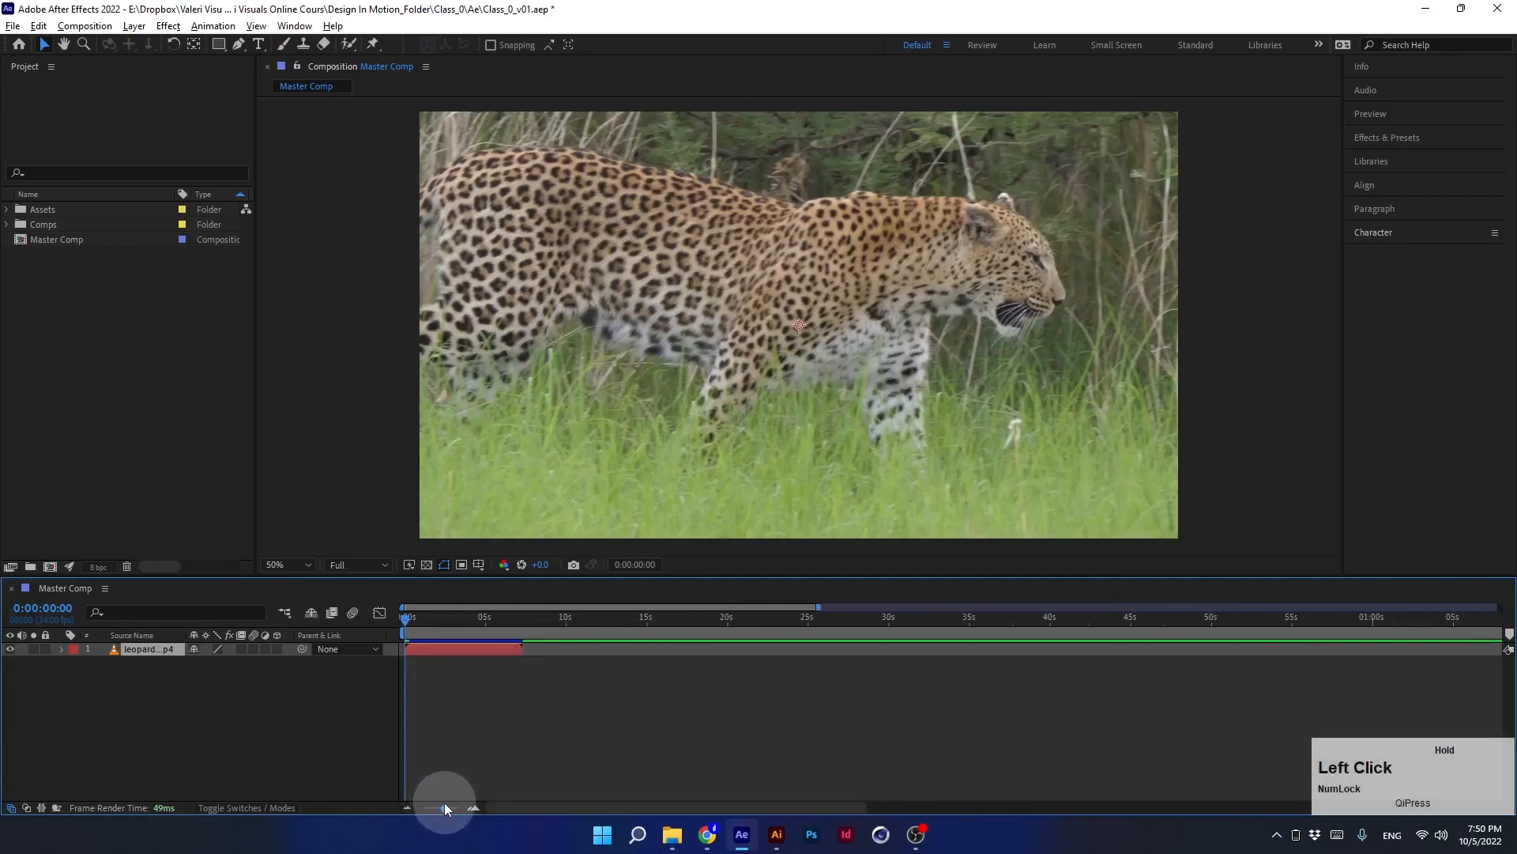
drag(444, 808, 629, 808)
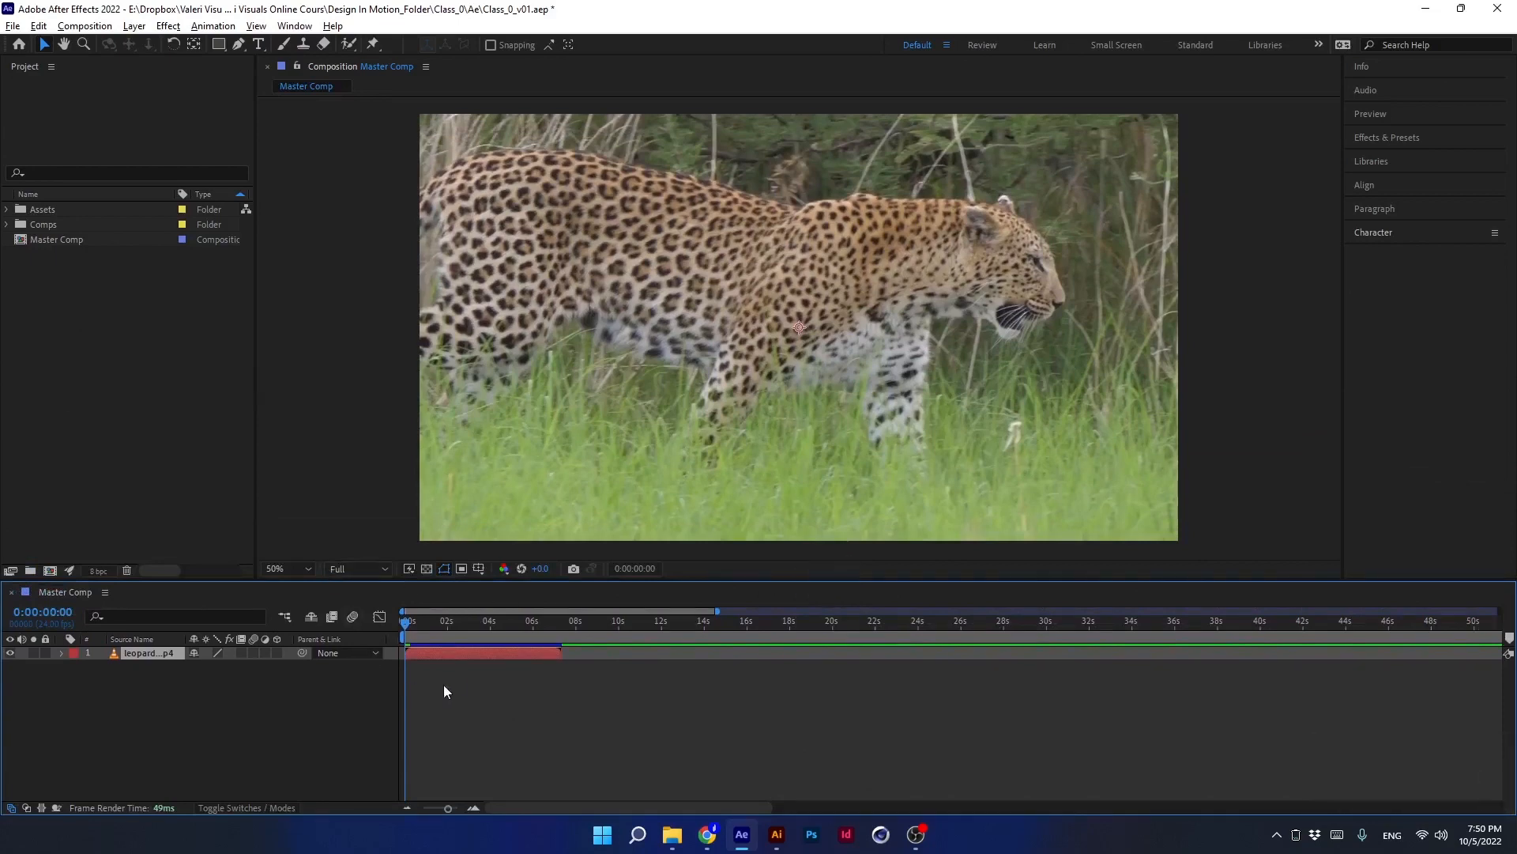
- Scrub the current time forward through the leopard clip and zoom the timeline out
click(405, 620)
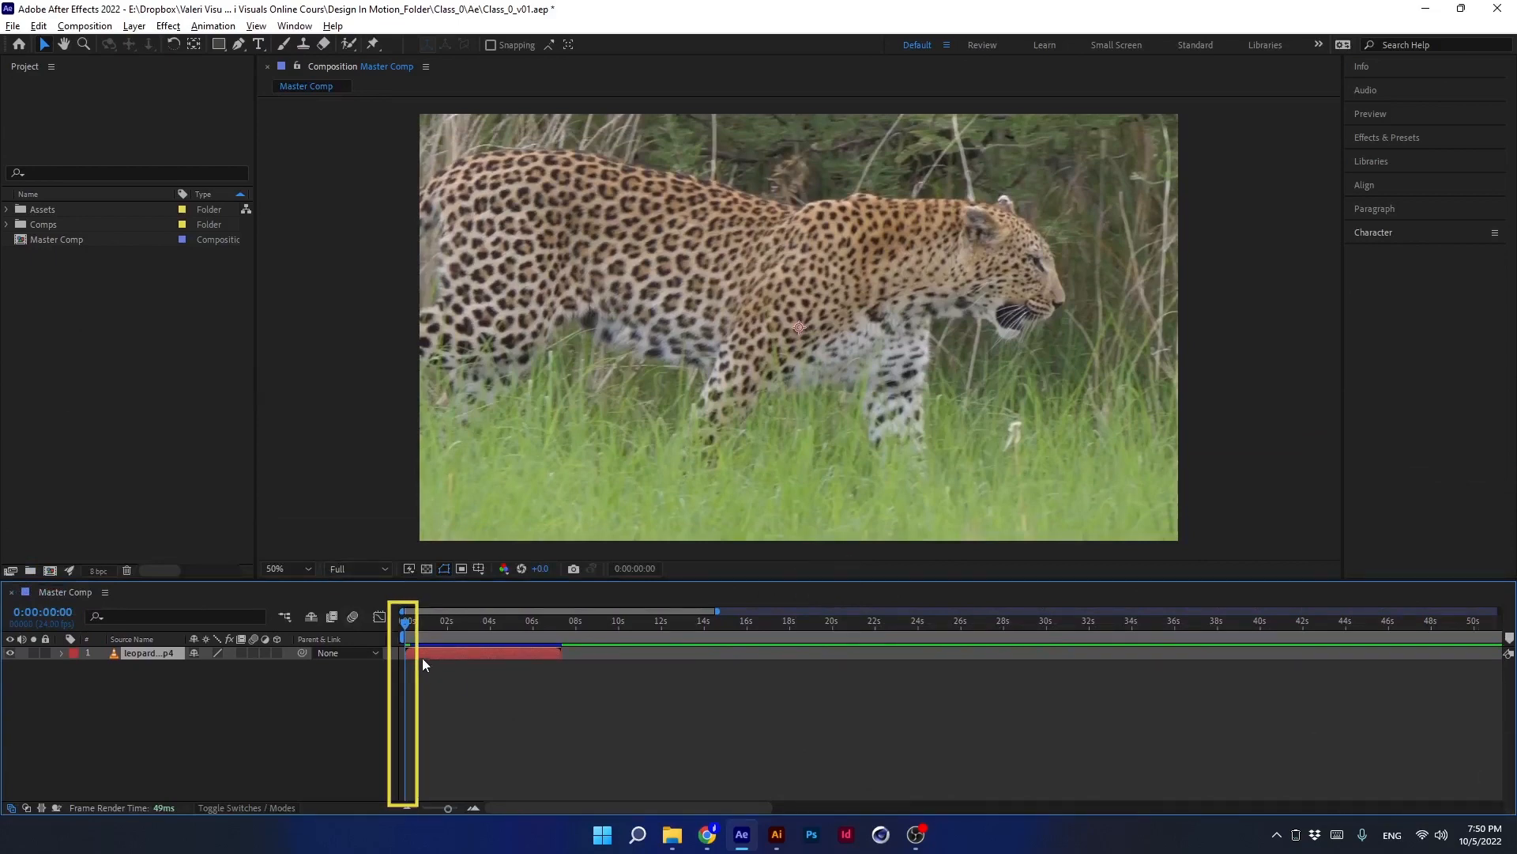
click(444, 619)
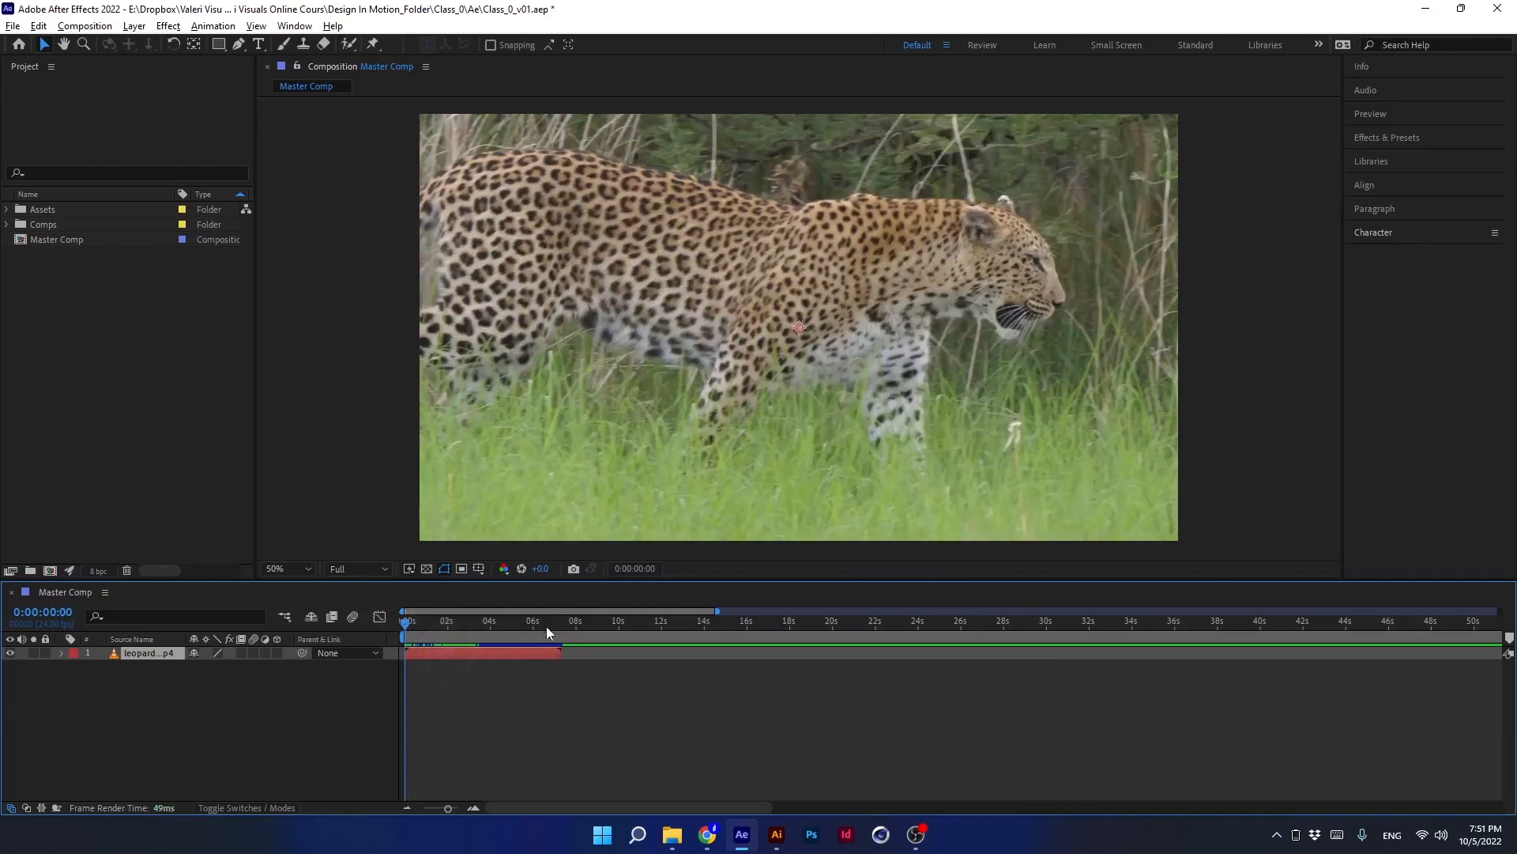
click(488, 621)
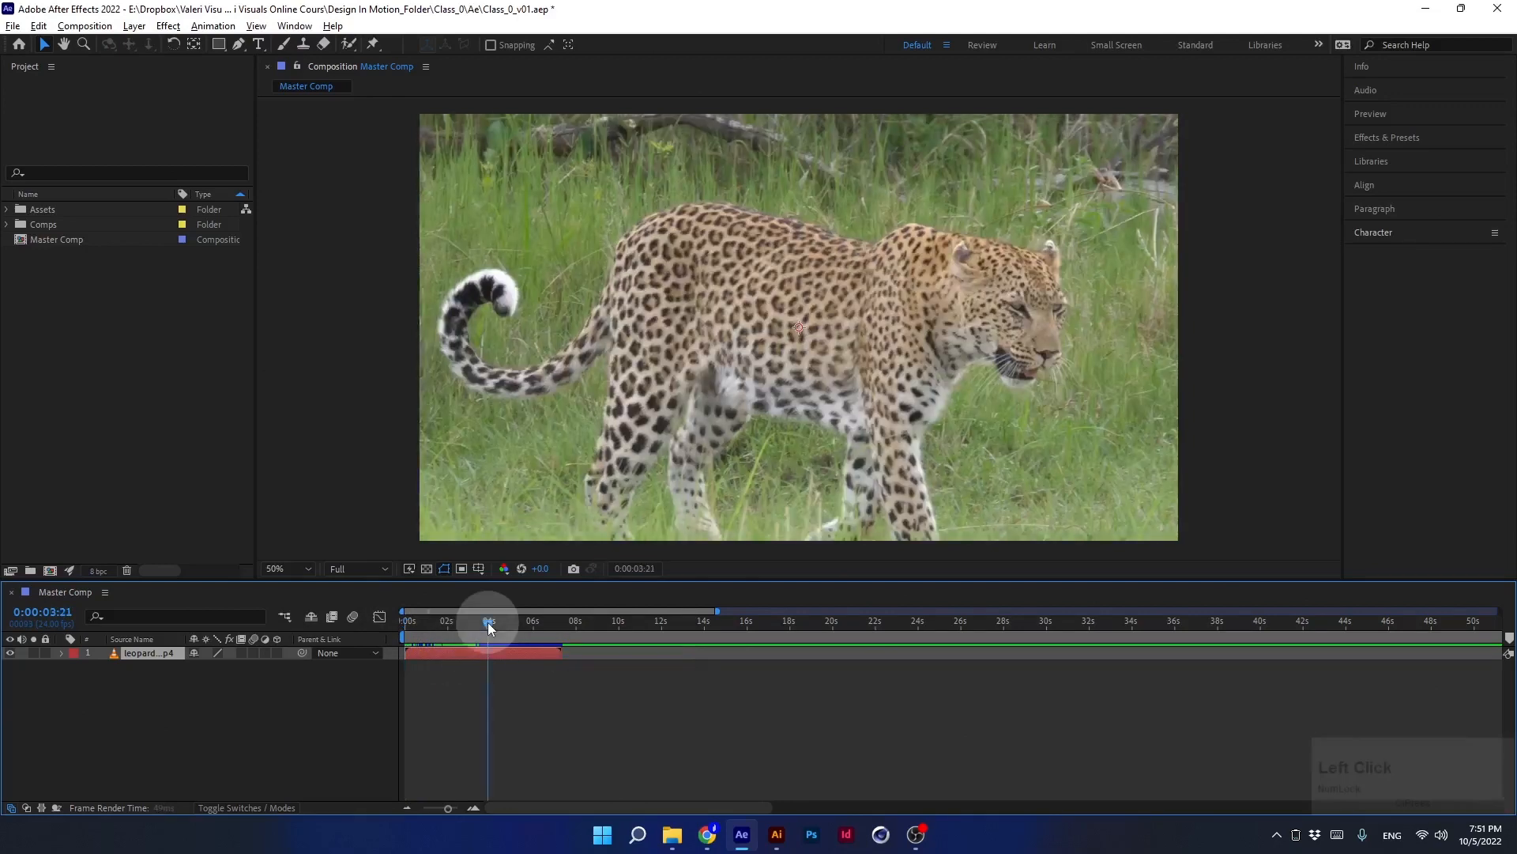
drag(488, 624, 531, 624)
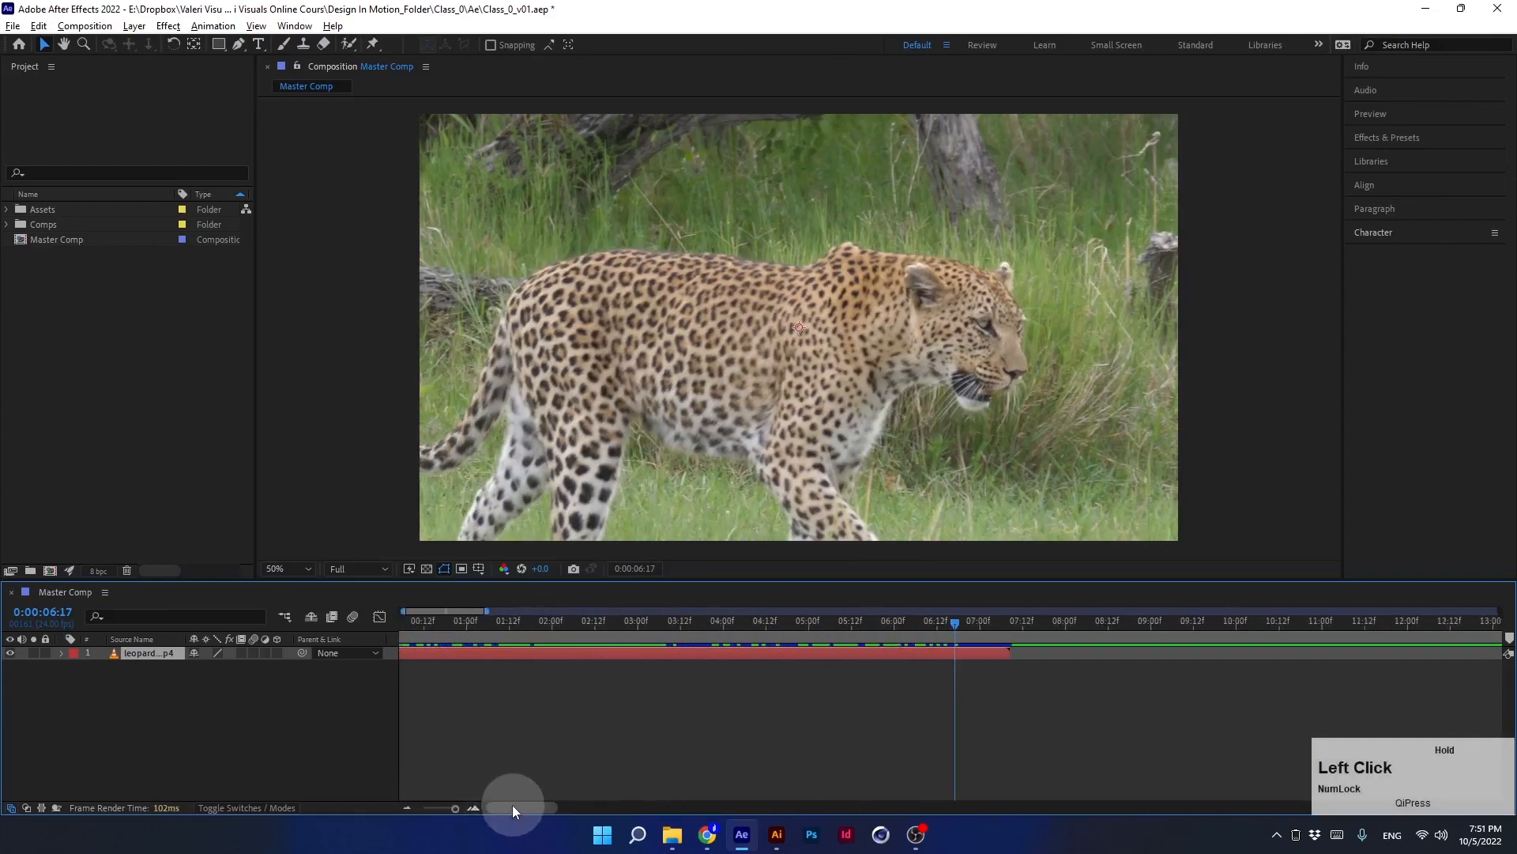
click(1016, 620)
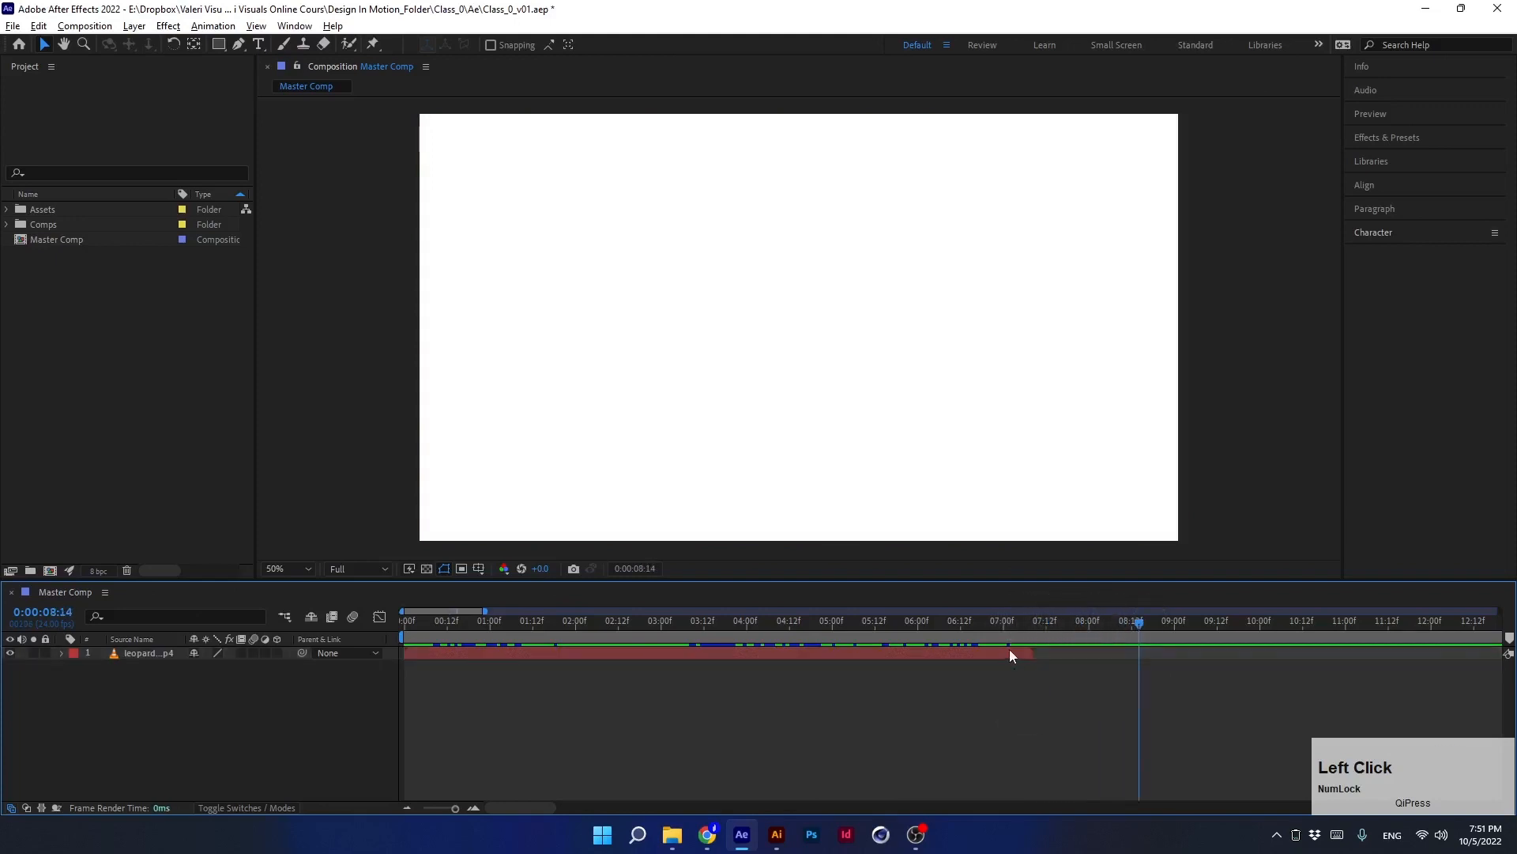
click(1016, 652)
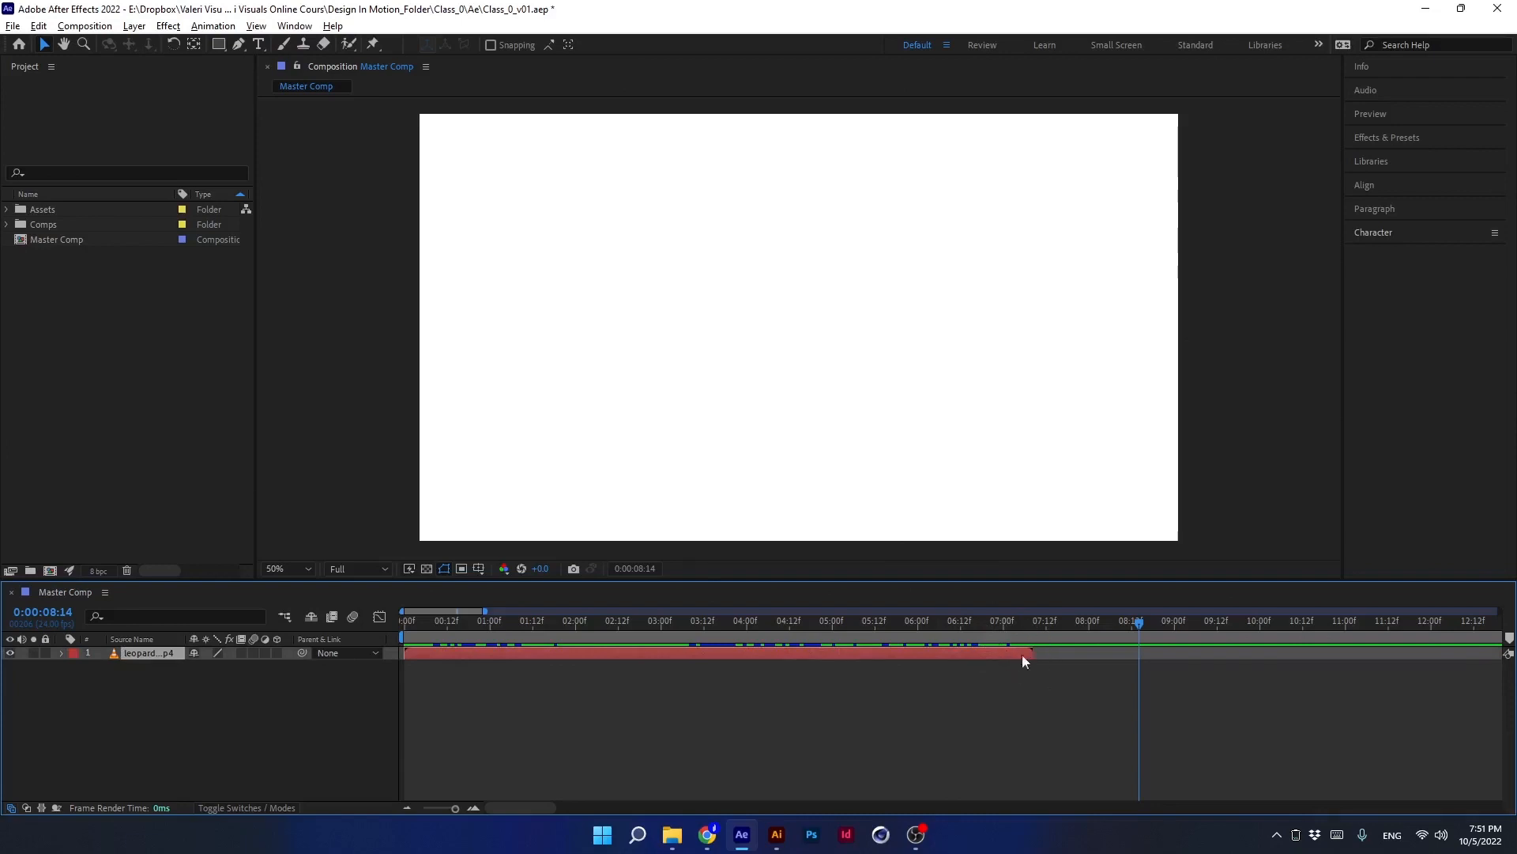
click(1106, 620)
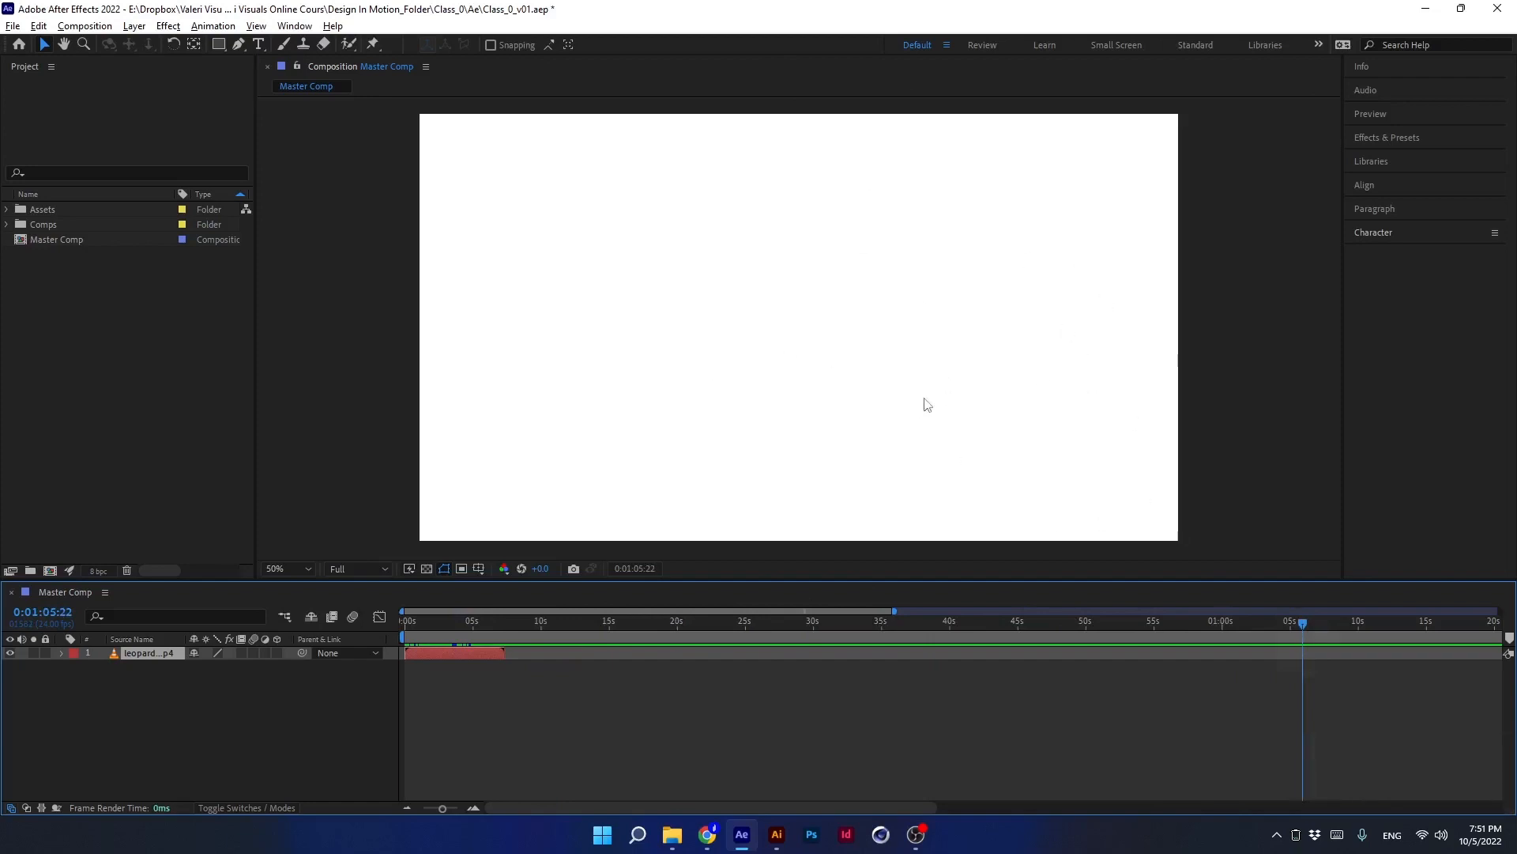
mouse_move(1280, 599)
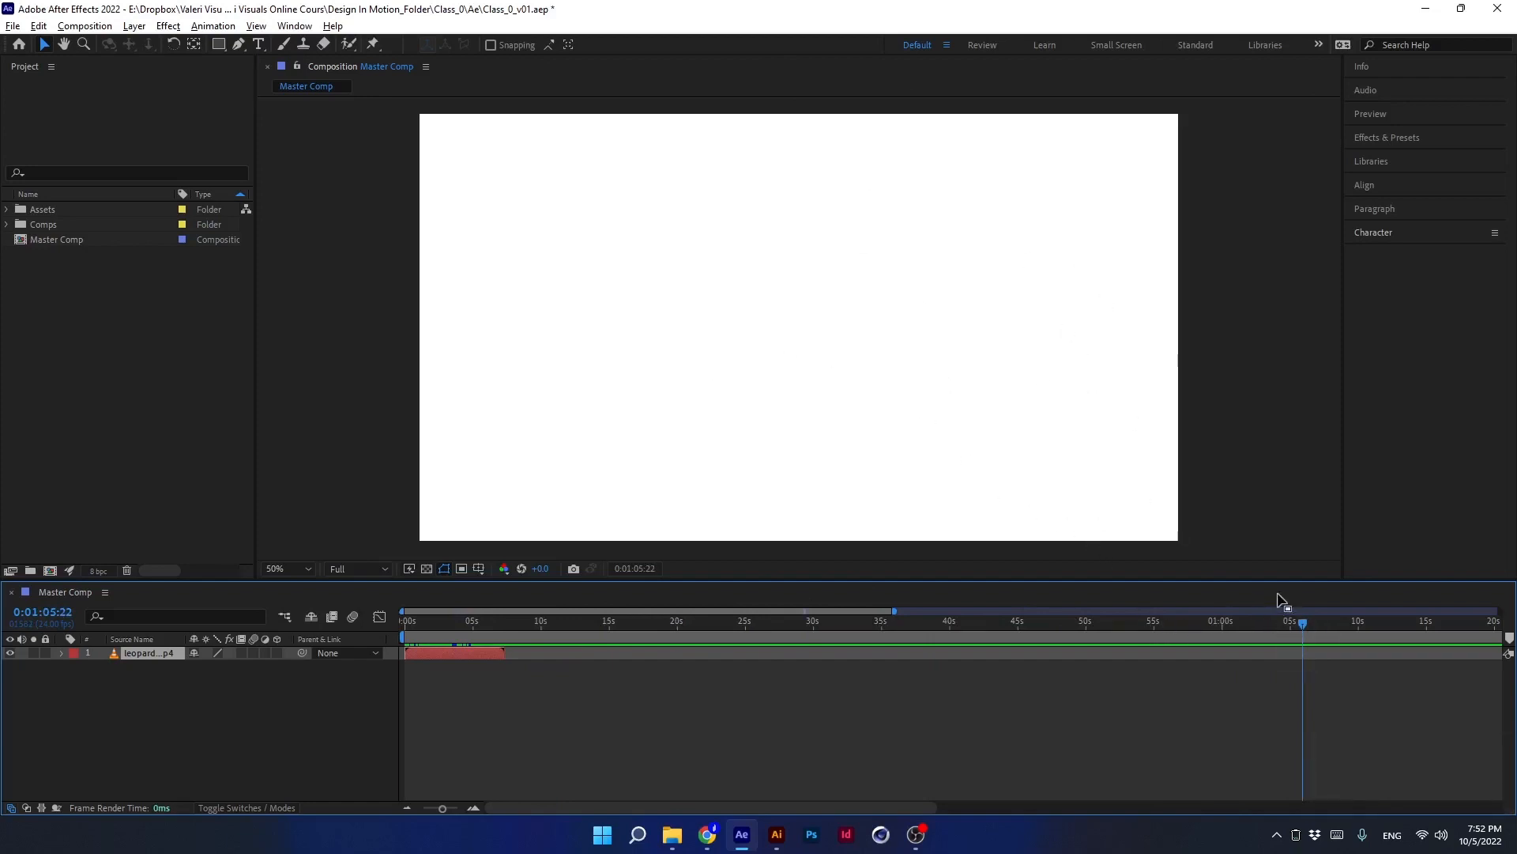
- Scrub back and zoom in, leaving the current time near 0:00:05:11 in the clip
click(739, 621)
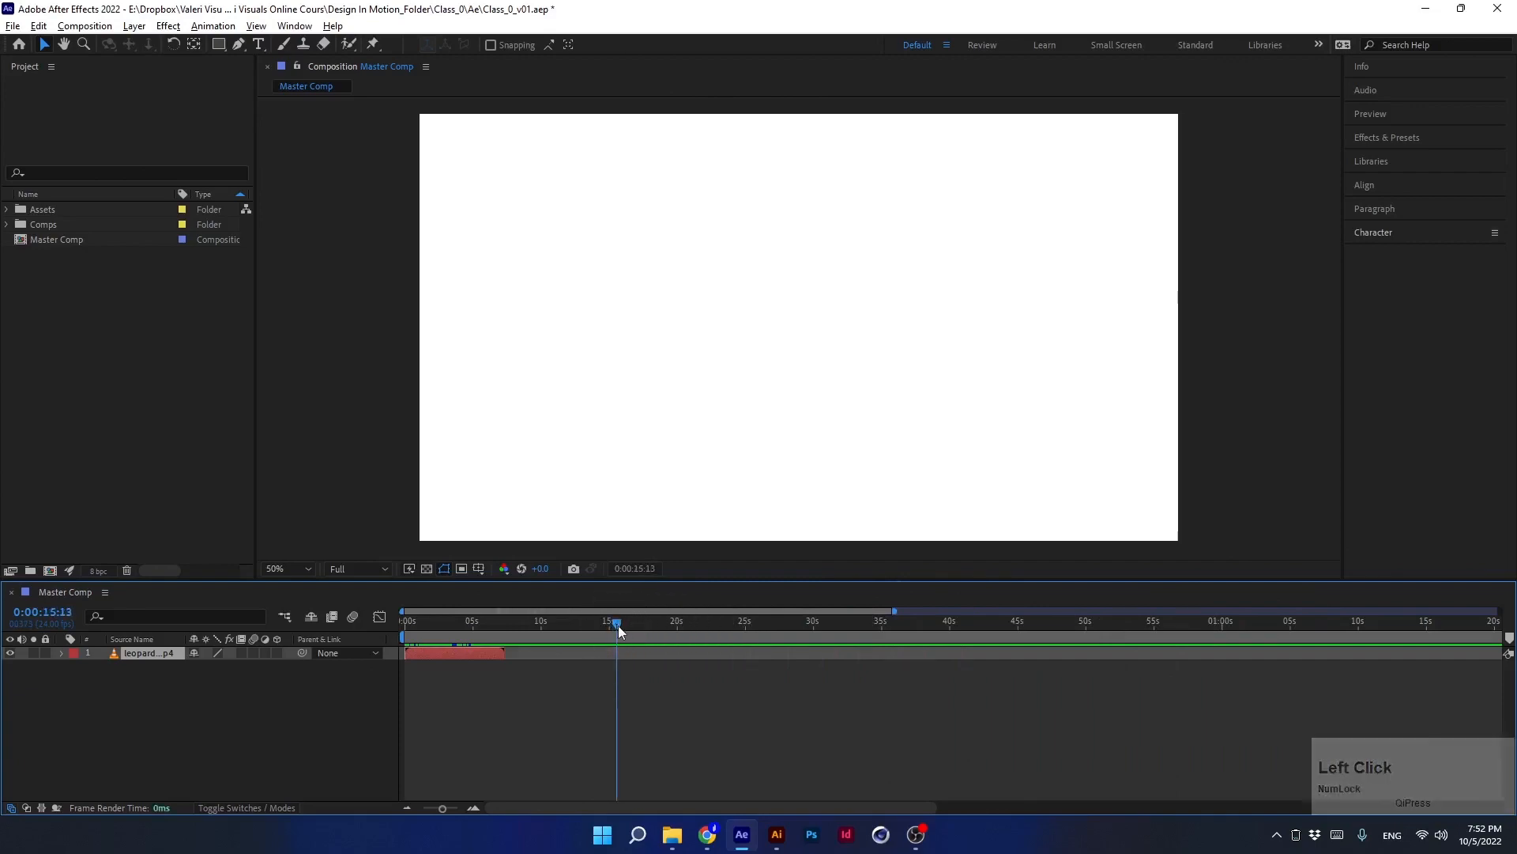
drag(616, 631, 478, 630)
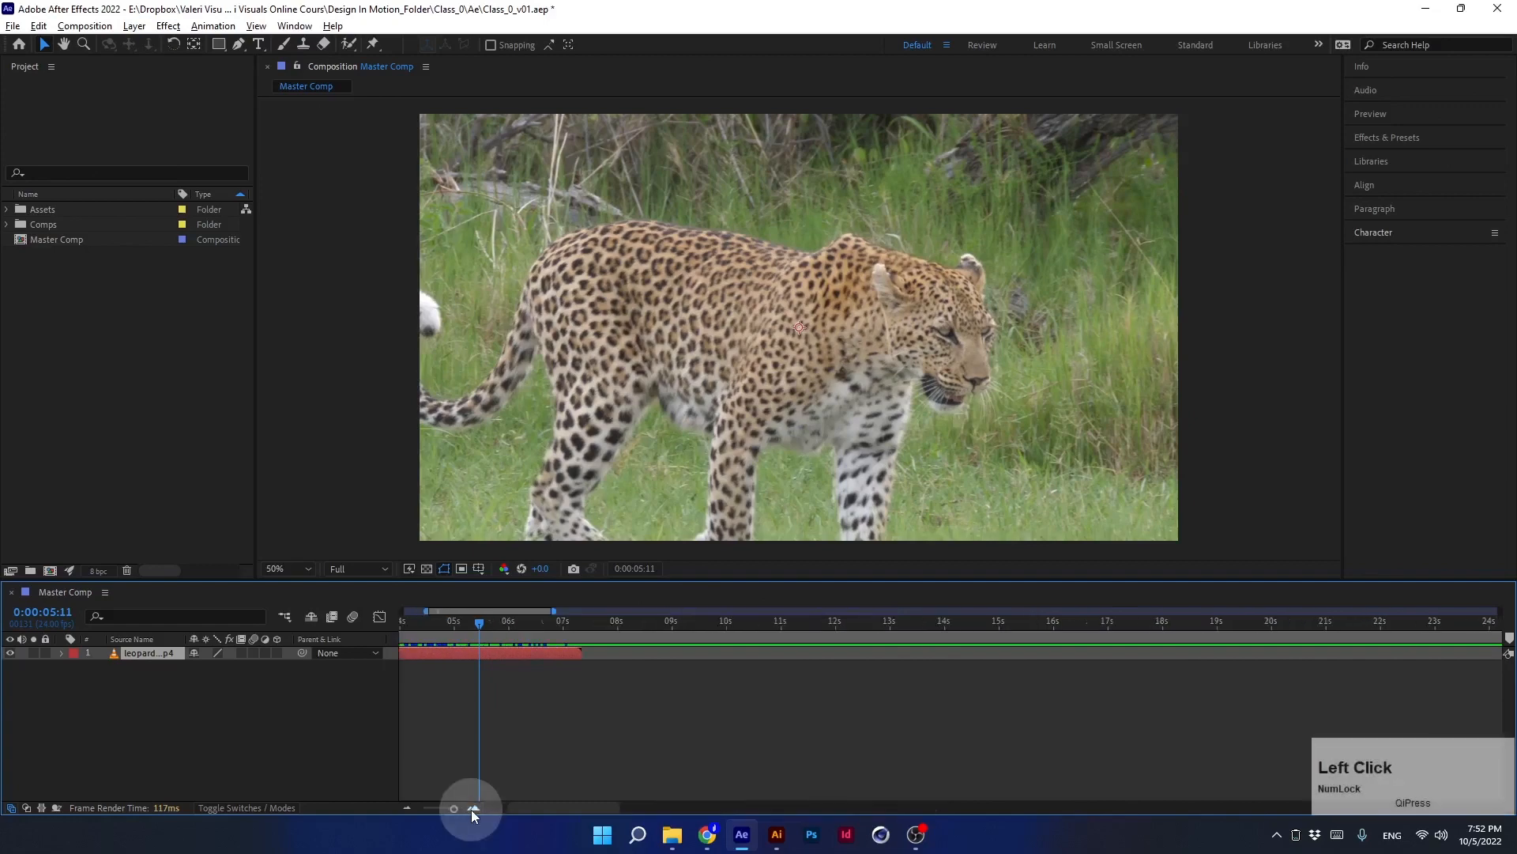
click(473, 808)
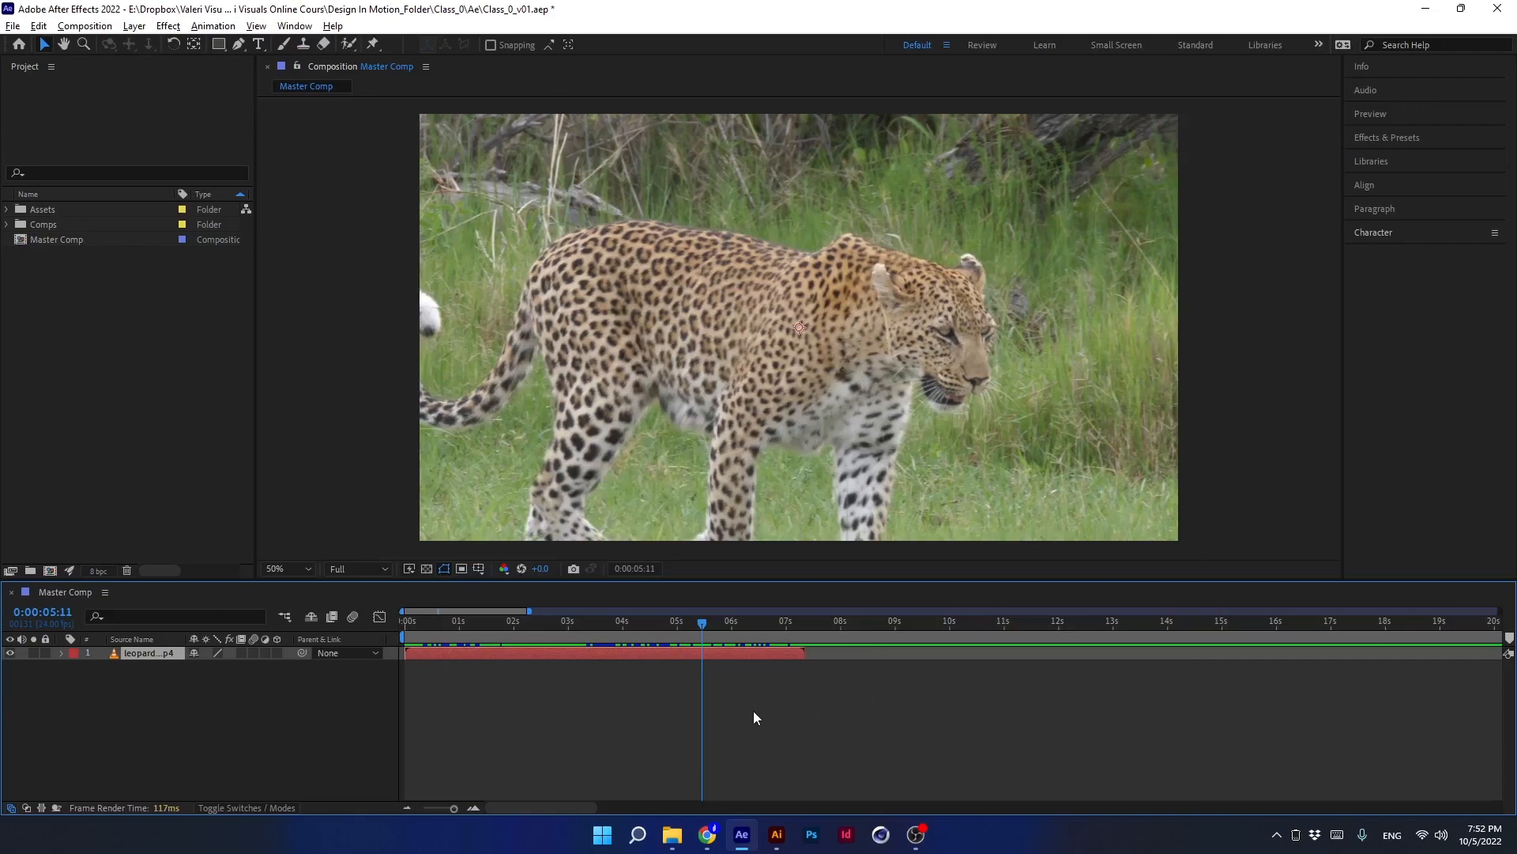
mouse_move(764, 708)
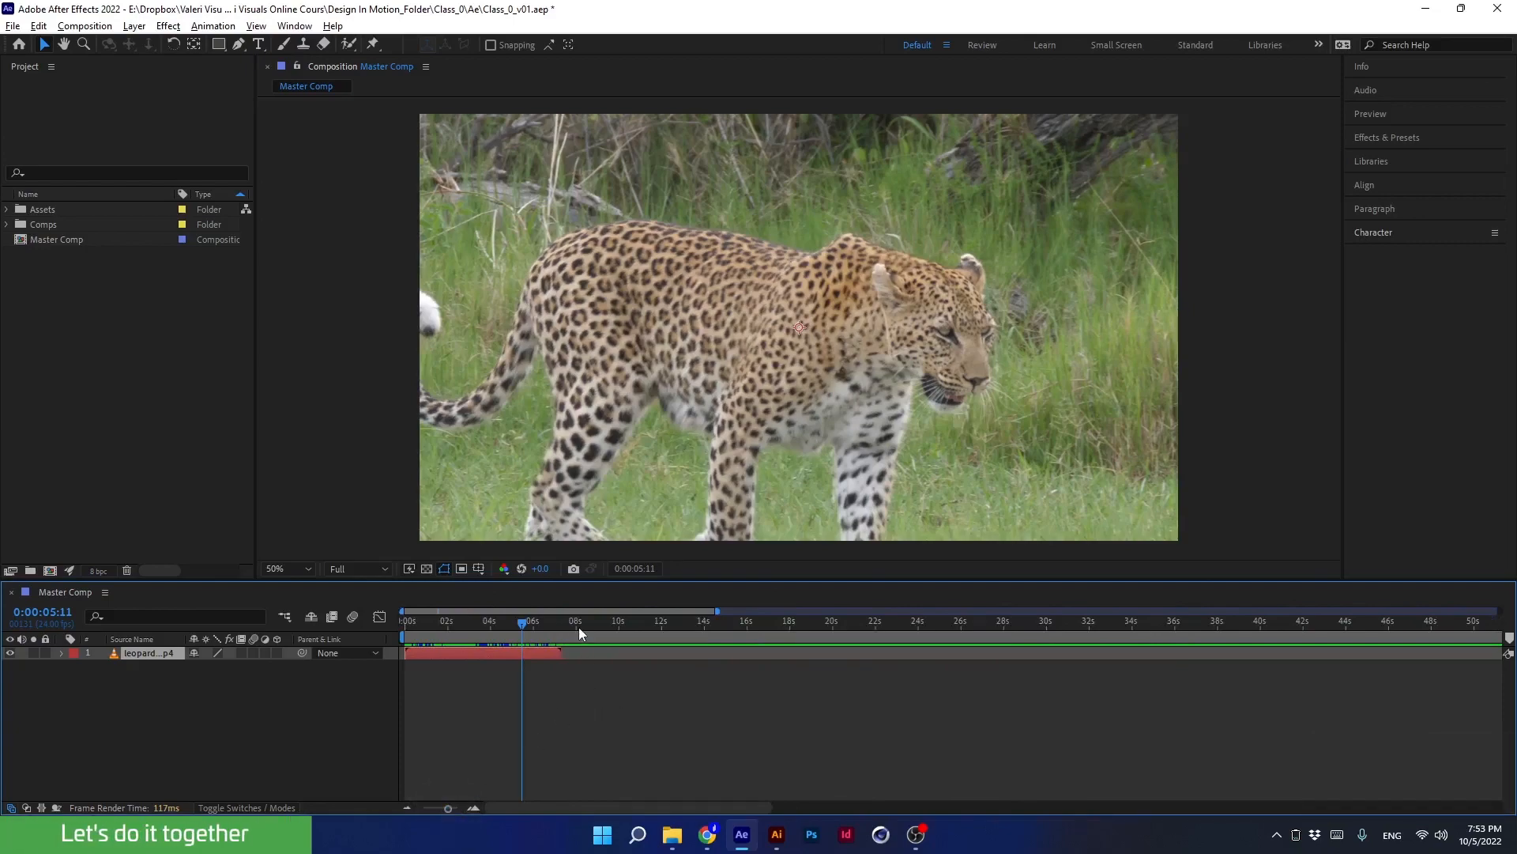
click(414, 634)
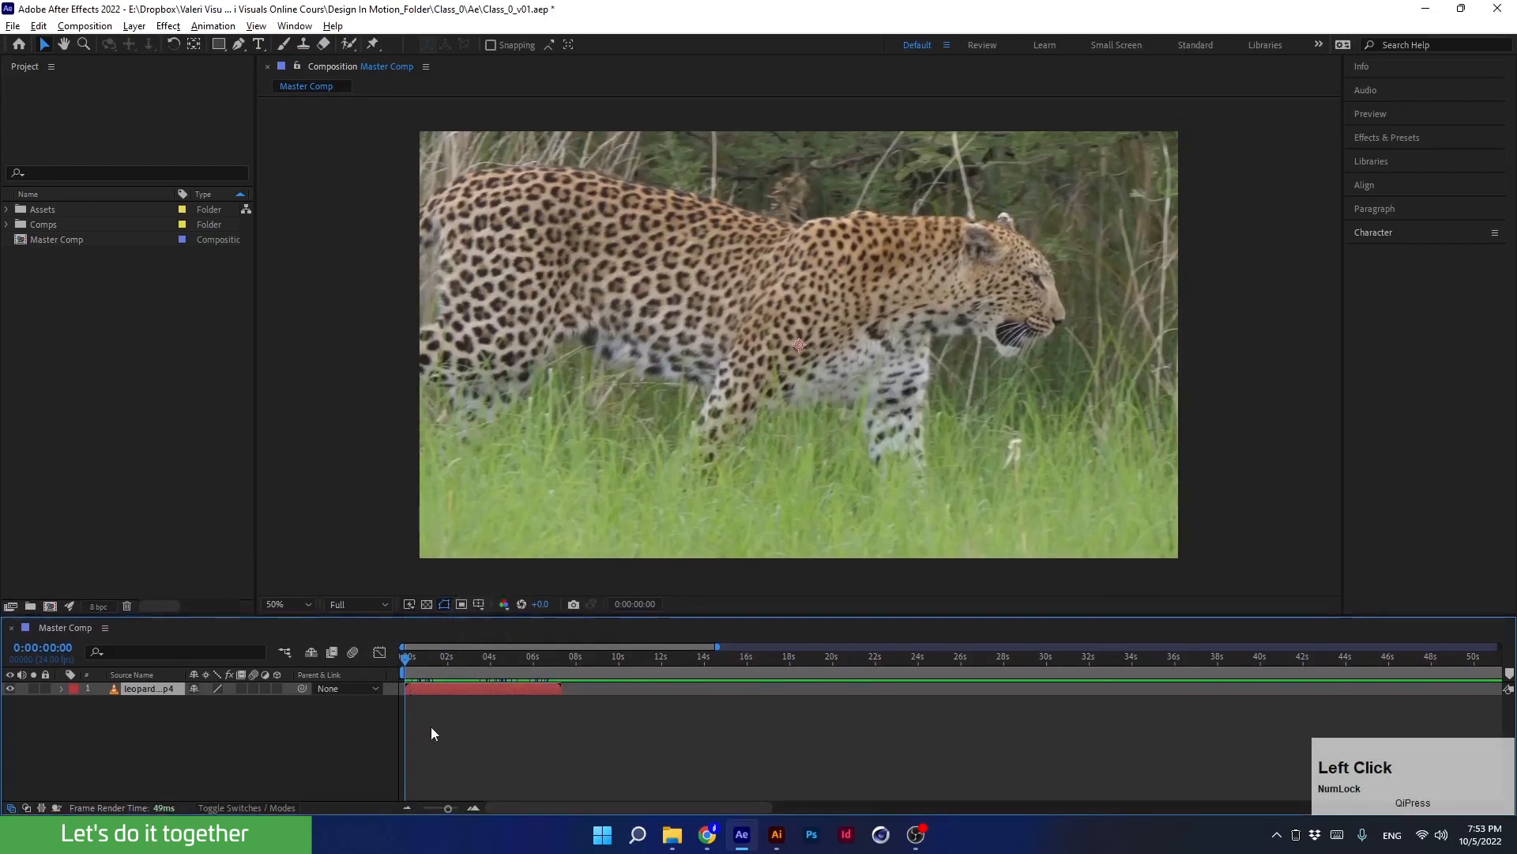
key(space)
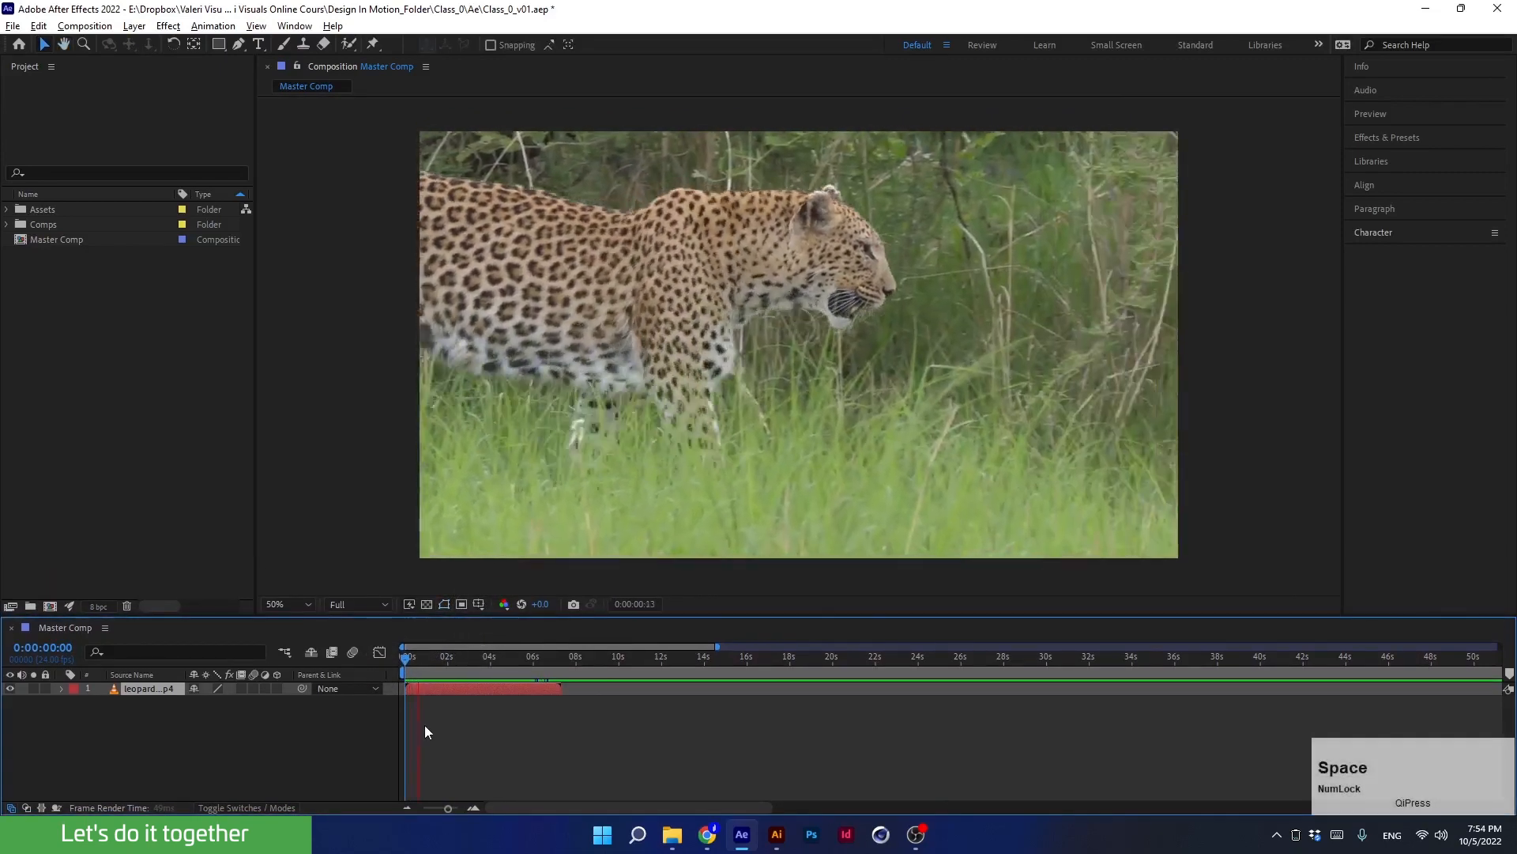
key(space)
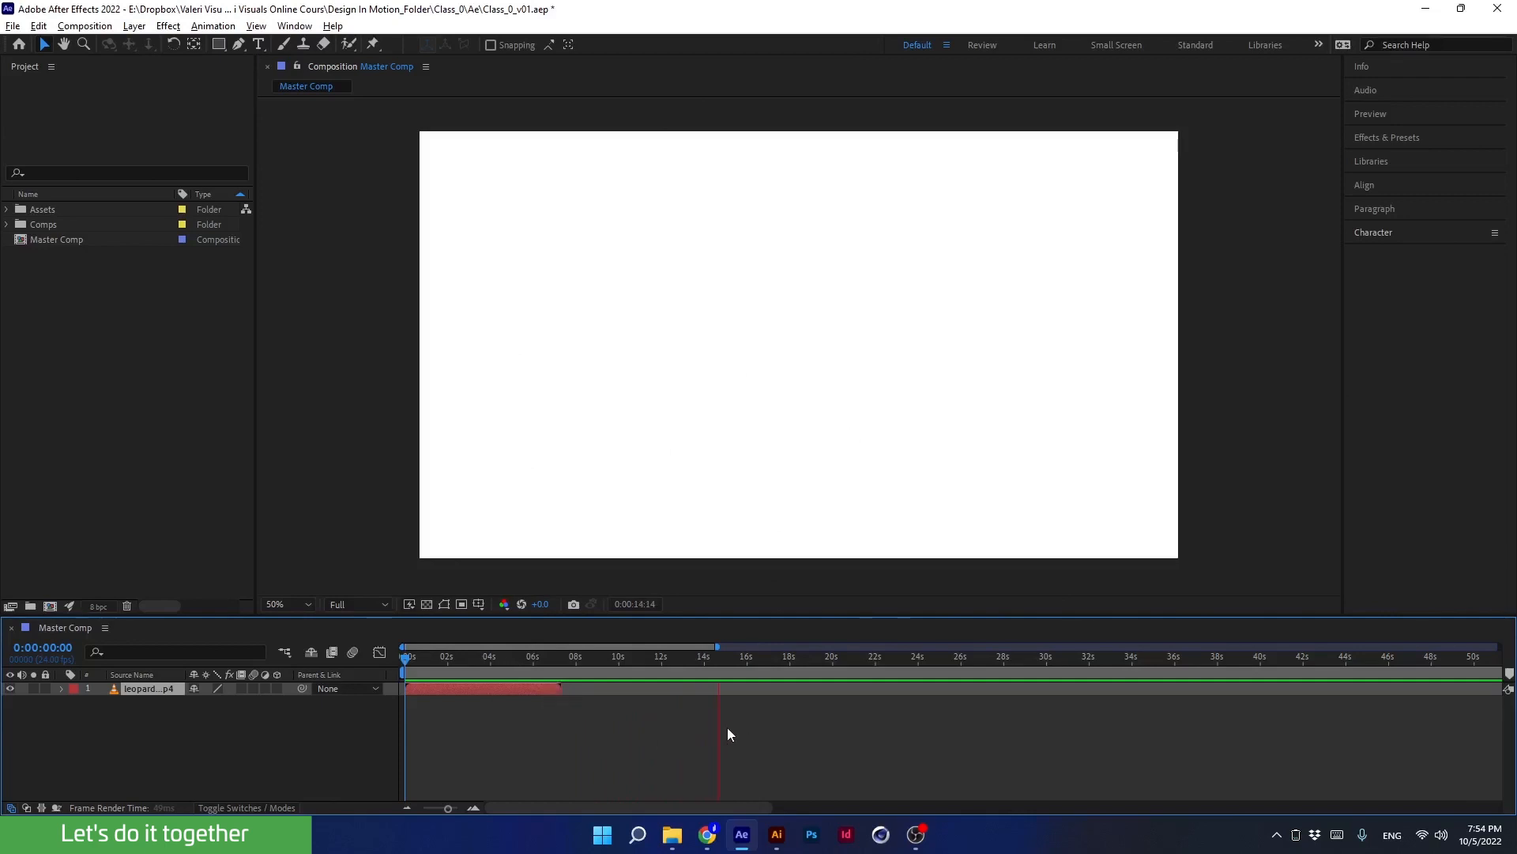
key(space)
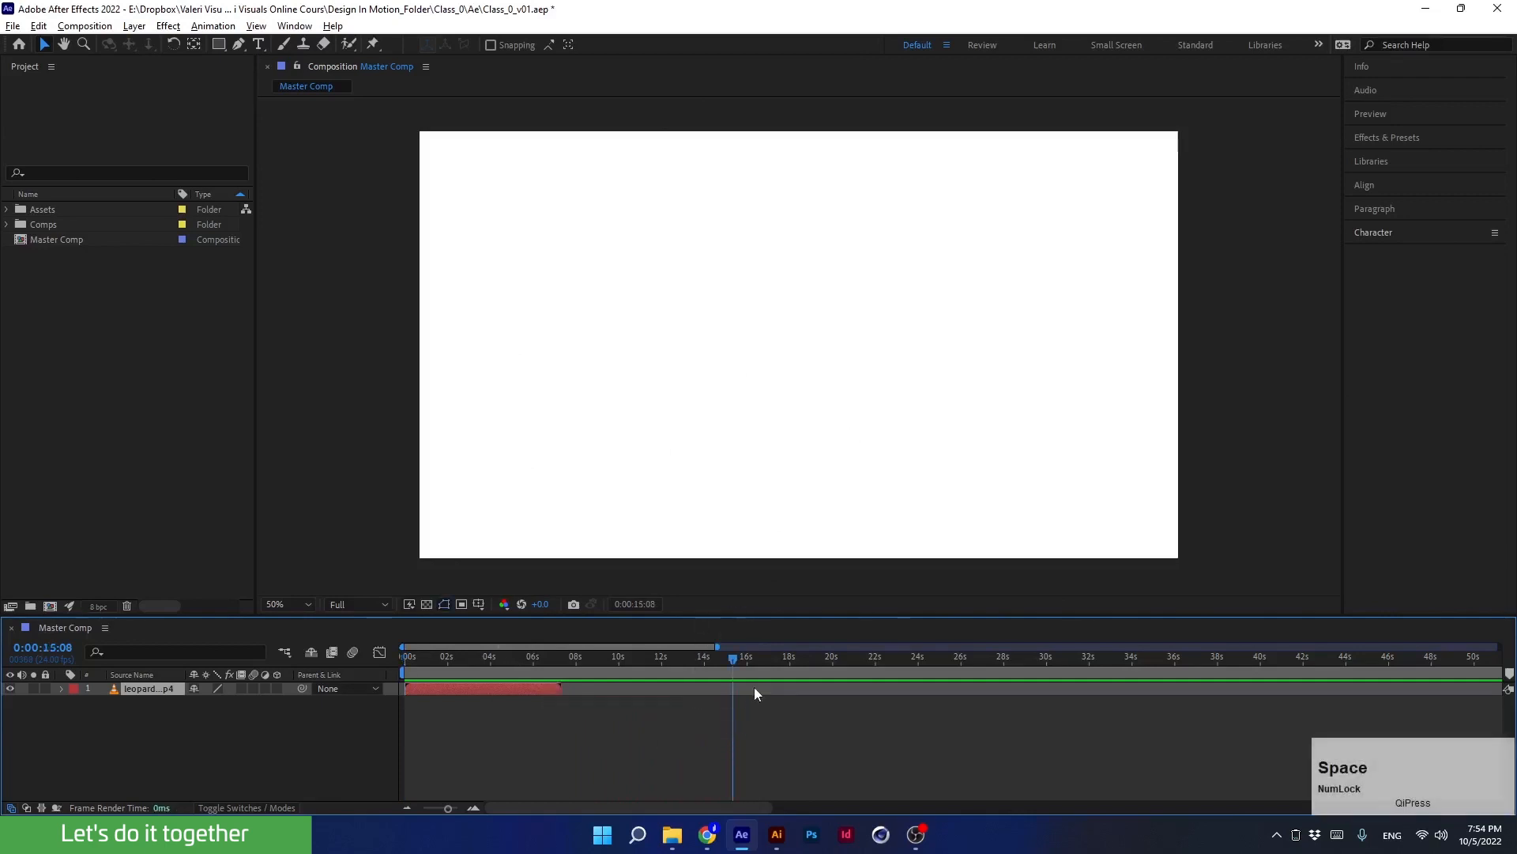
- Start the work area at 2 seconds and preview only that range
drag(734, 666, 712, 666)
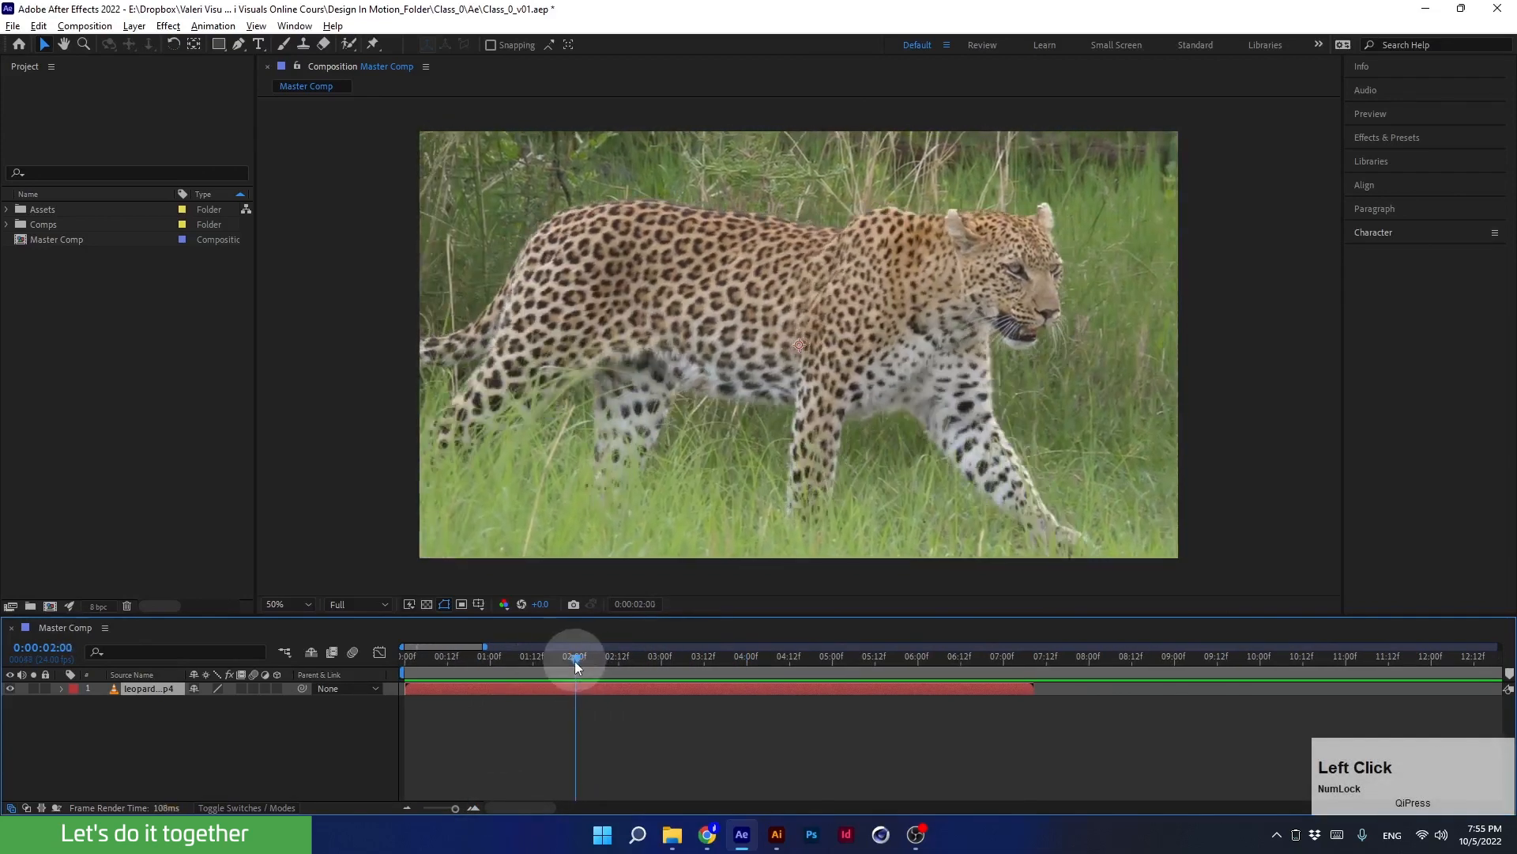
click(576, 667)
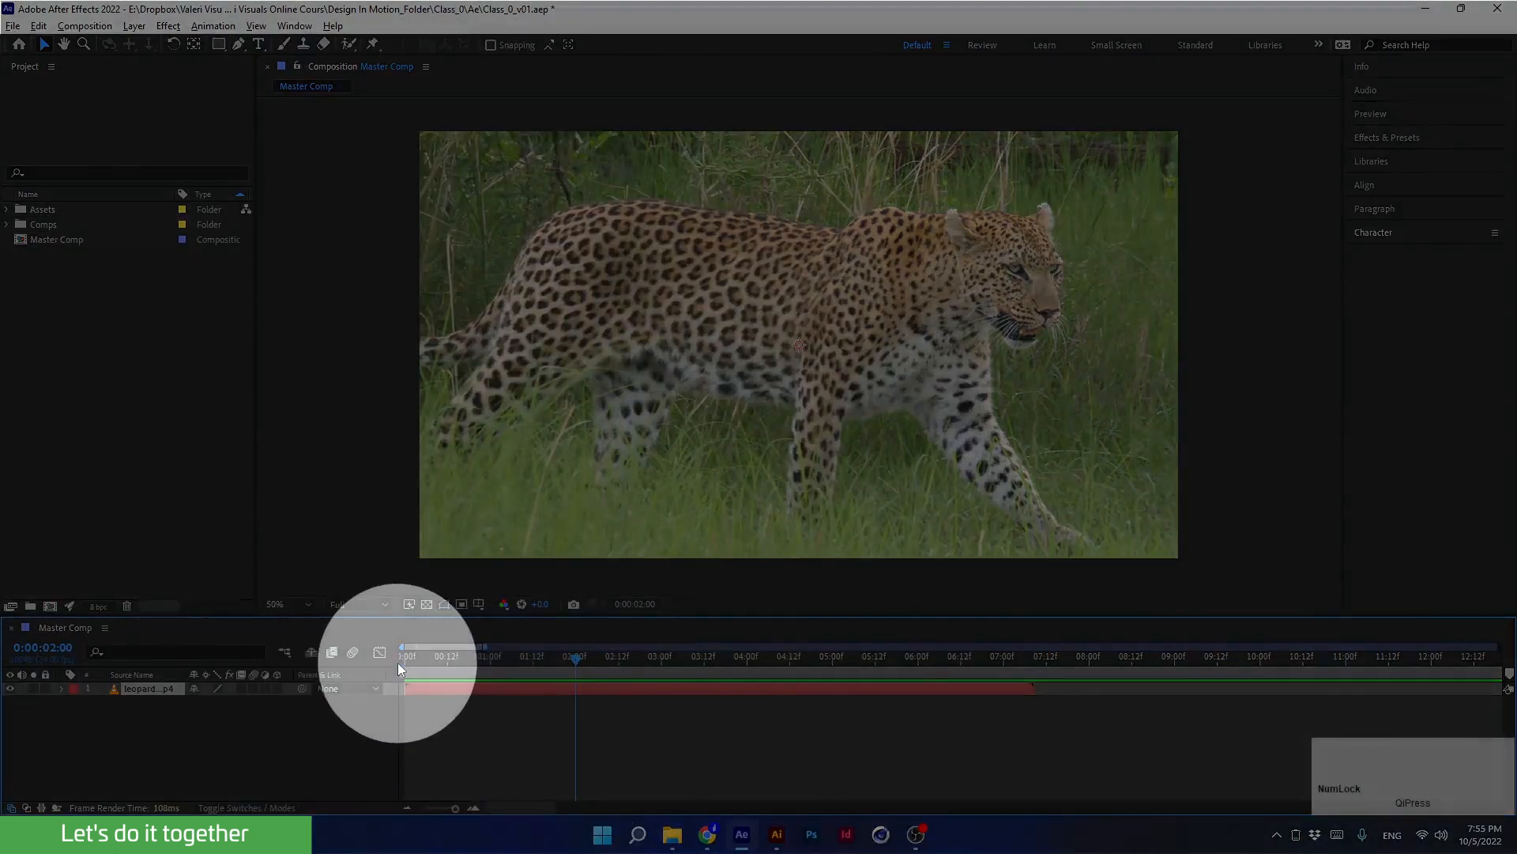
mouse_move(425, 675)
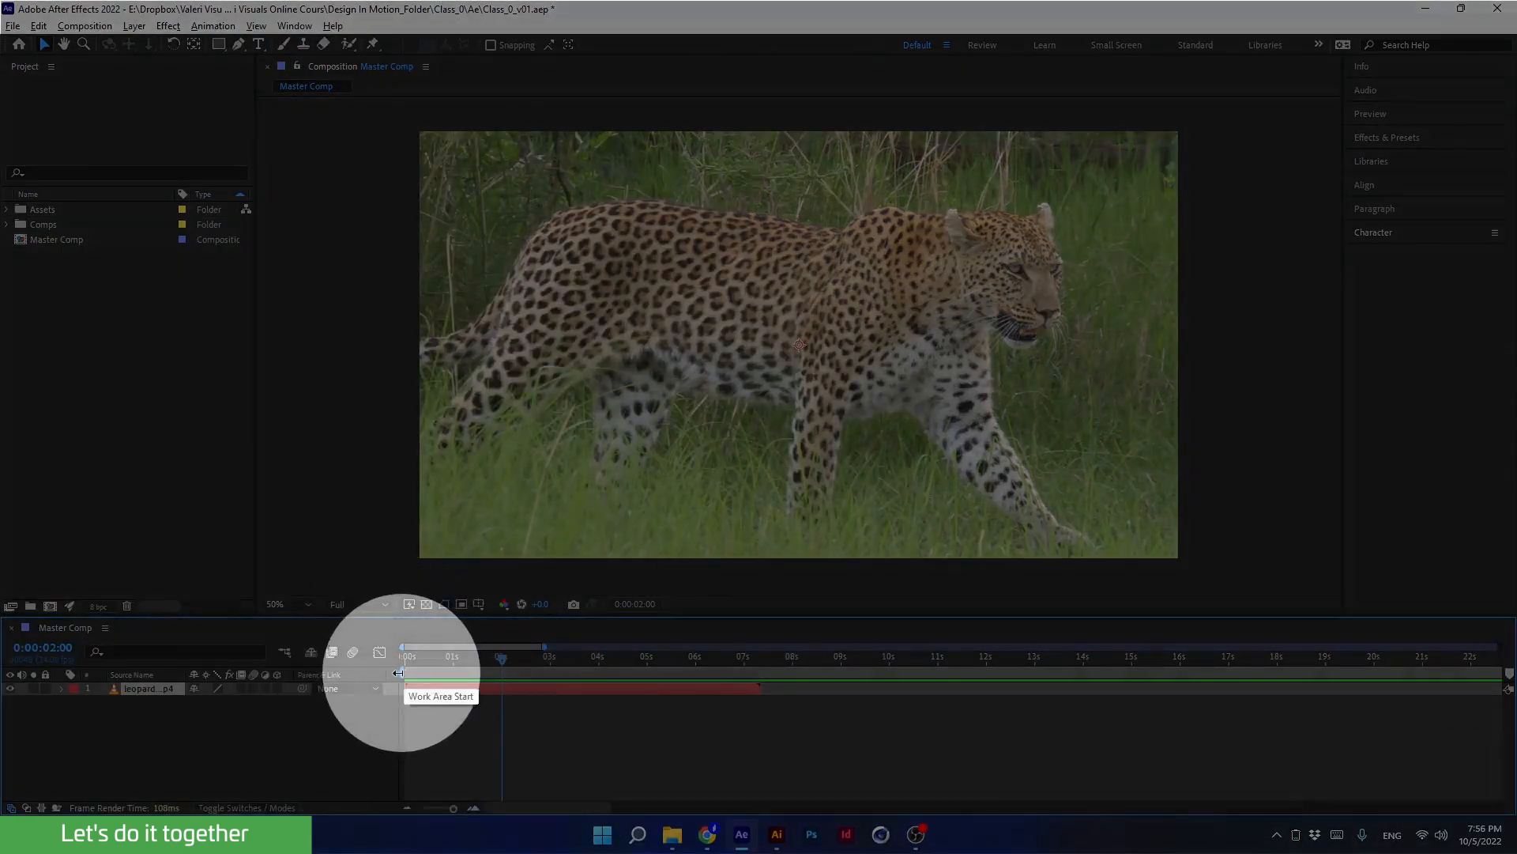
drag(398, 674, 474, 673)
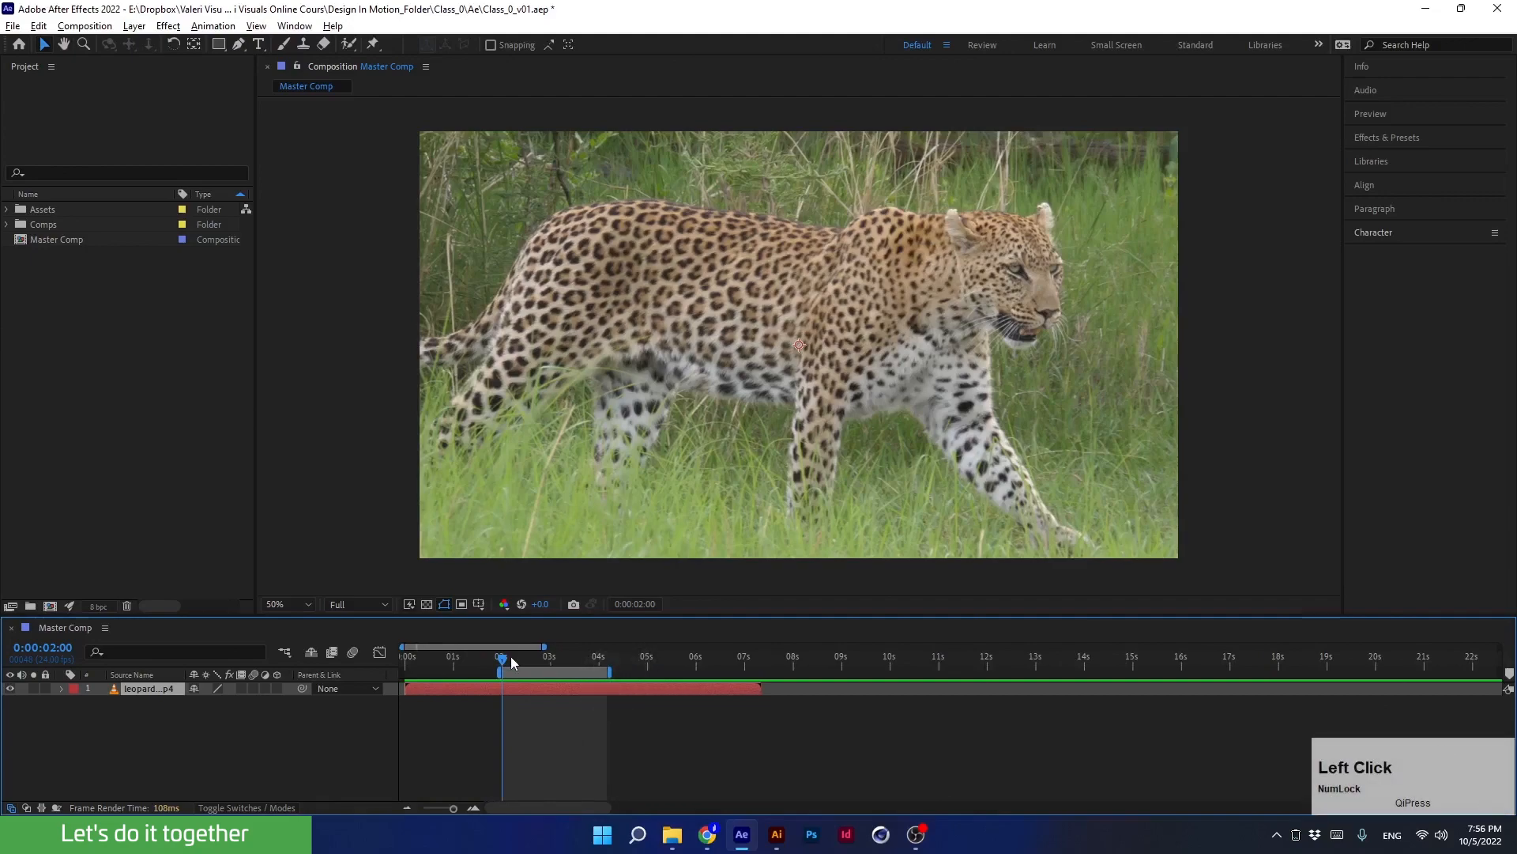
drag(501, 662, 511, 662)
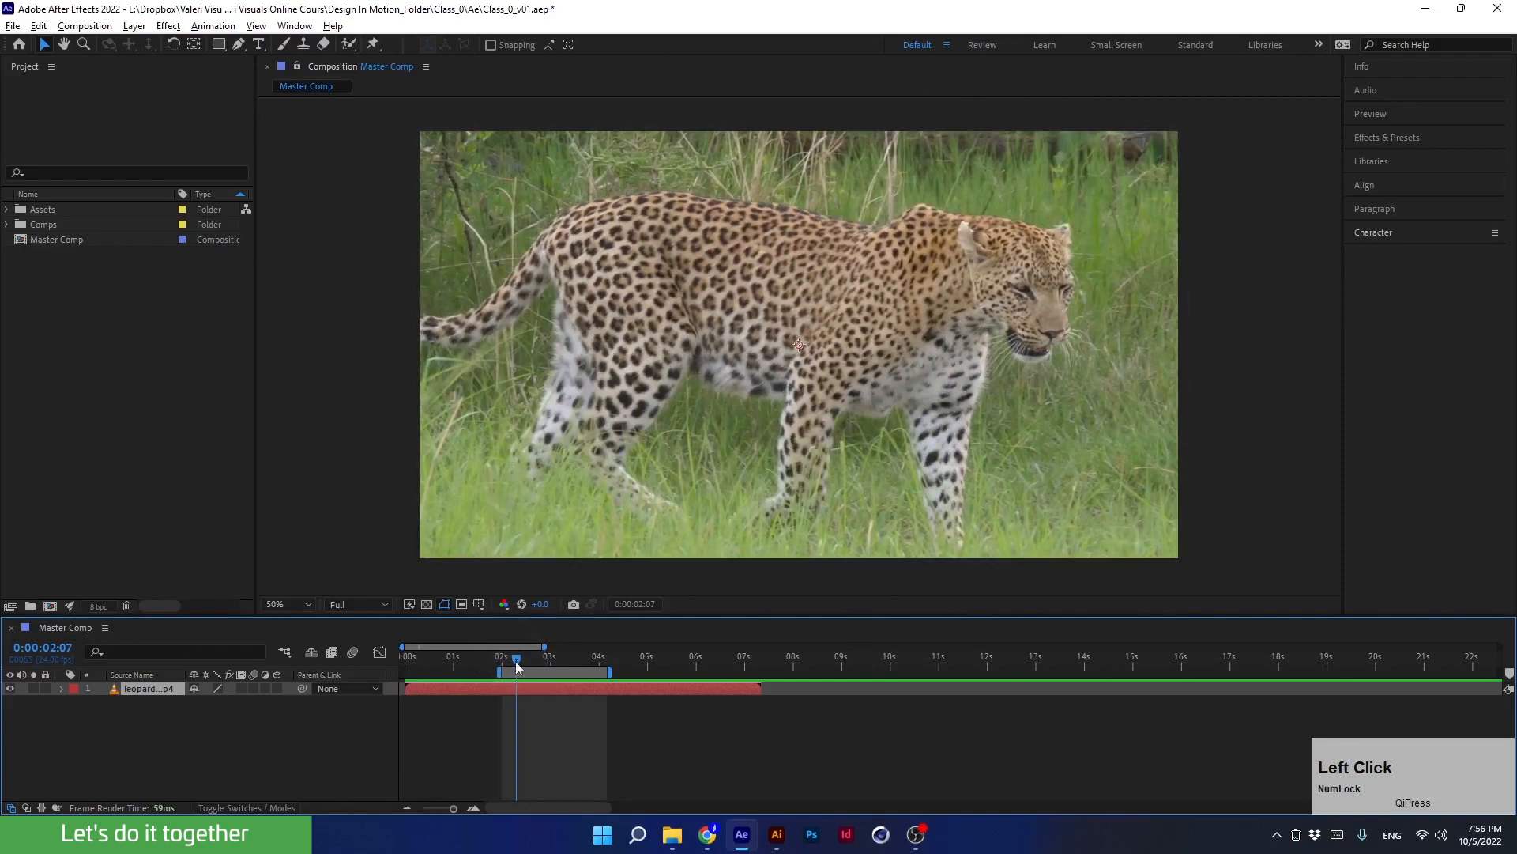
key(space)
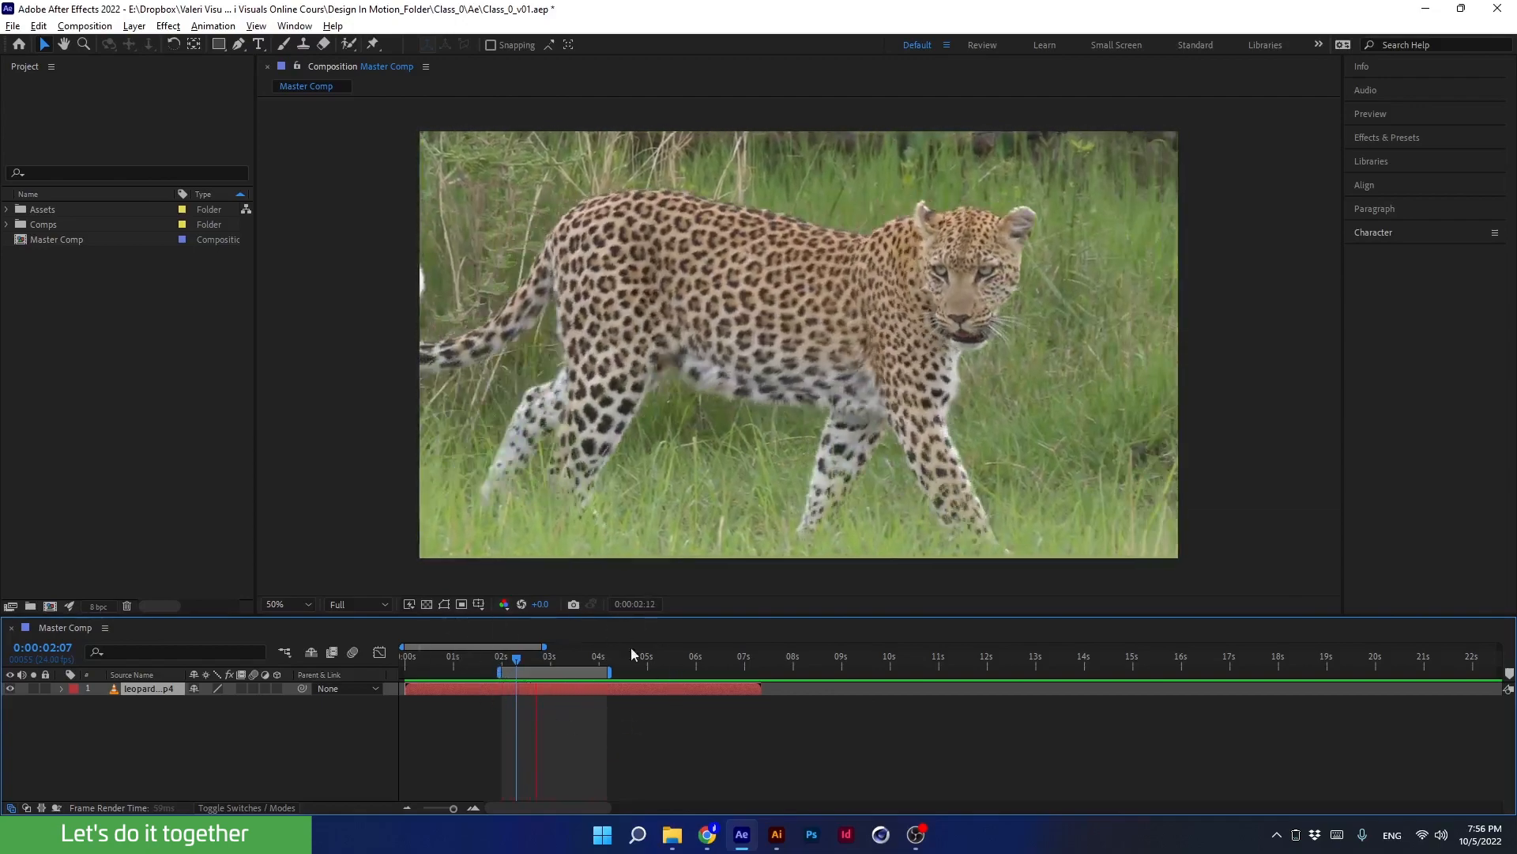
- Slide the whole work area to about 5 seconds and preview it there
drag(517, 658, 557, 657)
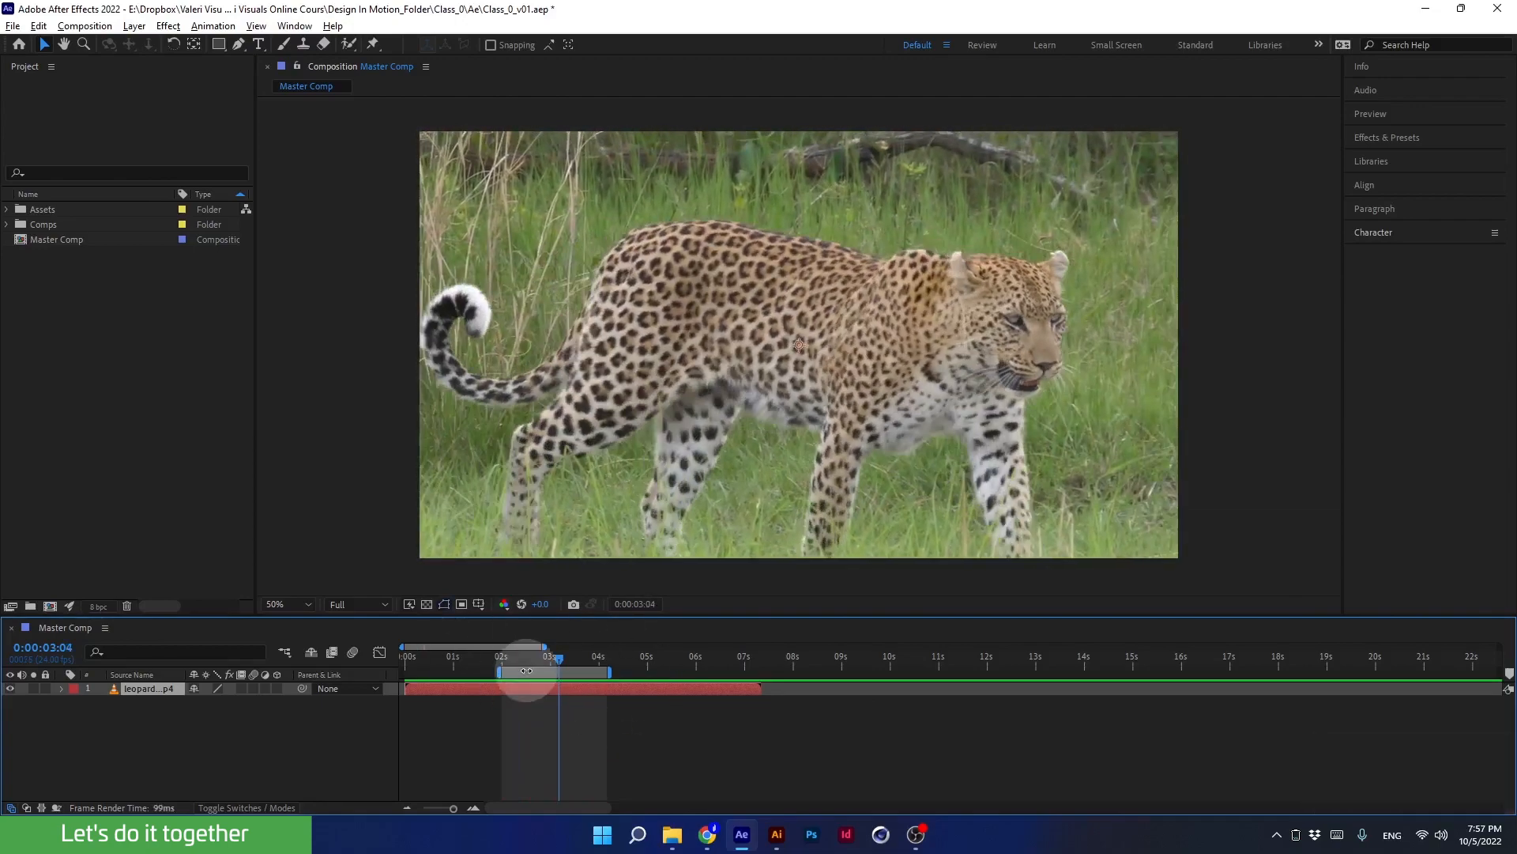
click(670, 660)
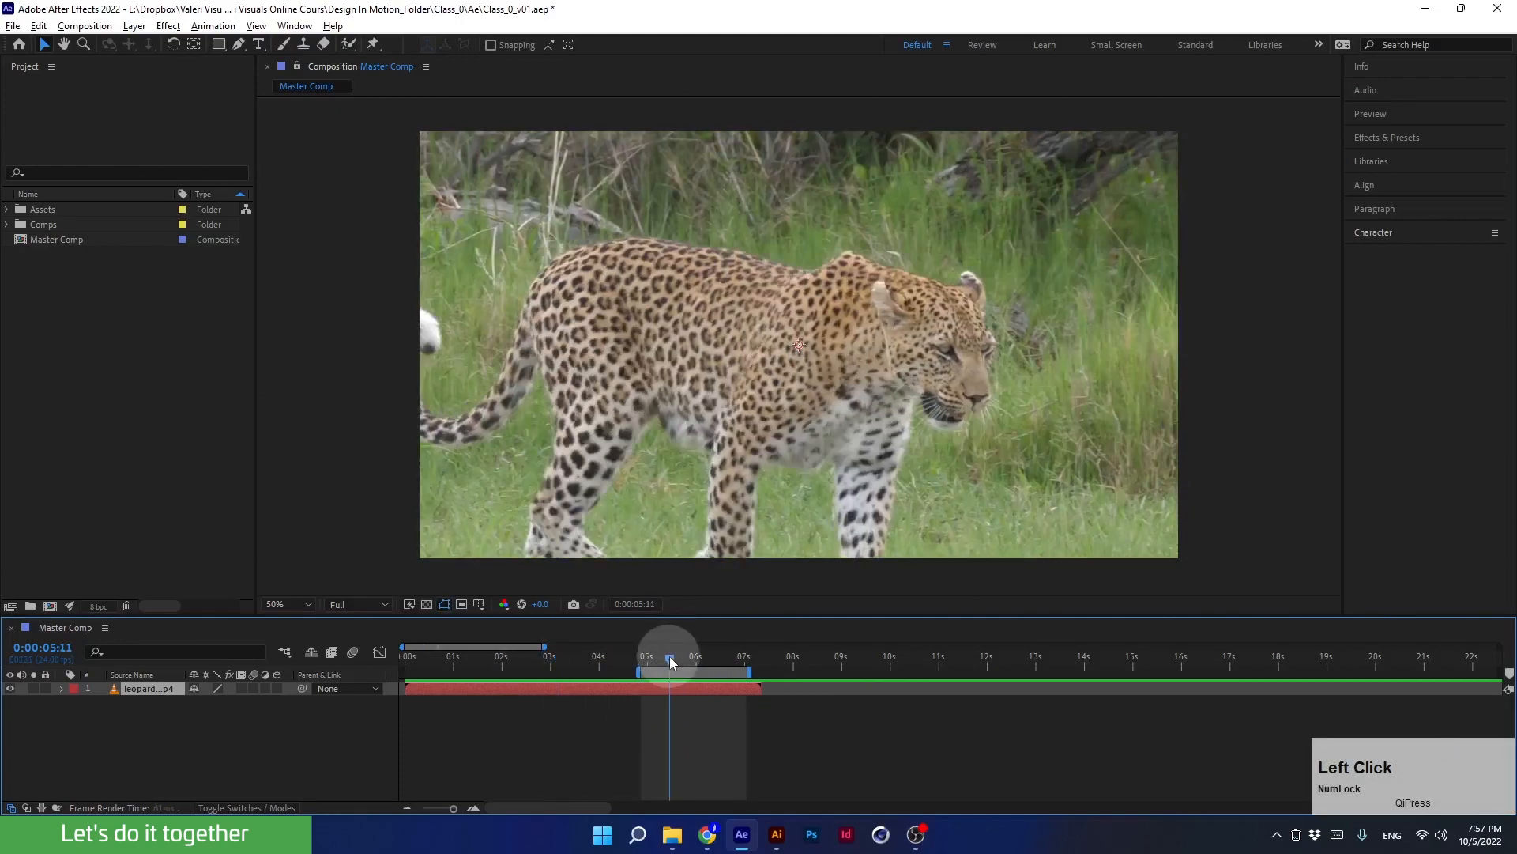
drag(670, 660, 647, 661)
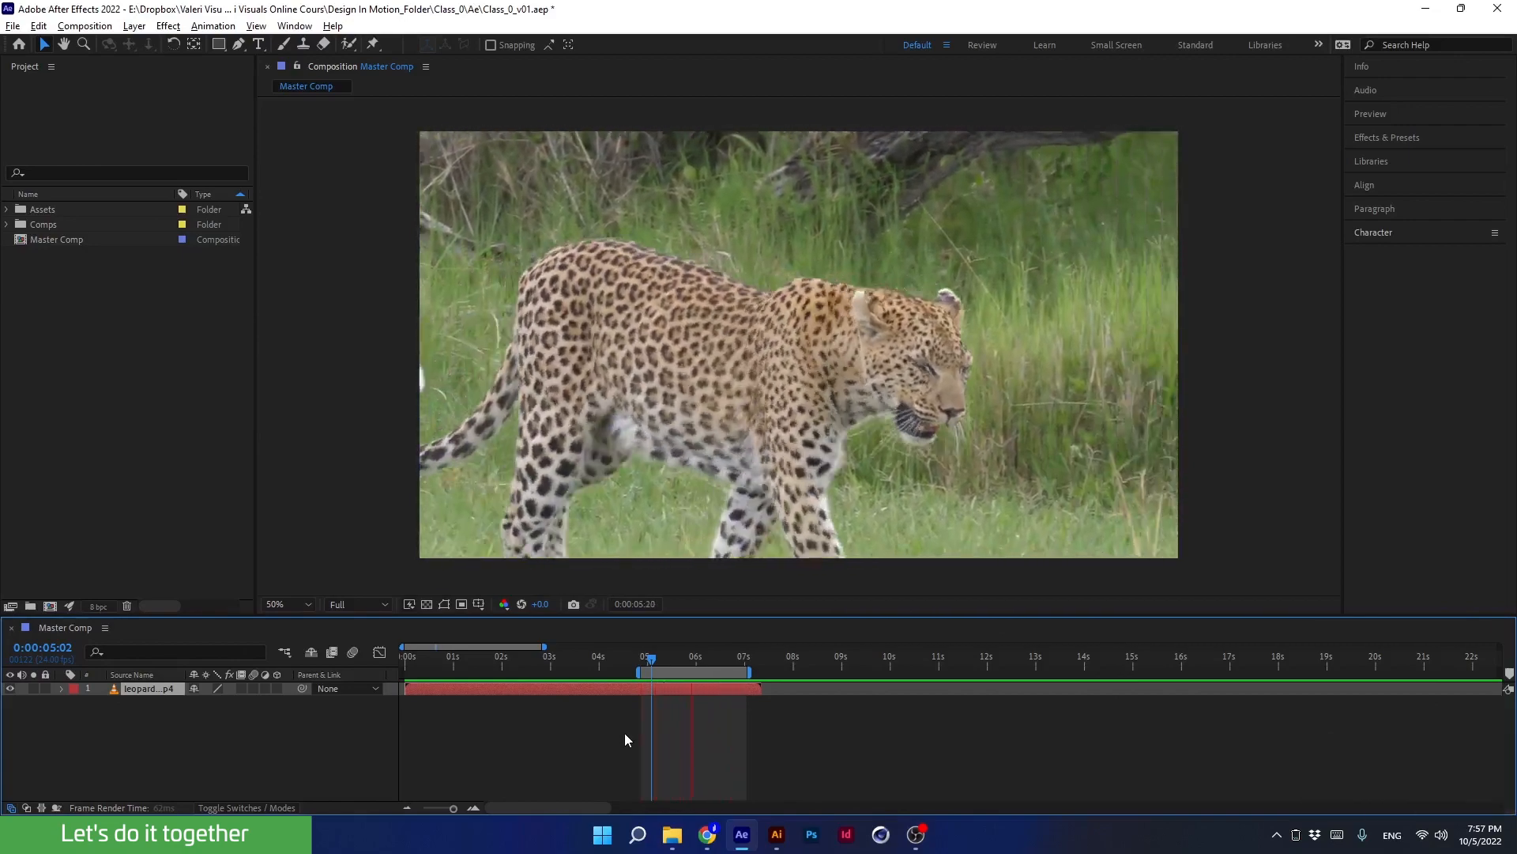
key(space)
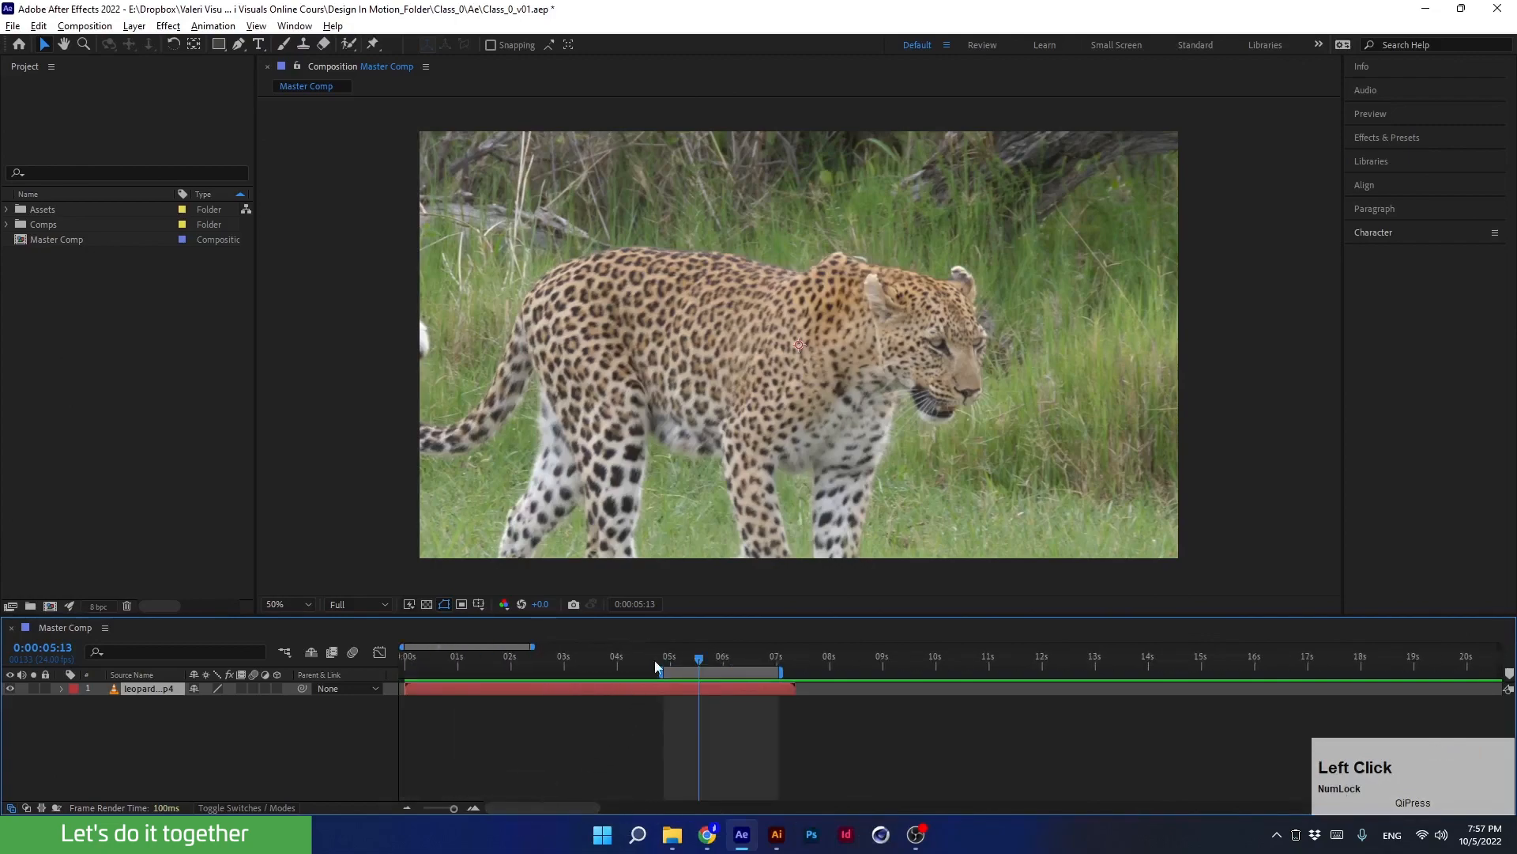
- Bring the work area back so it spans roughly 2 to 4 seconds
drag(697, 667, 518, 667)
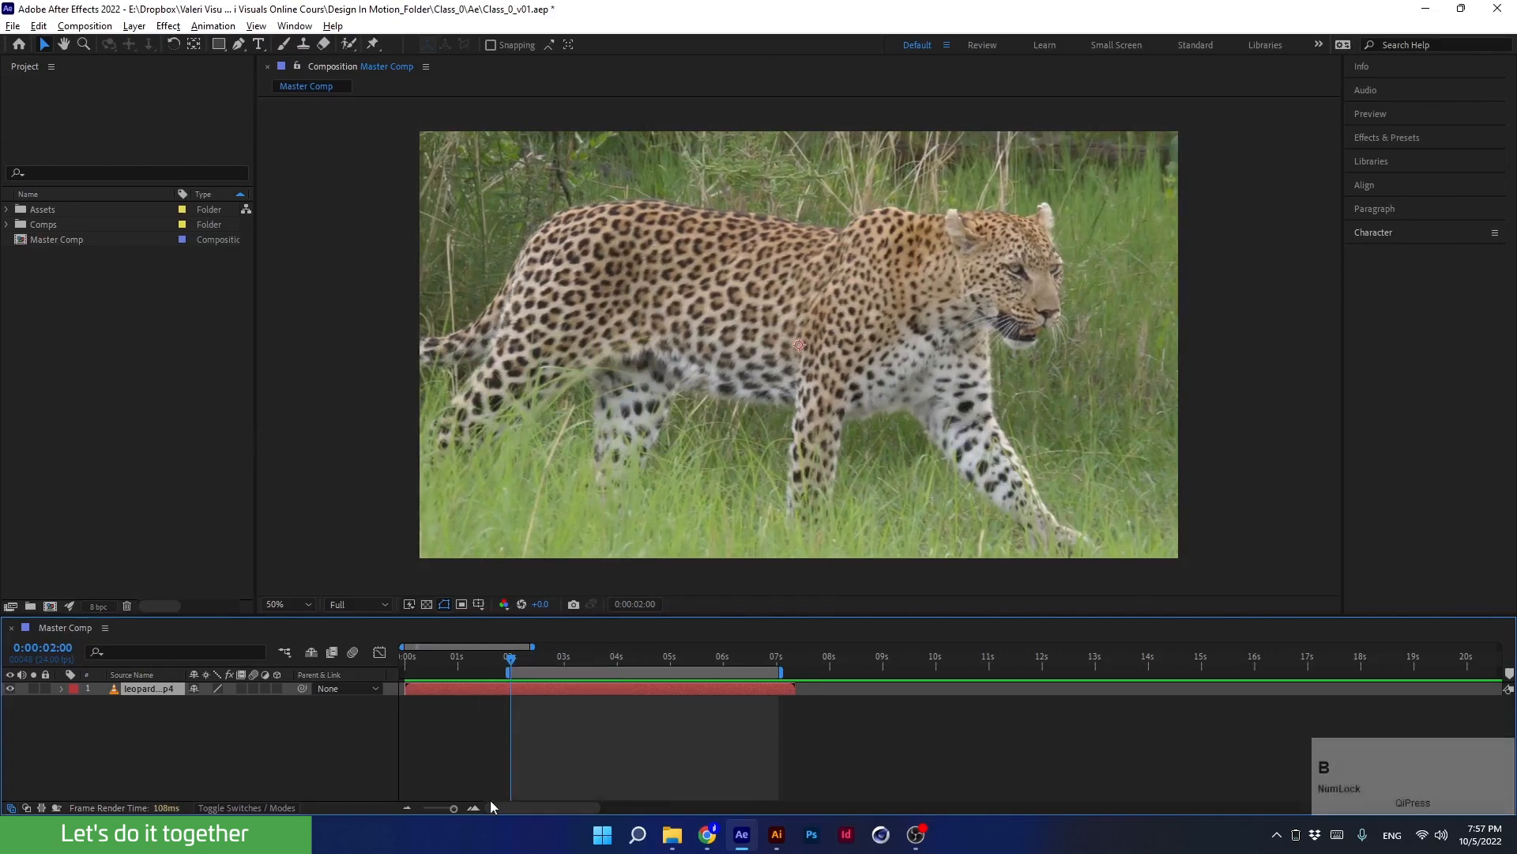
drag(510, 657, 532, 657)
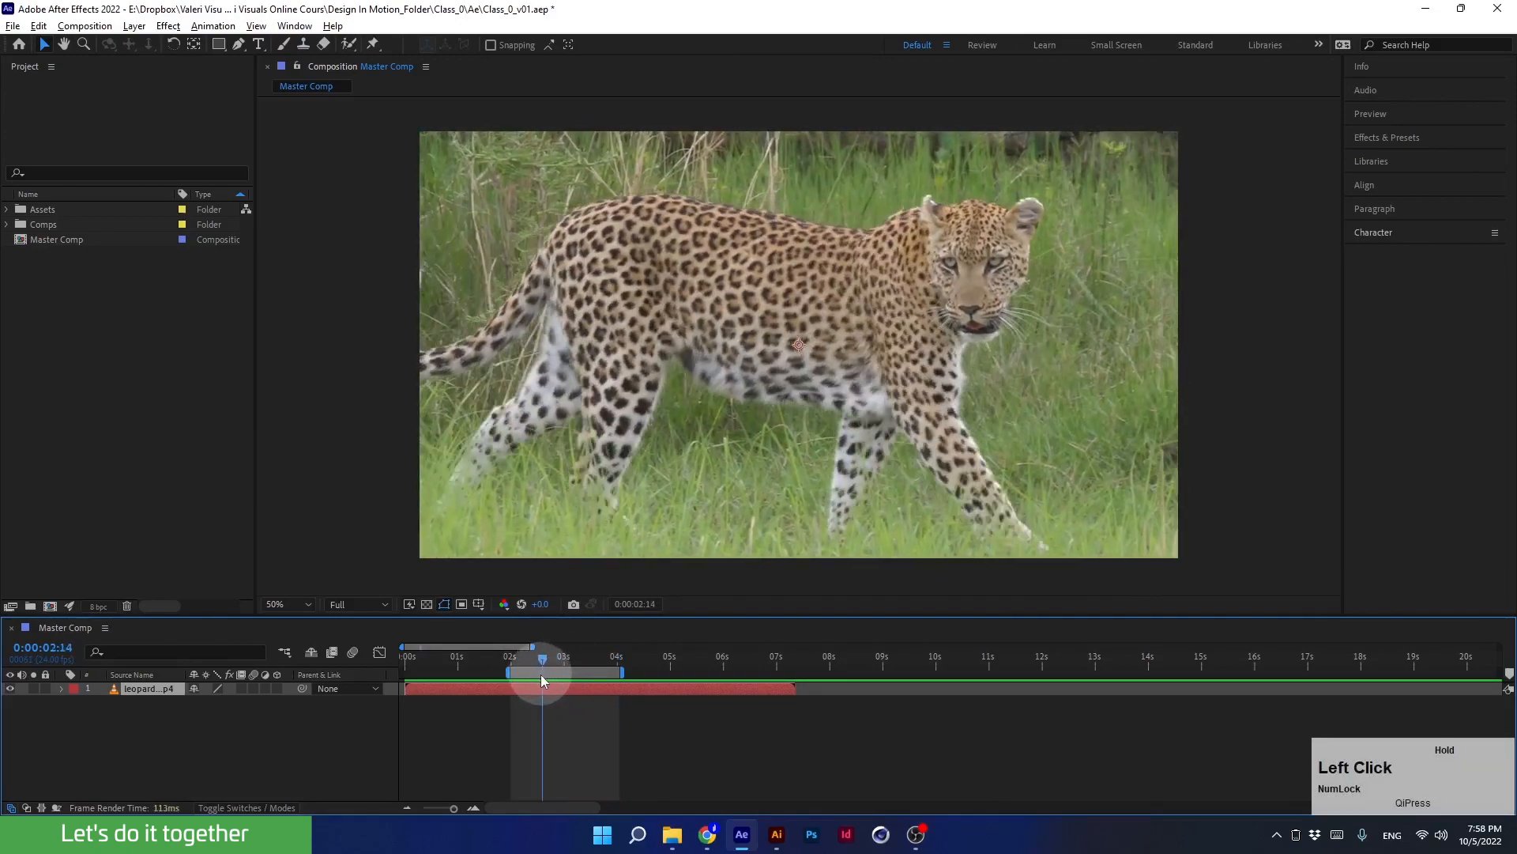
click(1370, 113)
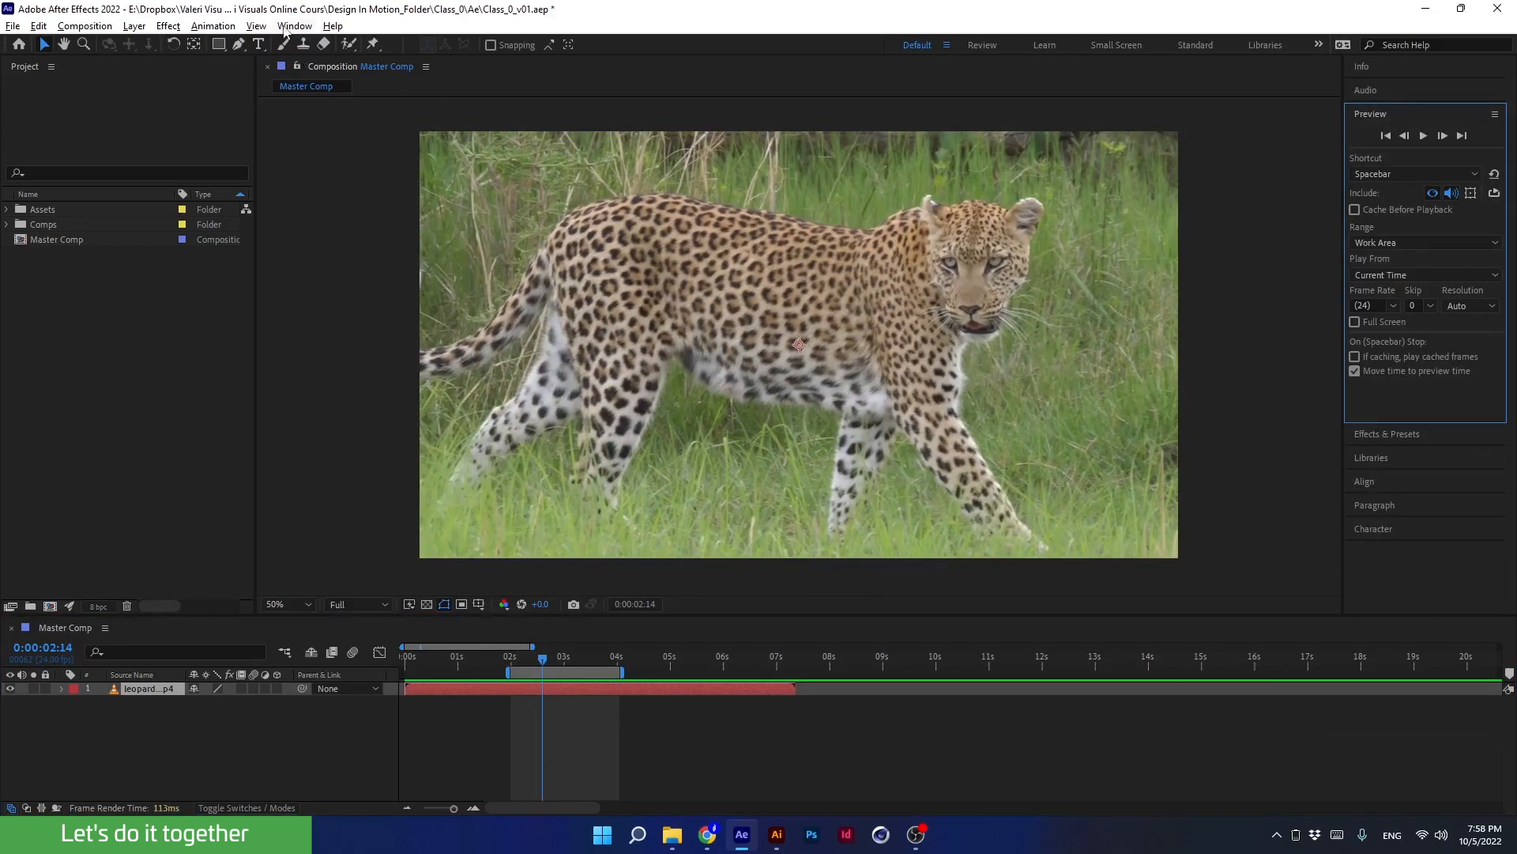
click(294, 27)
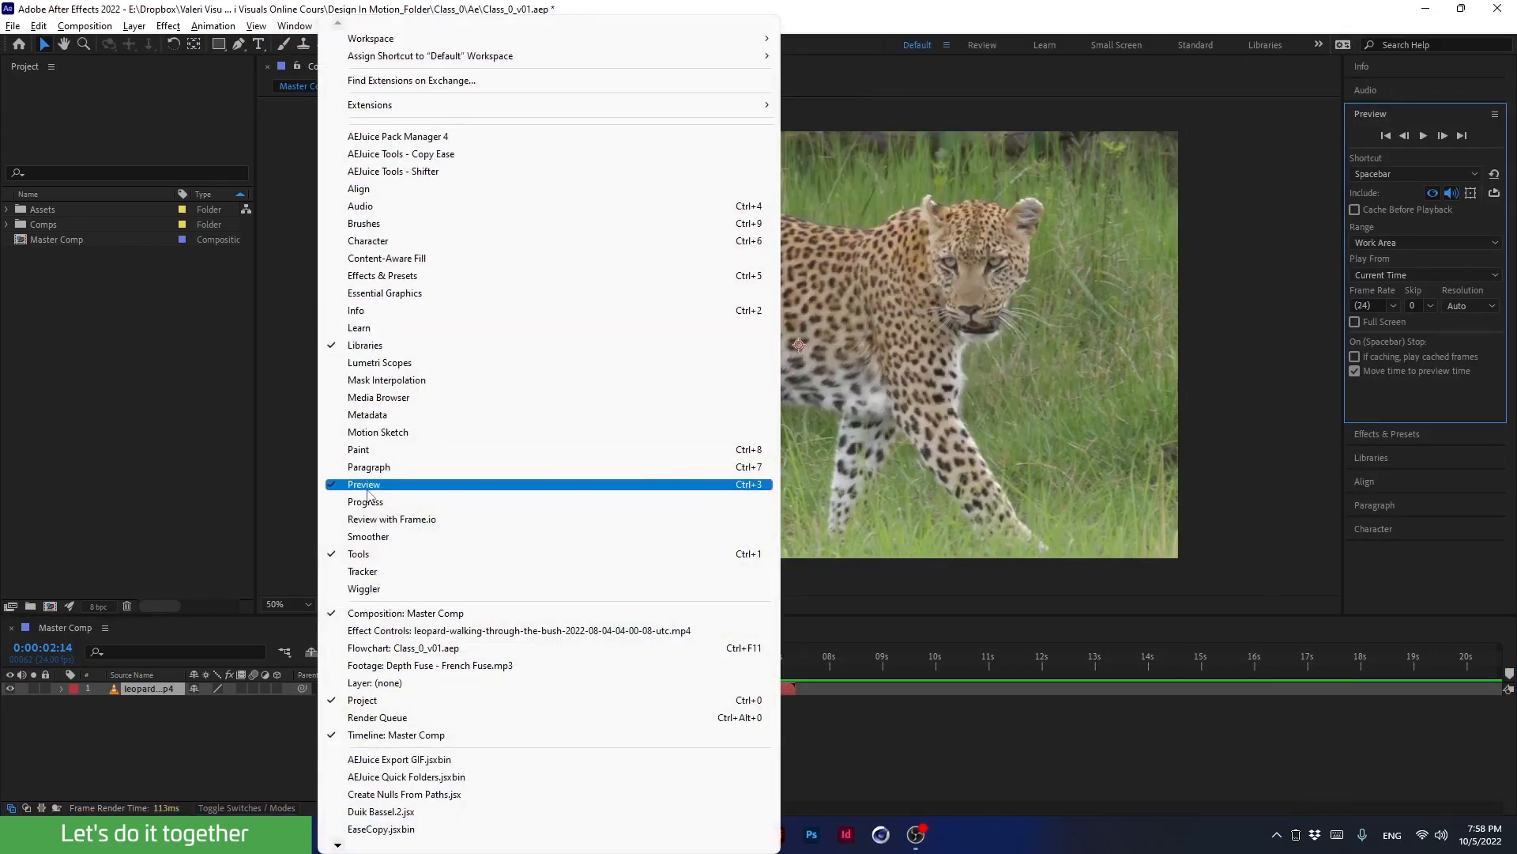
click(363, 484)
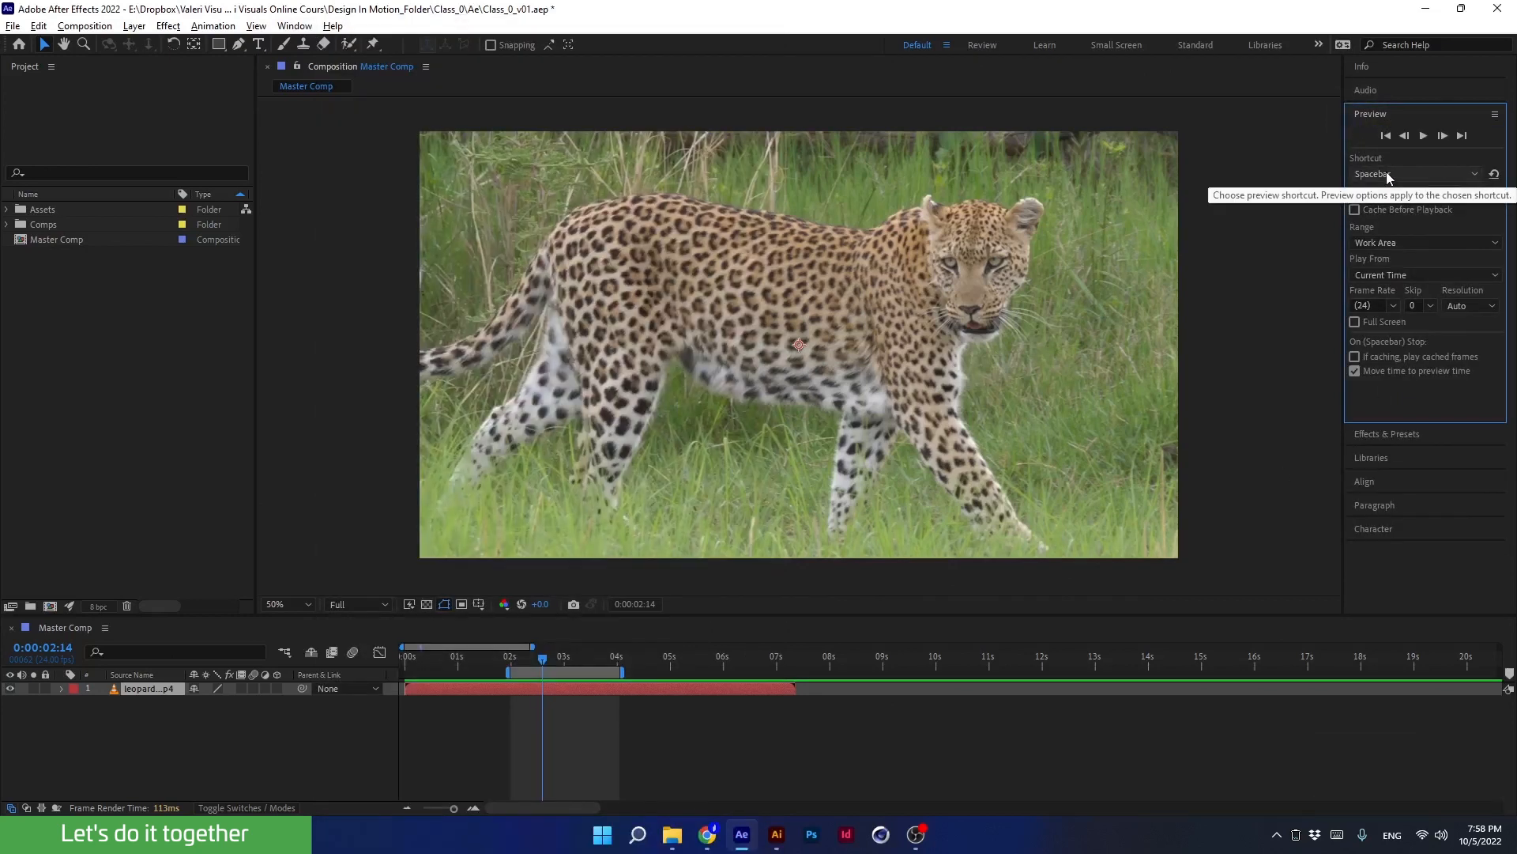
click(1418, 174)
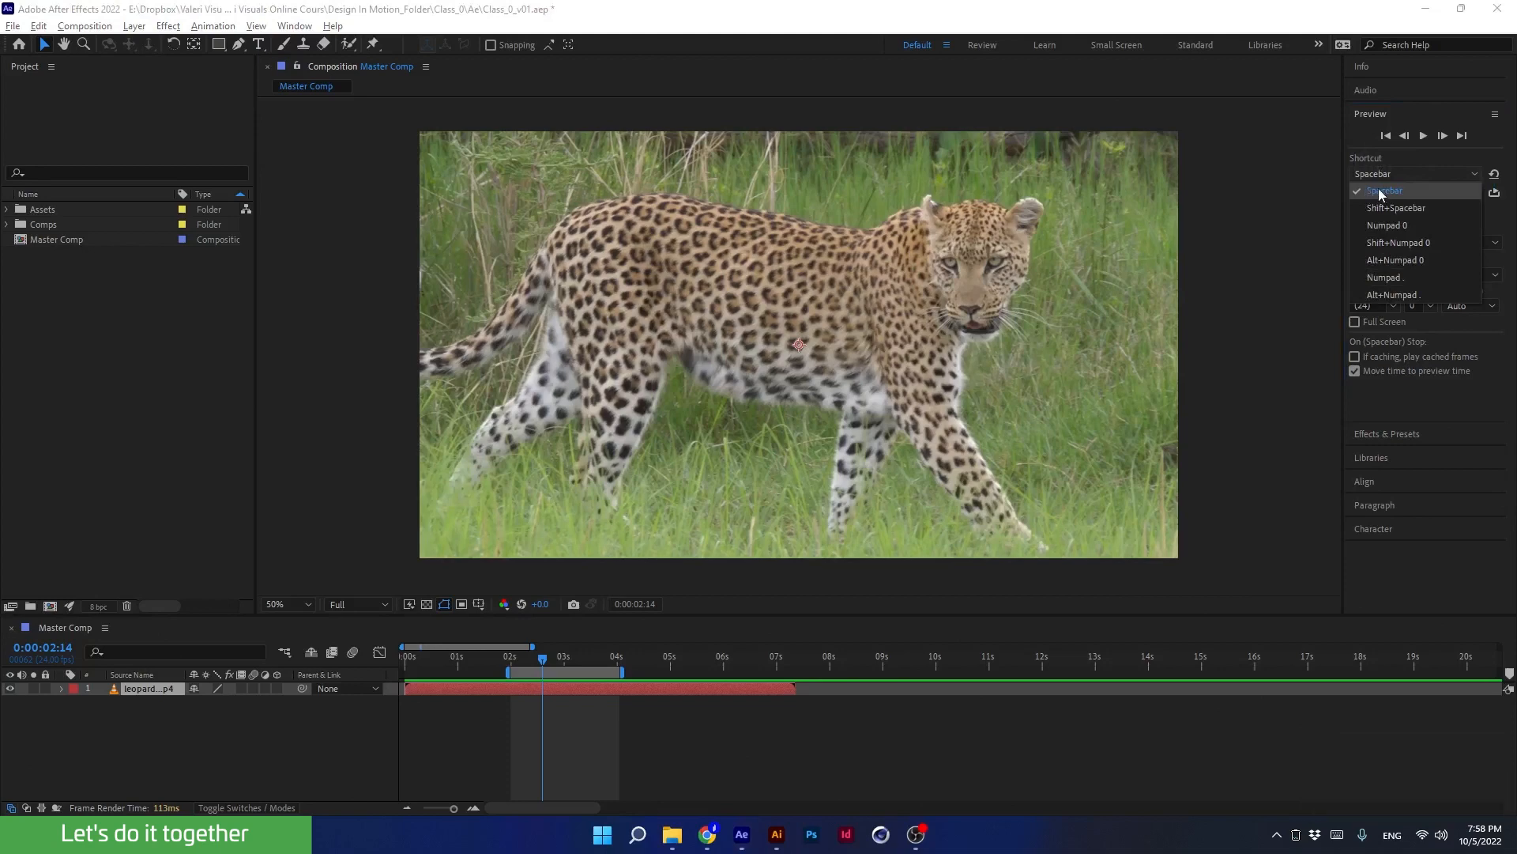
click(1385, 191)
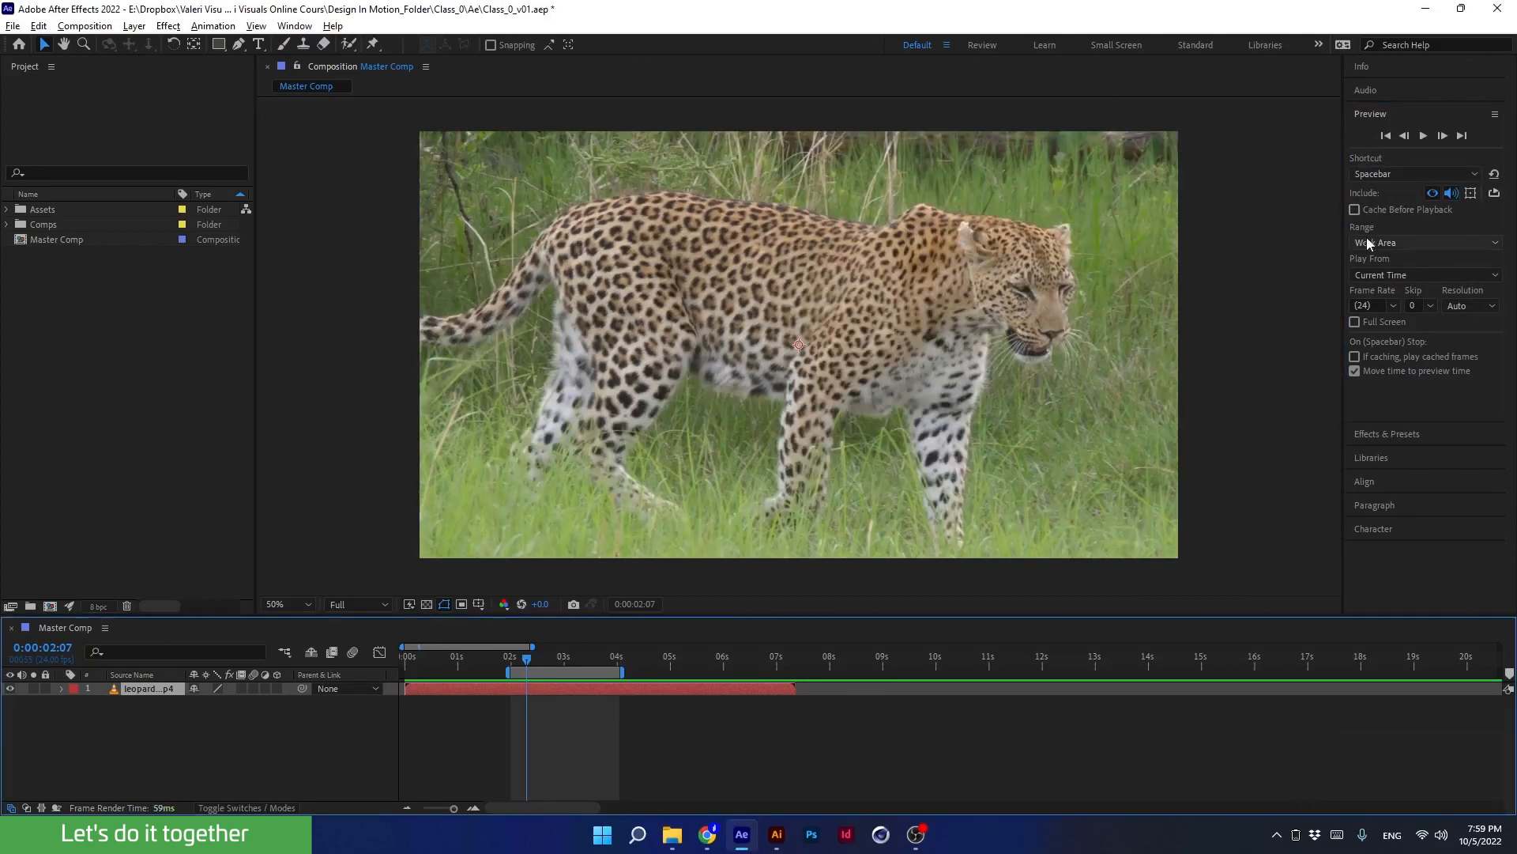
click(1423, 242)
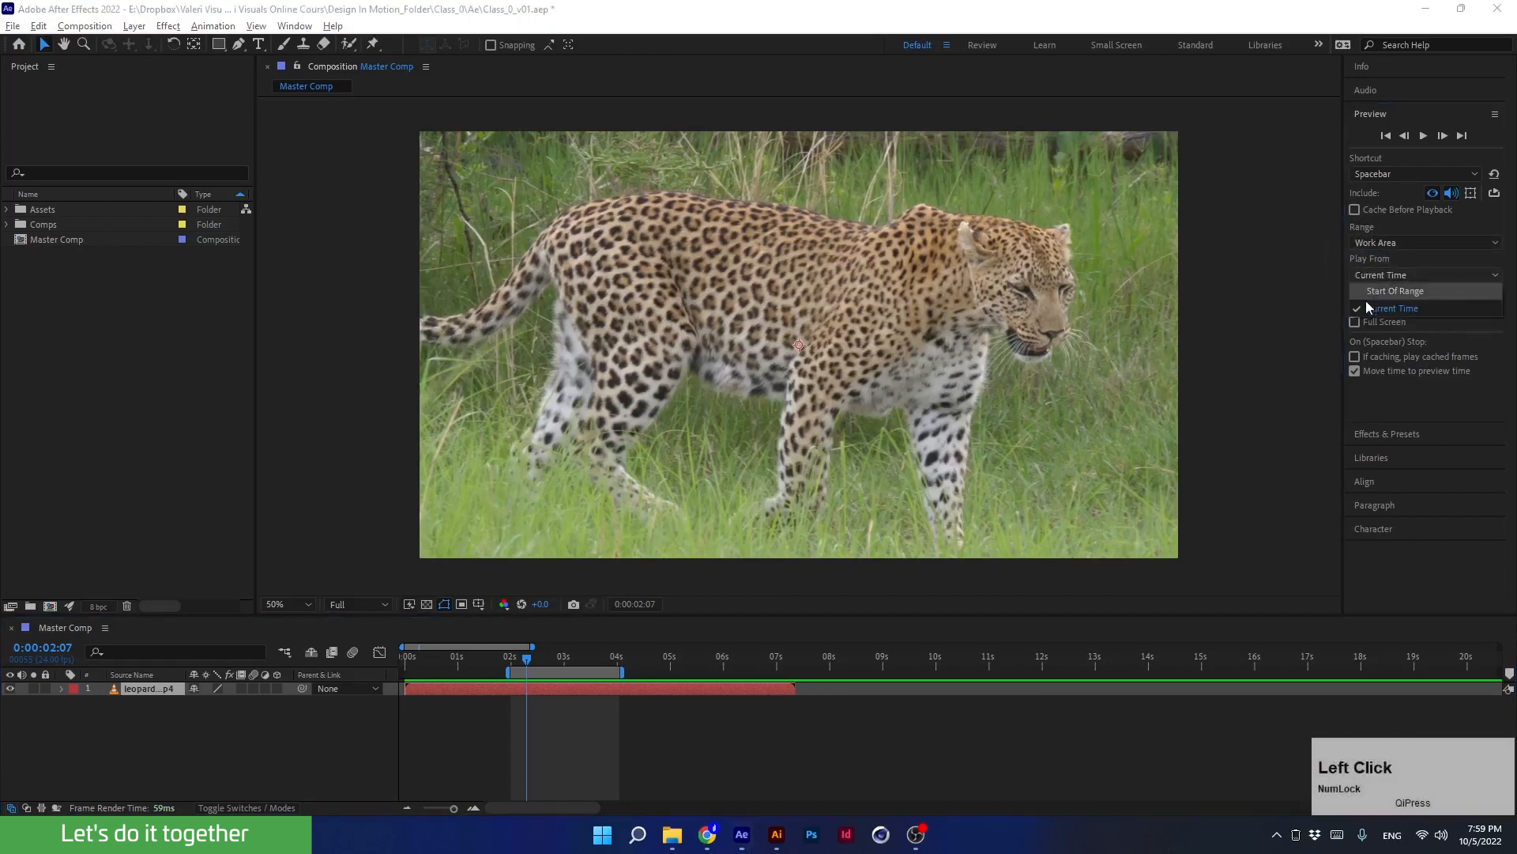
click(1395, 308)
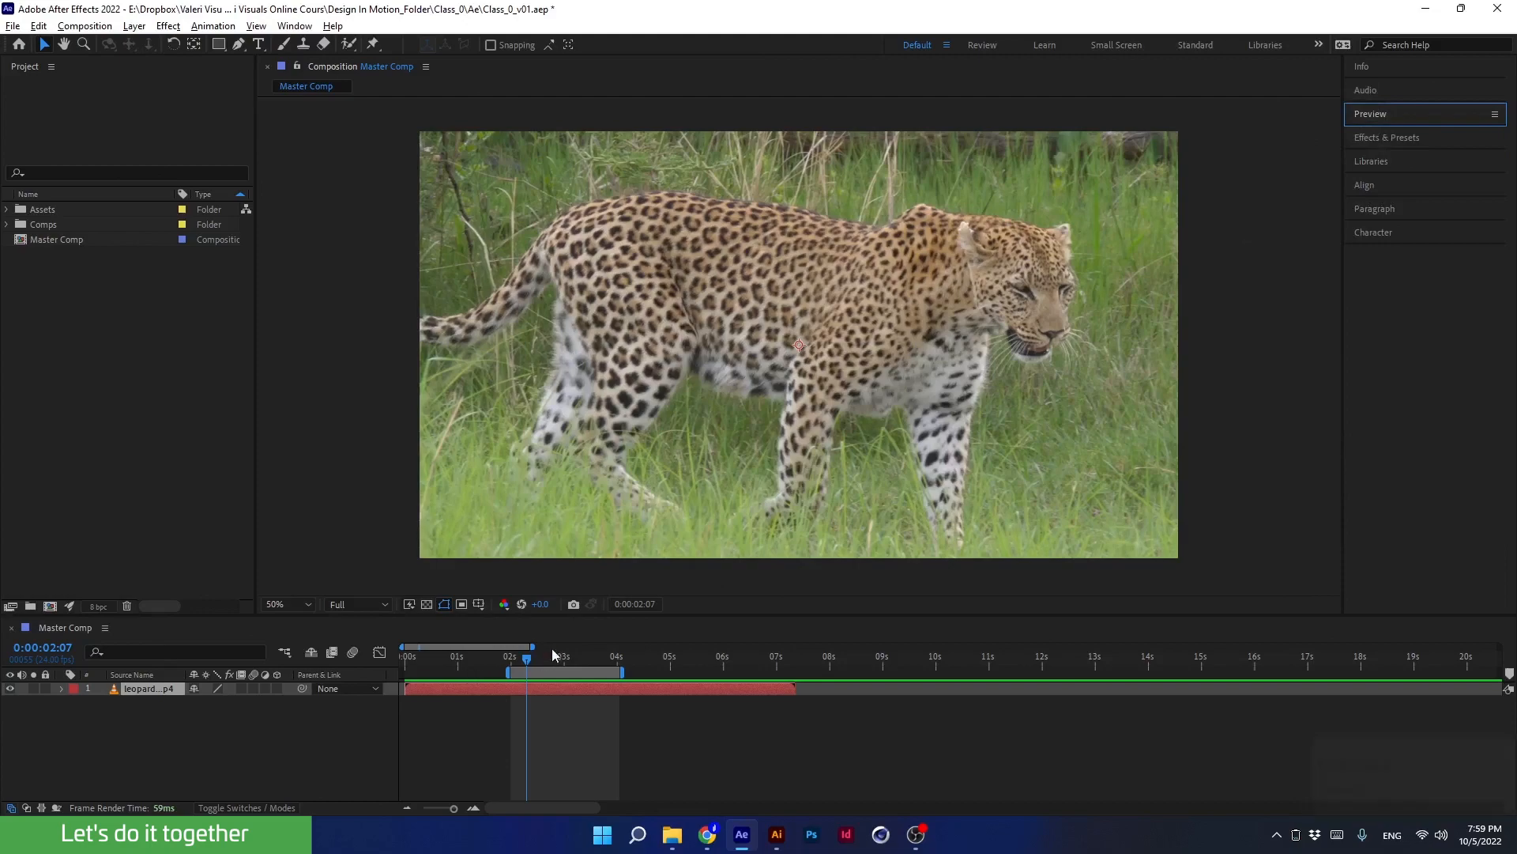
- Shift-scrub the current time so it snaps between the work area start and end
drag(528, 657, 552, 657)
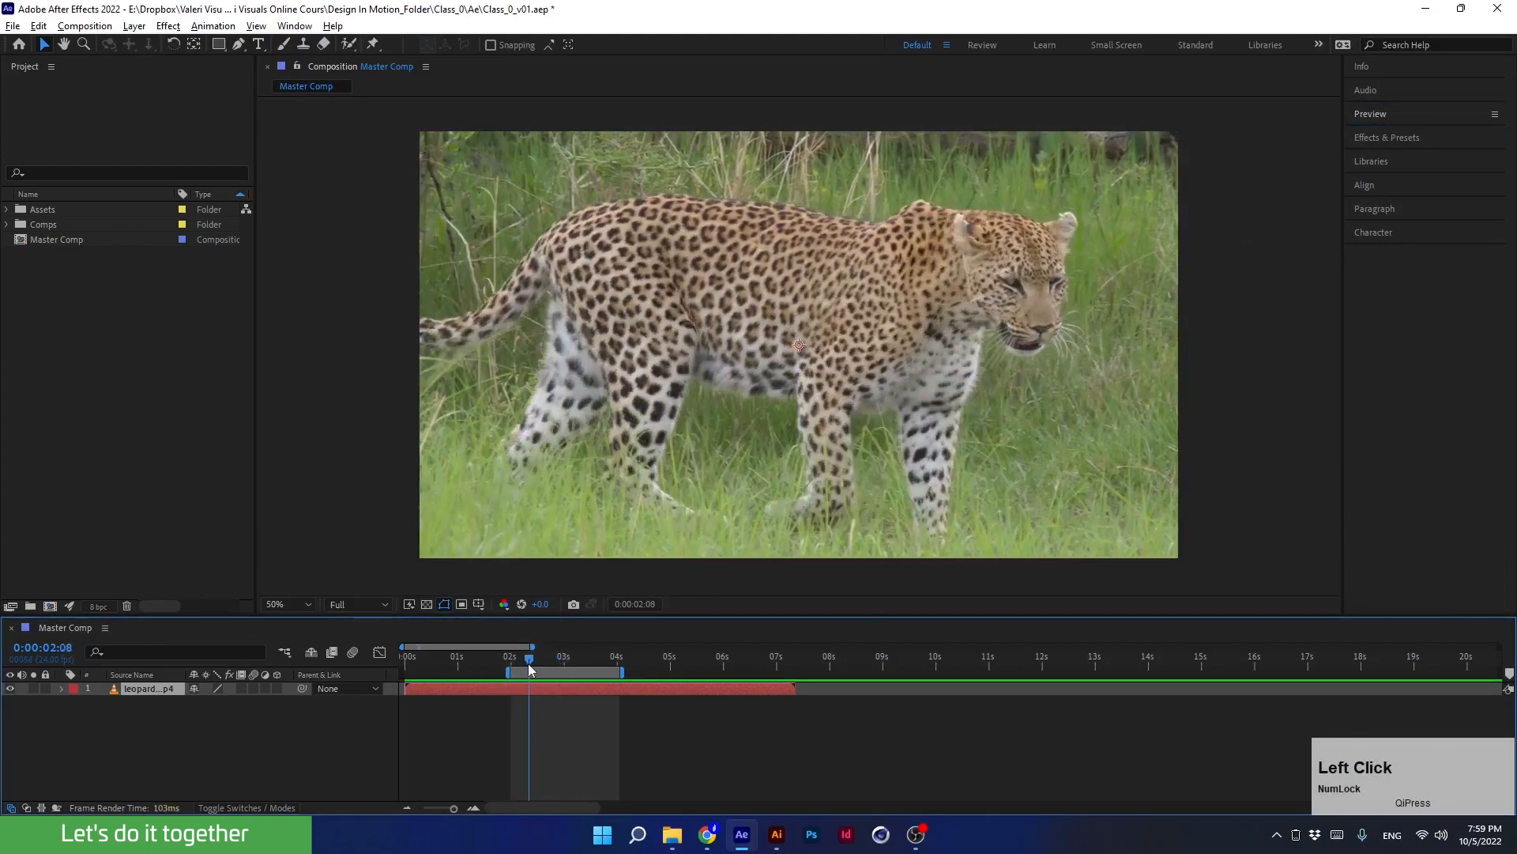
drag(530, 659, 542, 659)
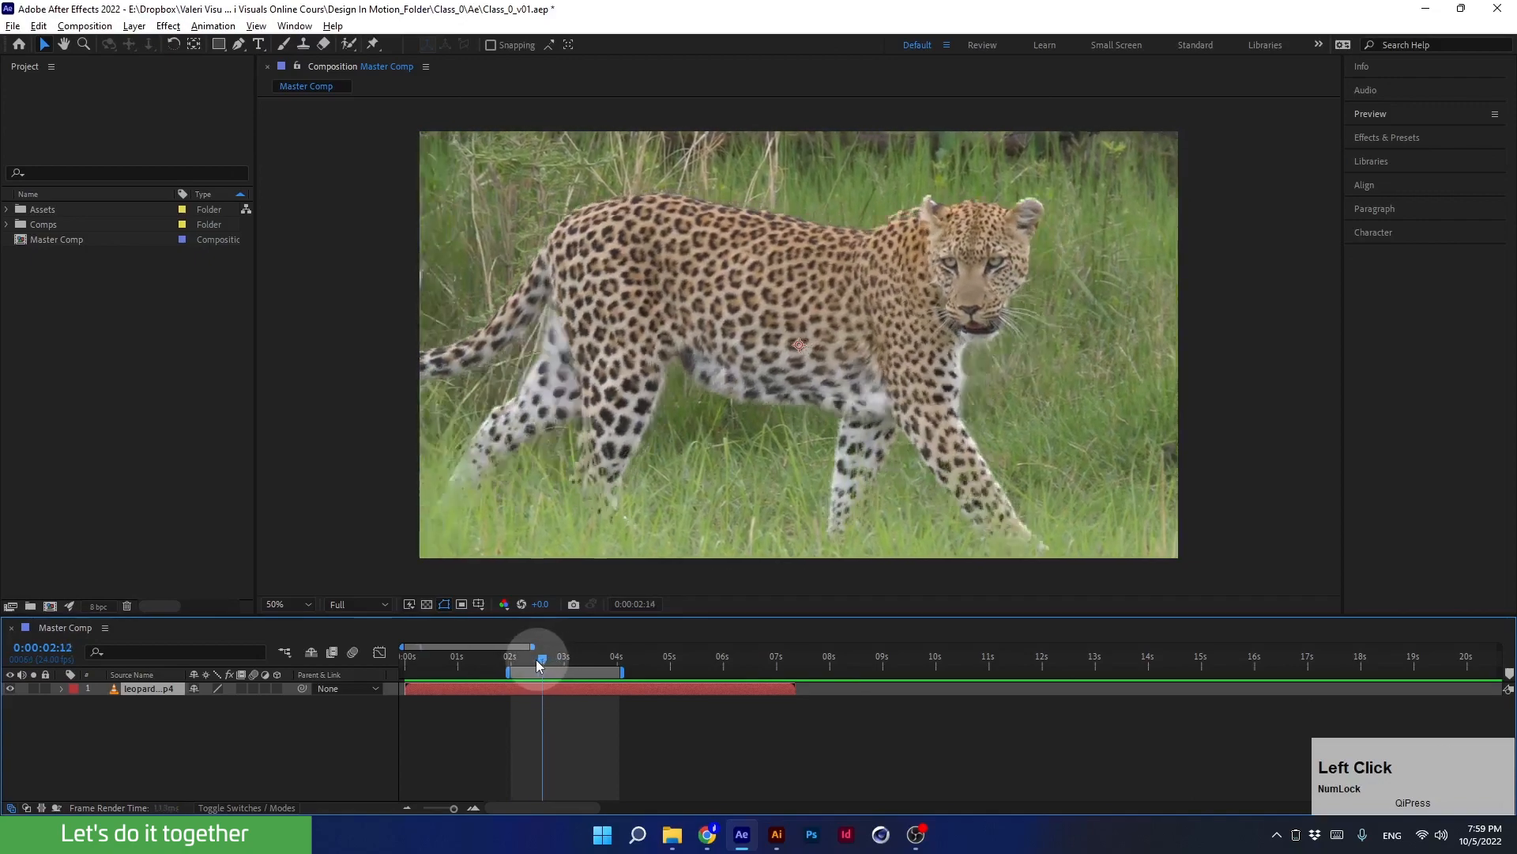
drag(541, 660, 525, 660)
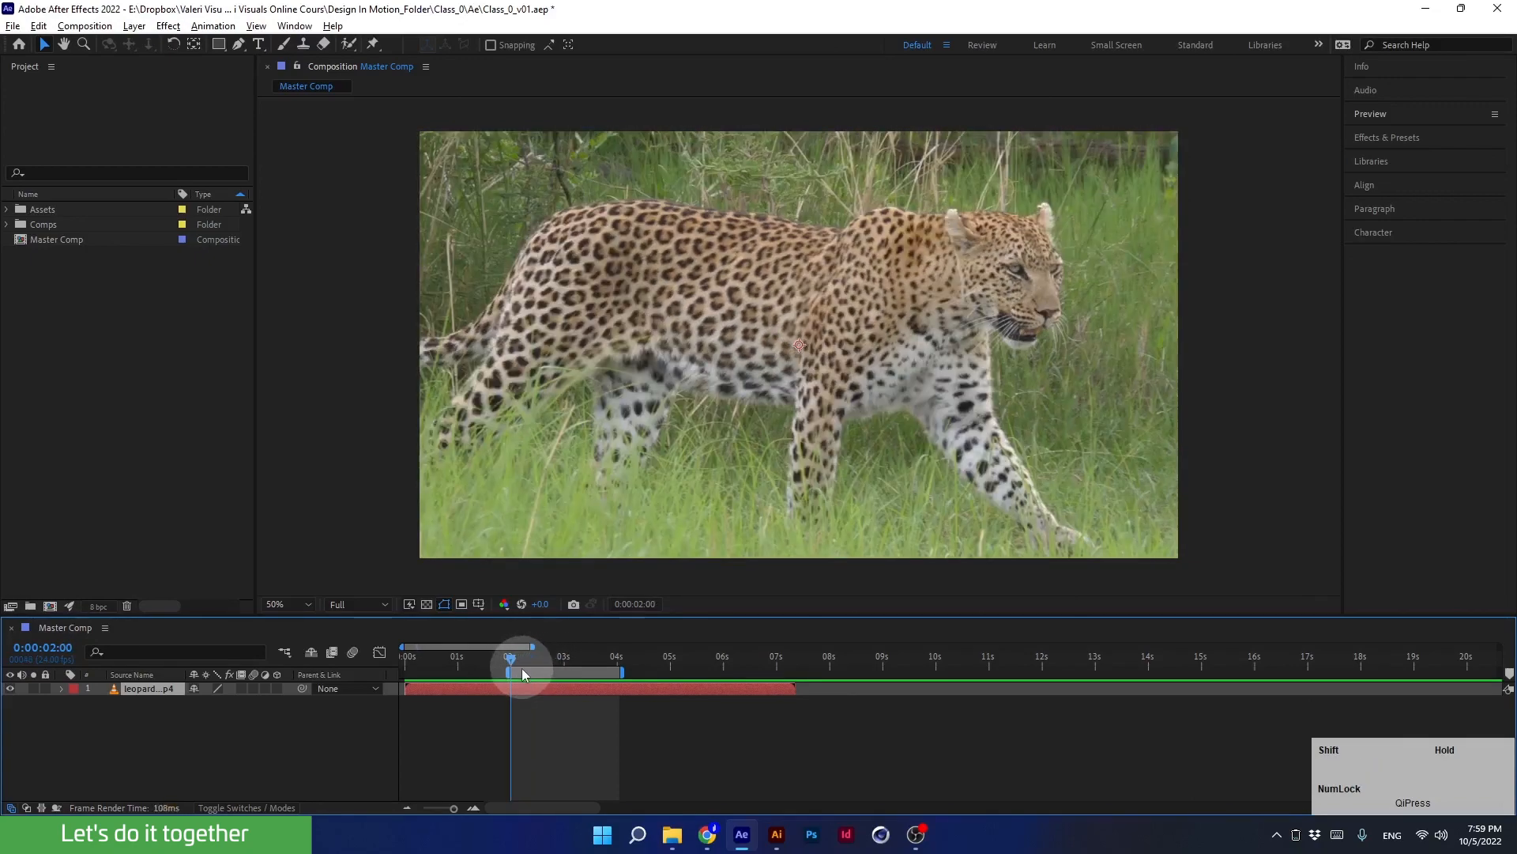
drag(510, 674, 617, 674)
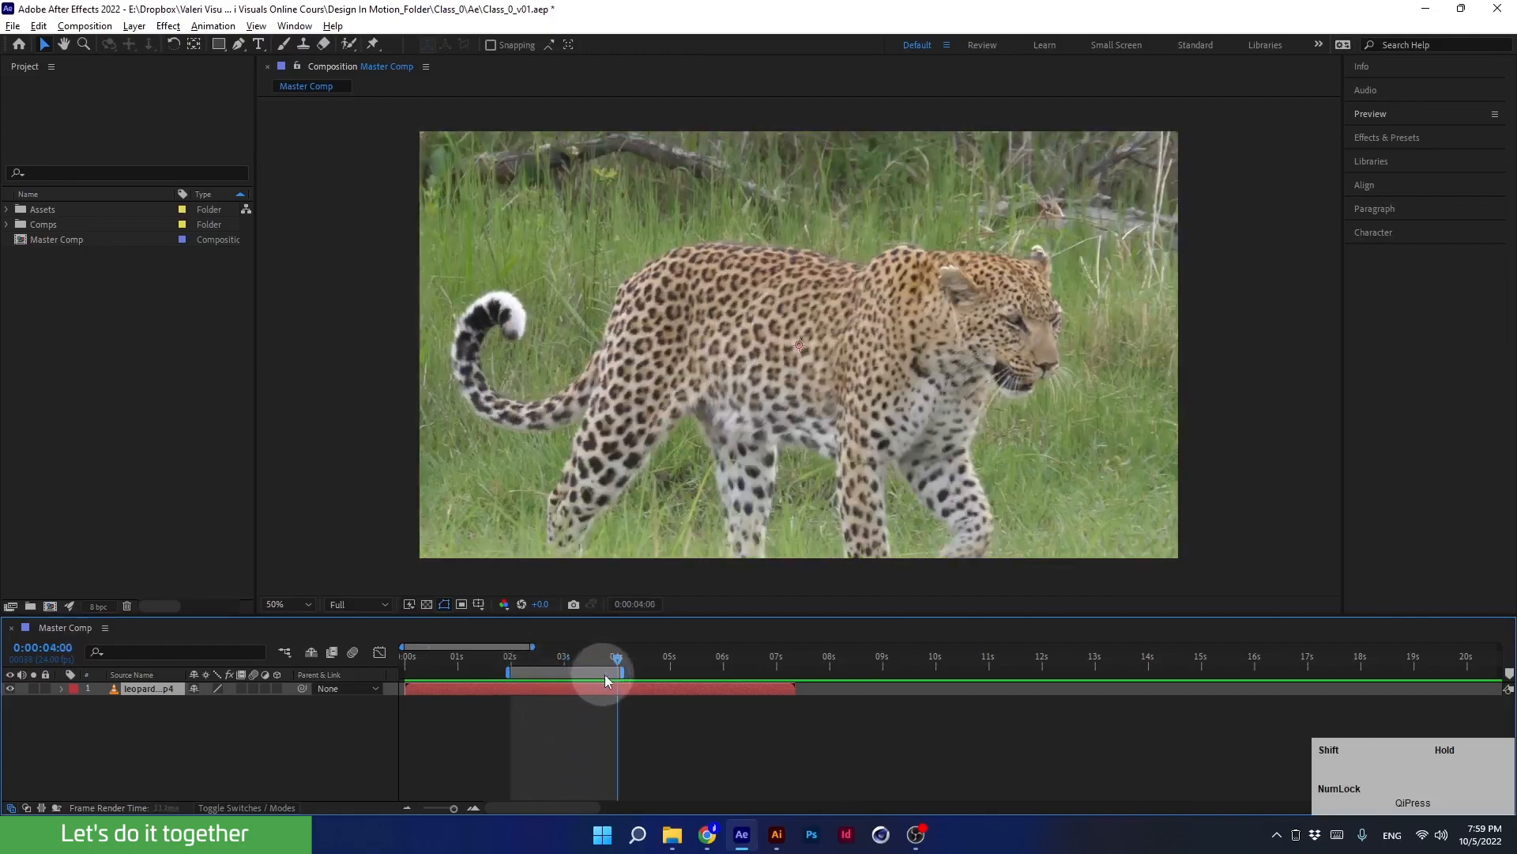
drag(615, 670, 511, 670)
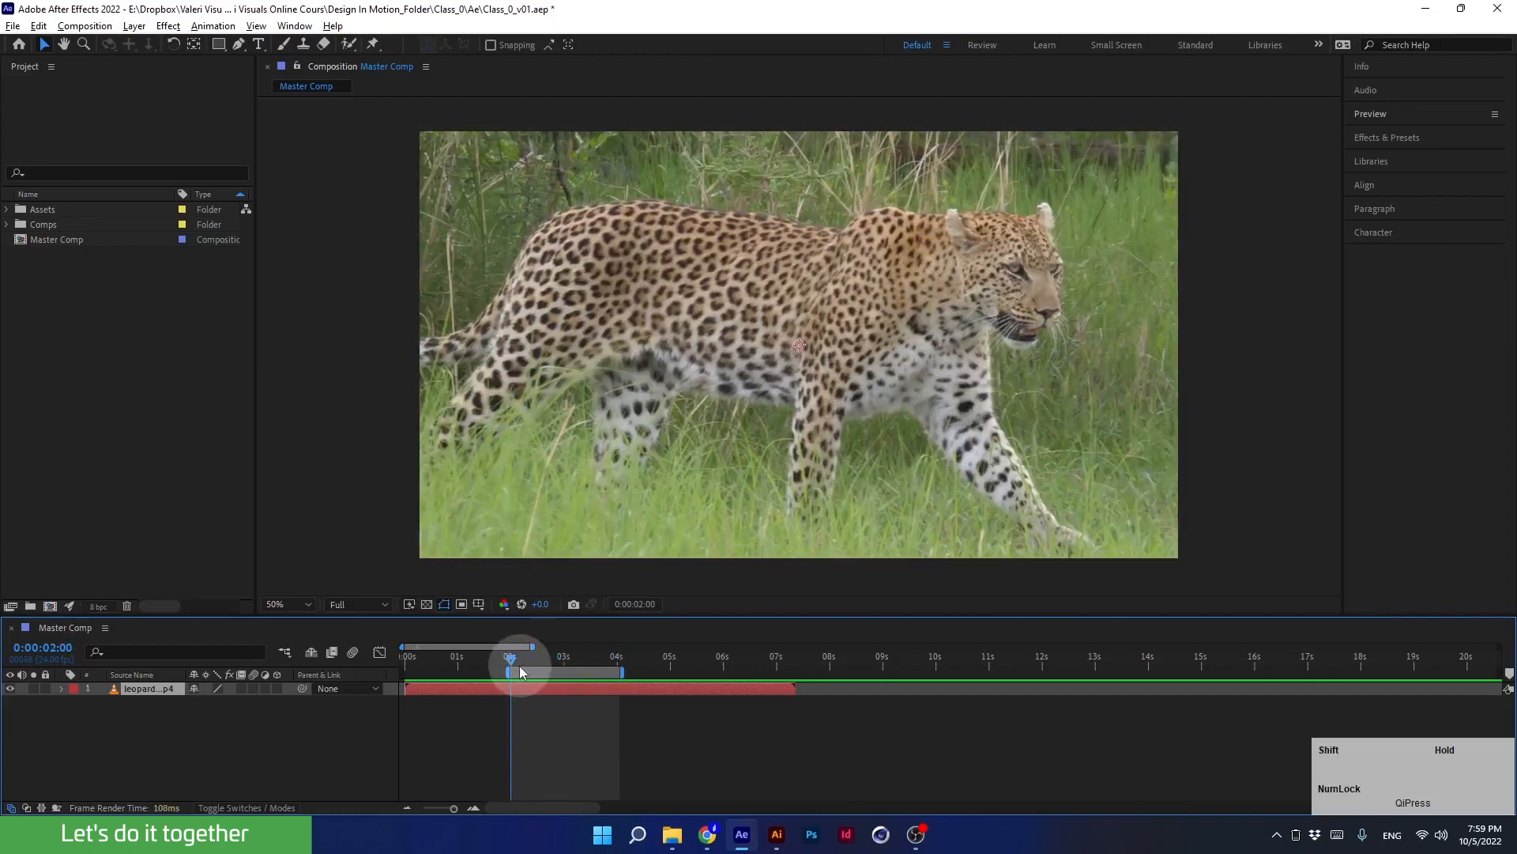
drag(511, 658, 545, 657)
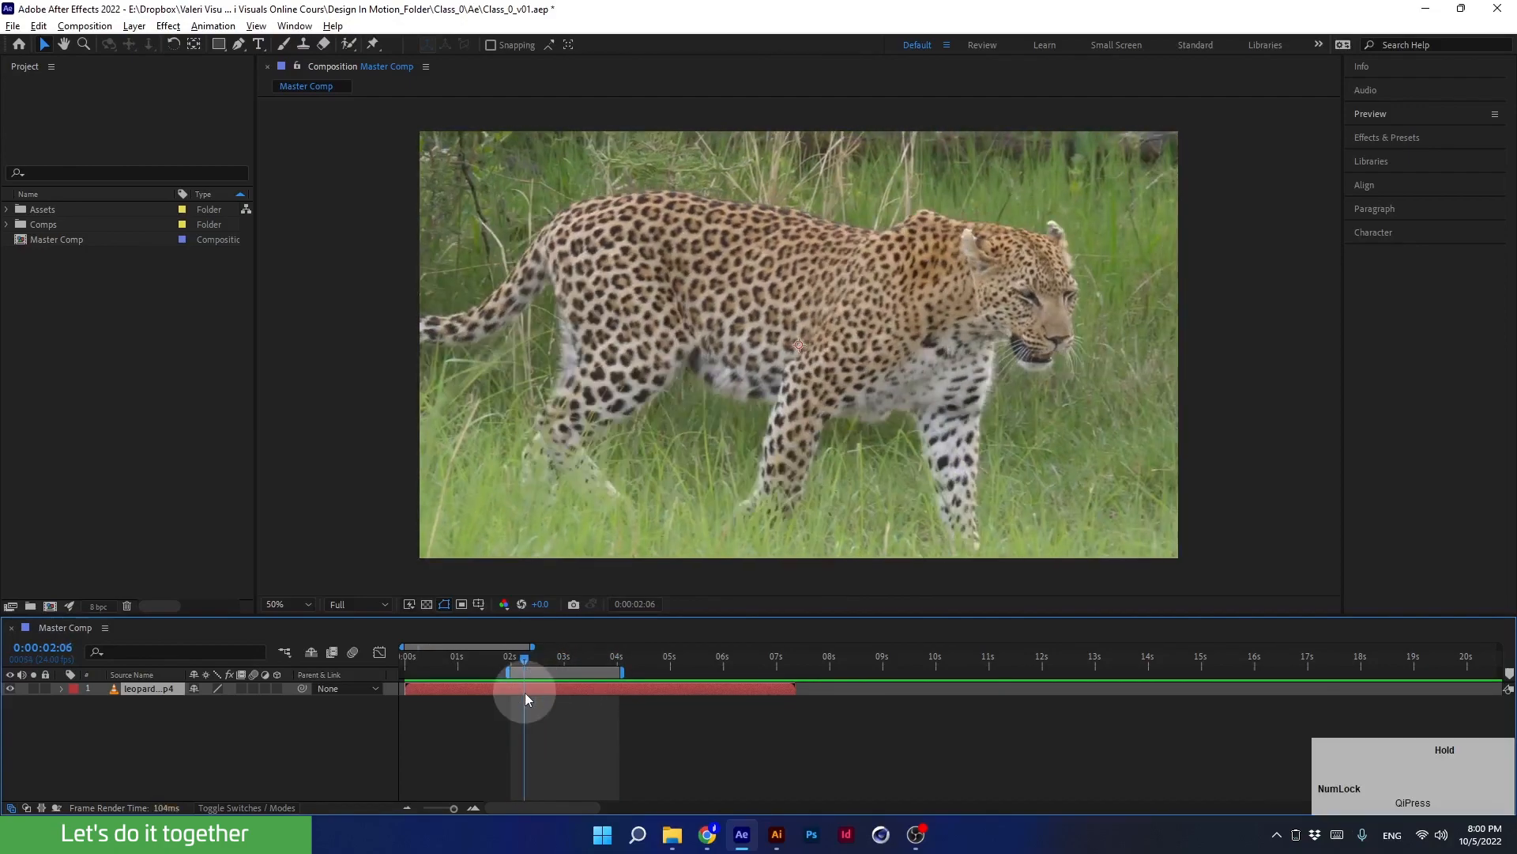
drag(525, 658, 552, 658)
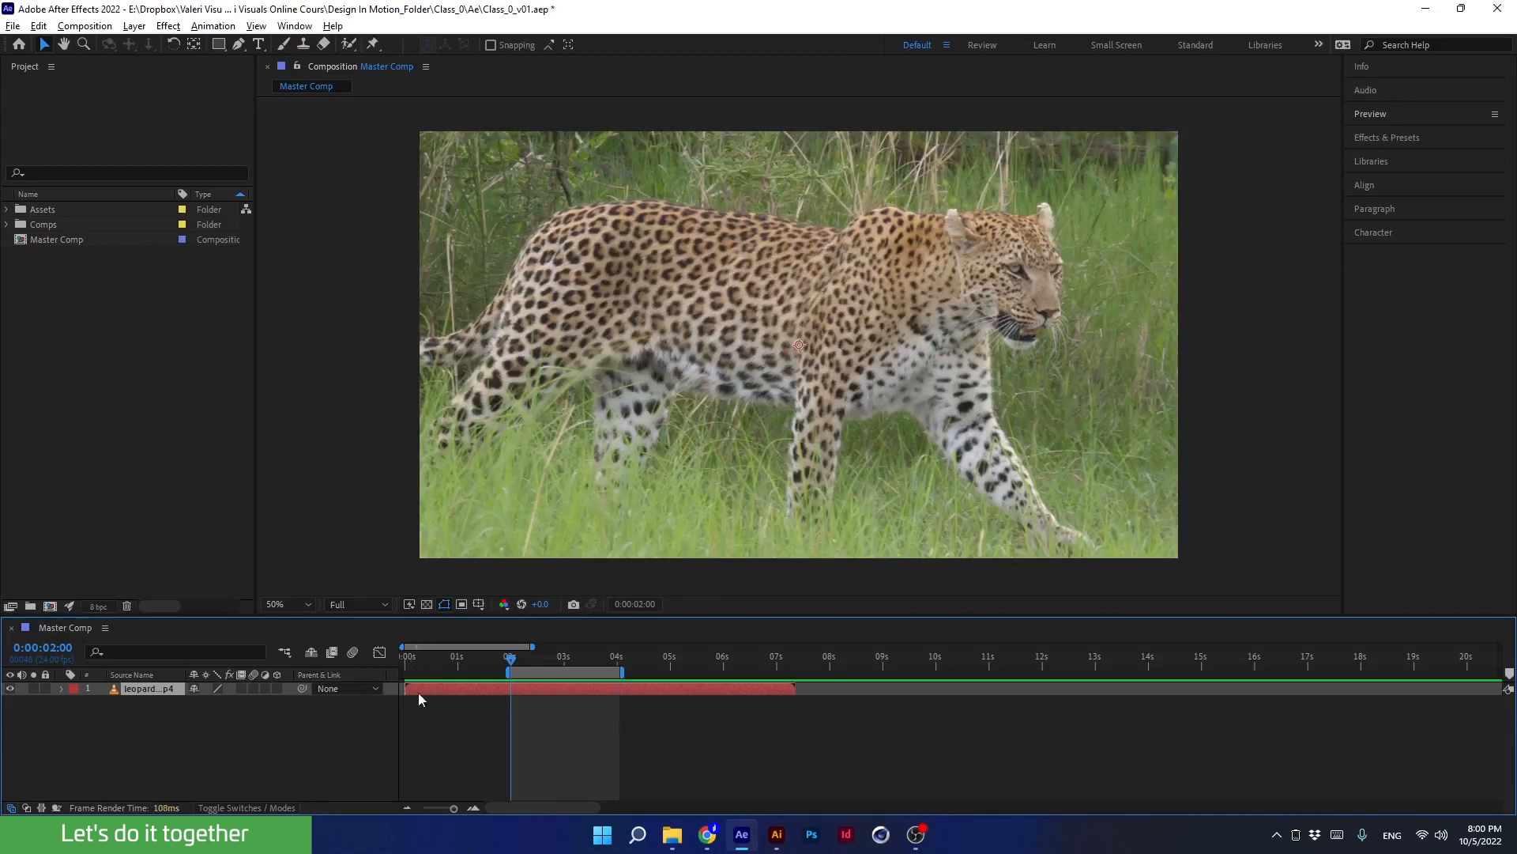
- Return the current time to frame 0 with the Home key
key(Home)
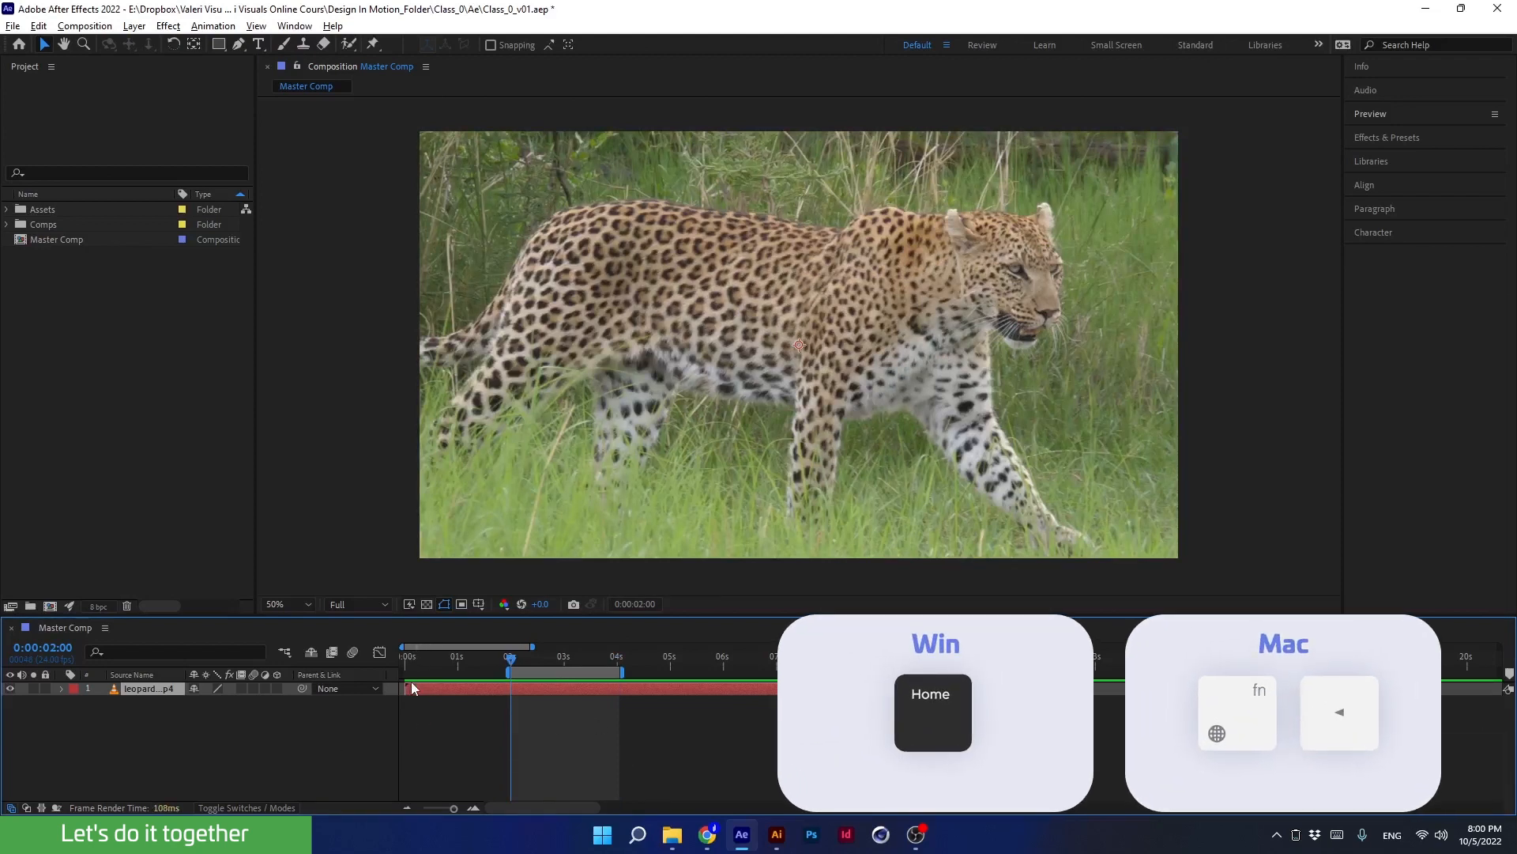
key(Home)
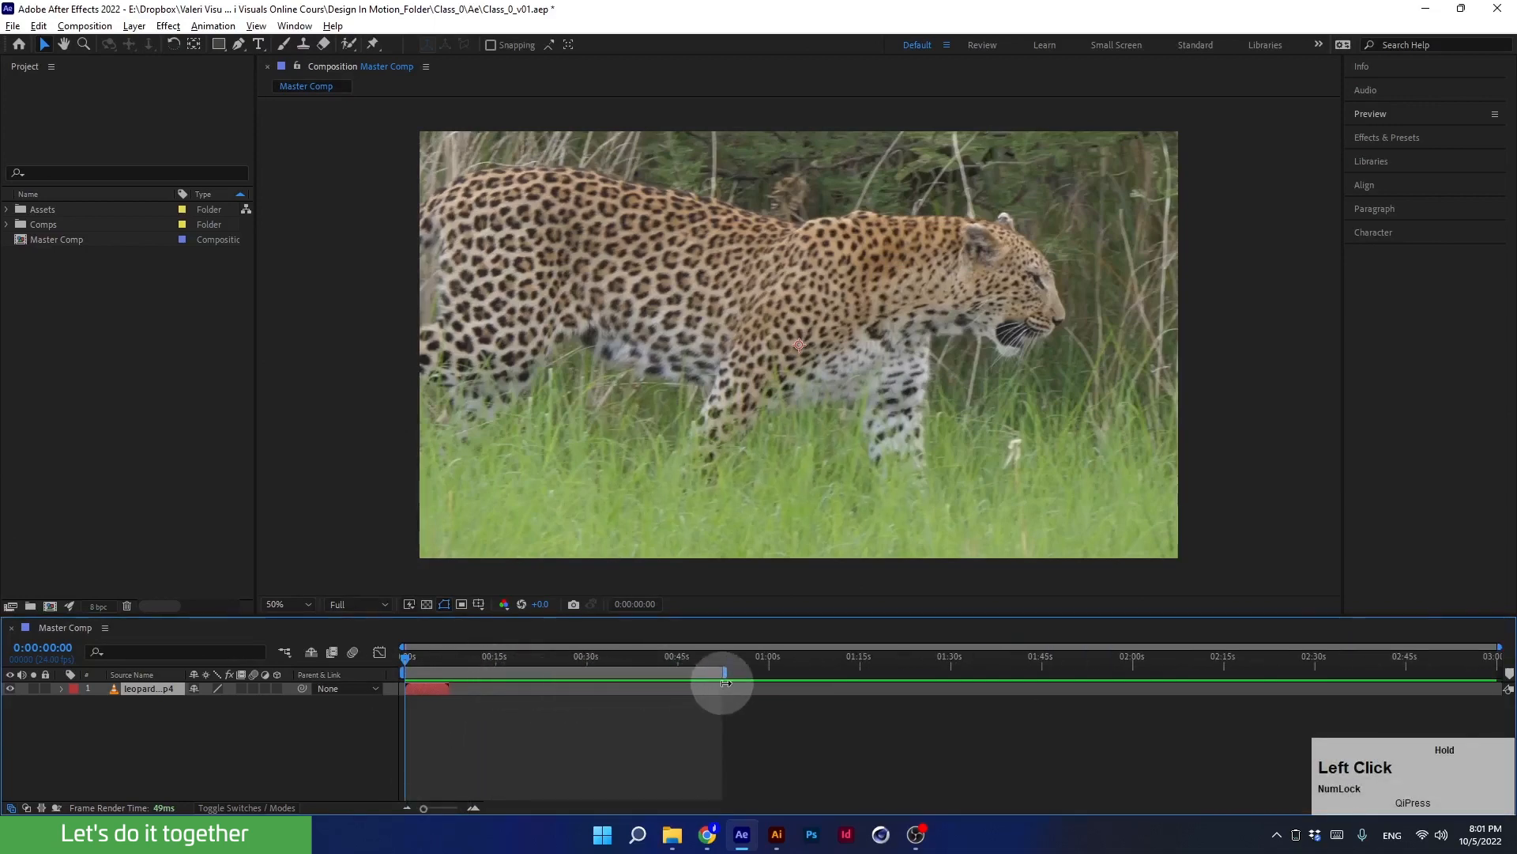
- Slide the leopard.mp4 layer later along the timeline, then back so it starts at 0:00
drag(724, 671, 1499, 672)
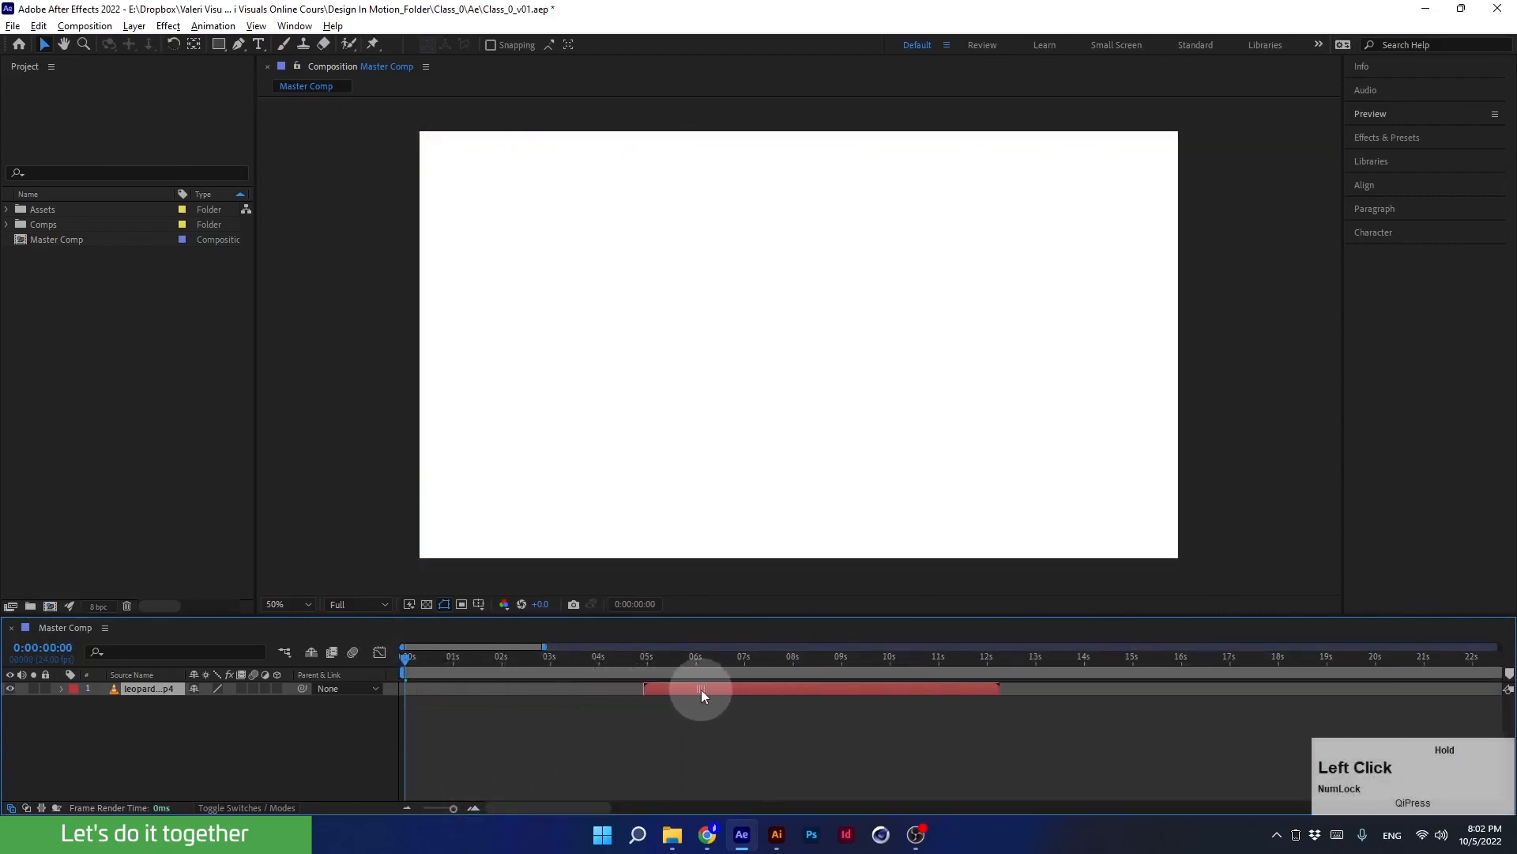
click(645, 656)
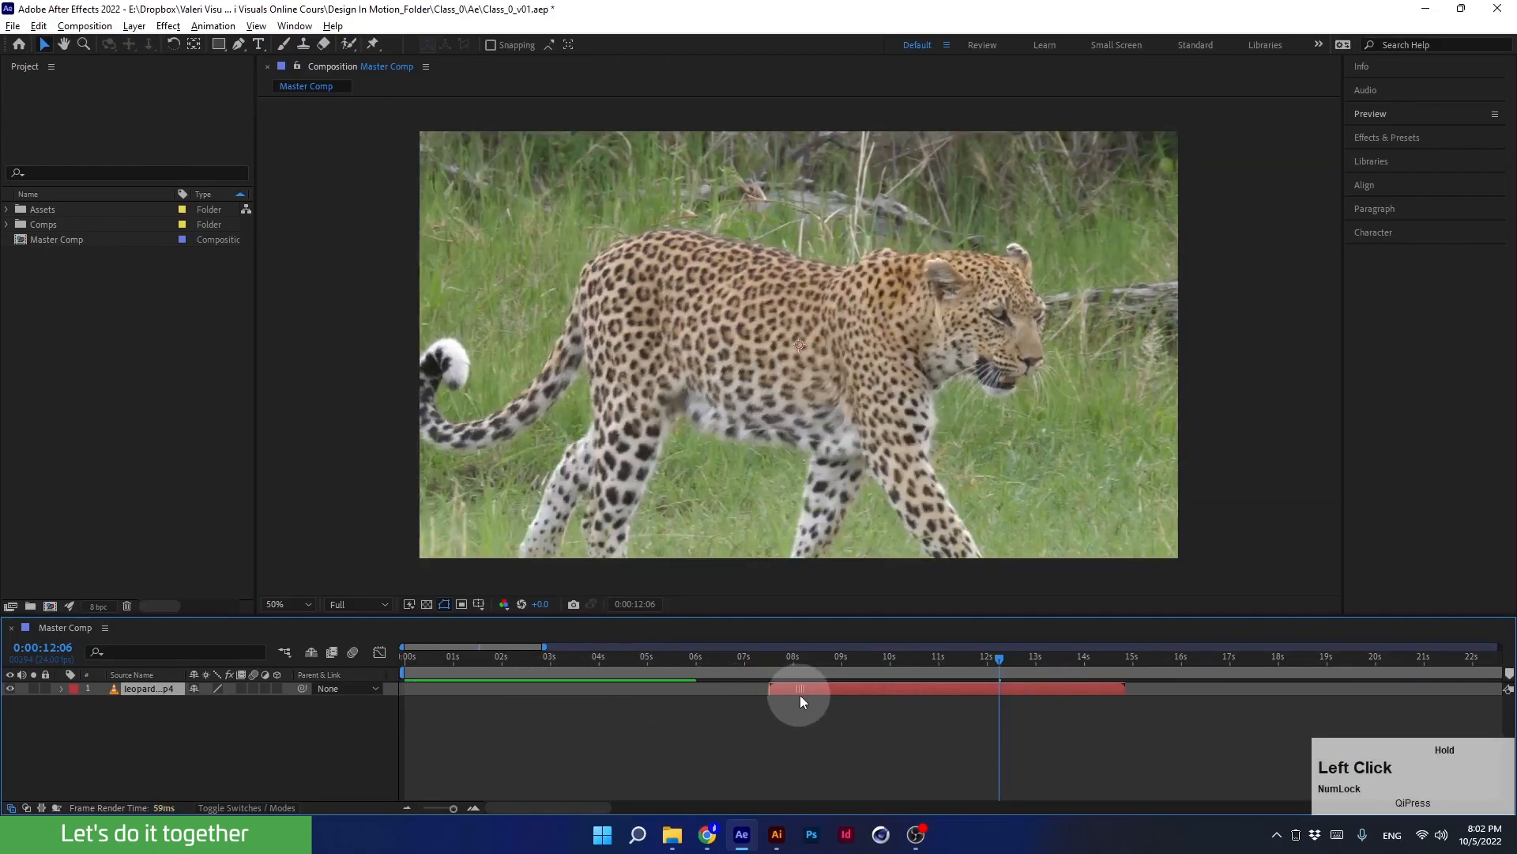
drag(798, 687, 580, 687)
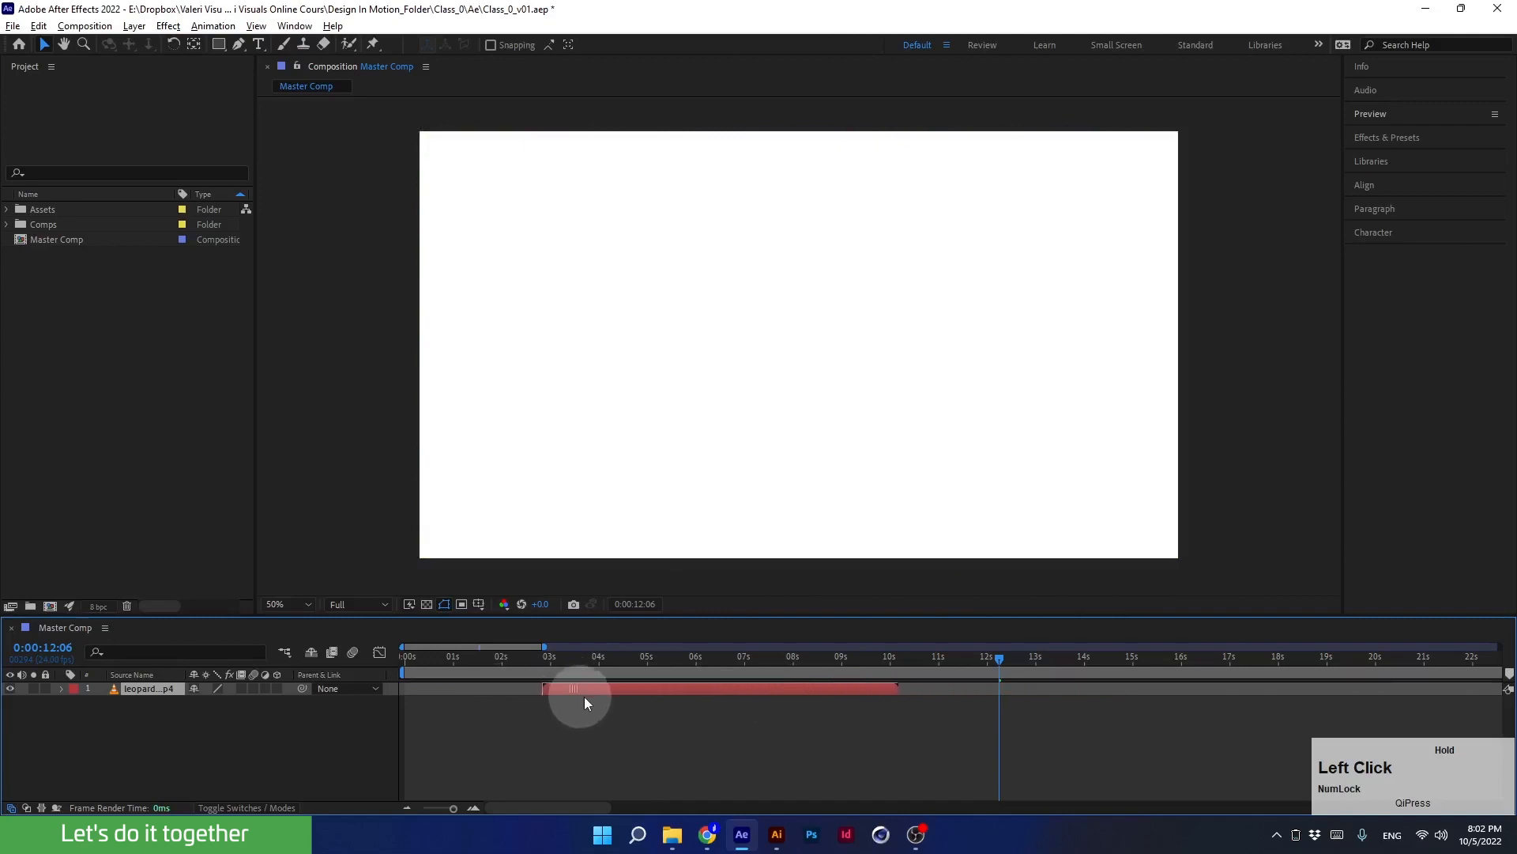
drag(576, 687, 667, 687)
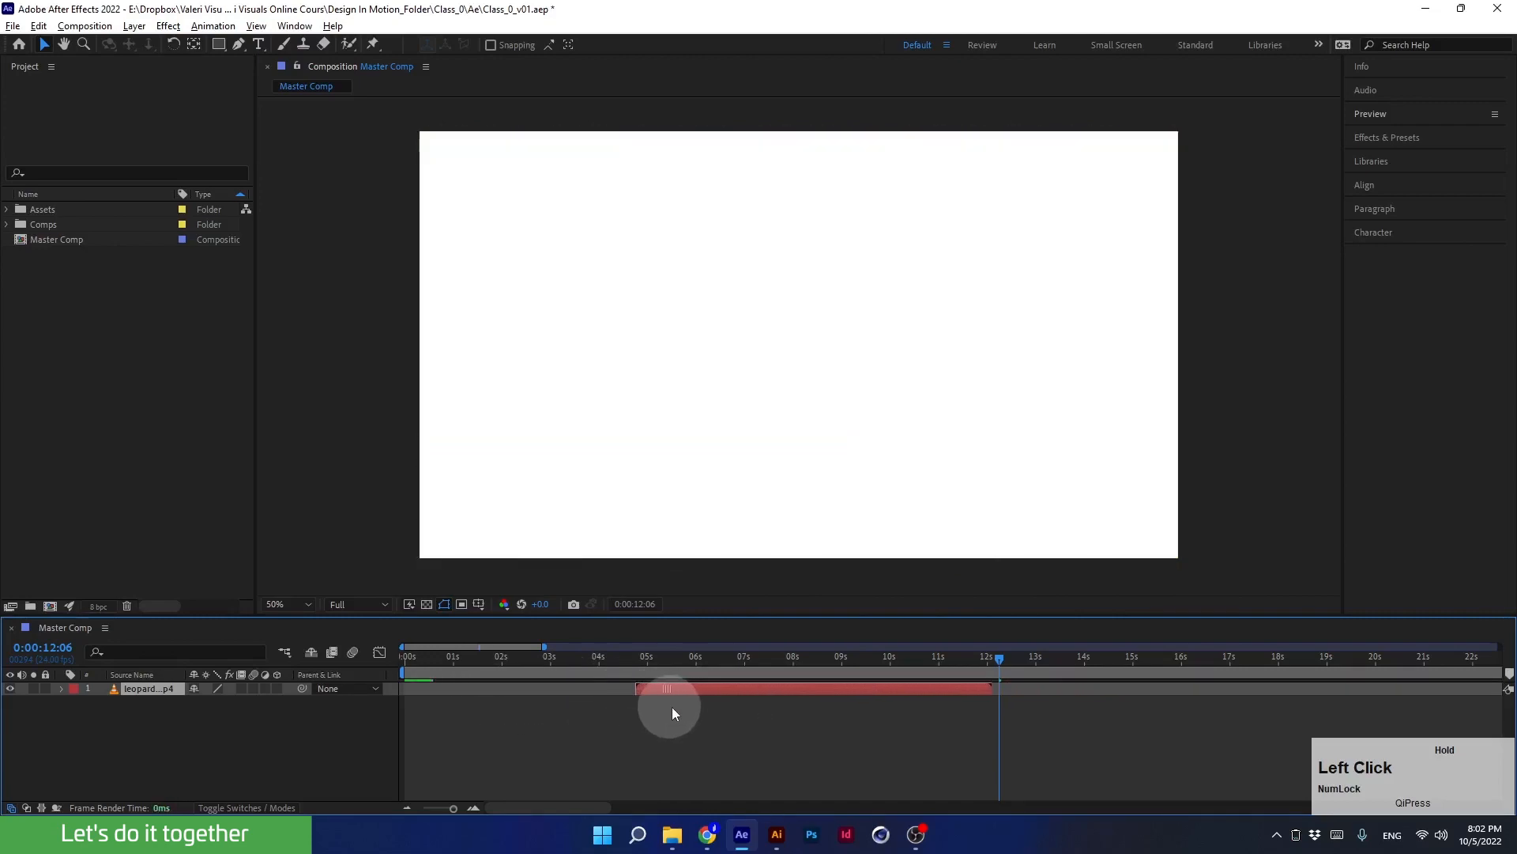
drag(667, 689, 542, 689)
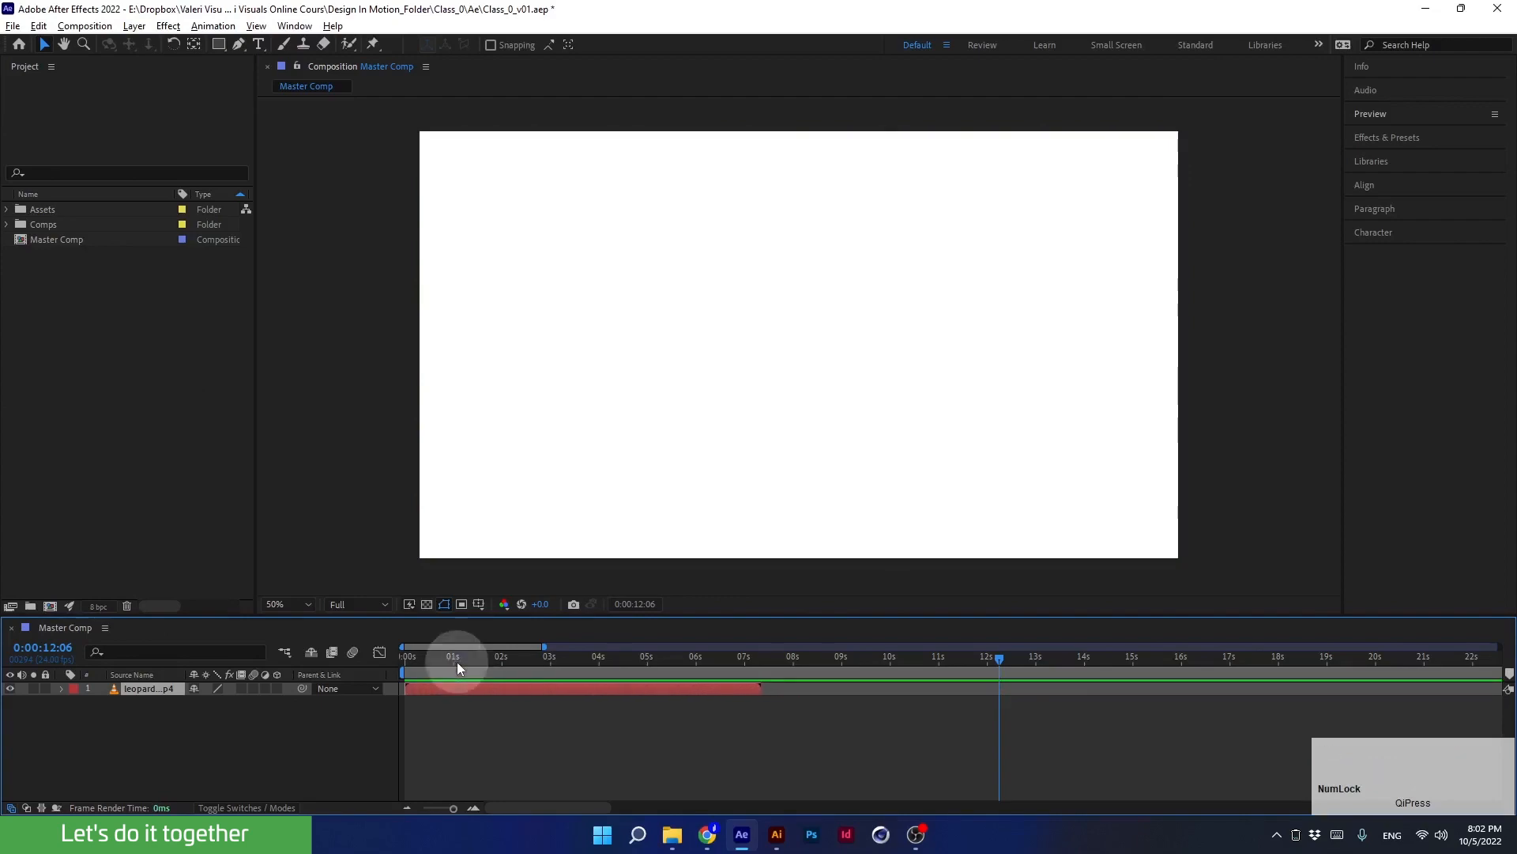
click(403, 646)
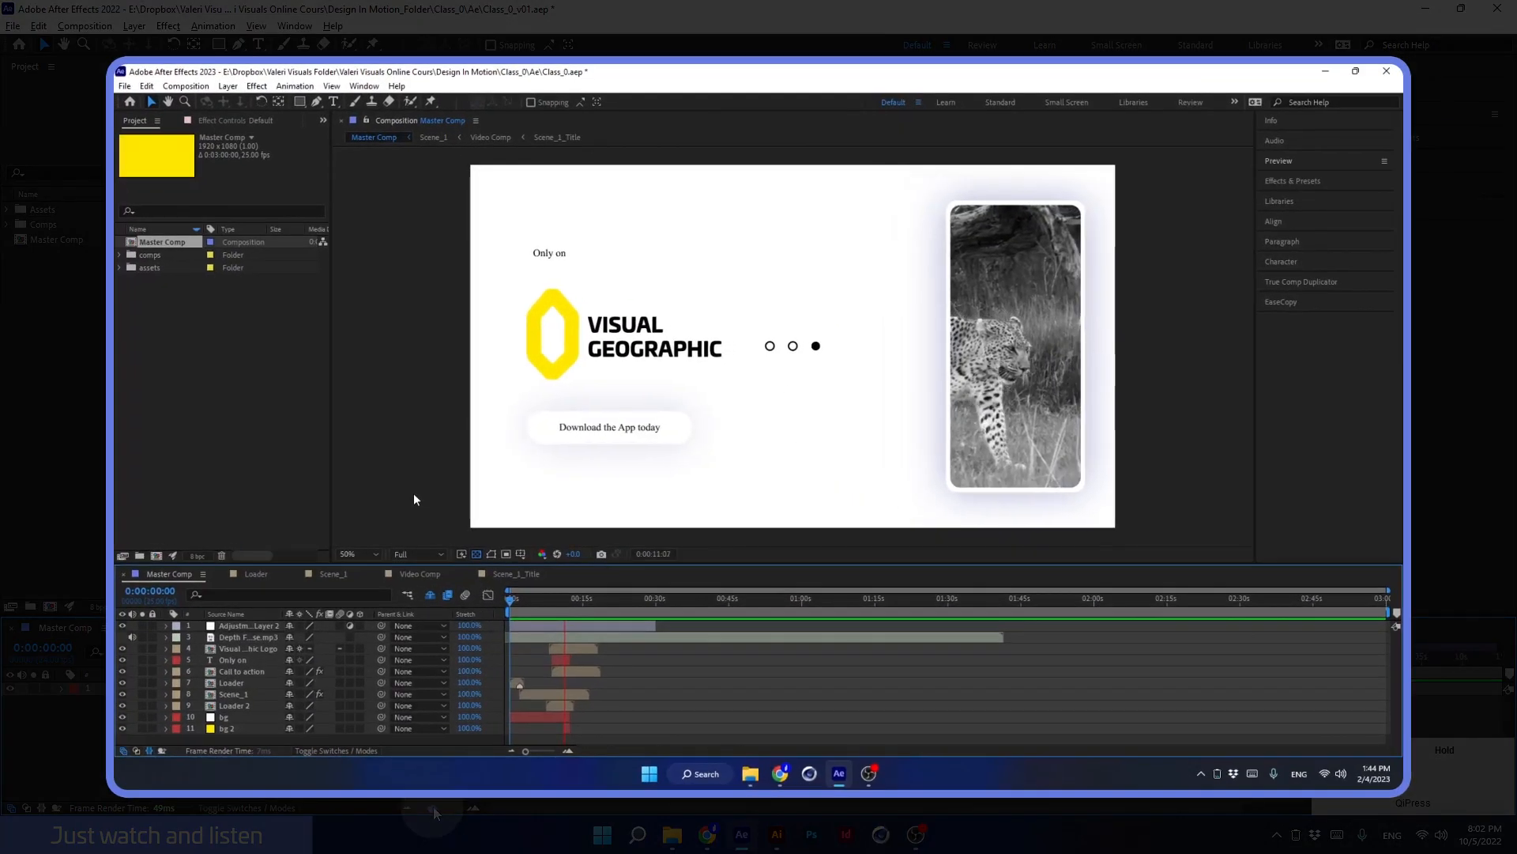
click(573, 598)
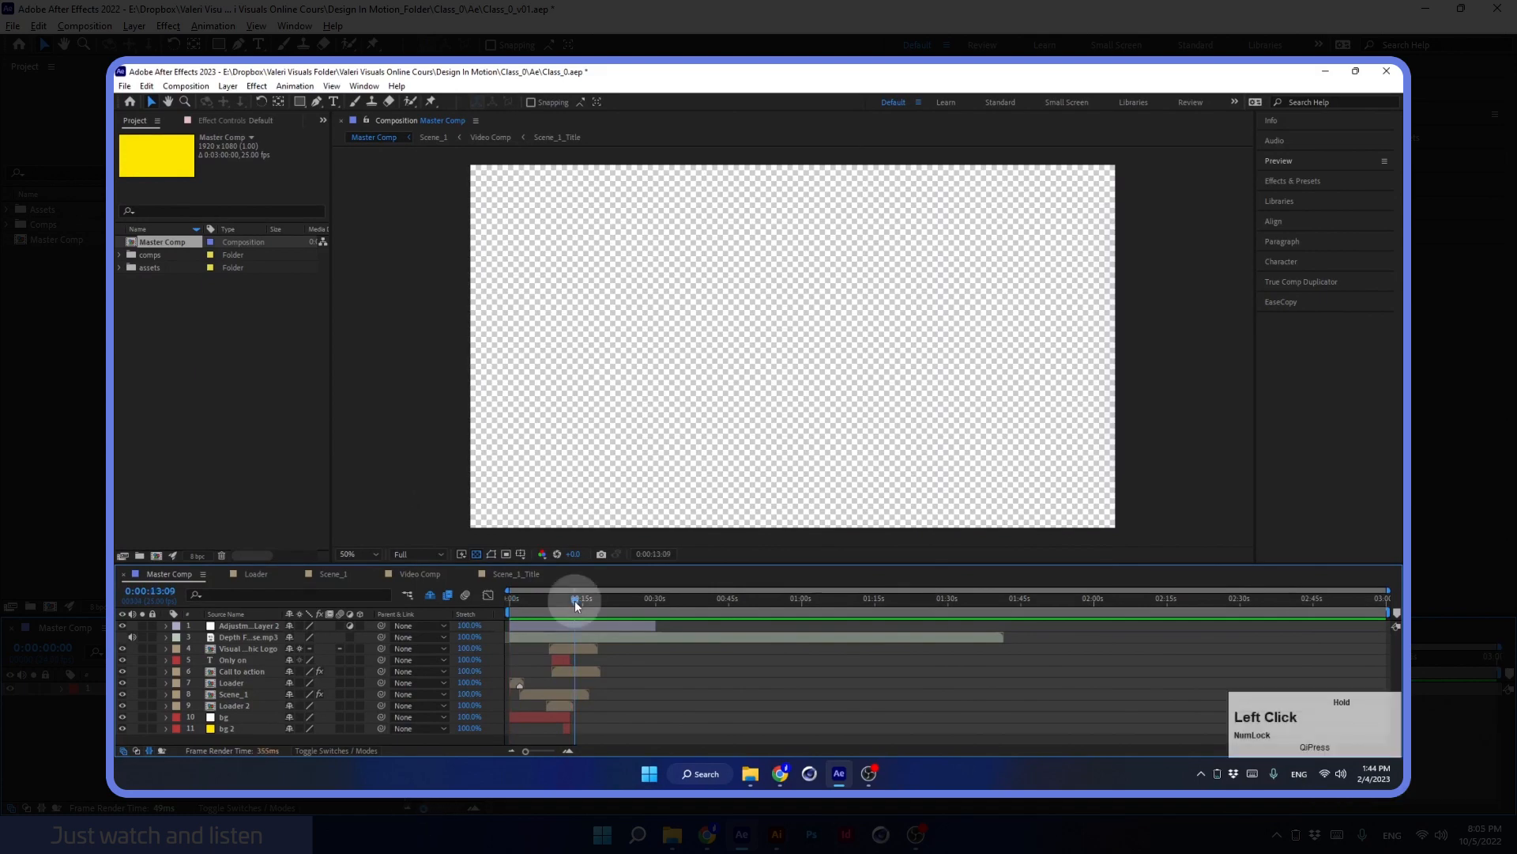
drag(575, 598, 590, 598)
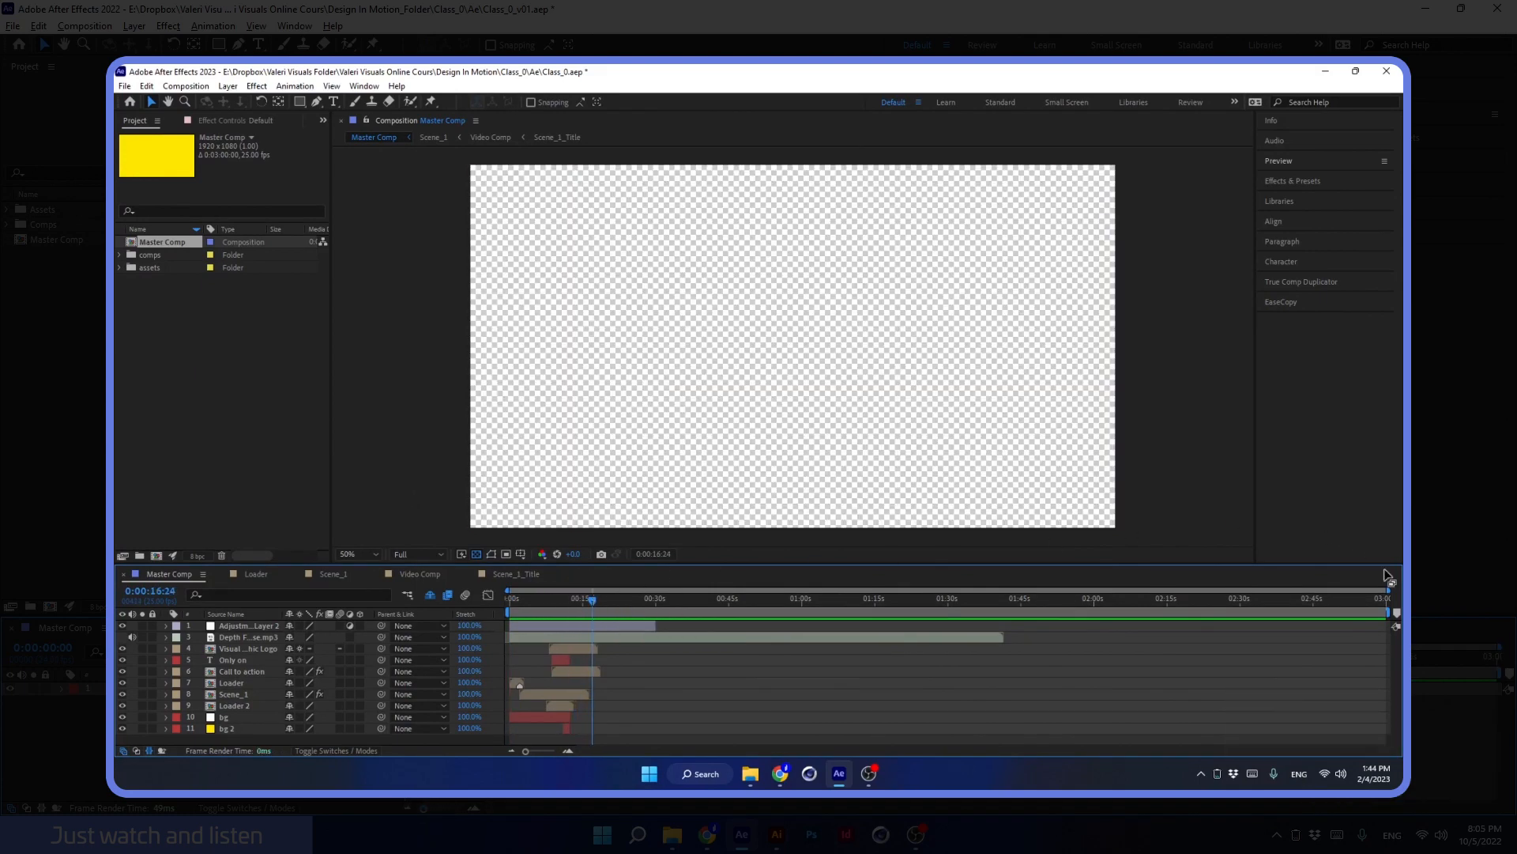
mouse_move(716, 687)
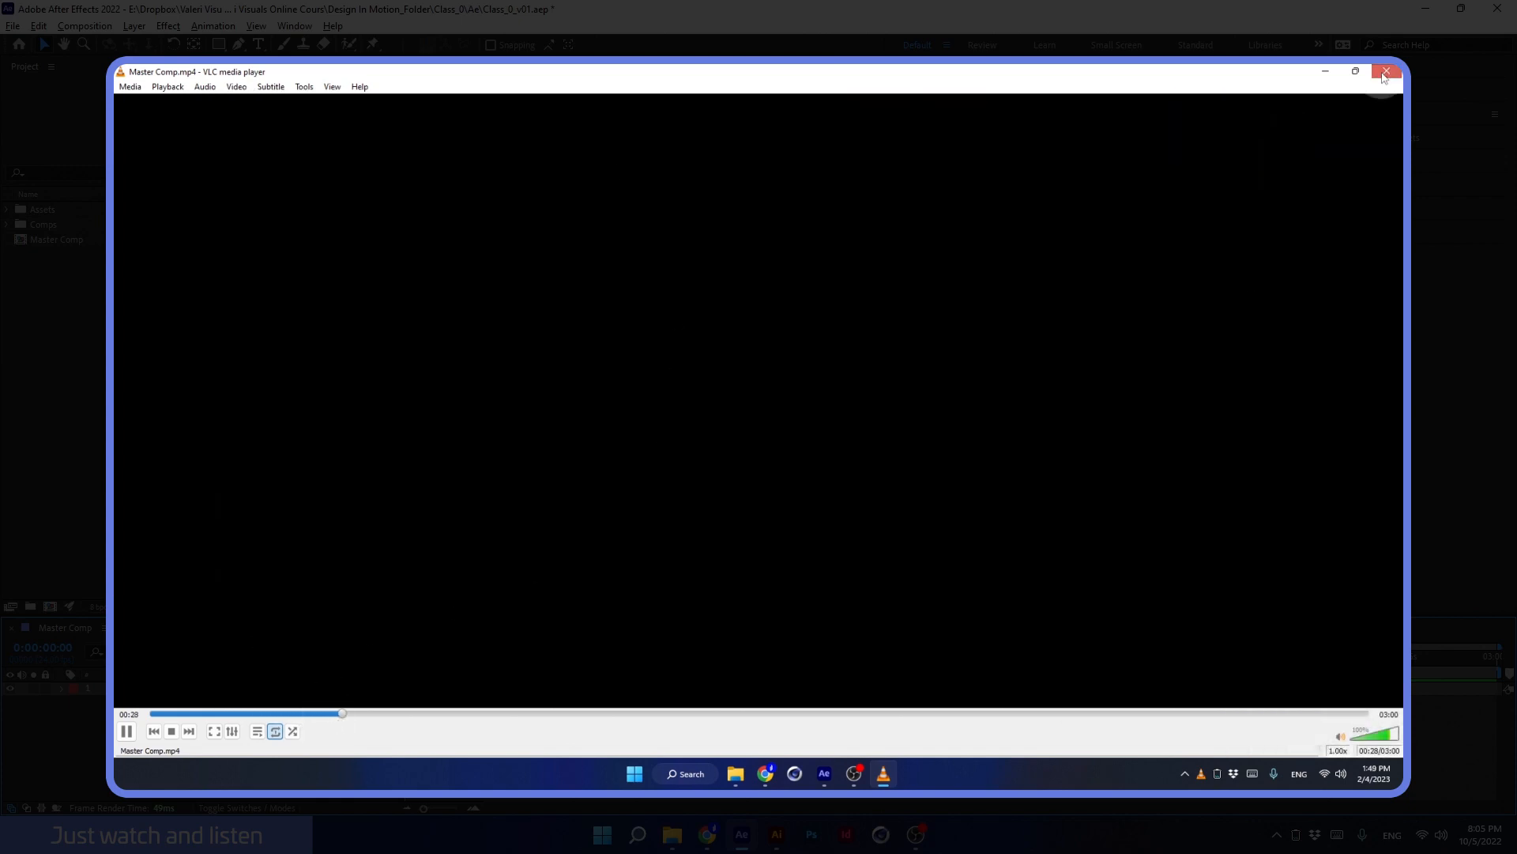
click(1386, 71)
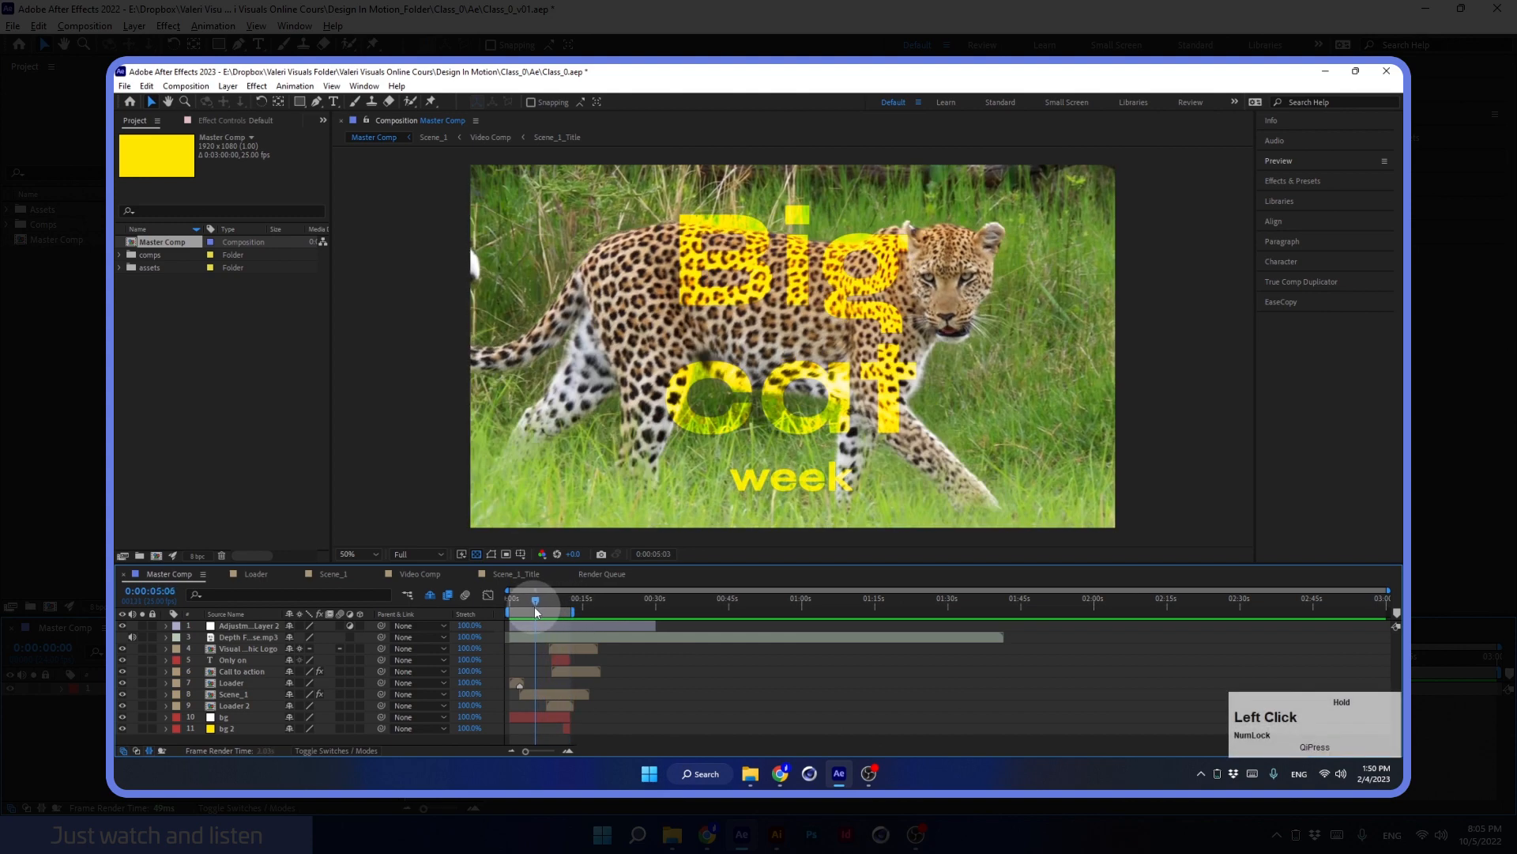
drag(534, 611, 562, 610)
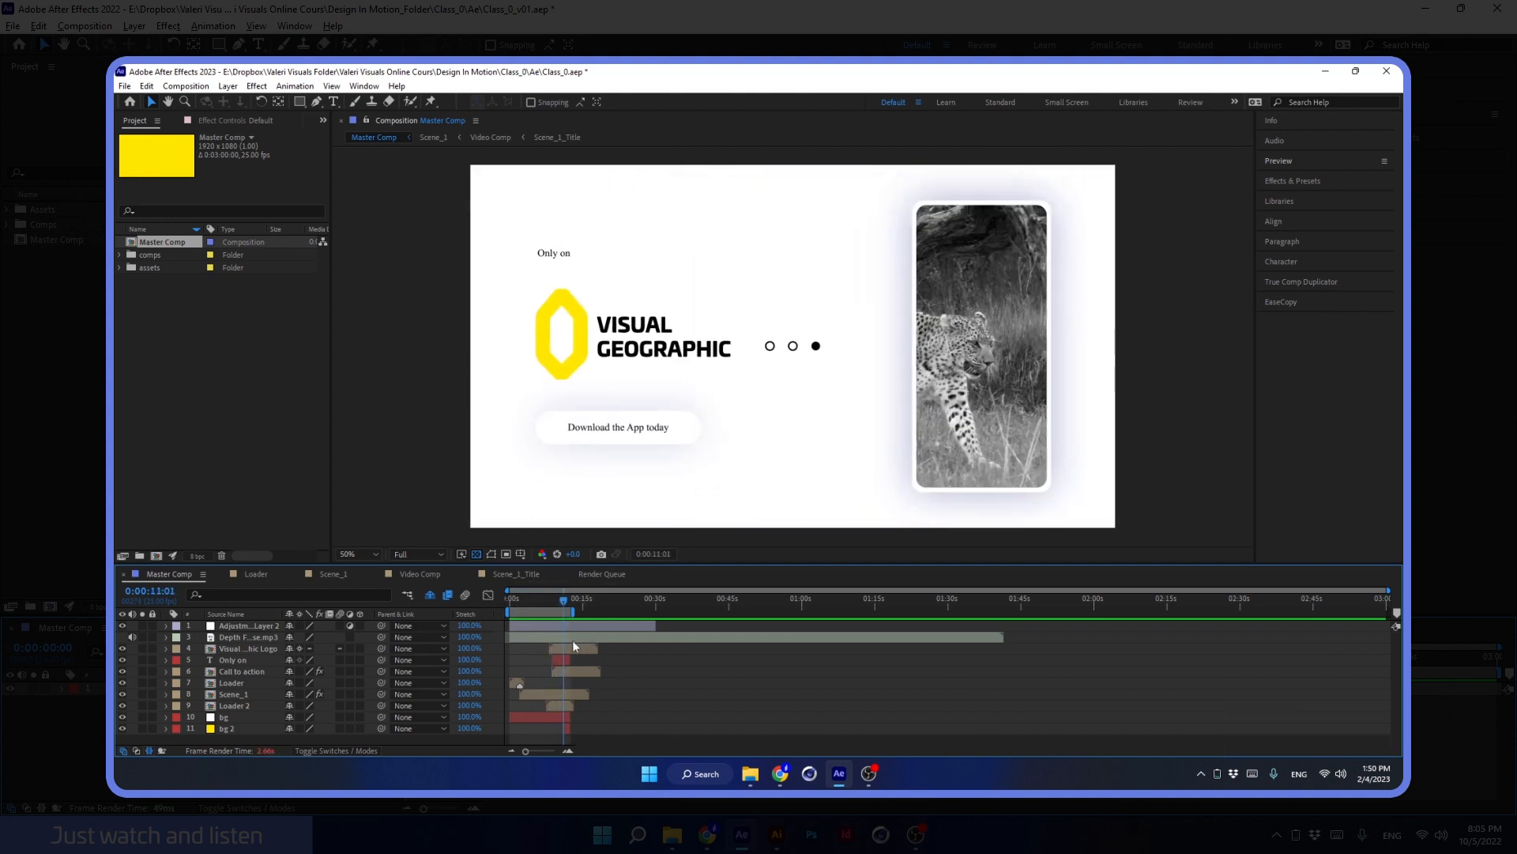
mouse_move(1280, 572)
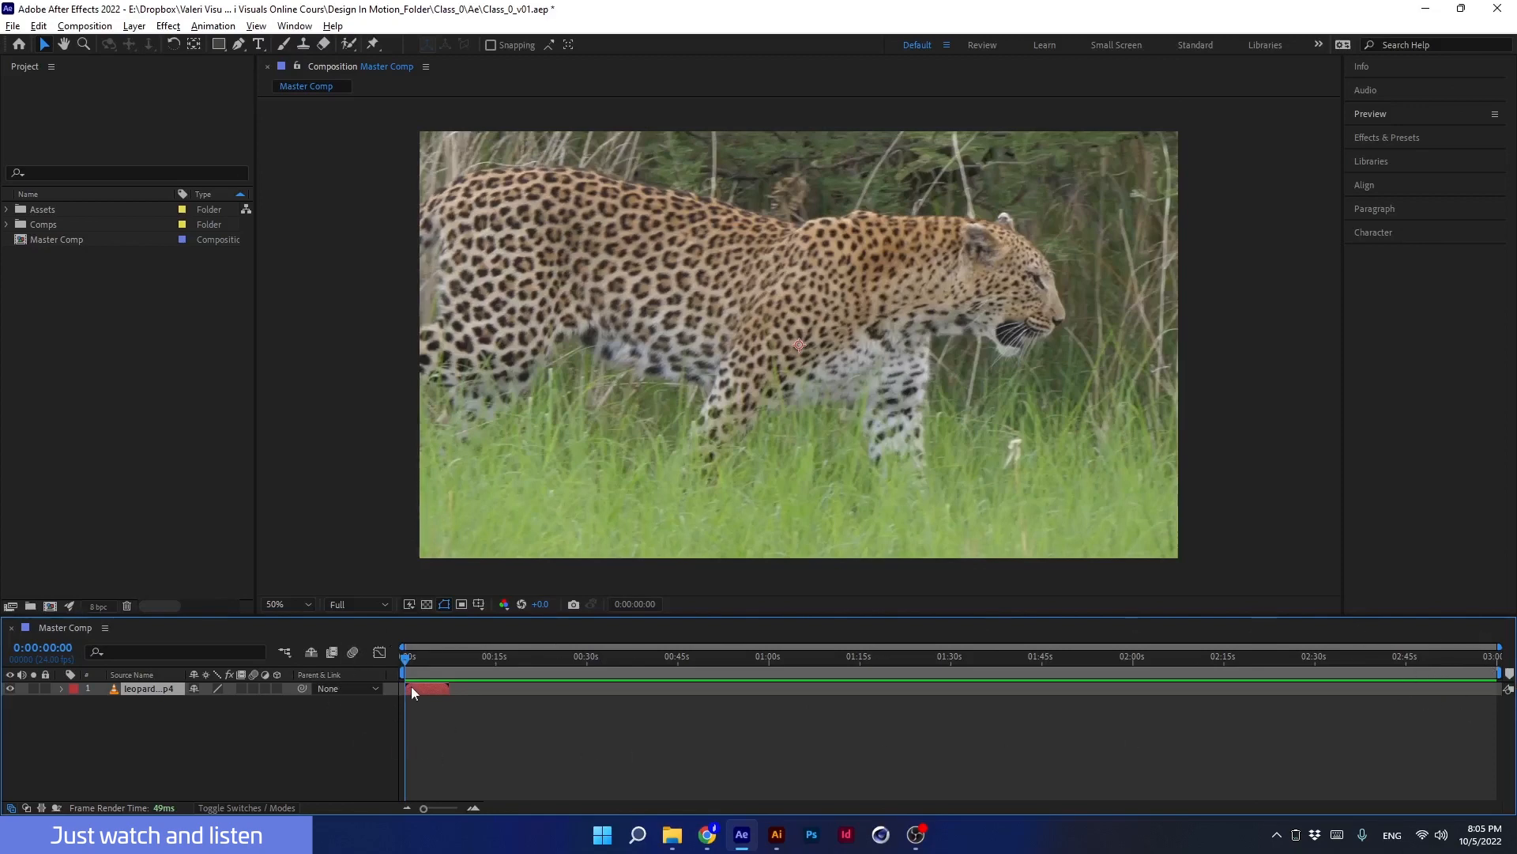
- End the work area at 2:00:00 and trim Master Comp to the work area
drag(406, 670, 693, 670)
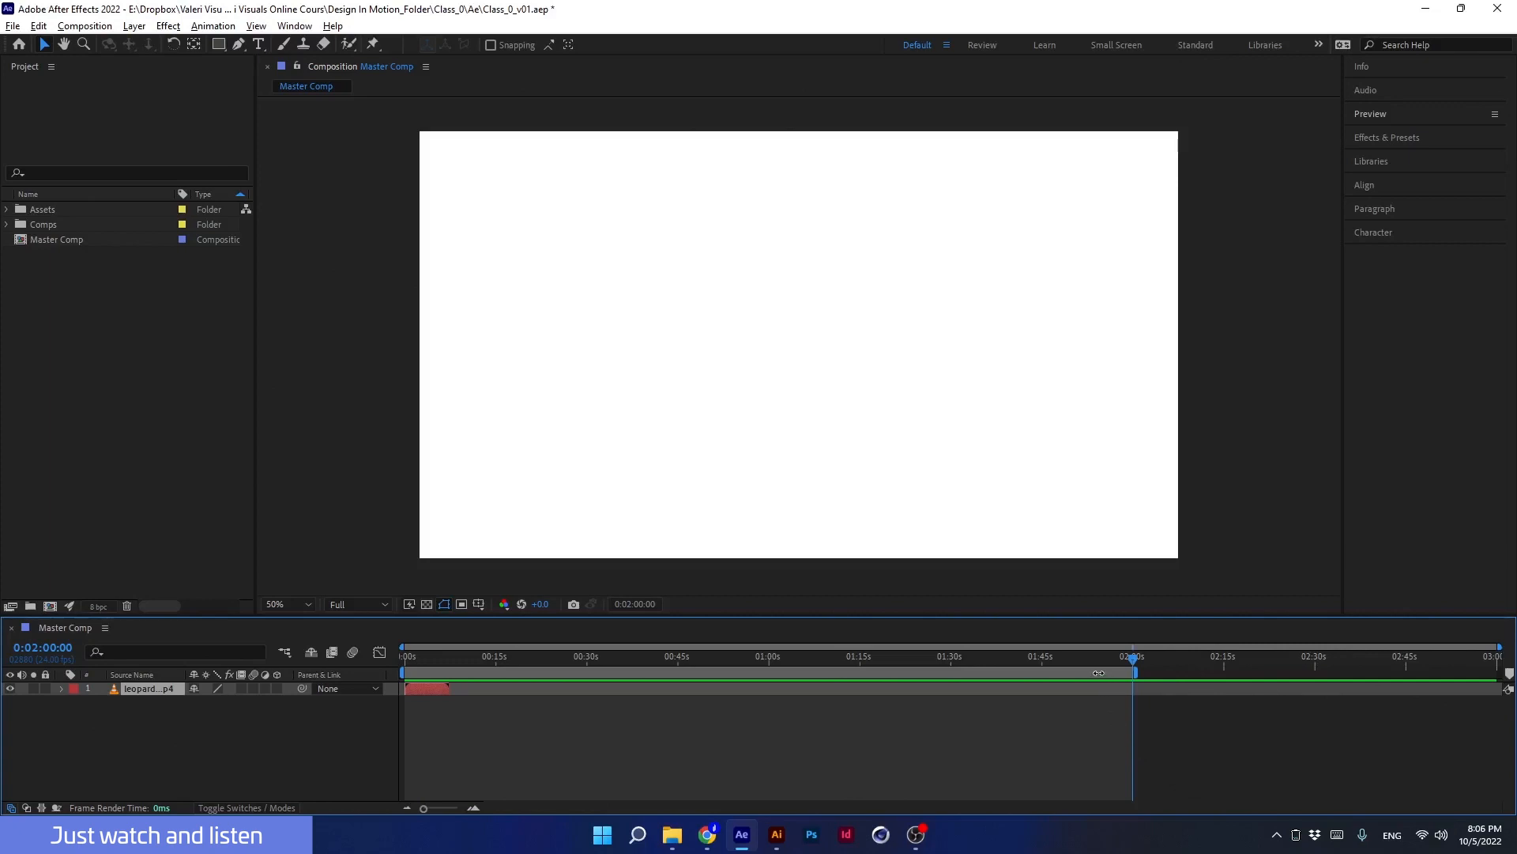
right_click(1098, 673)
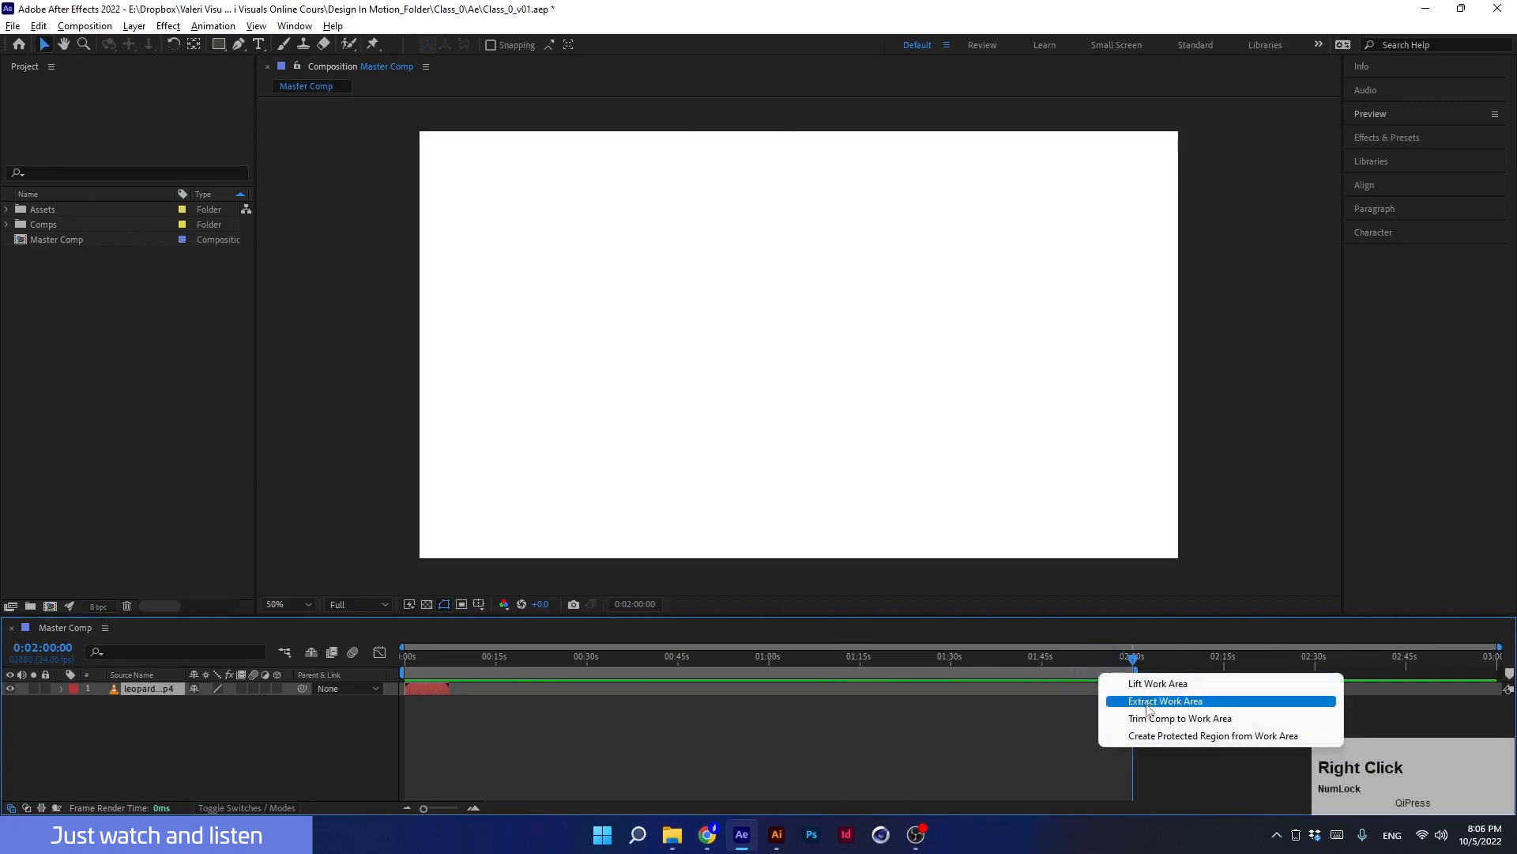
mouse_move(1179, 718)
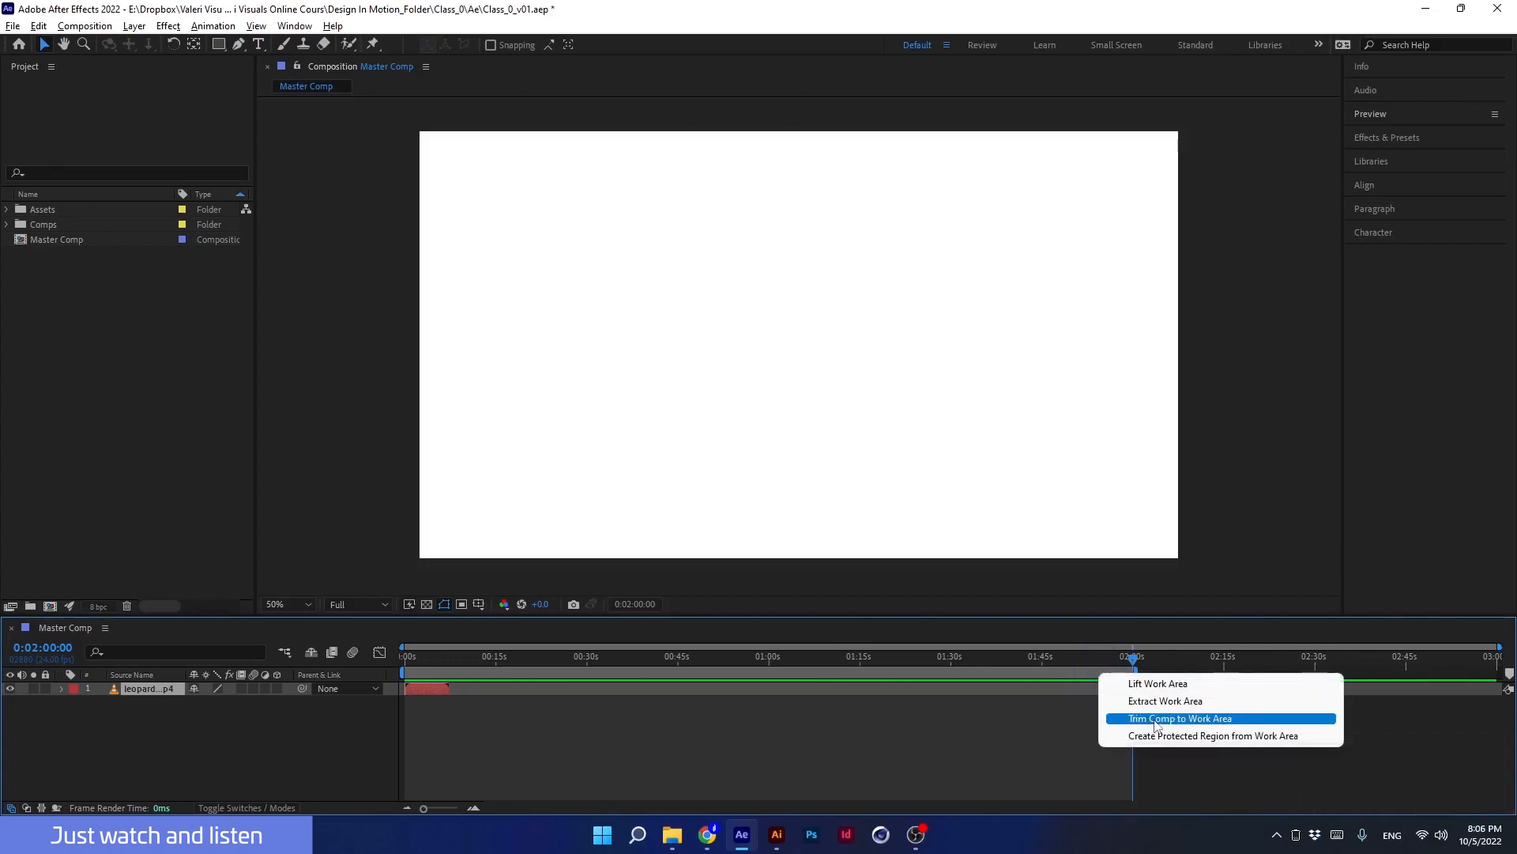
click(1179, 717)
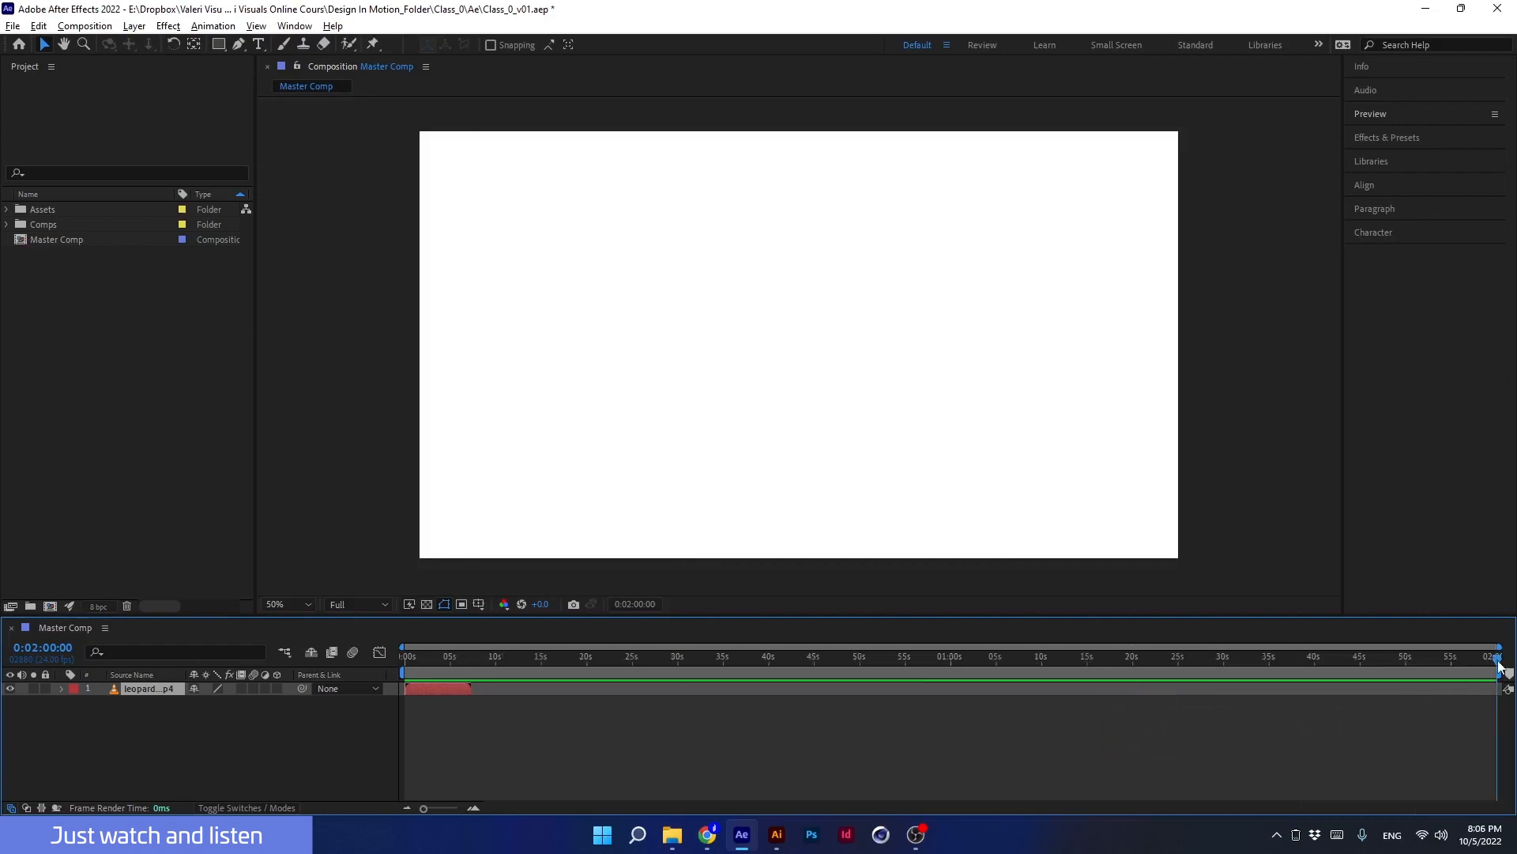
click(1076, 667)
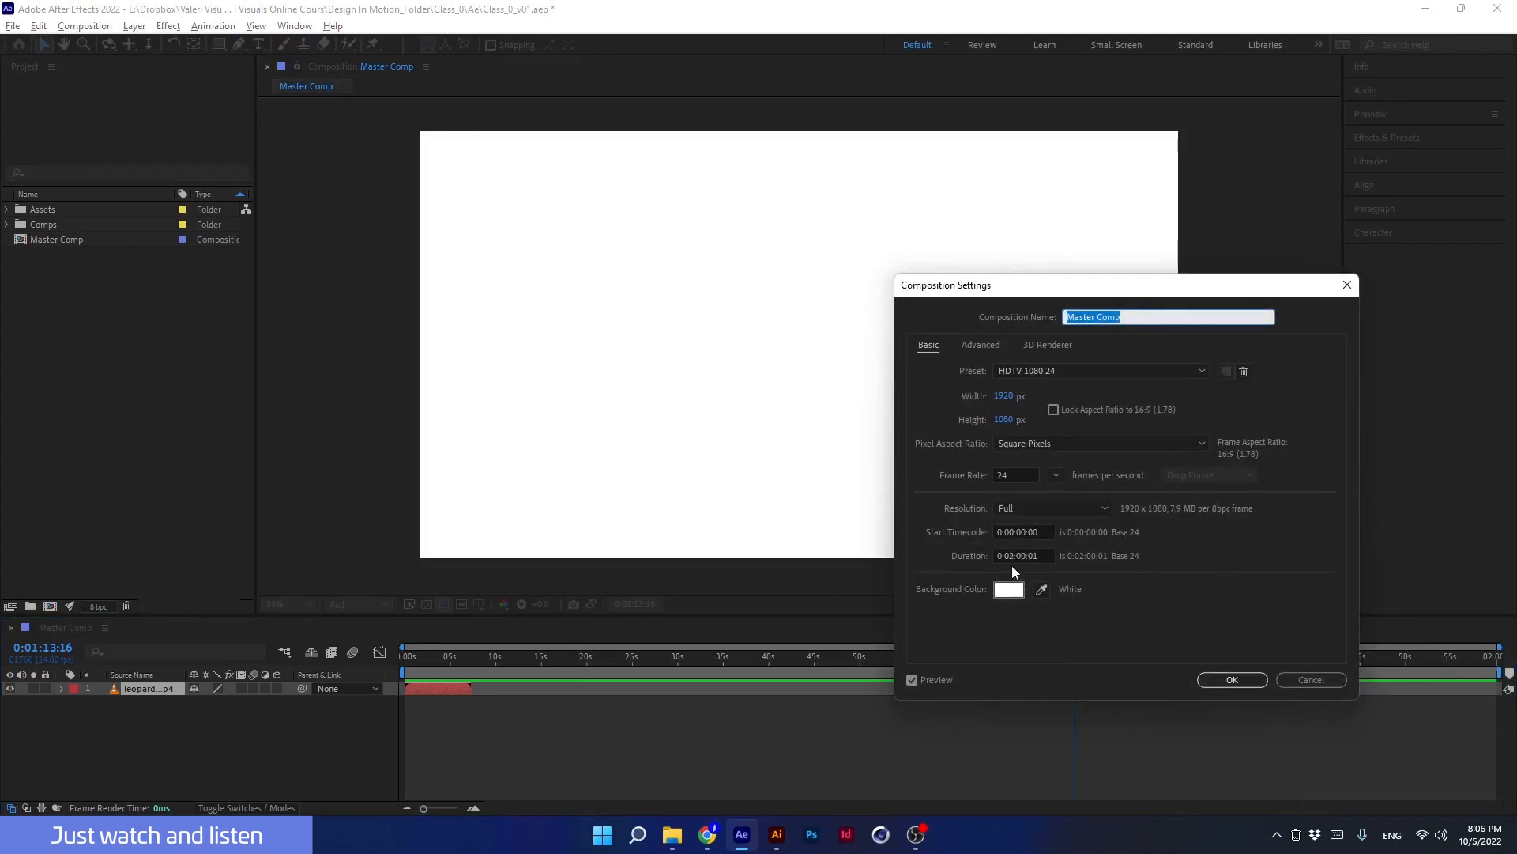
- Change the Master Comp duration back to 0:03:00:01 in Composition Settings
click(1023, 555)
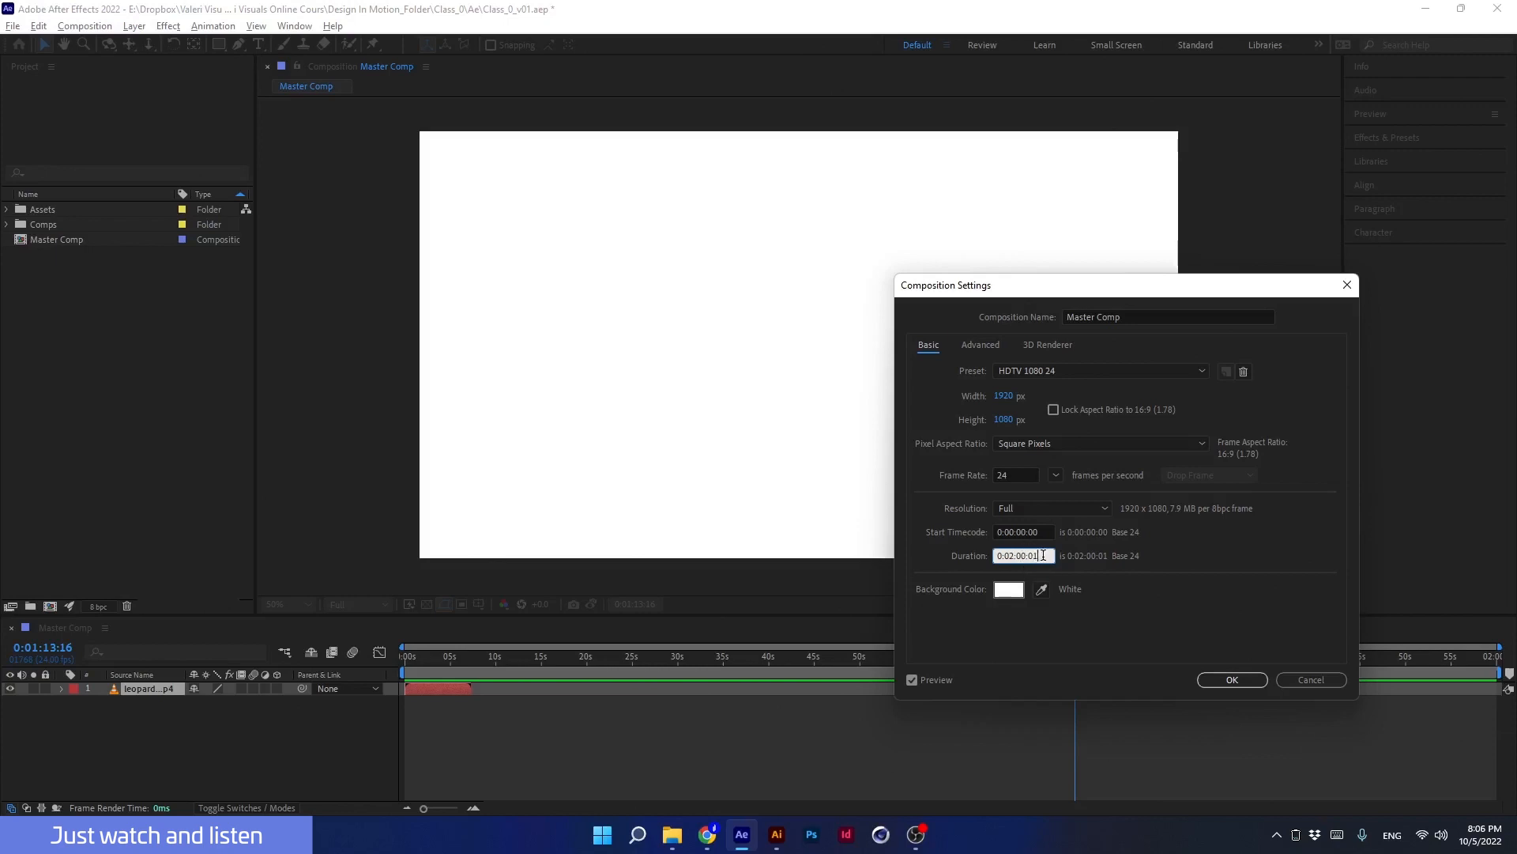
click(1231, 678)
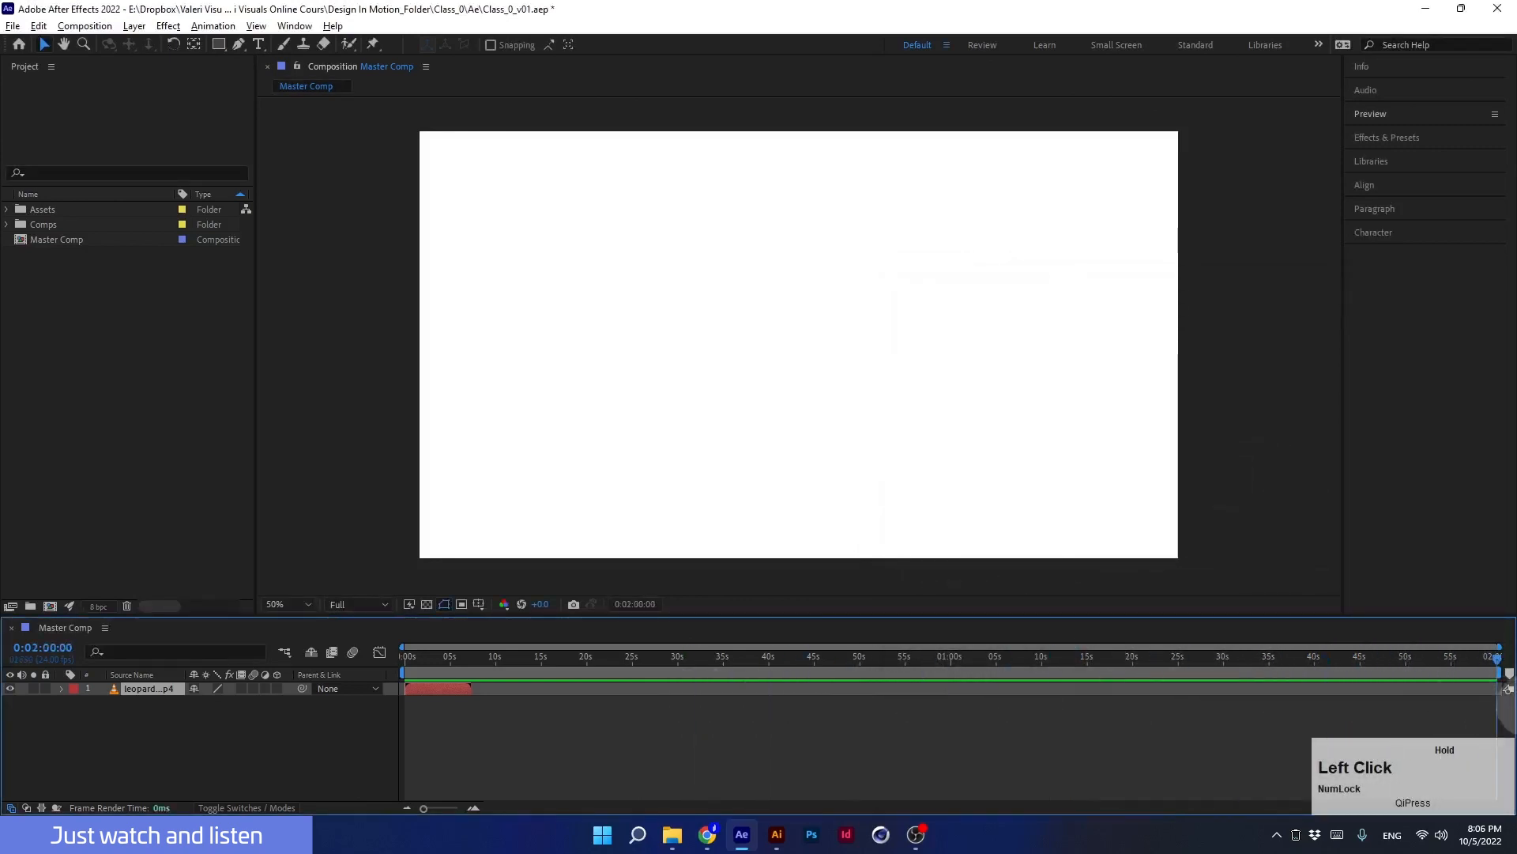
click(1049, 656)
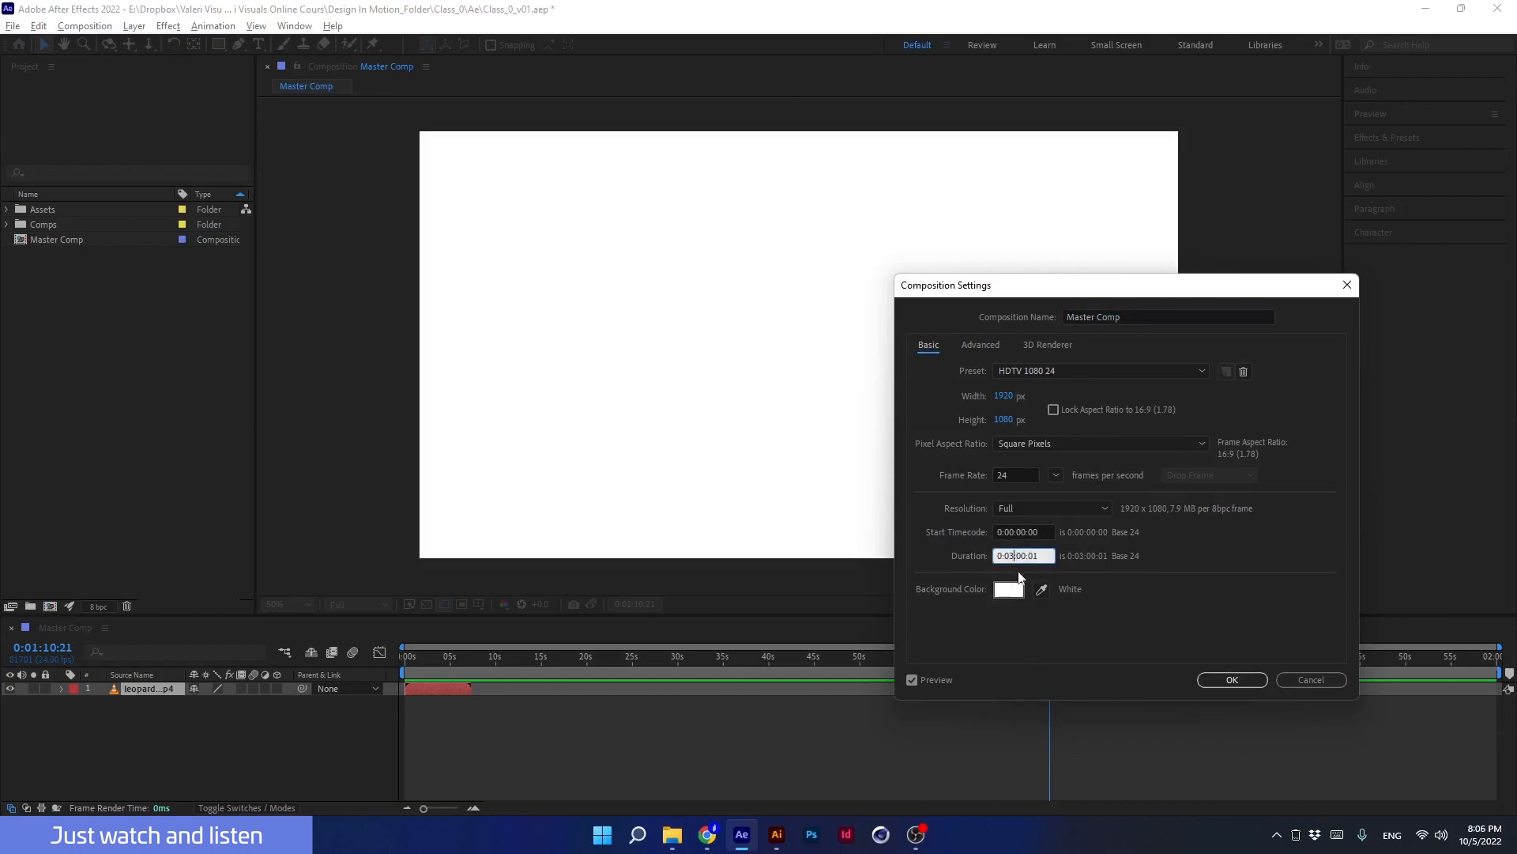
click(1231, 680)
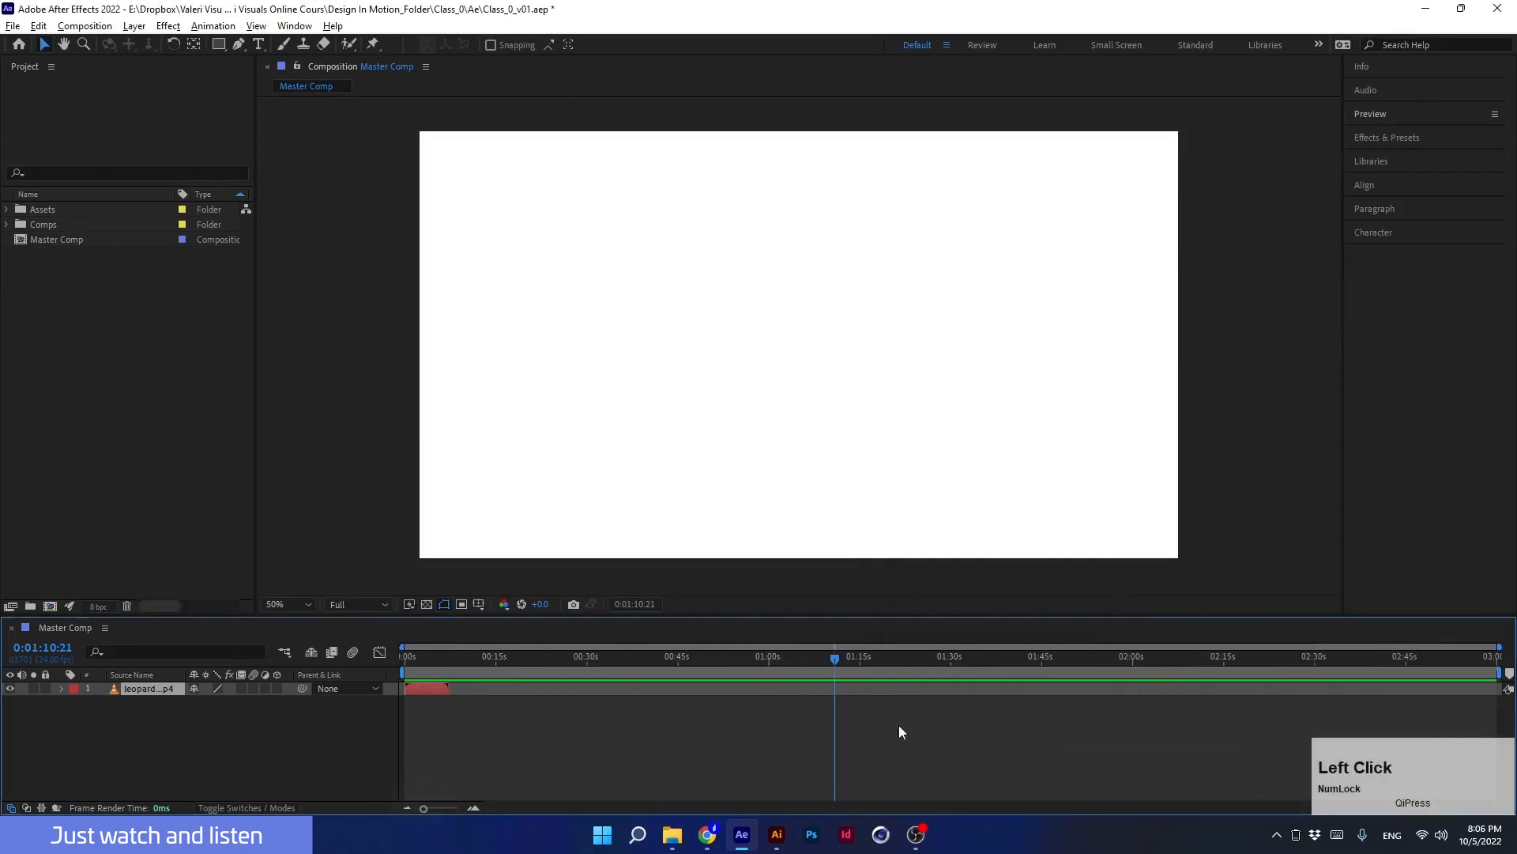
- Land the playhead exactly on 2:00:00, end the work area there and bring up its trim options
drag(835, 656, 1464, 656)
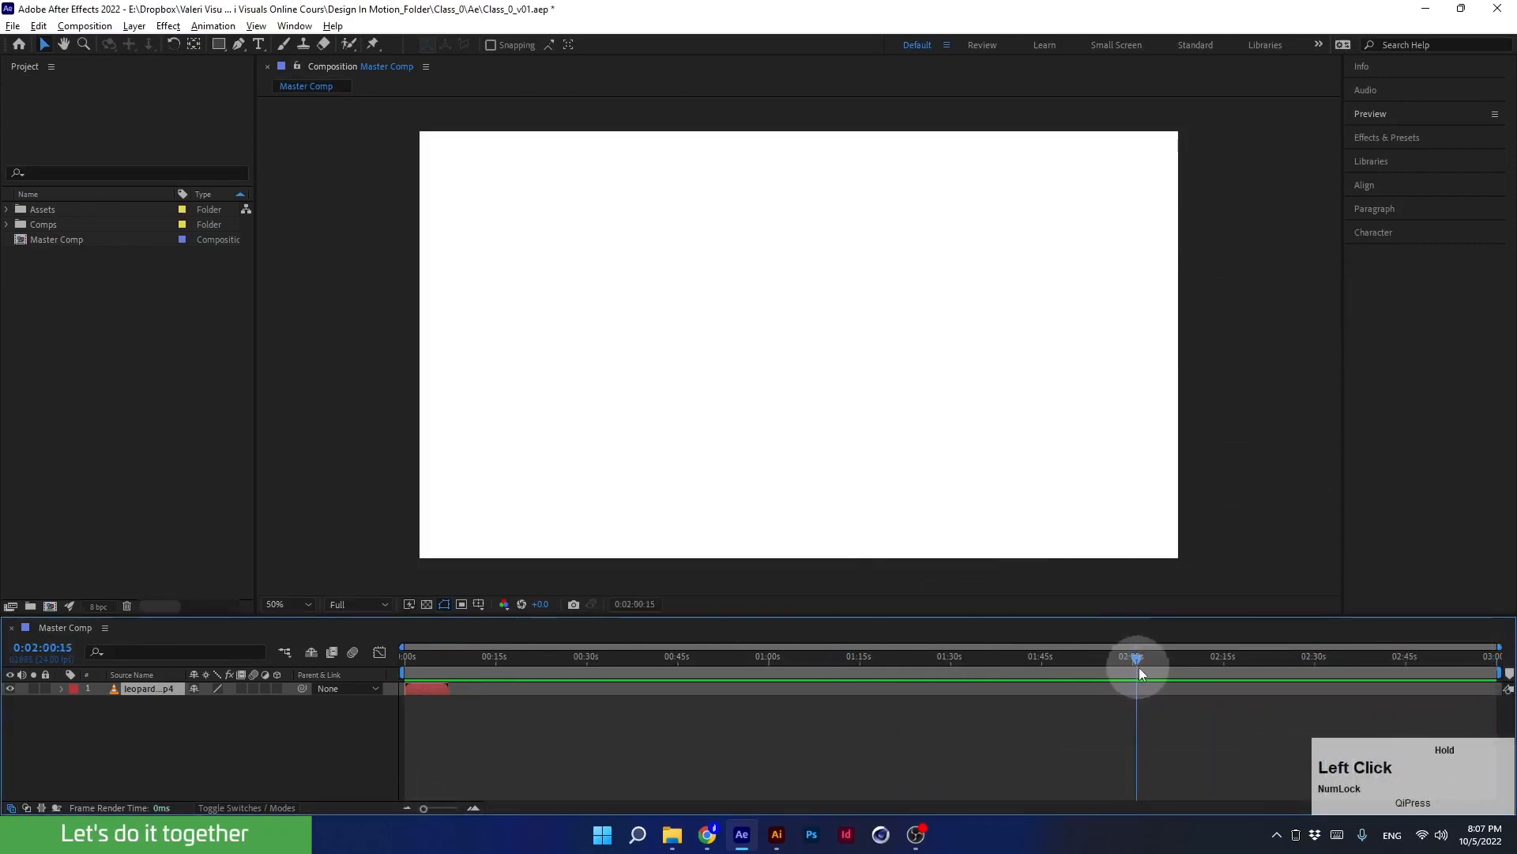
drag(1141, 667, 1135, 667)
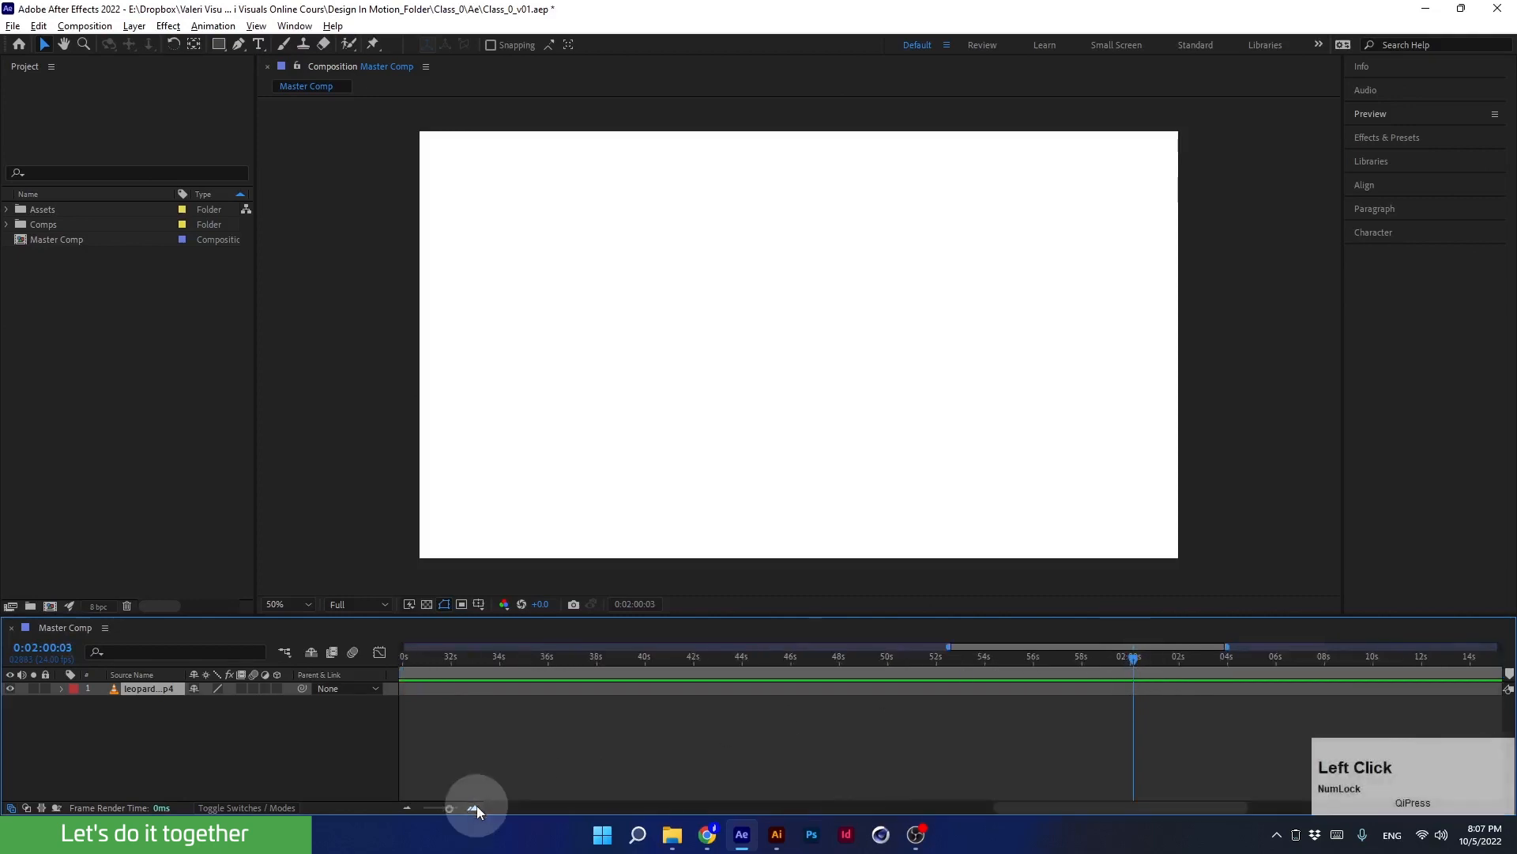
drag(1137, 662, 1127, 662)
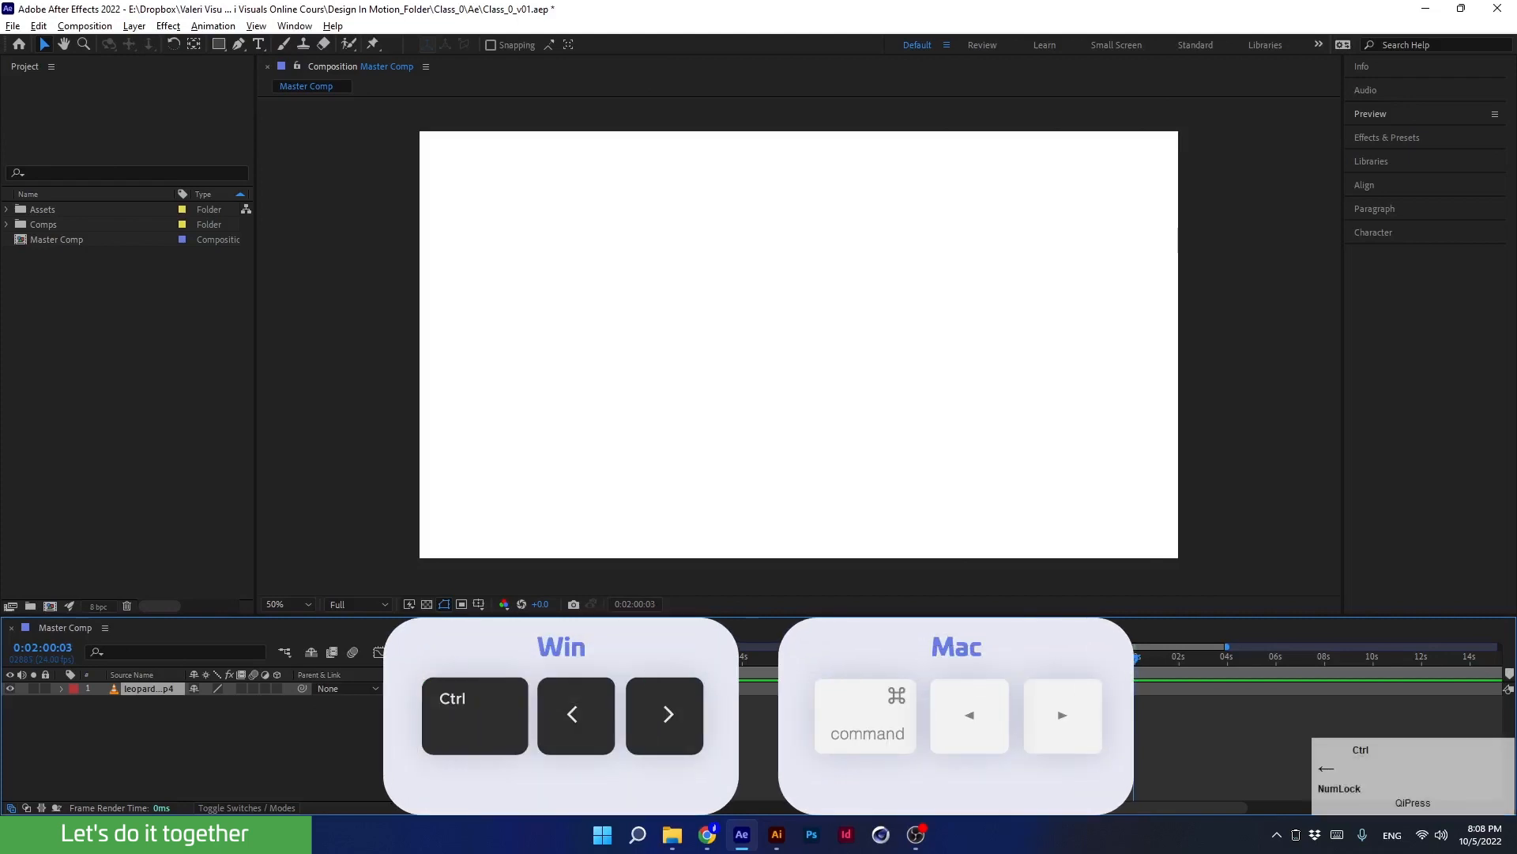
key(Left)
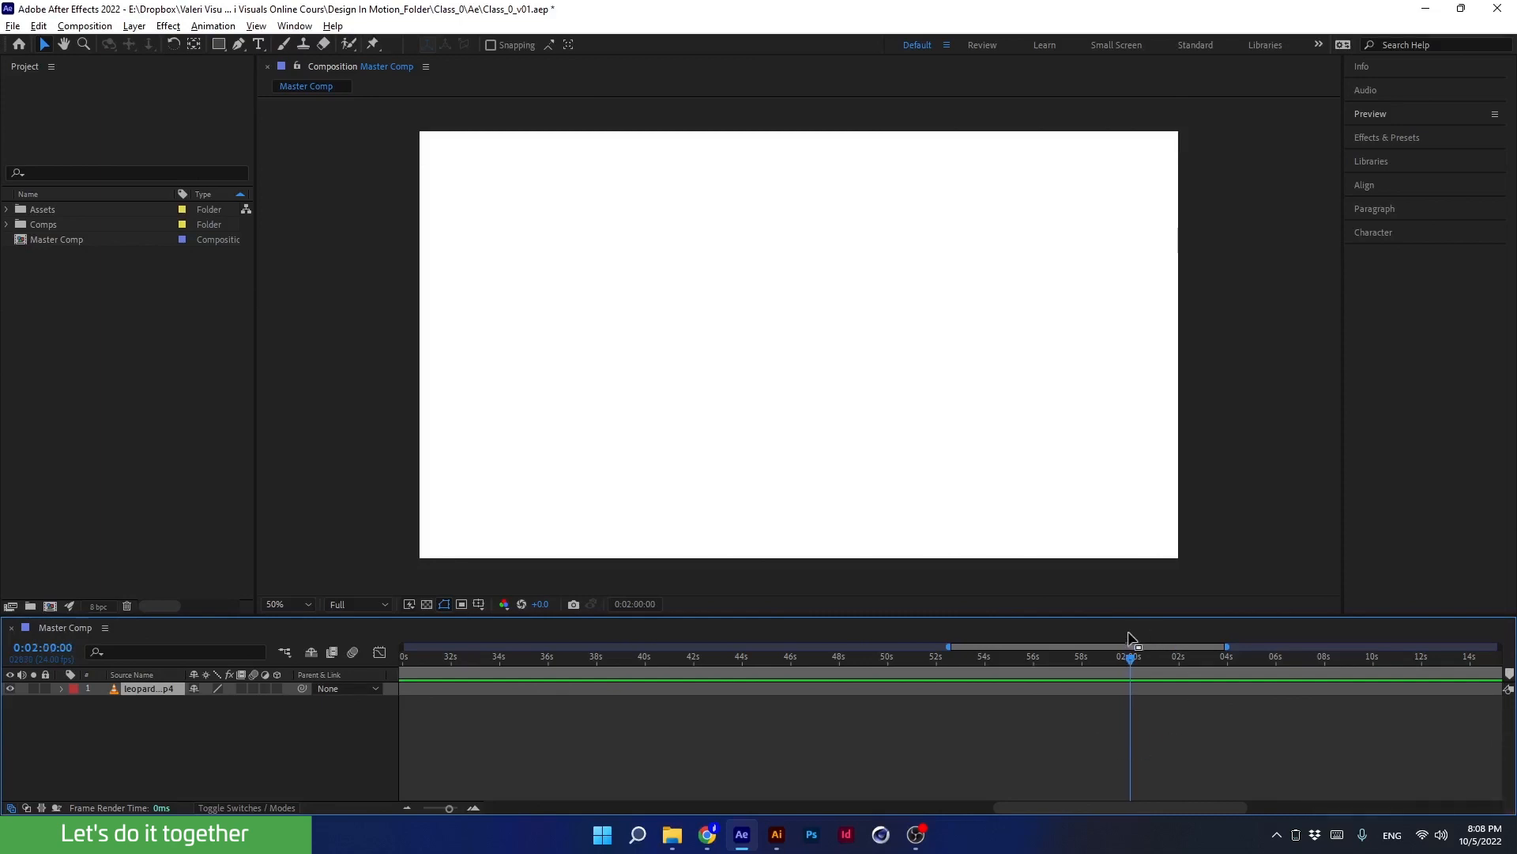
mouse_move(729, 756)
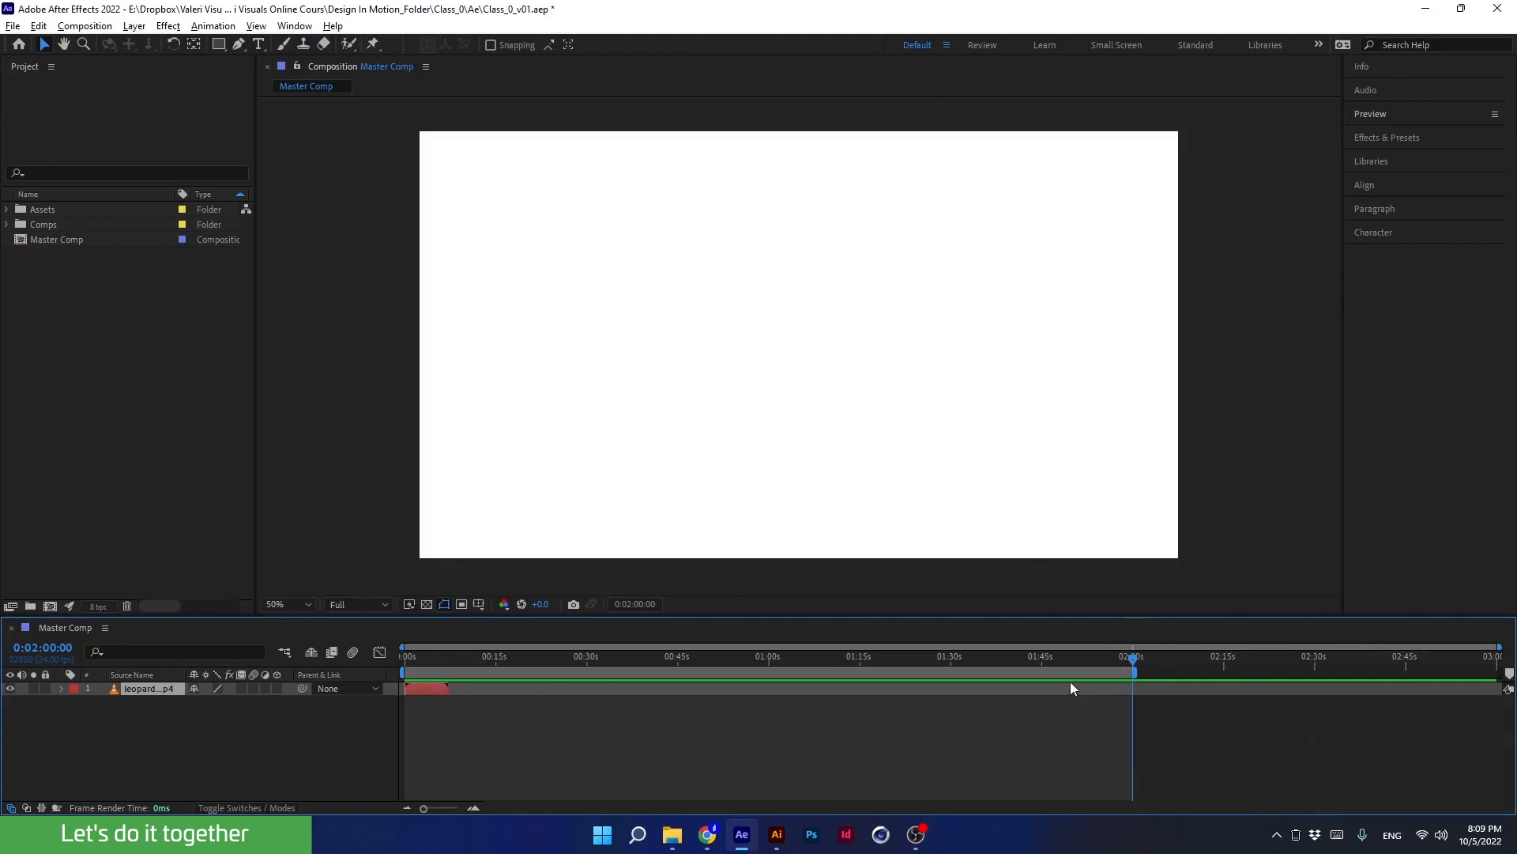
right_click(1072, 687)
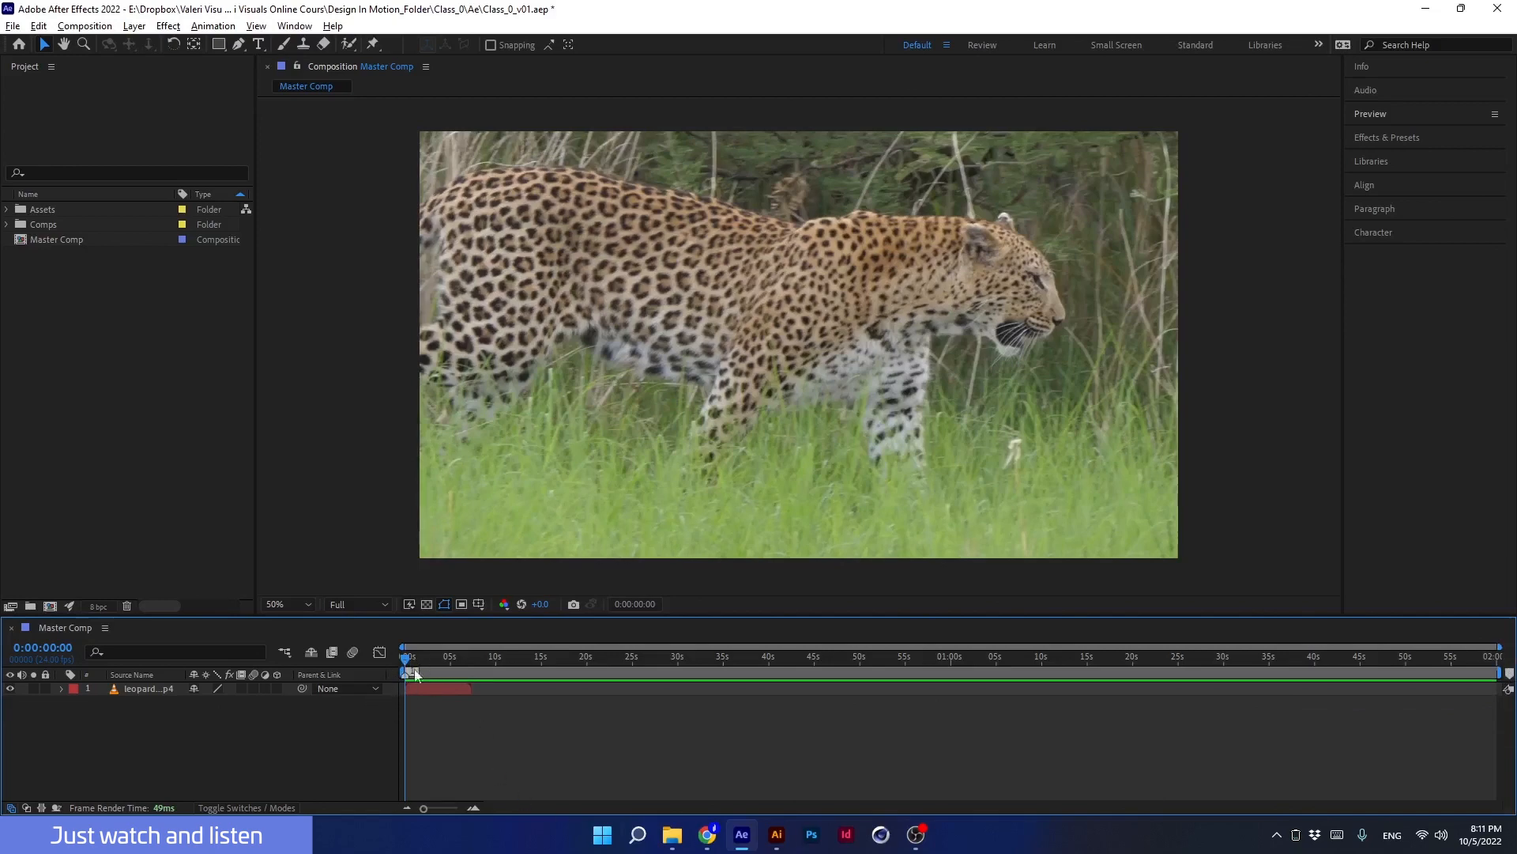
mouse_move(417, 675)
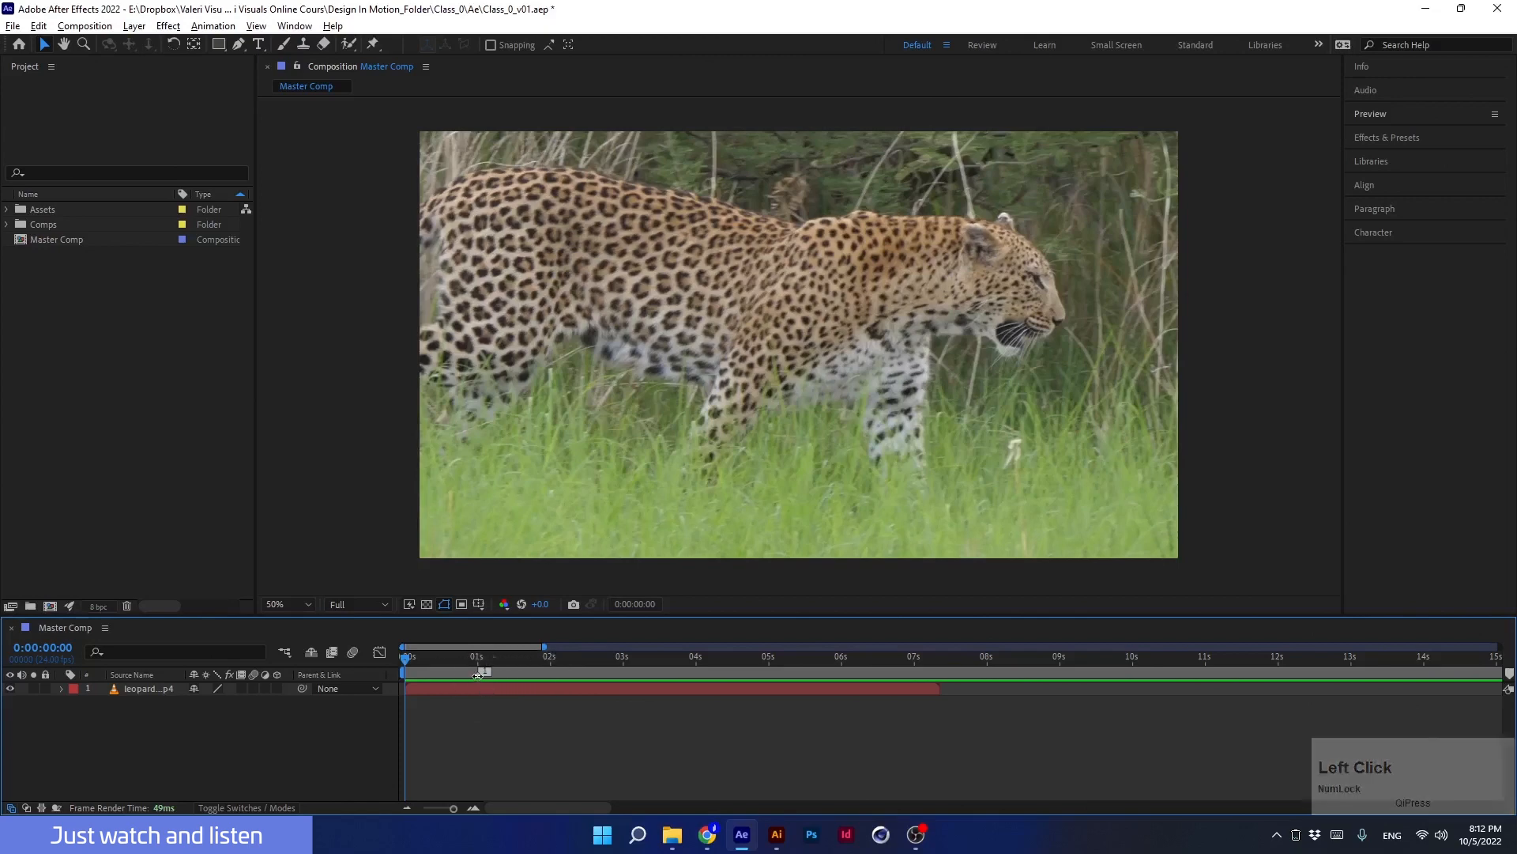
- Delete the old comp marker and add a new comp marker at 0:00:01:00 with the asterisk key
right_click(475, 674)
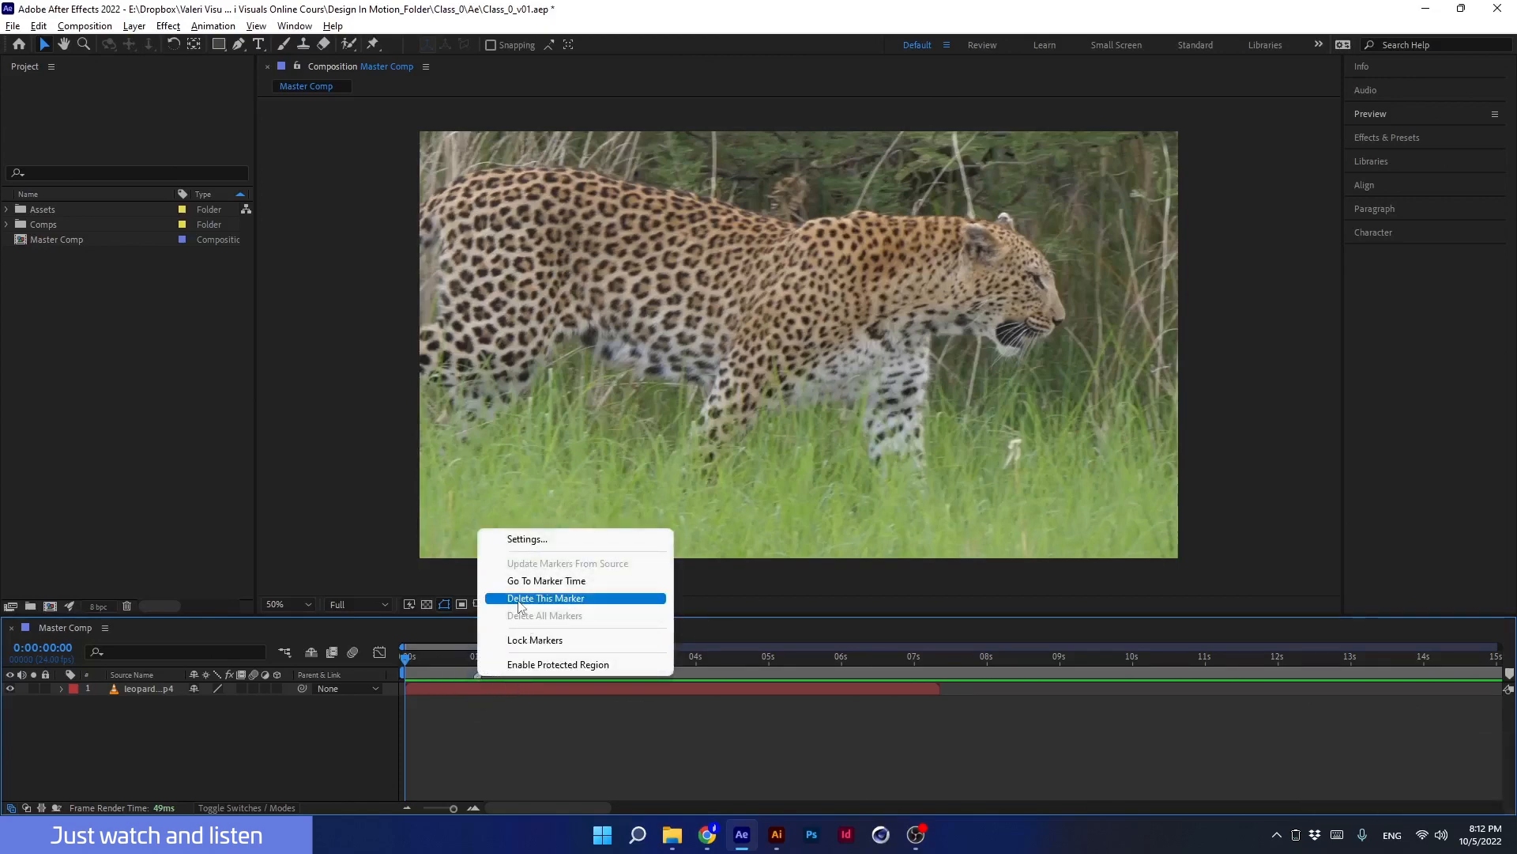
click(545, 598)
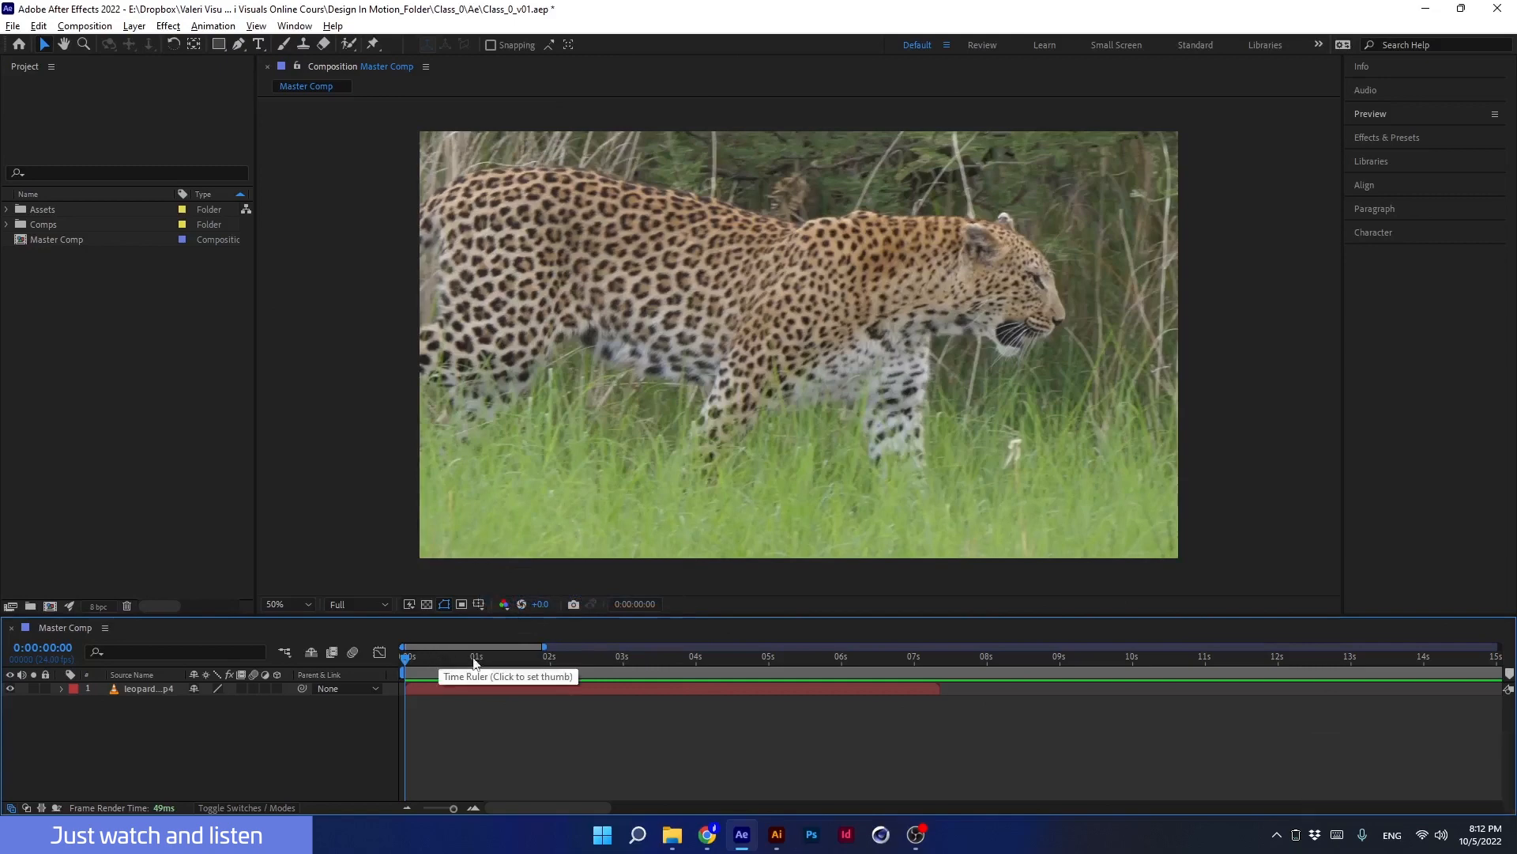
mouse_move(1510, 675)
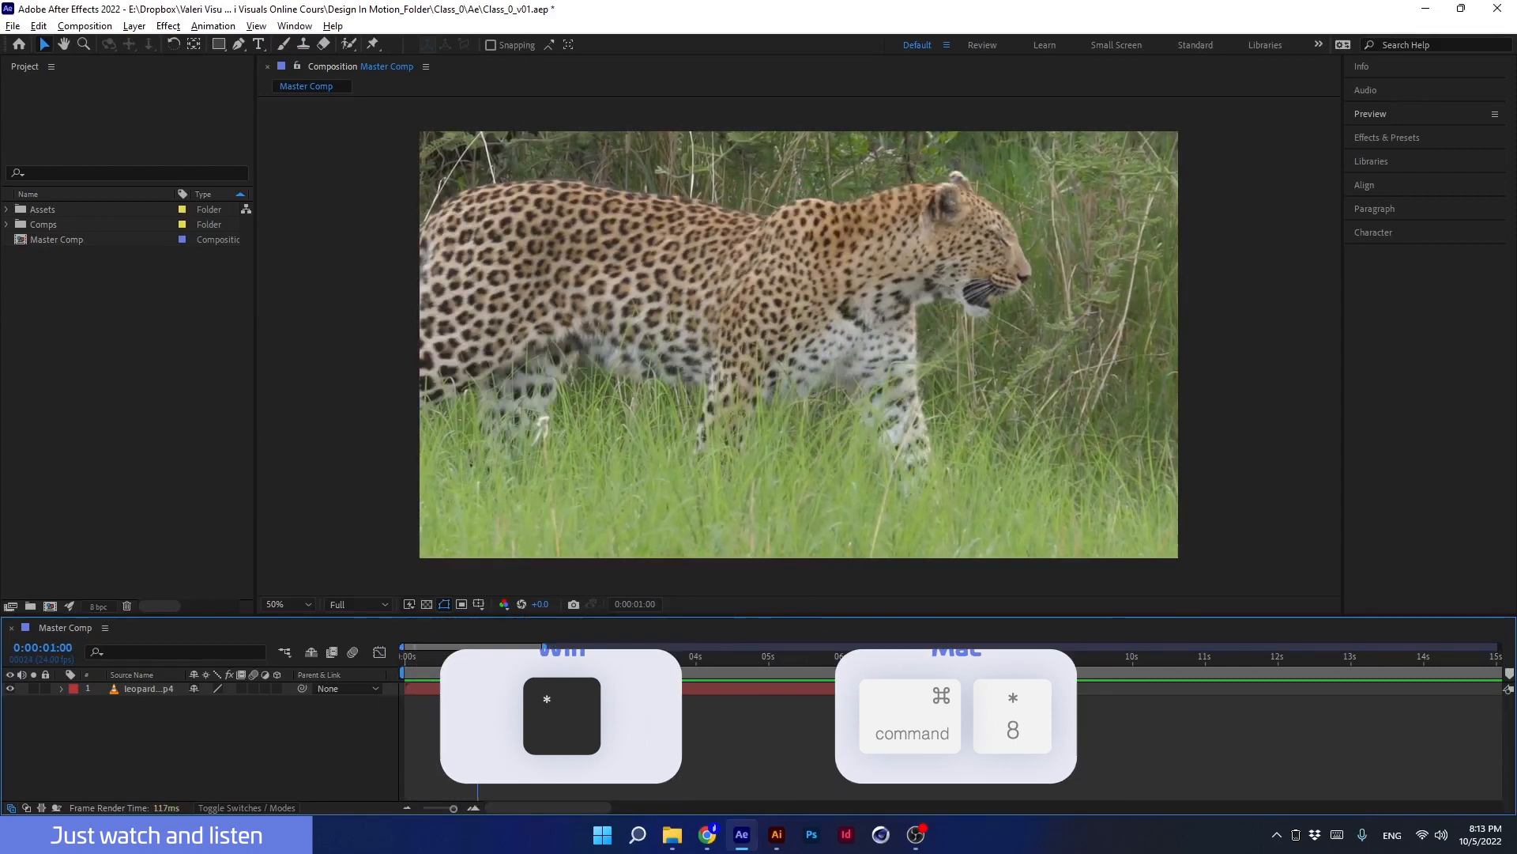
key(*)
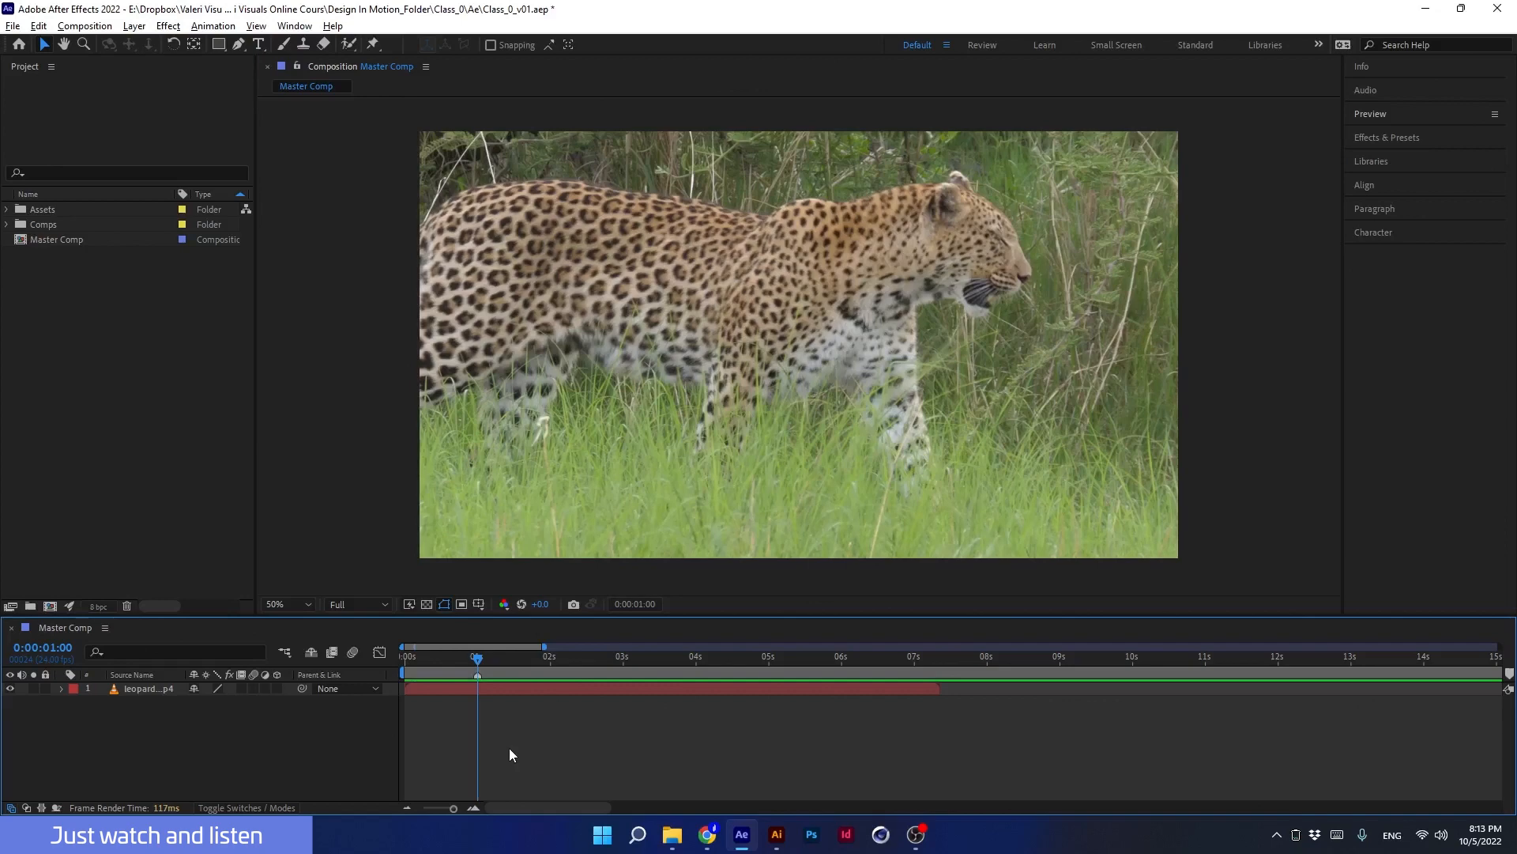
key(shift+8)
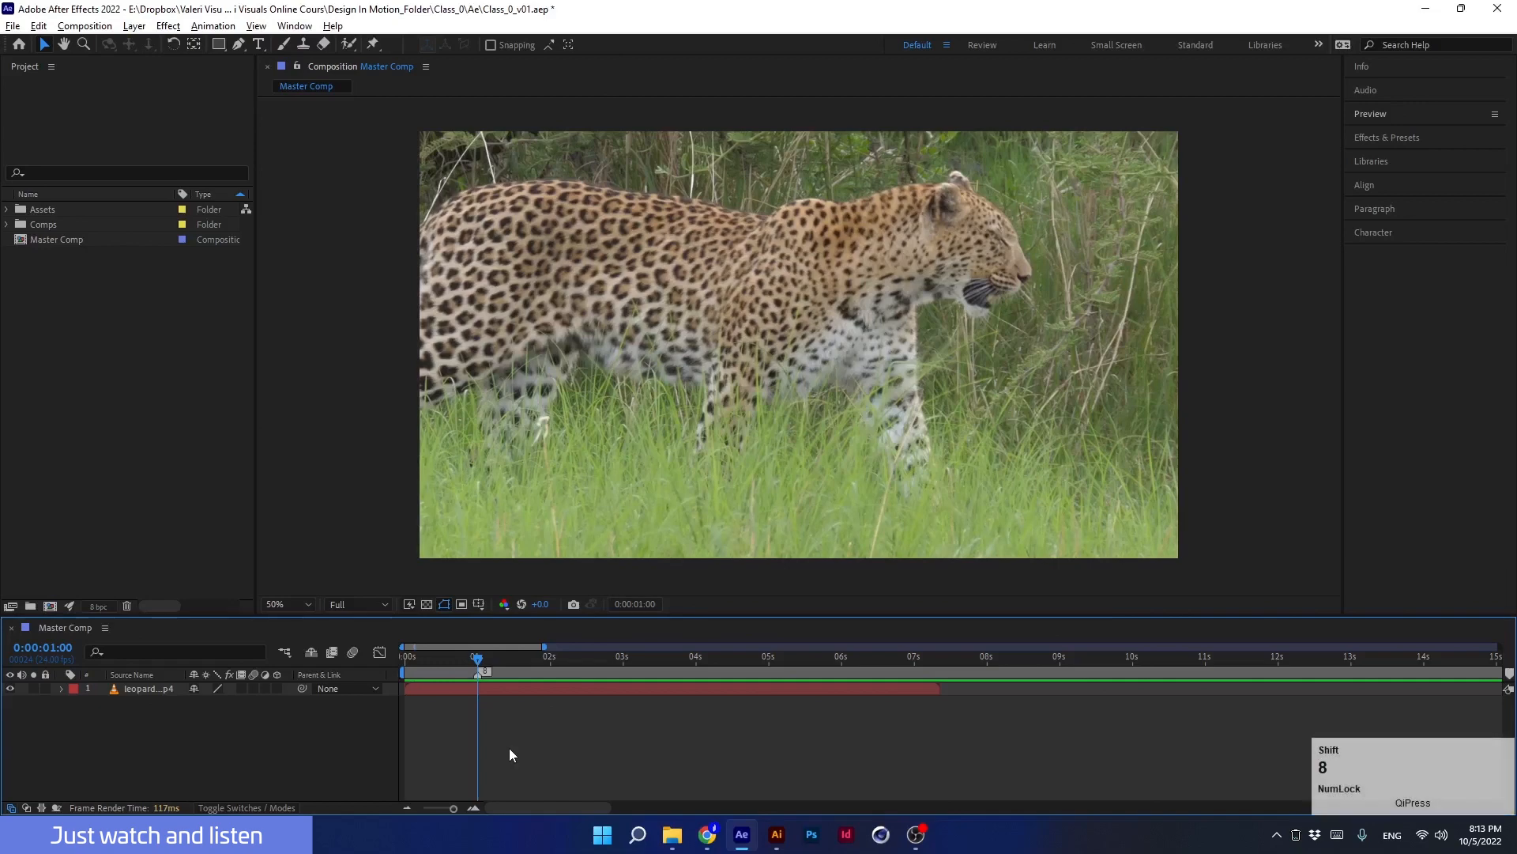
mouse_move(466, 721)
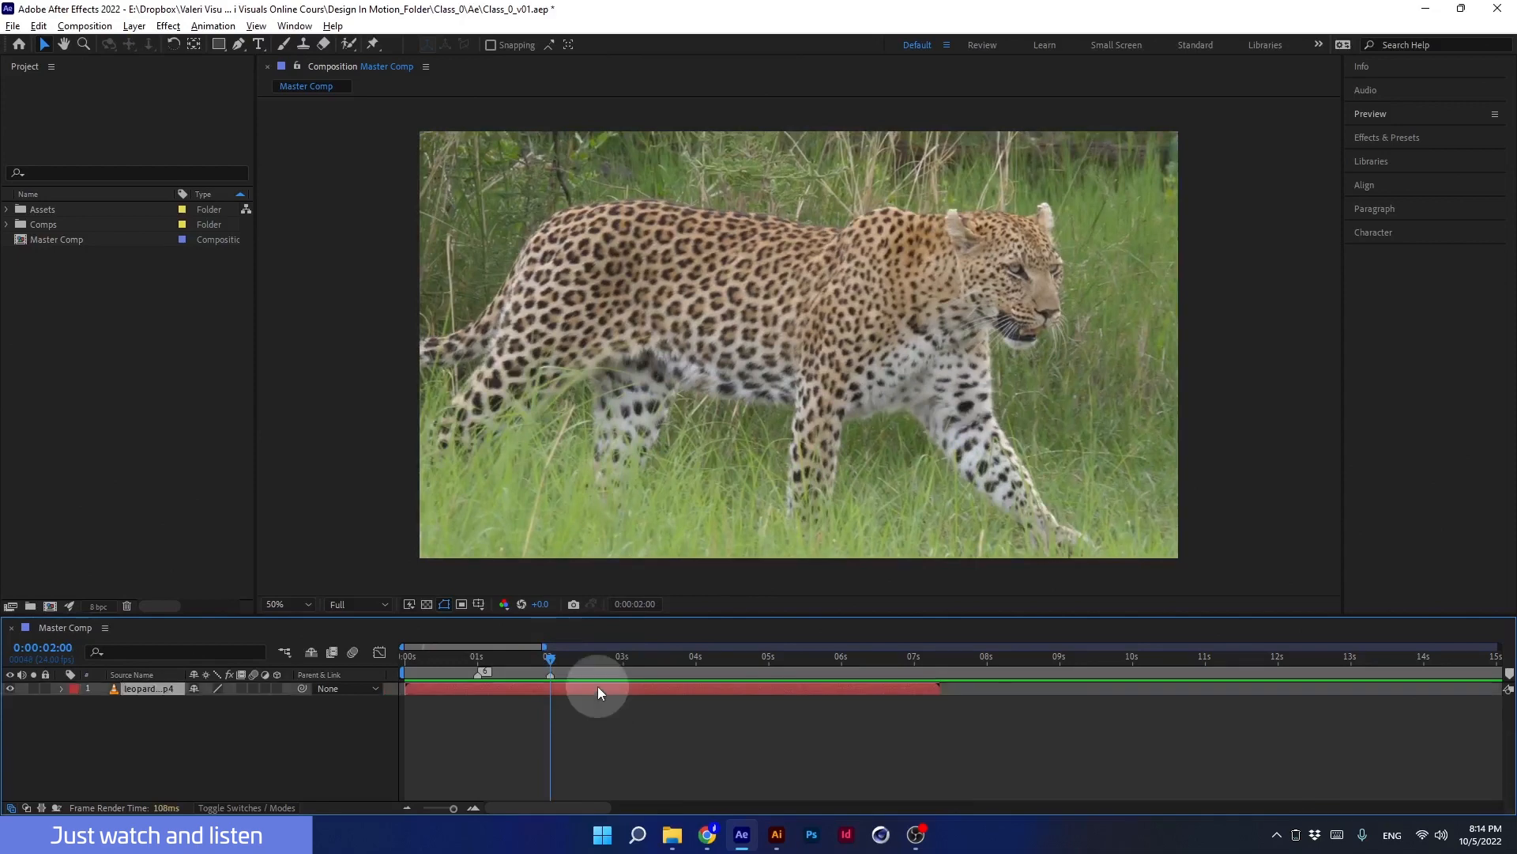
mouse_move(574, 662)
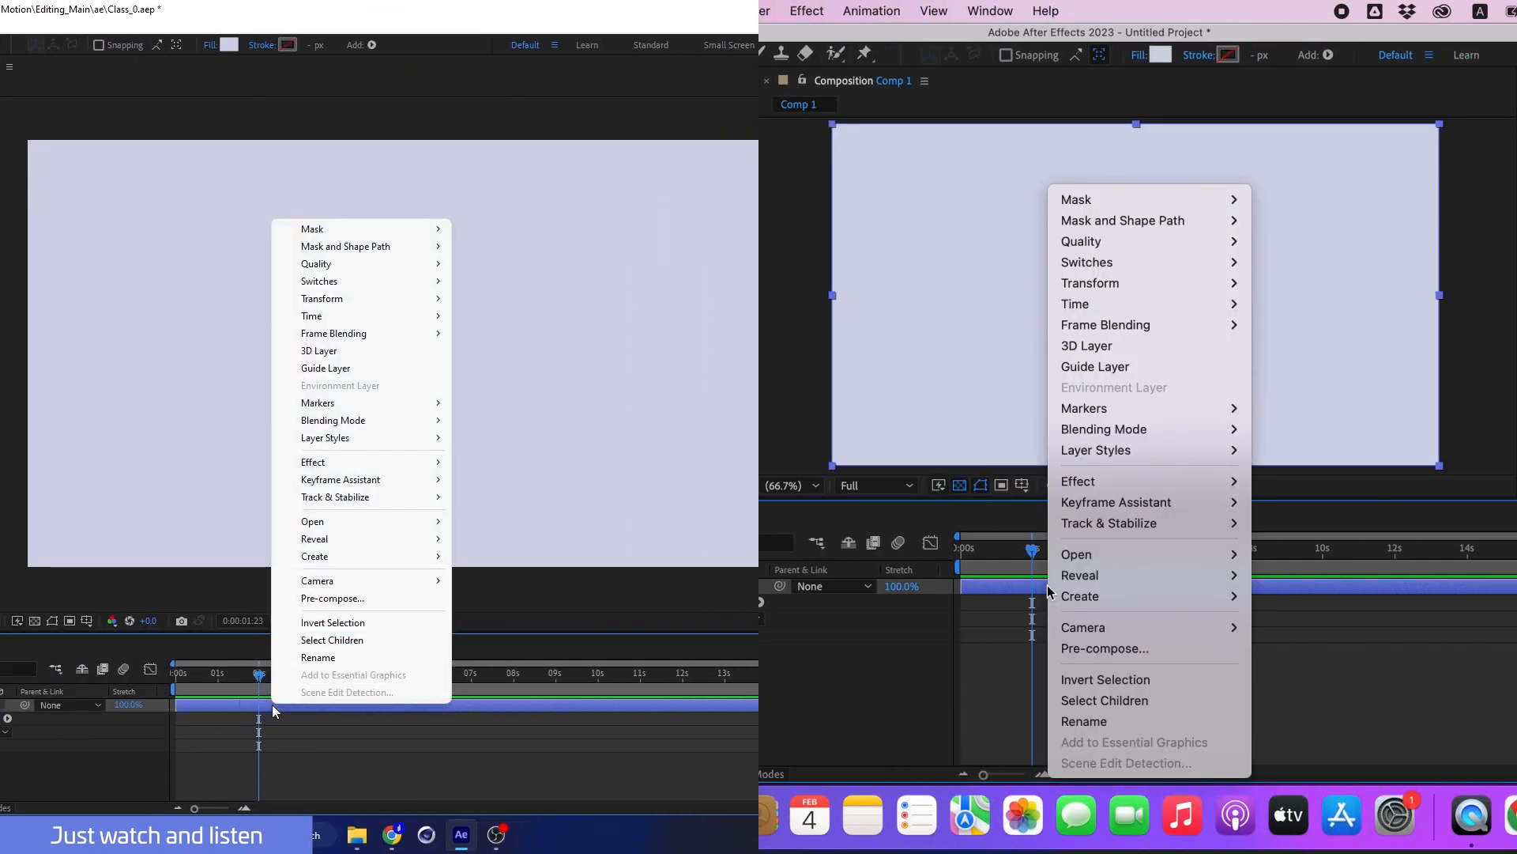
mouse_move(318, 403)
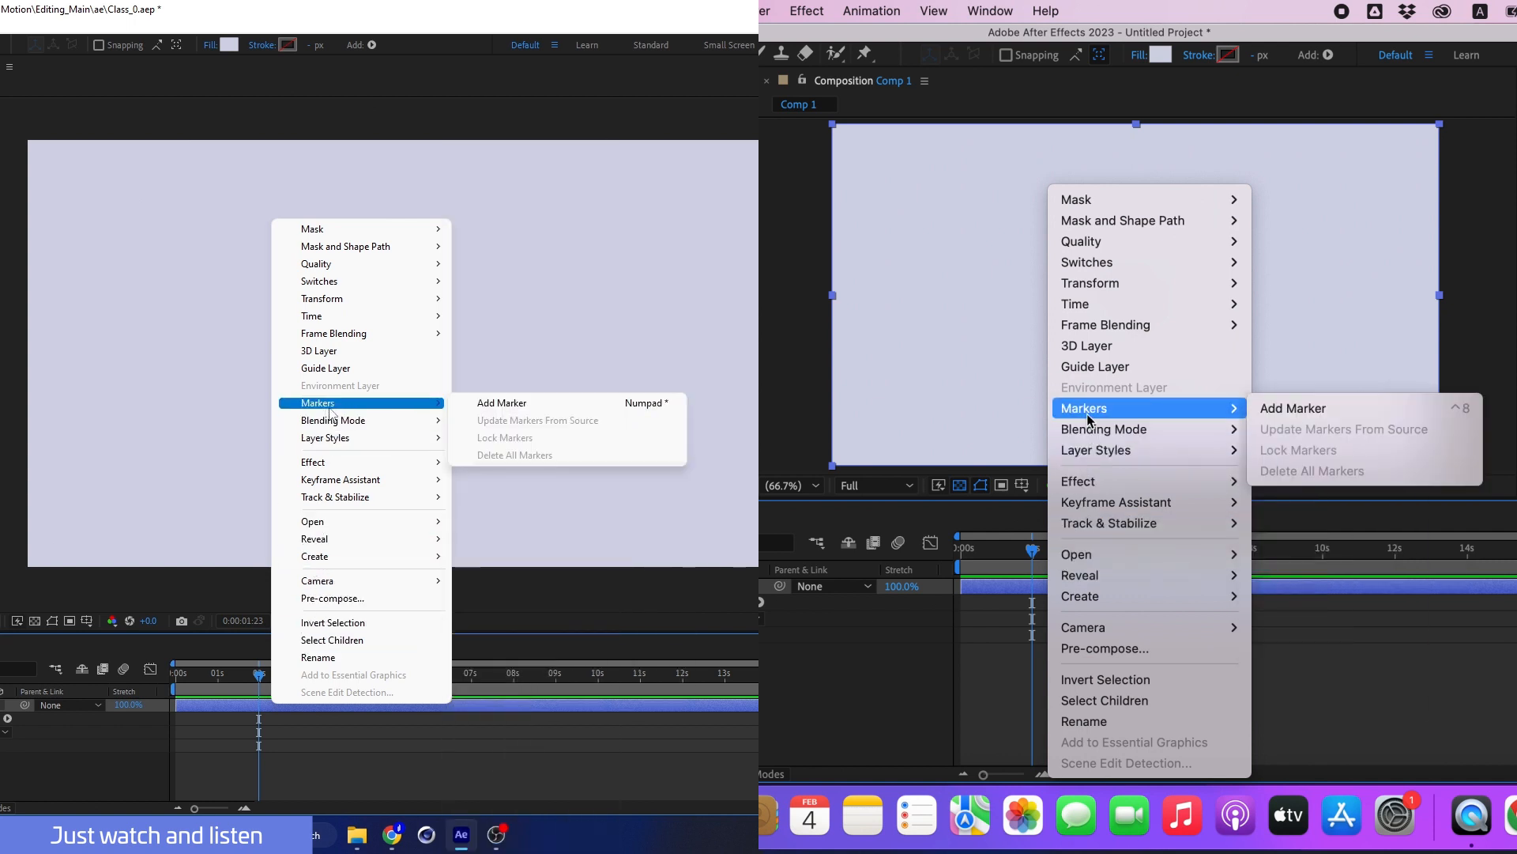
mouse_move(1369, 407)
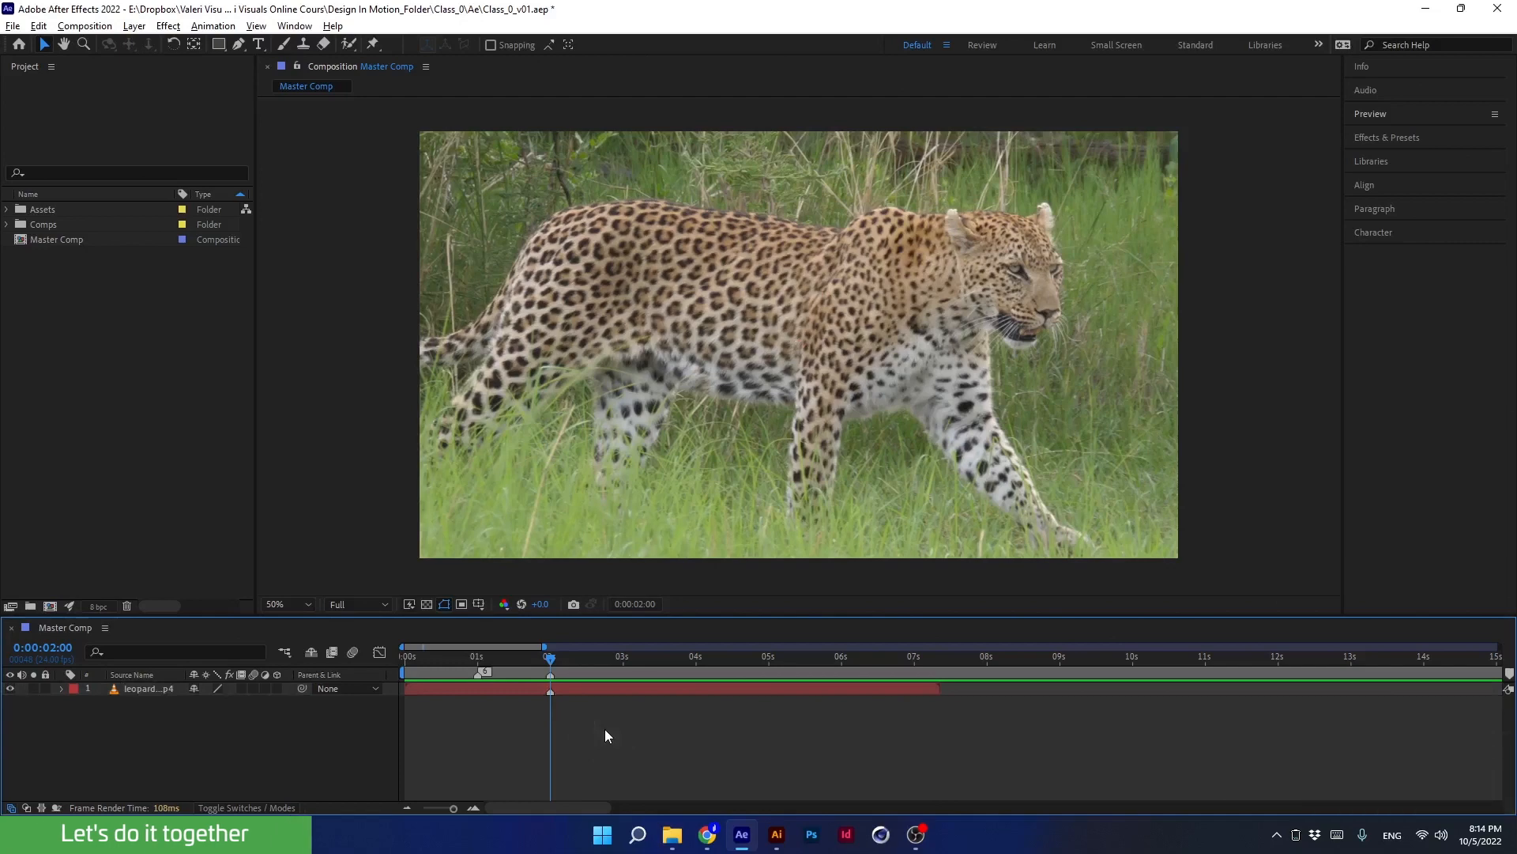
- Deselect the leopard layer and delete all composition markers, keeping the layer marker at 2s
click(620, 656)
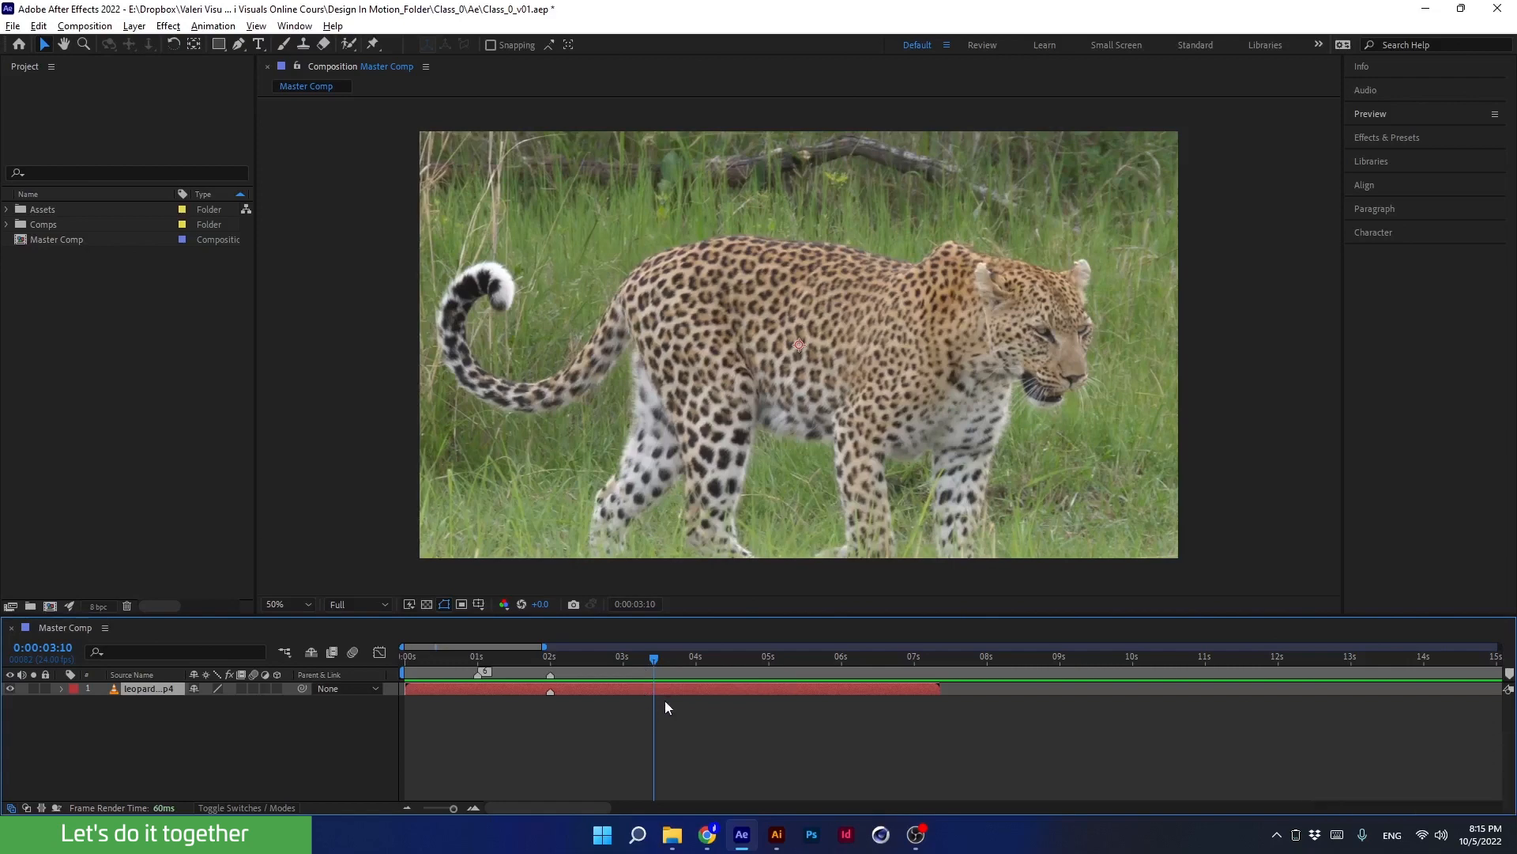
mouse_move(640, 763)
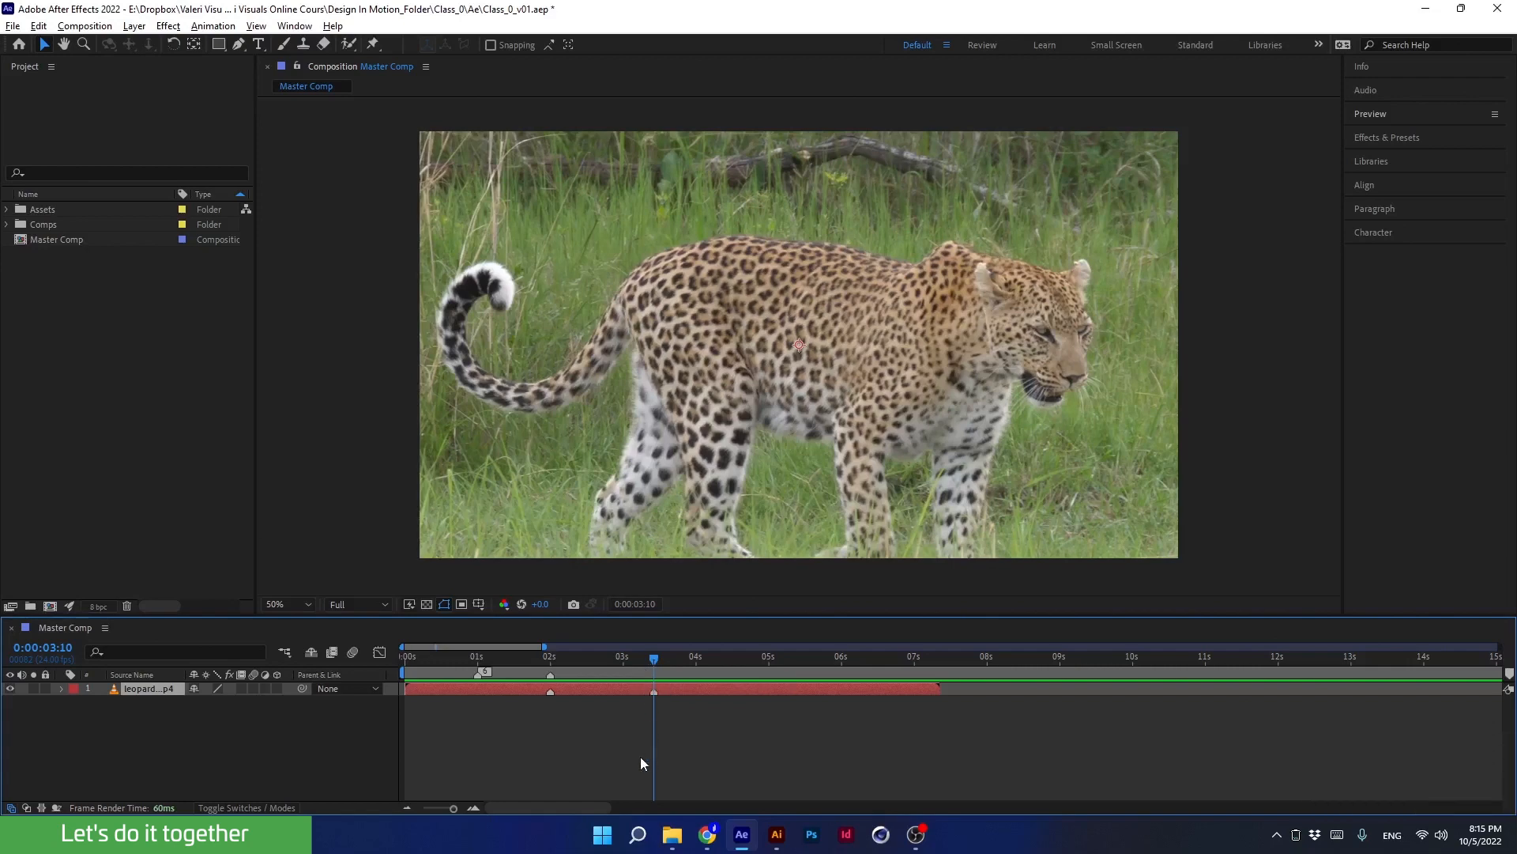
click(638, 761)
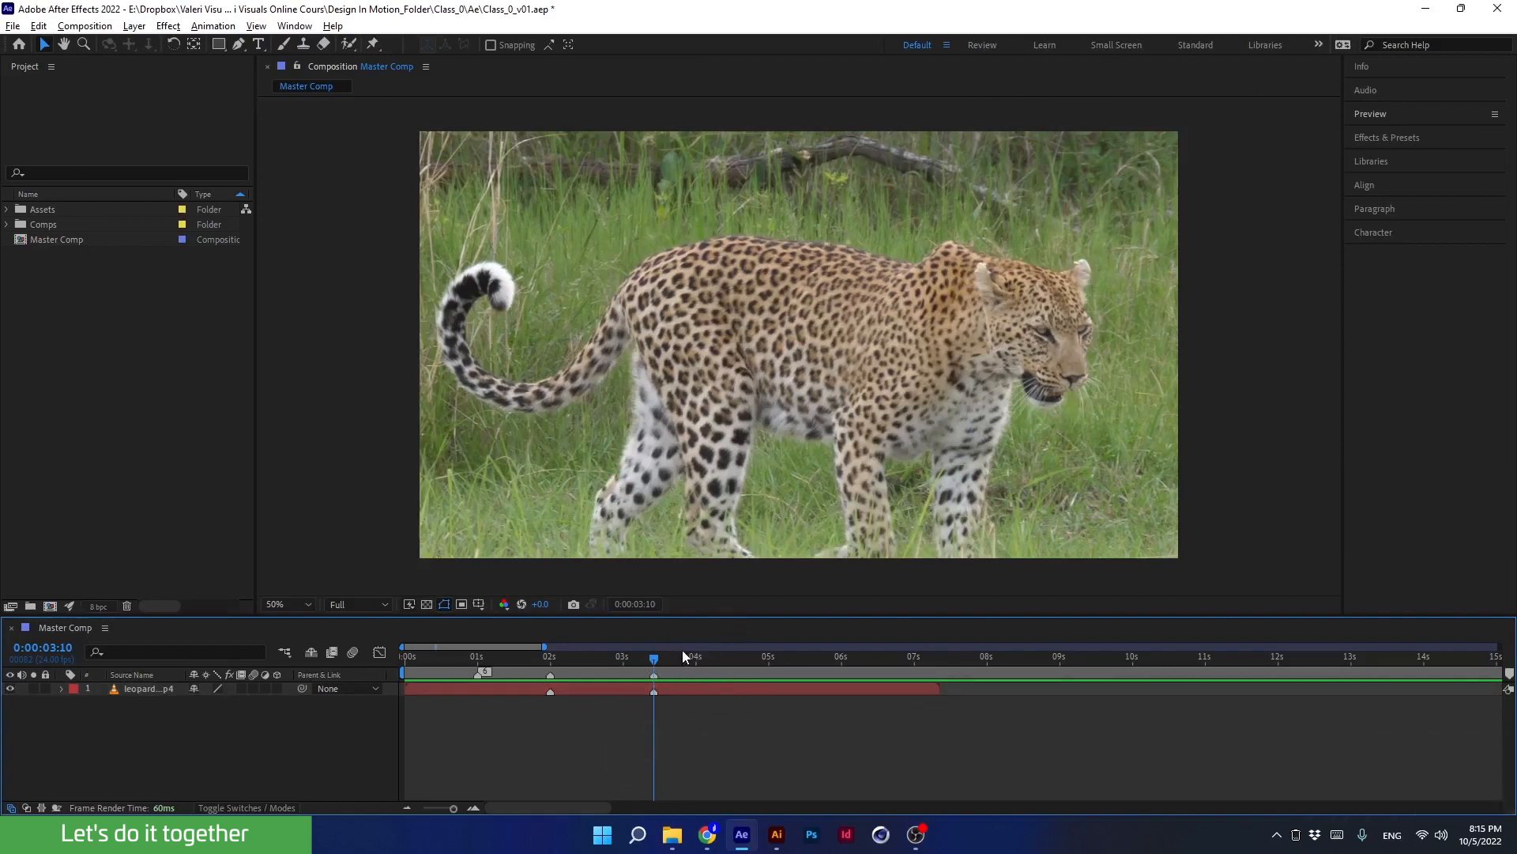
mouse_move(639, 665)
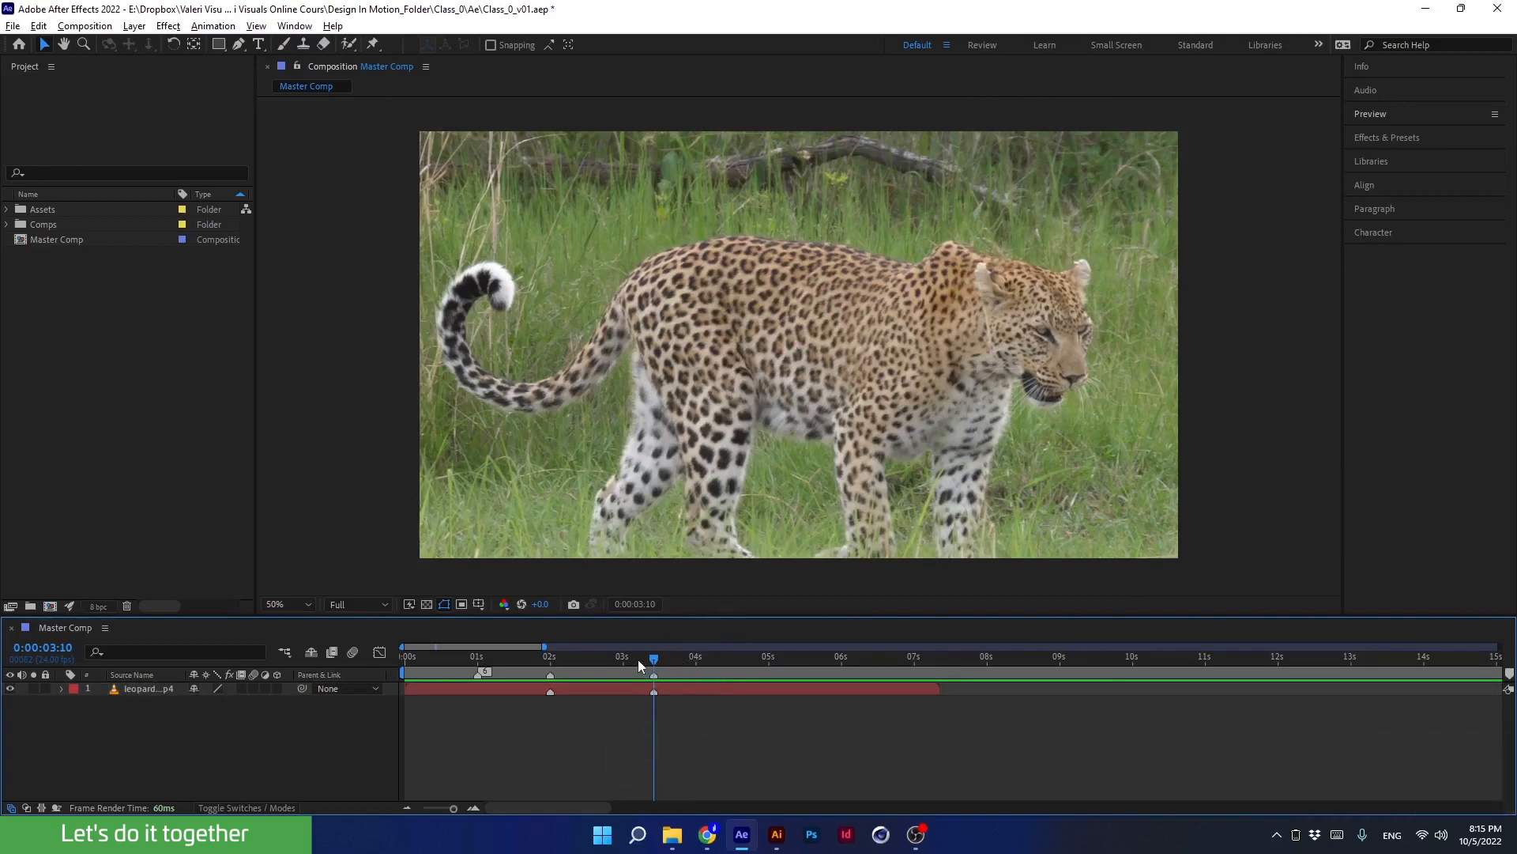
click(610, 655)
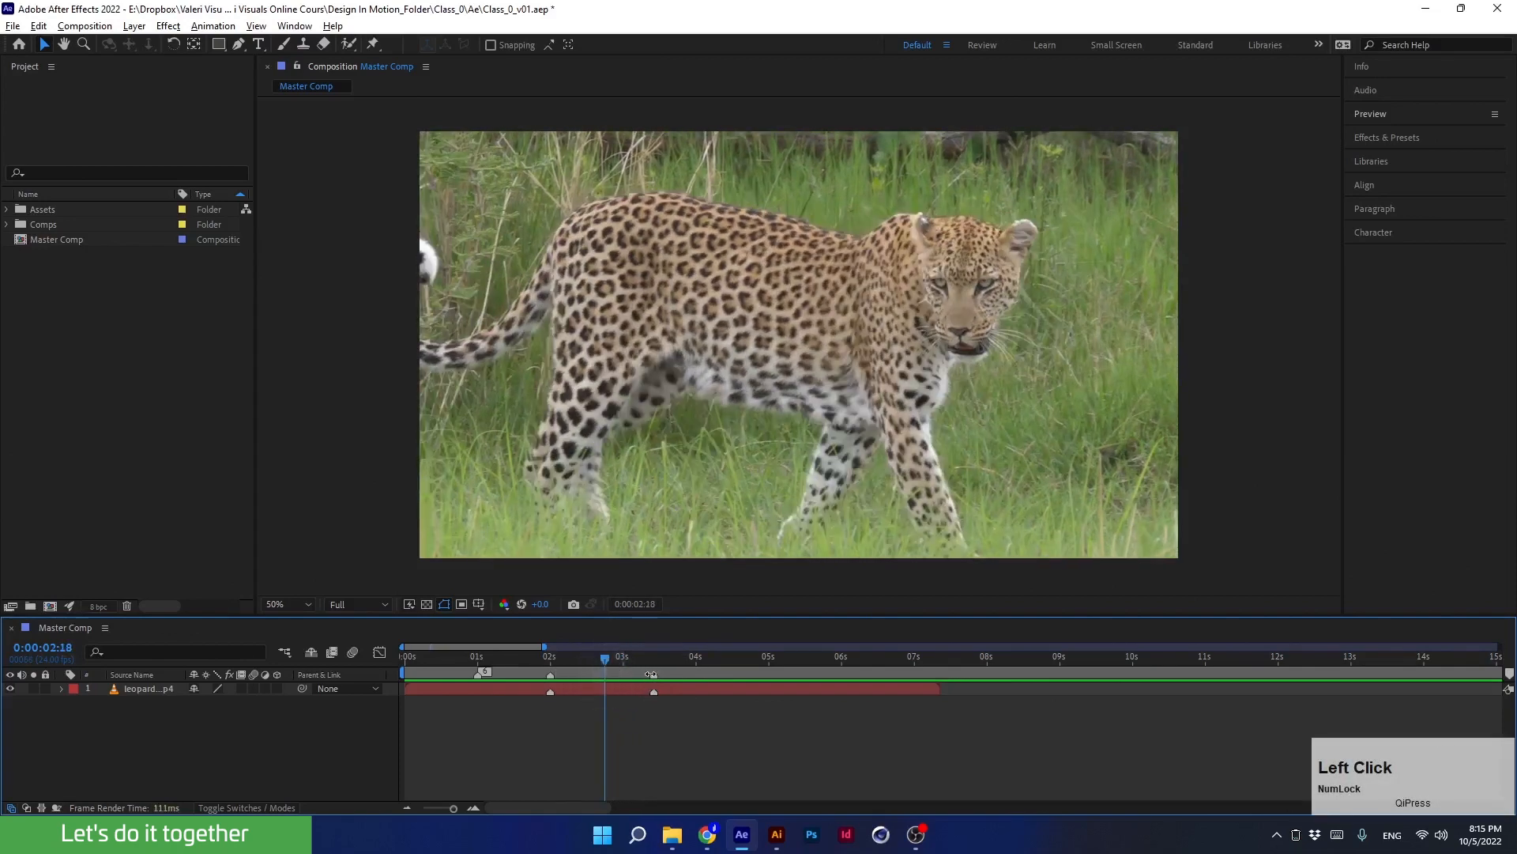
right_click(652, 690)
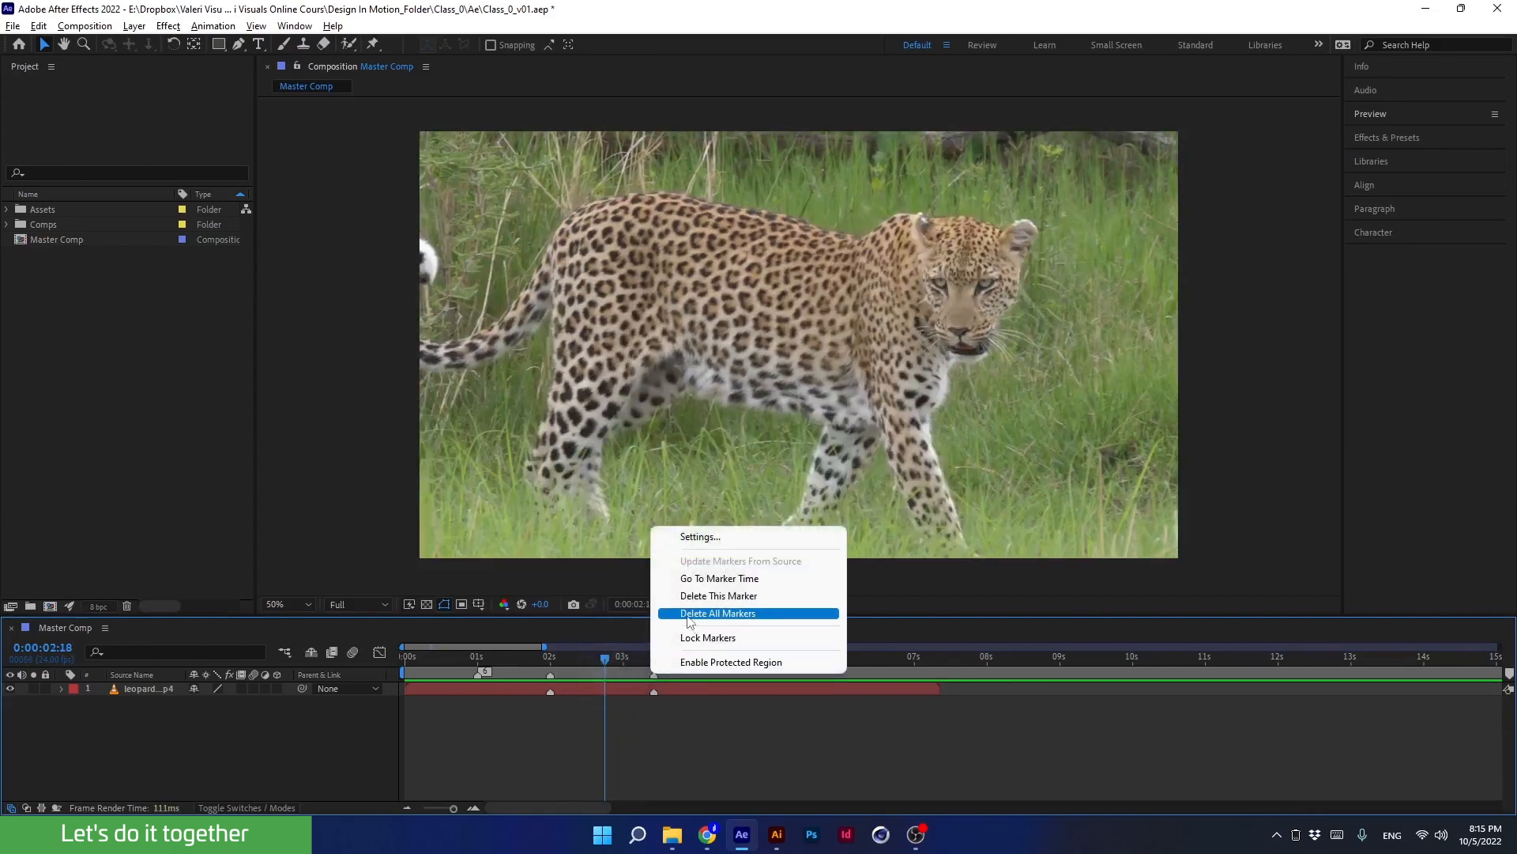
click(718, 613)
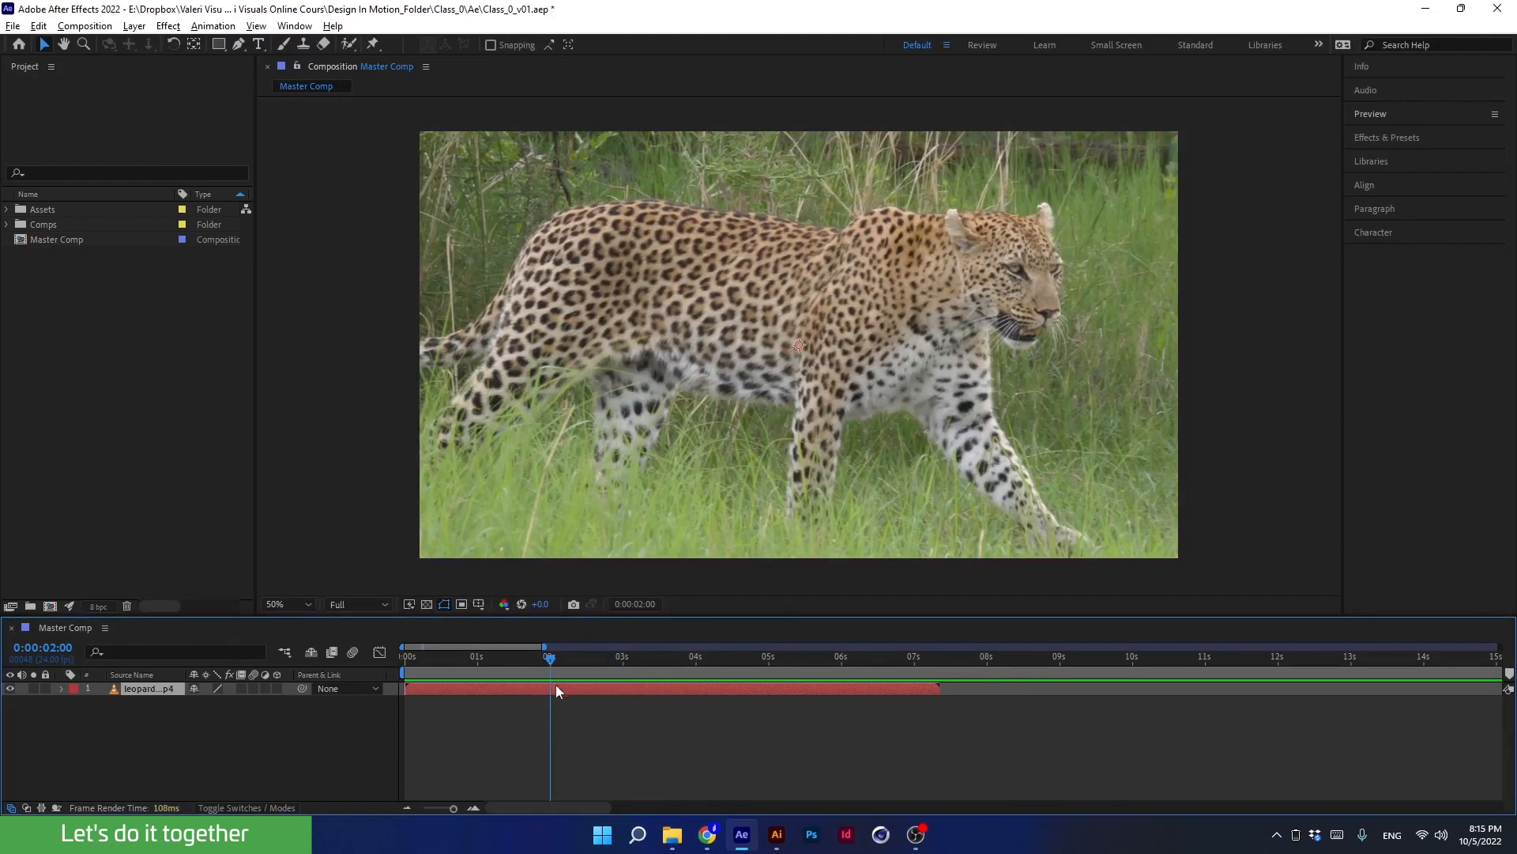
mouse_move(548, 718)
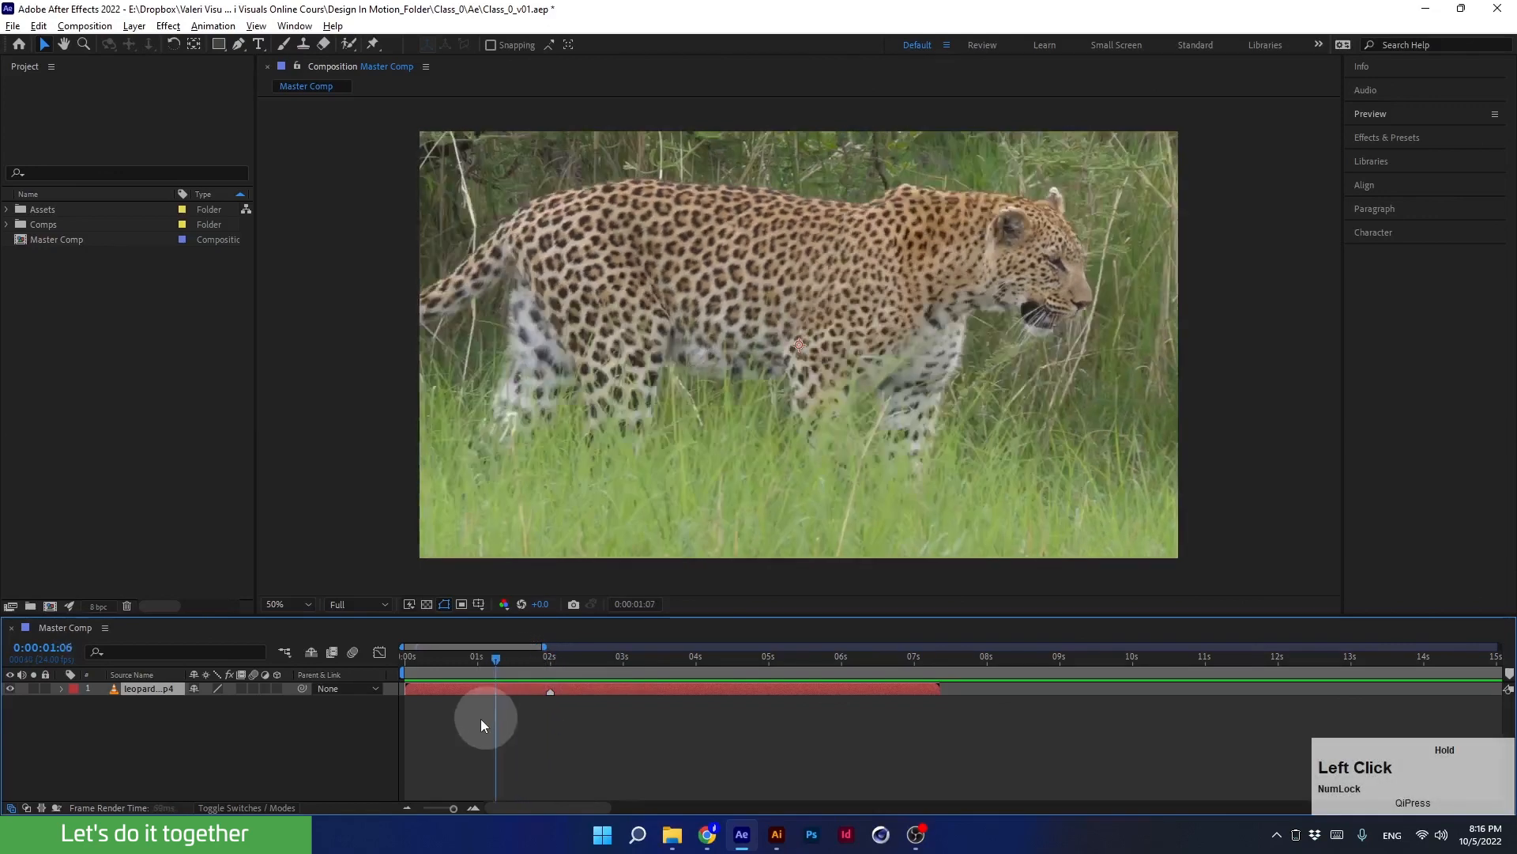
- Comment the leopard layer's marker at 2 seconds with "Start"
drag(495, 655, 476, 654)
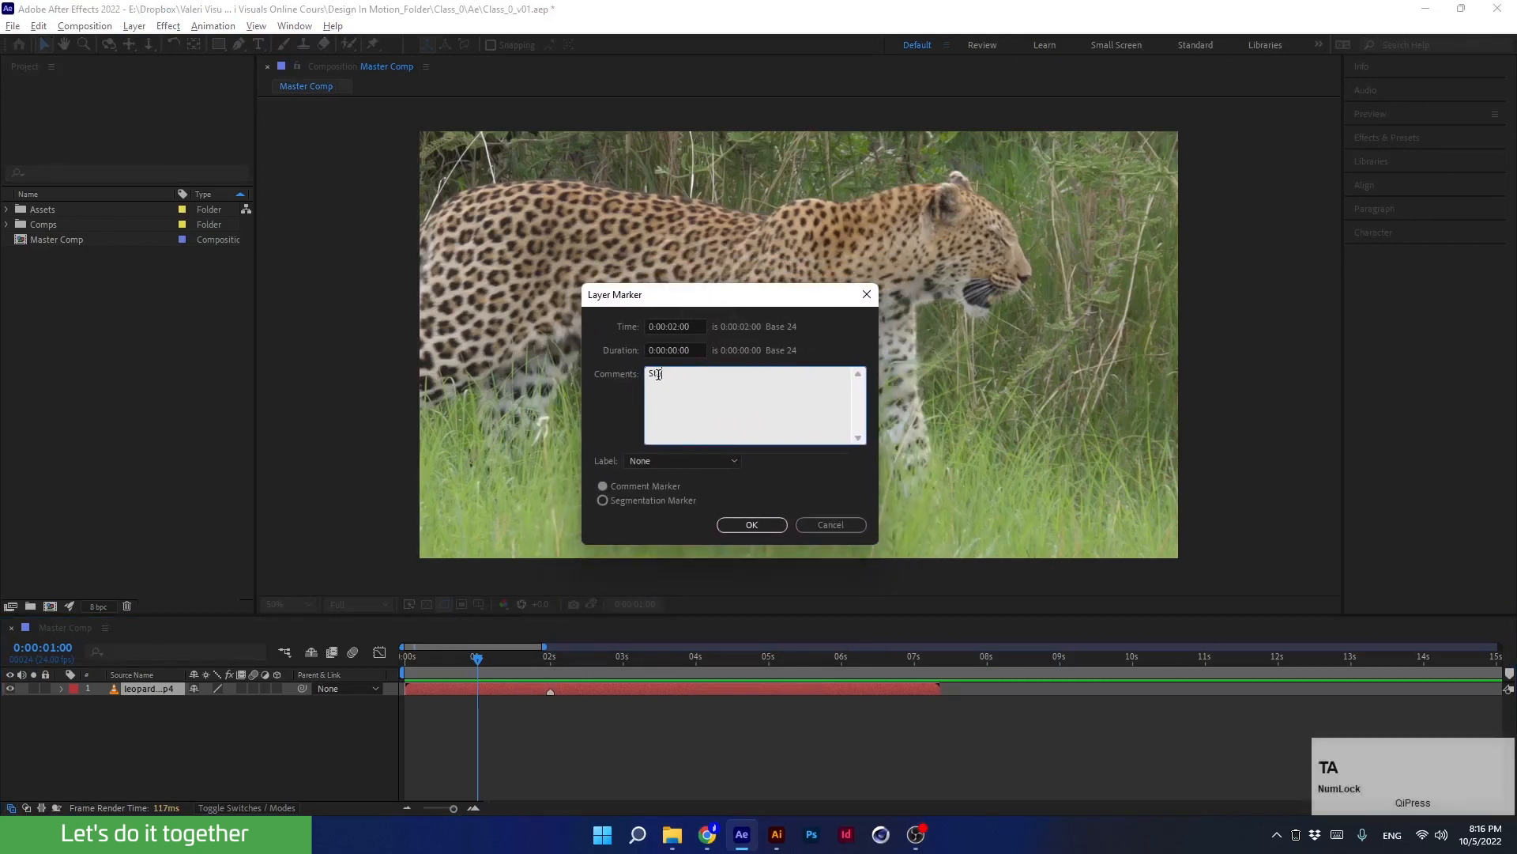
text(Start)
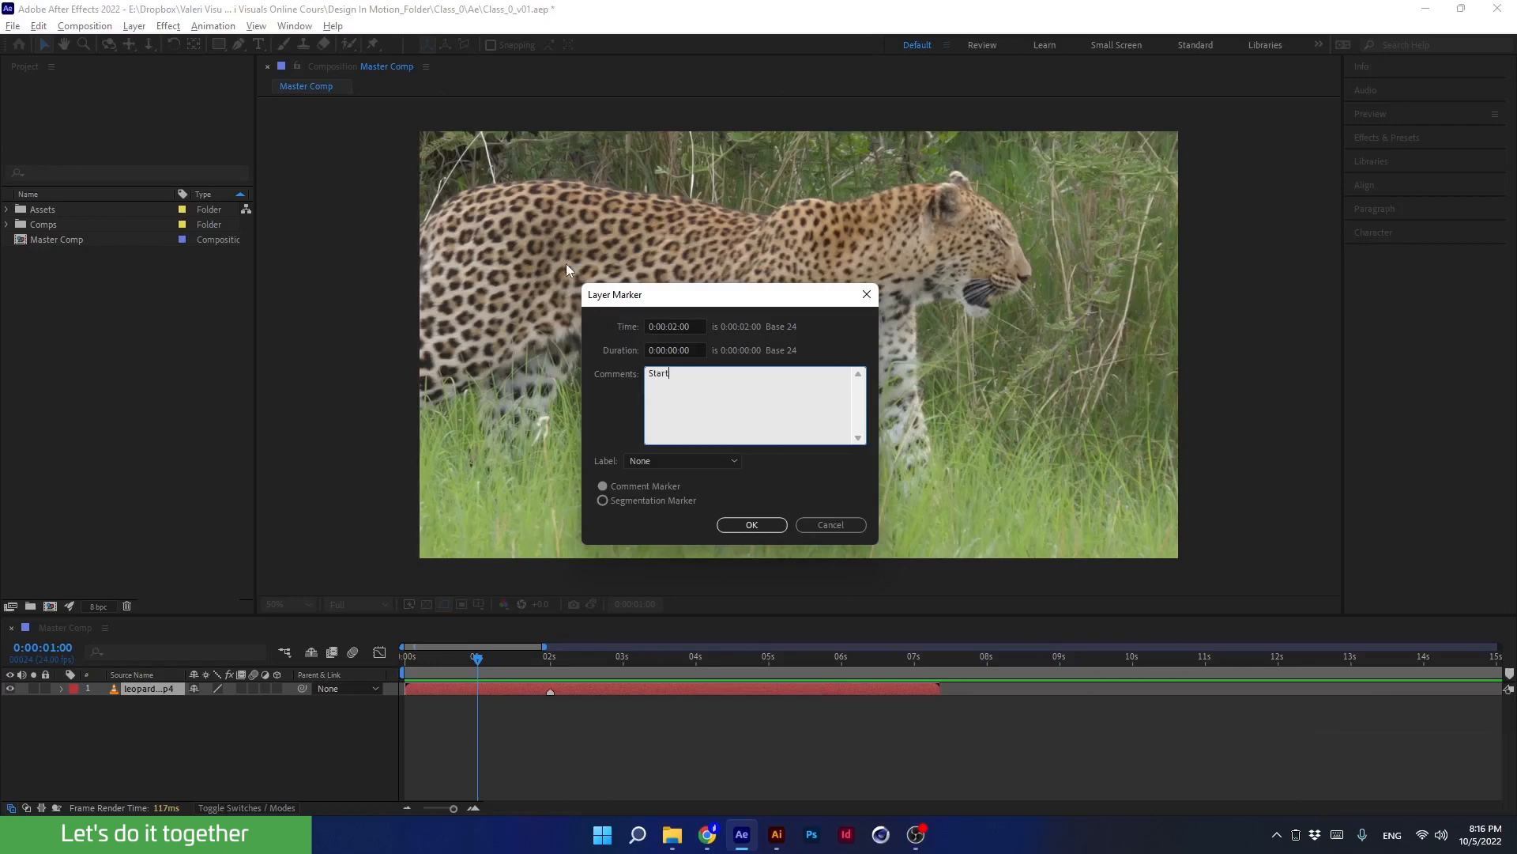
click(751, 525)
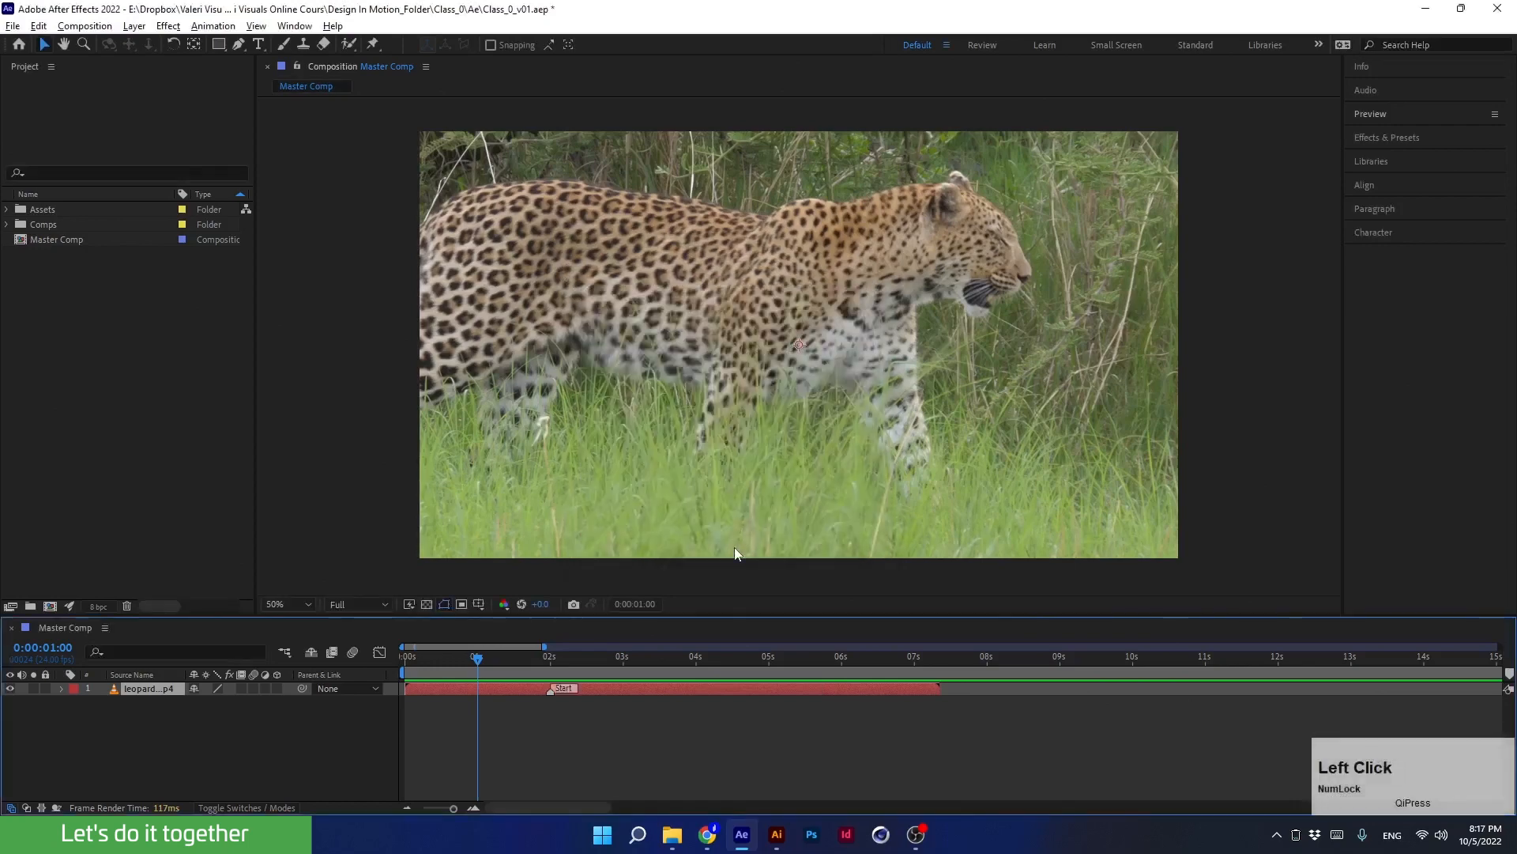
- Extend that marker comment to read "Start the animation right here"
drag(478, 646, 552, 646)
text(Start the)
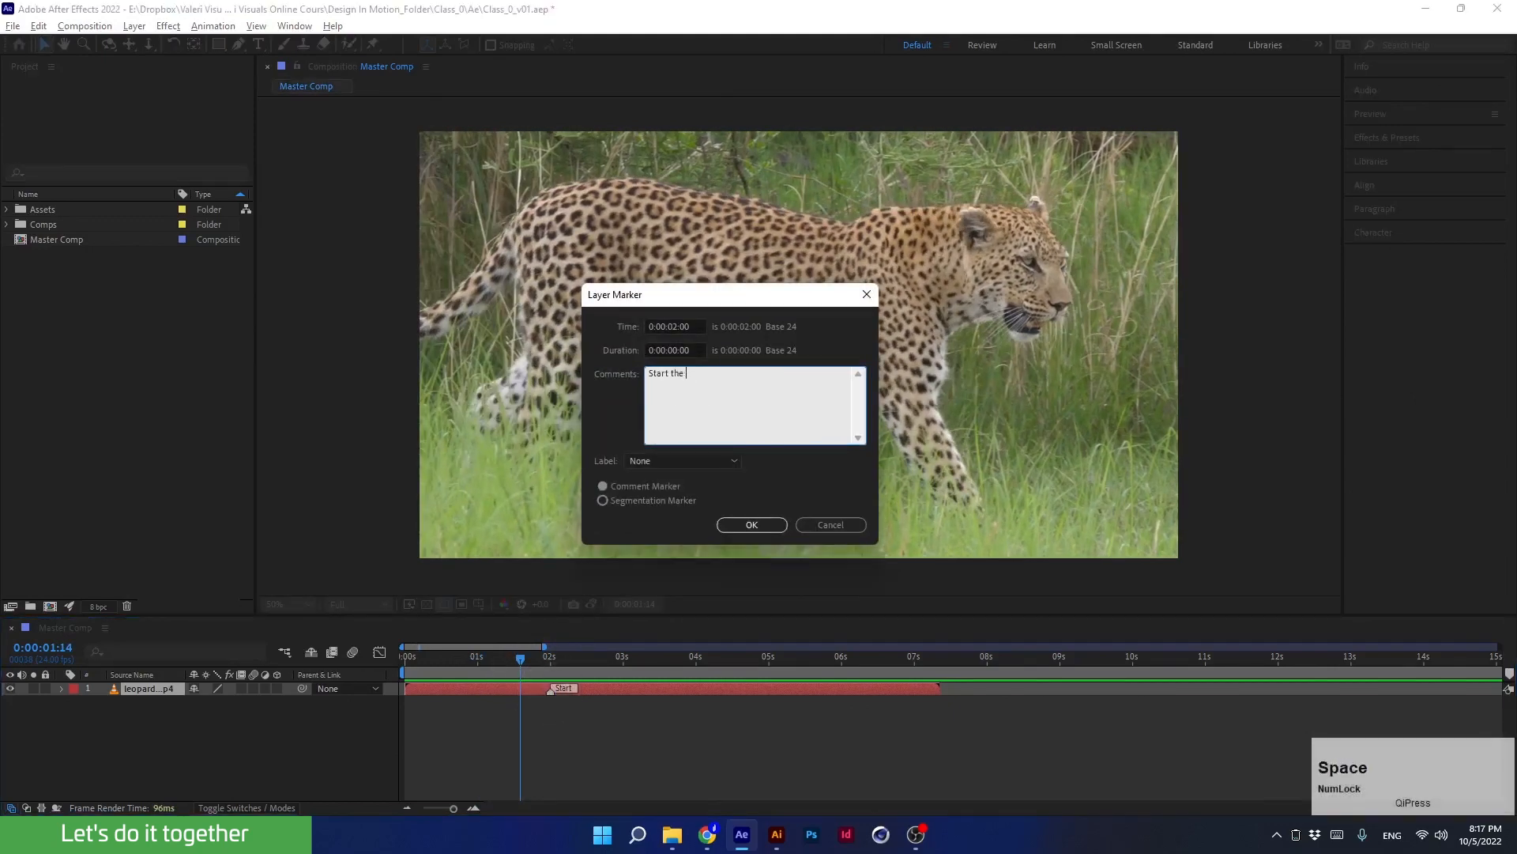
text(animation ri)
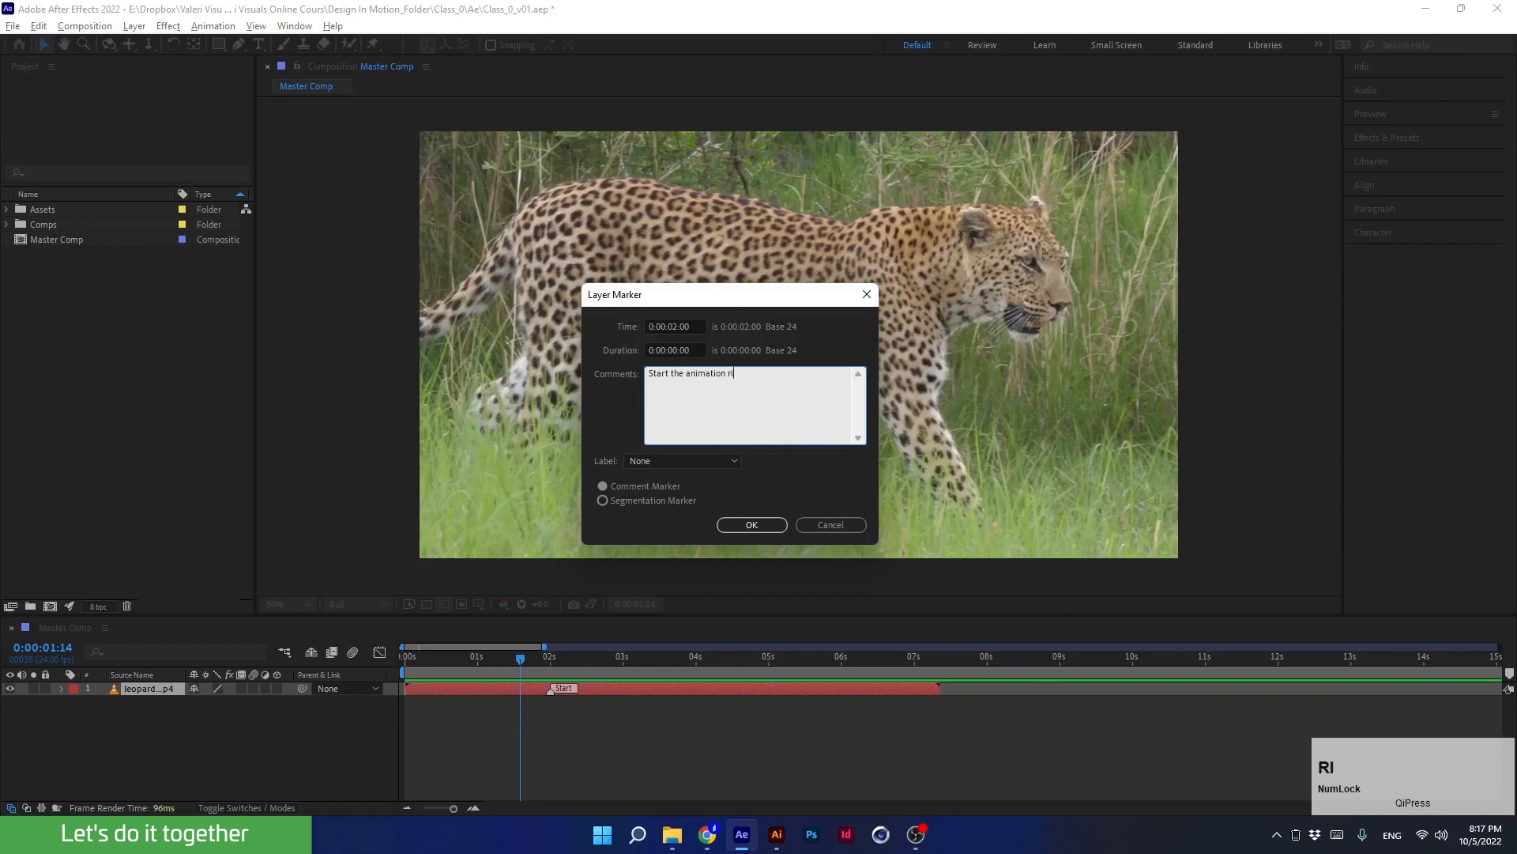
text(ght here)
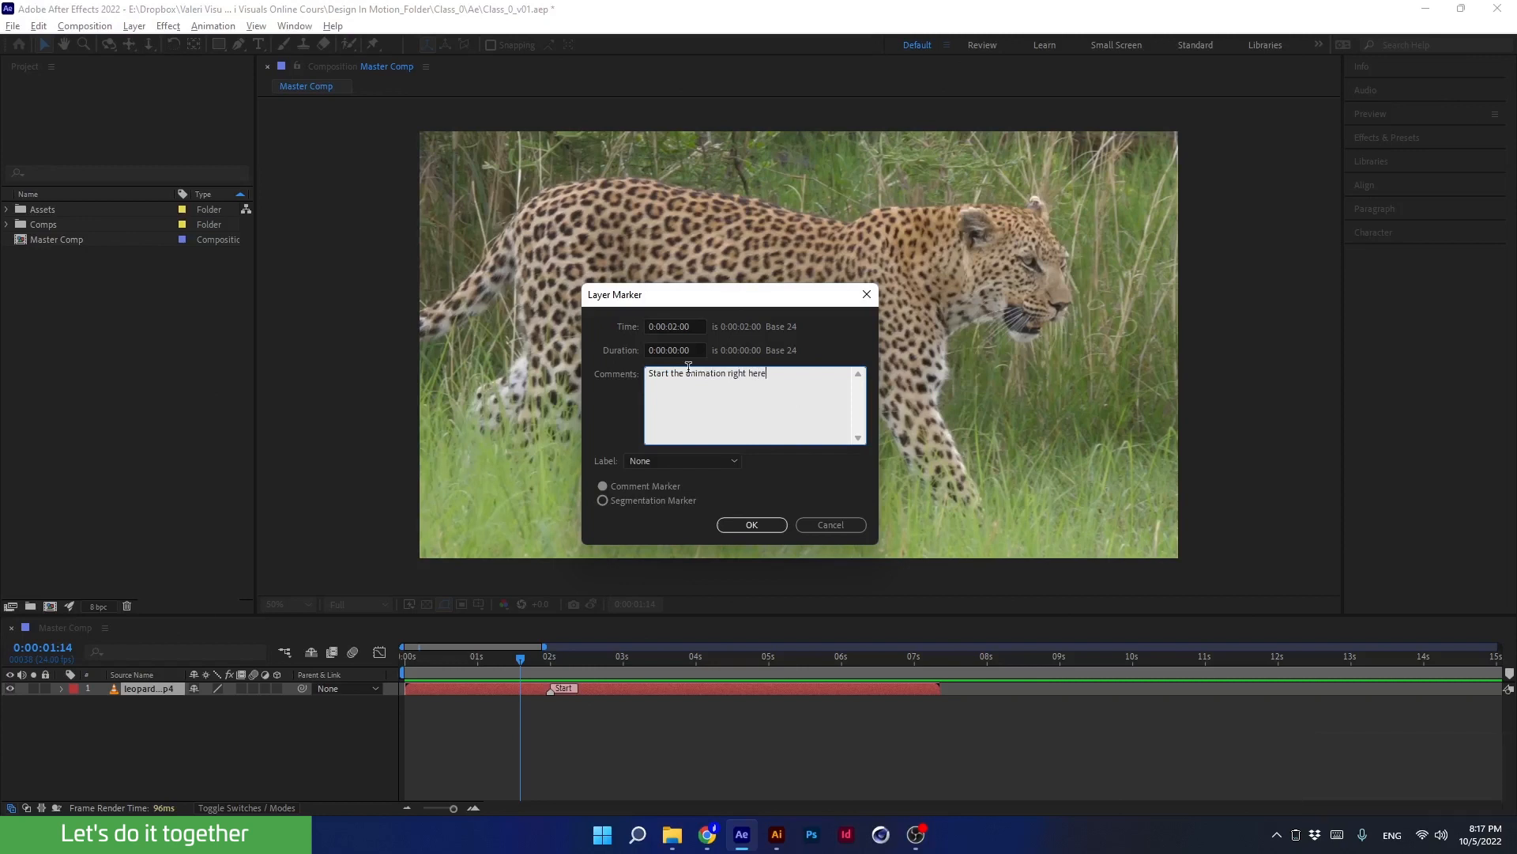
click(751, 525)
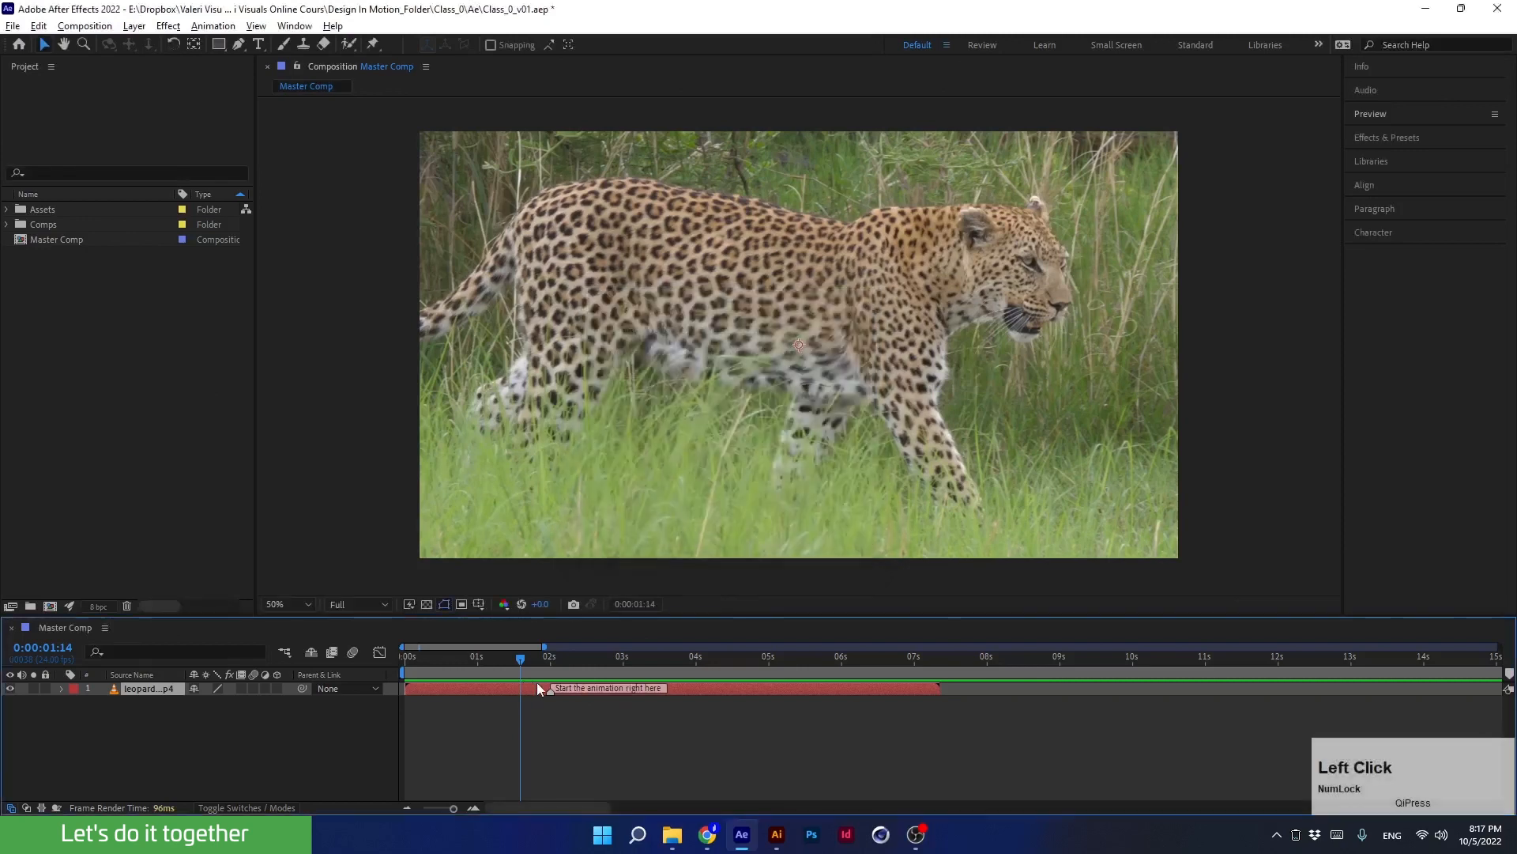
drag(520, 658, 582, 658)
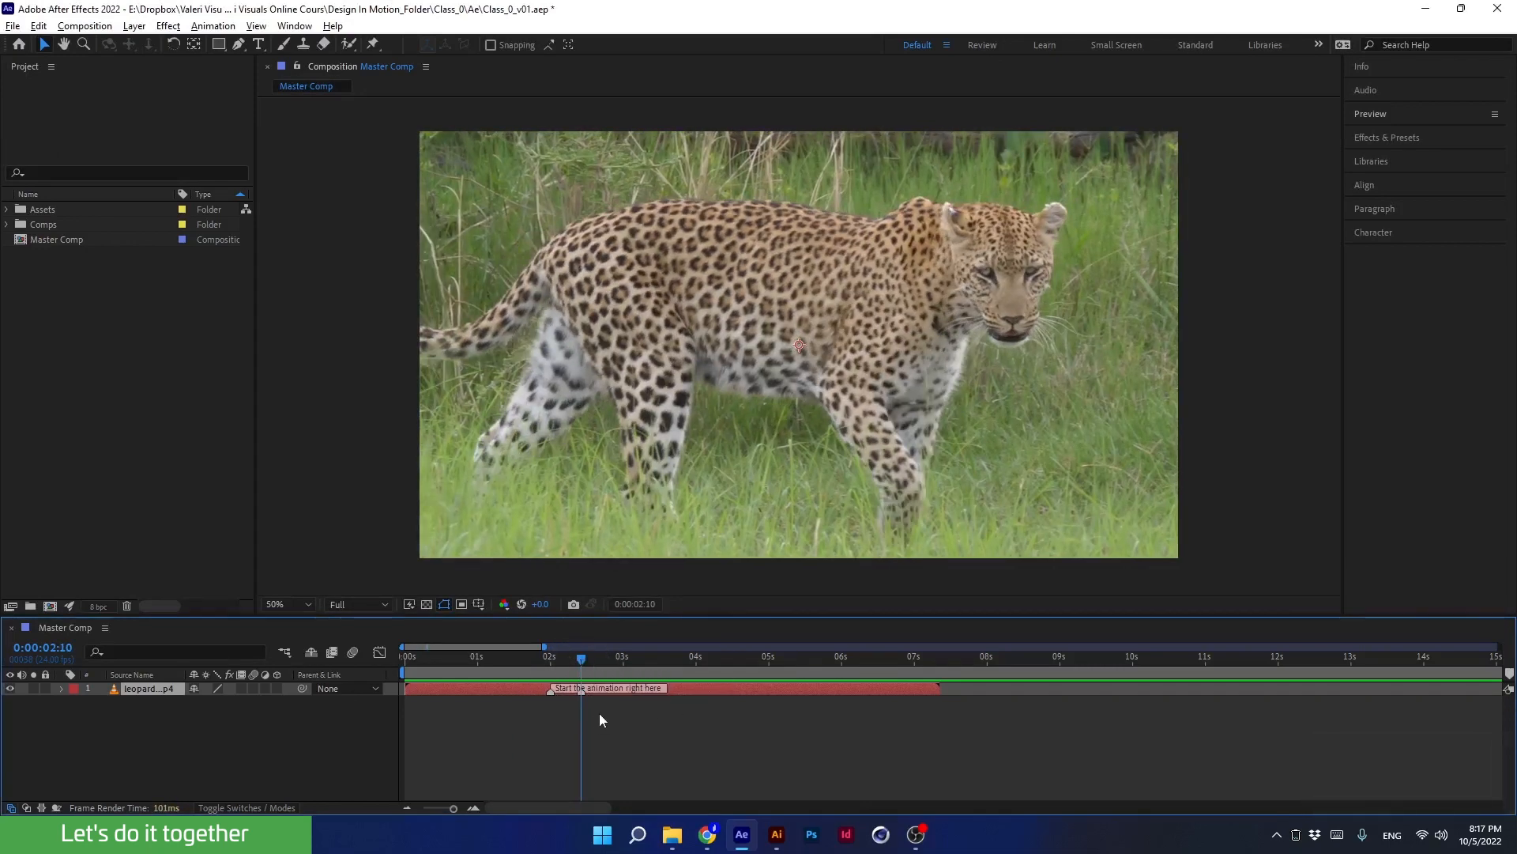
double_click(580, 688)
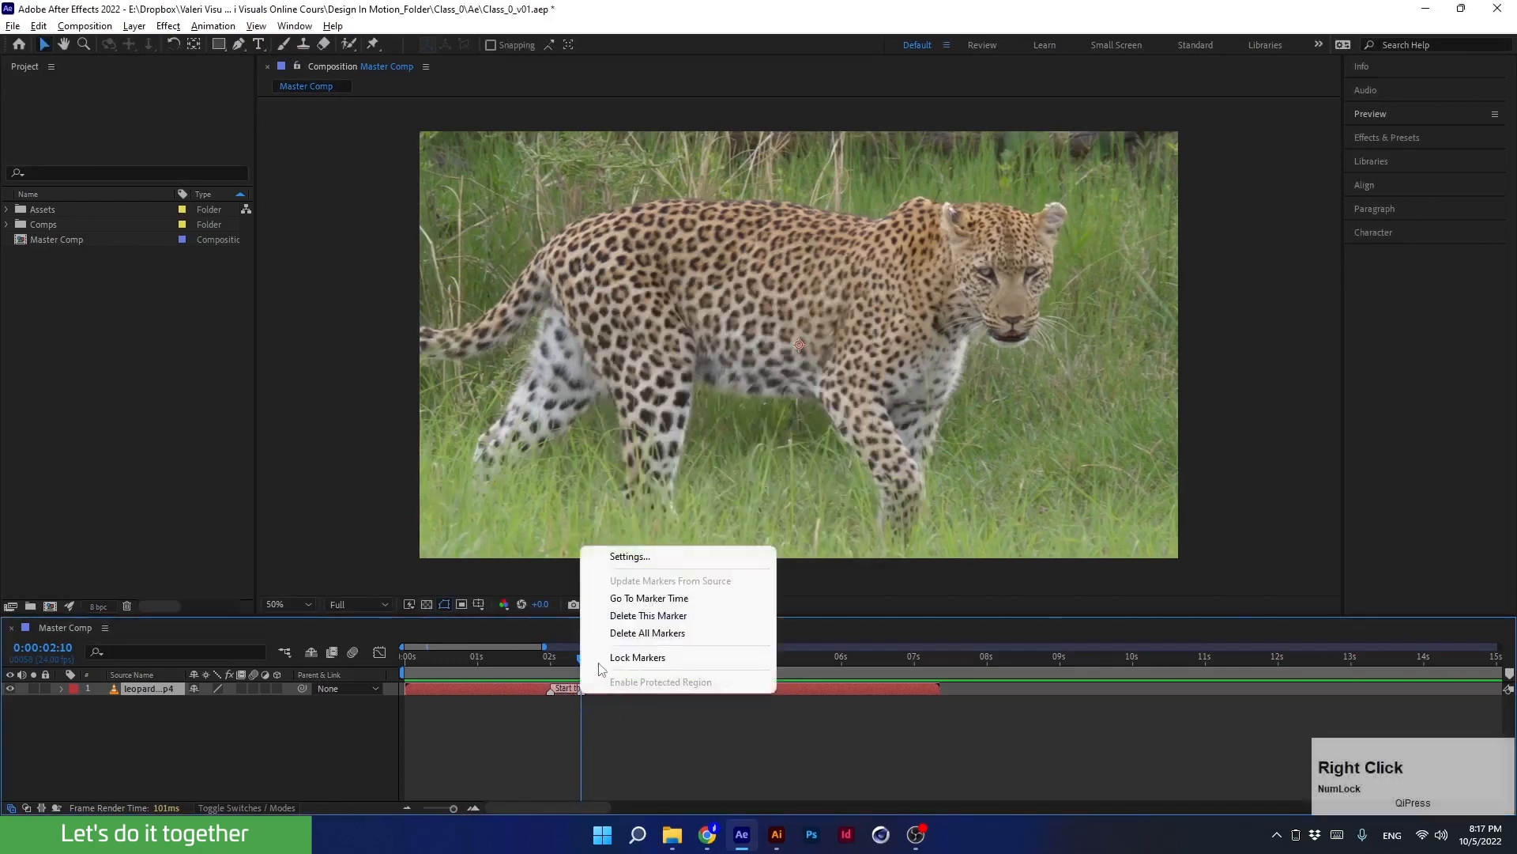
- Break the marker comment "Start the animation right here" onto two lines
click(558, 654)
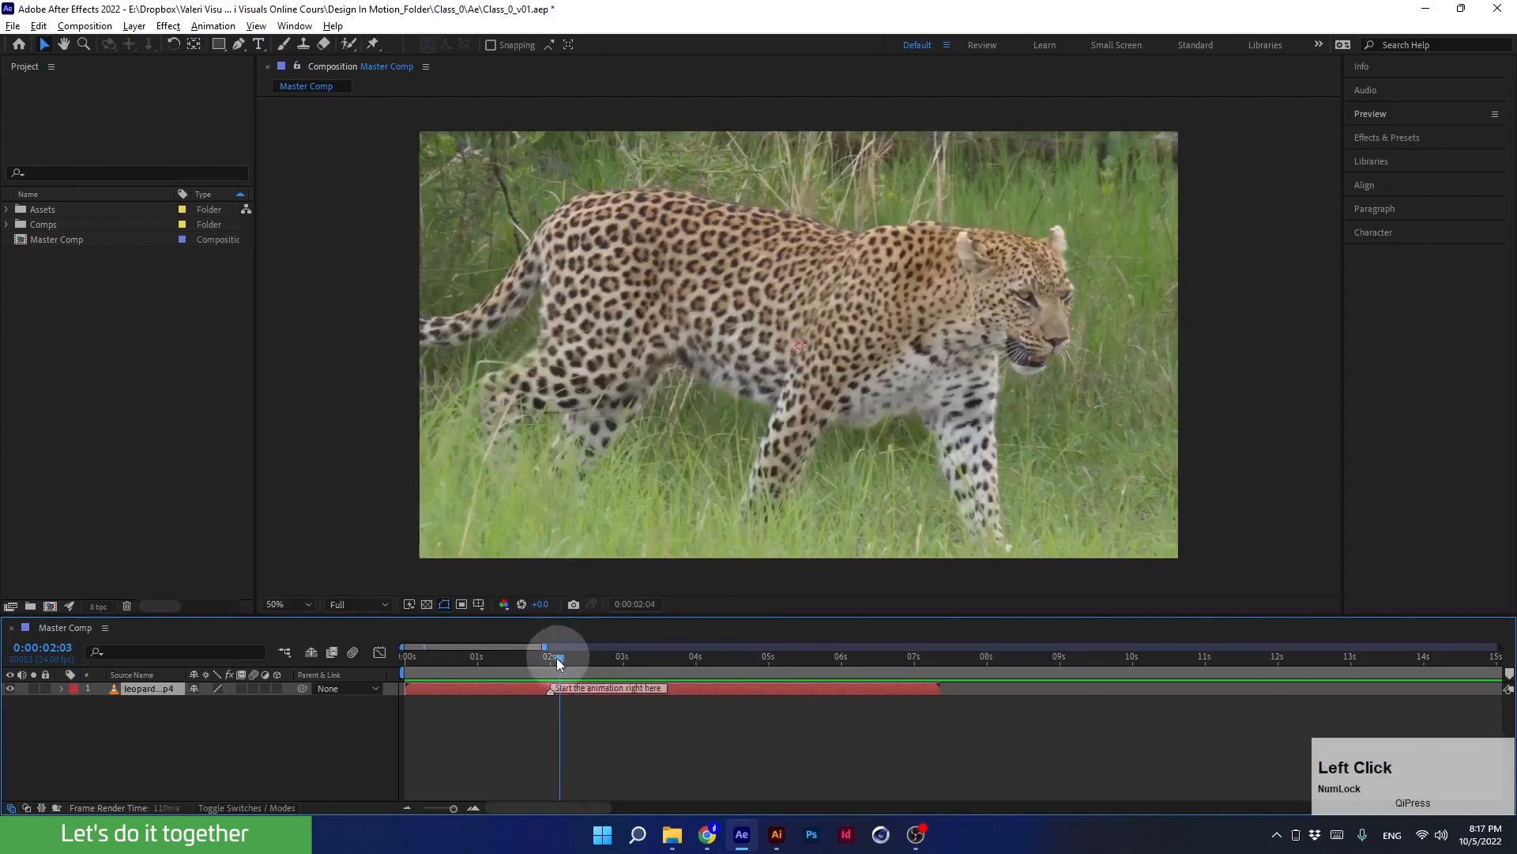
double_click(554, 688)
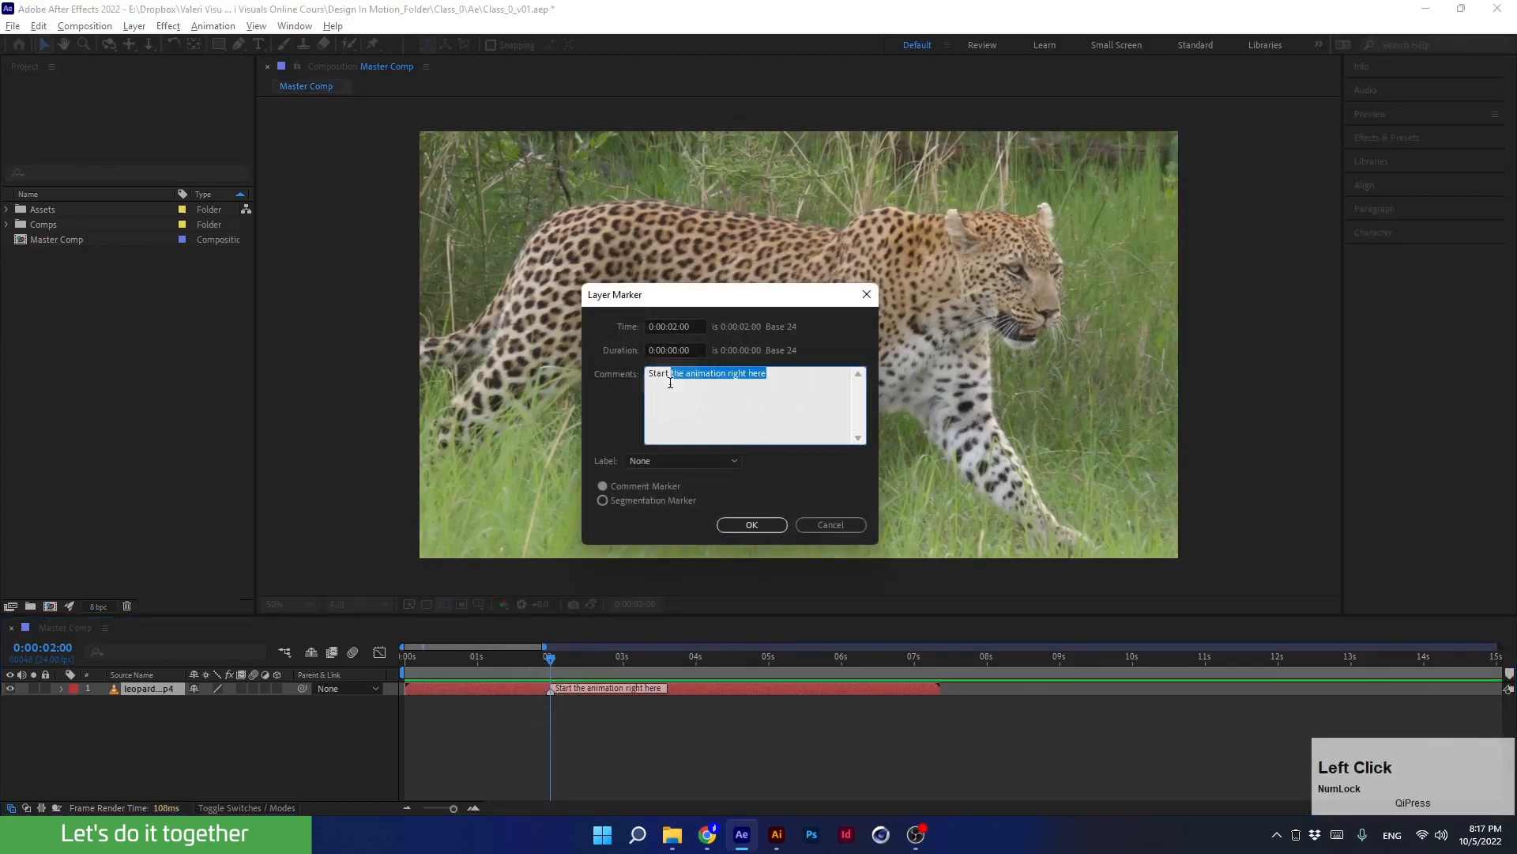
key(shift+enter)
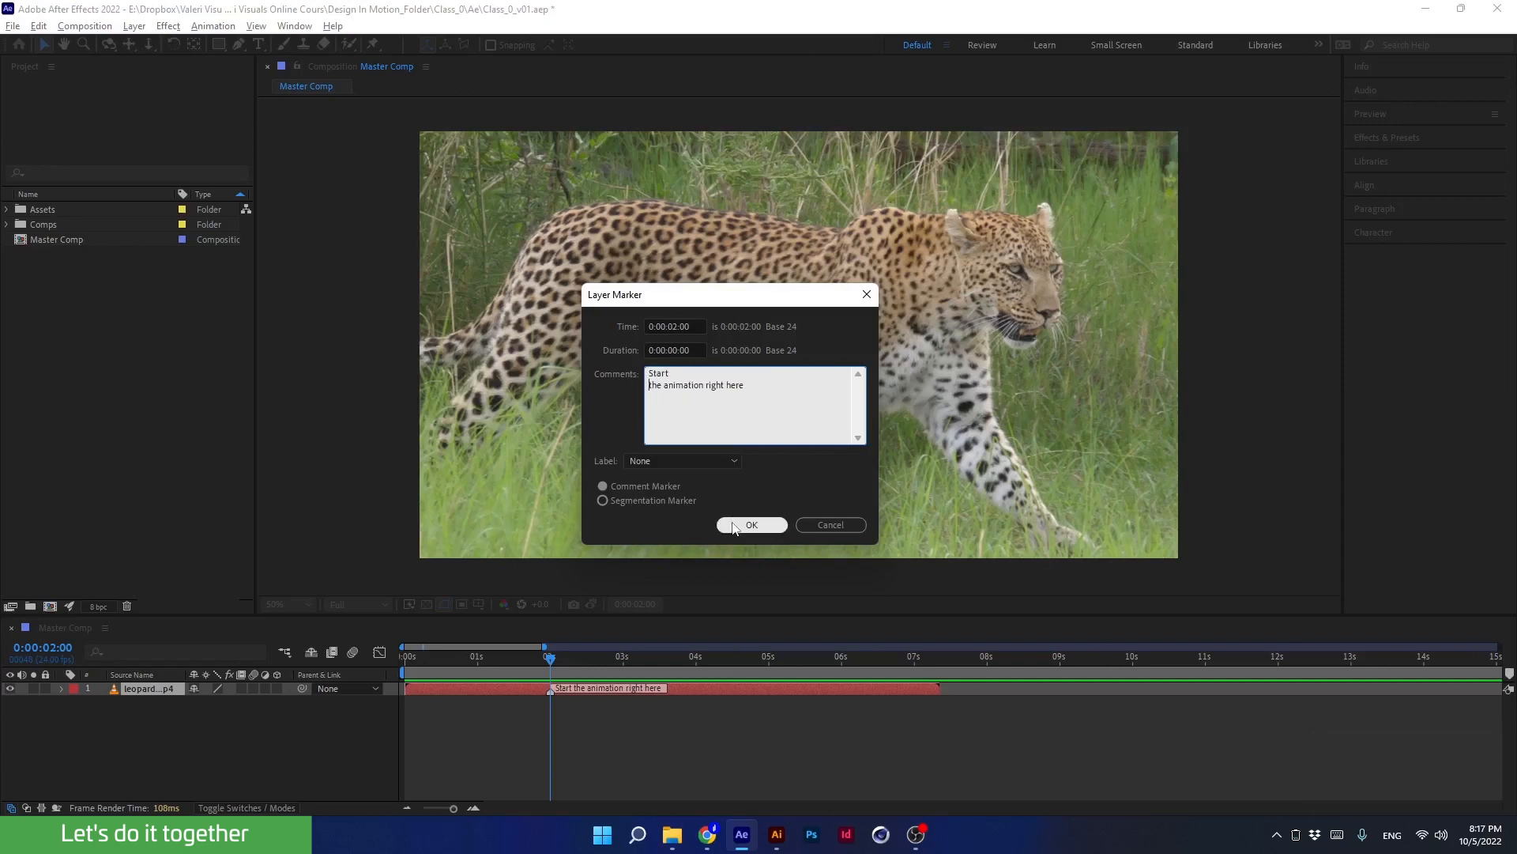
click(751, 525)
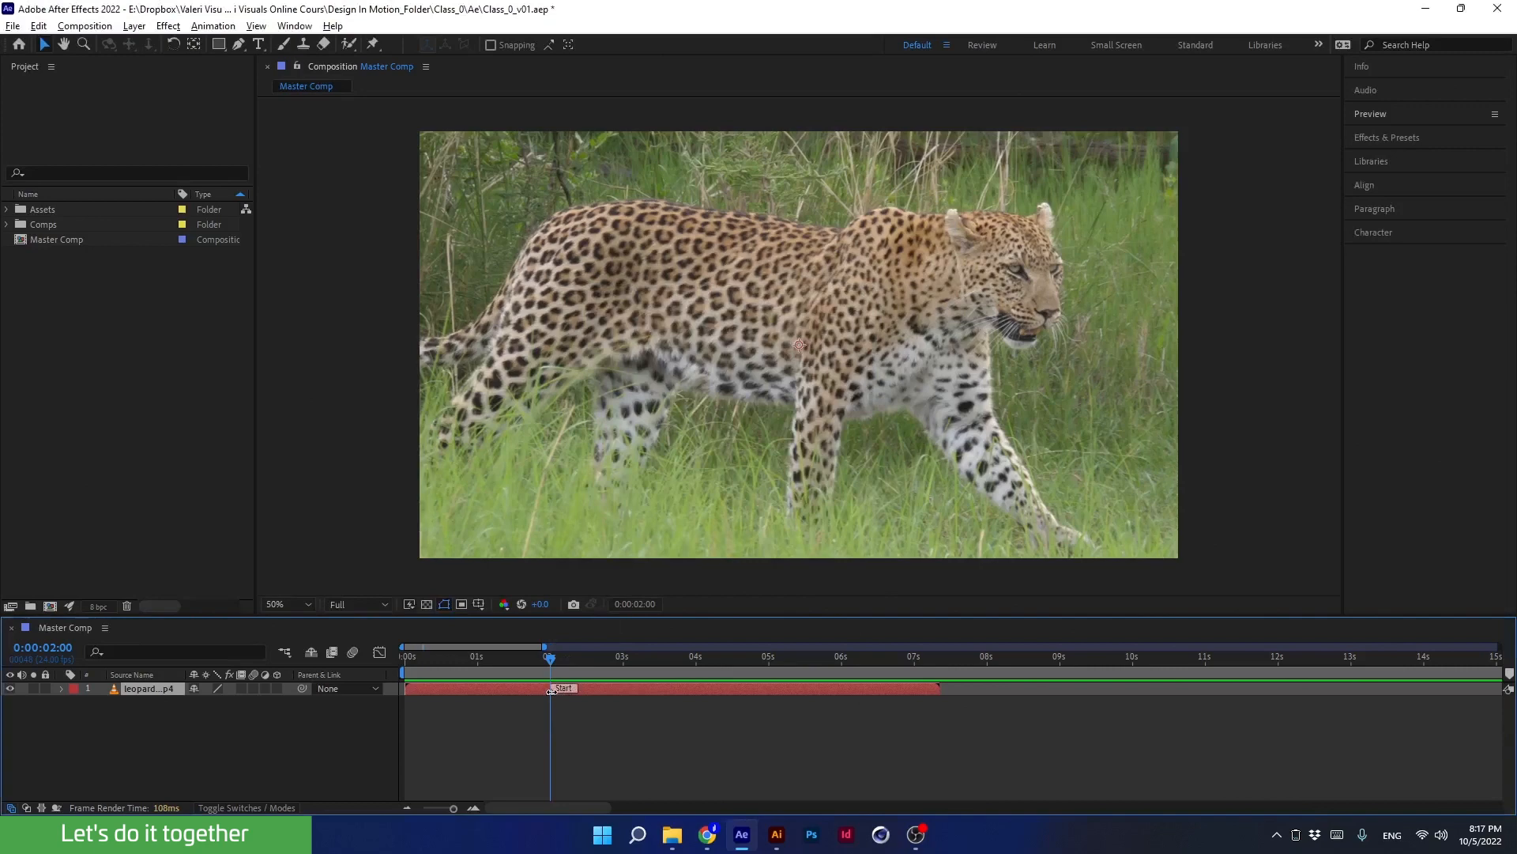
- Add a third comment line "after this moment take a break", then delete the leopard layer's marker
double_click(562, 688)
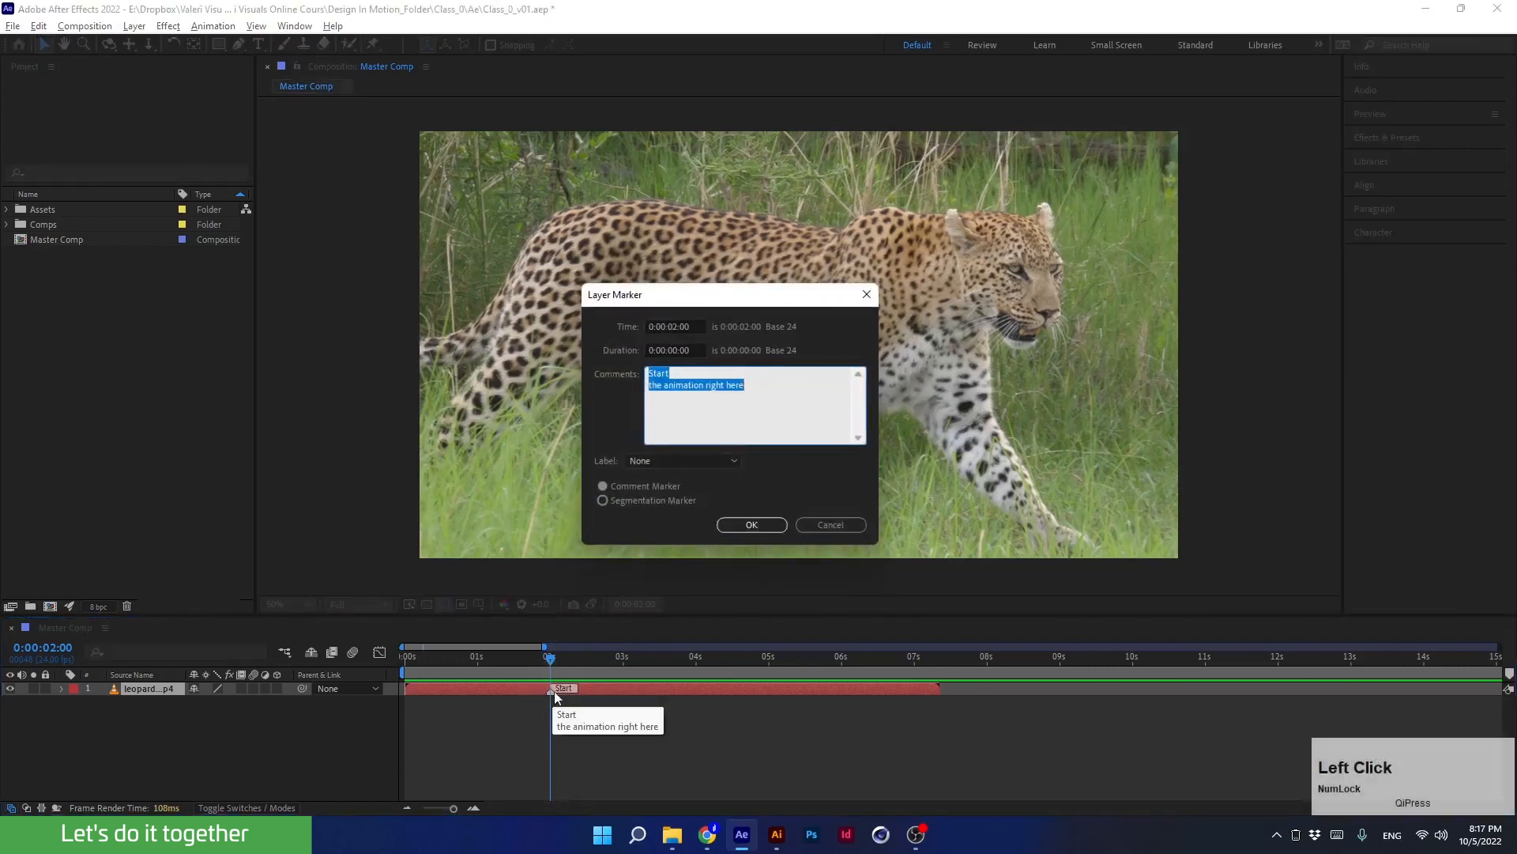
click(788, 385)
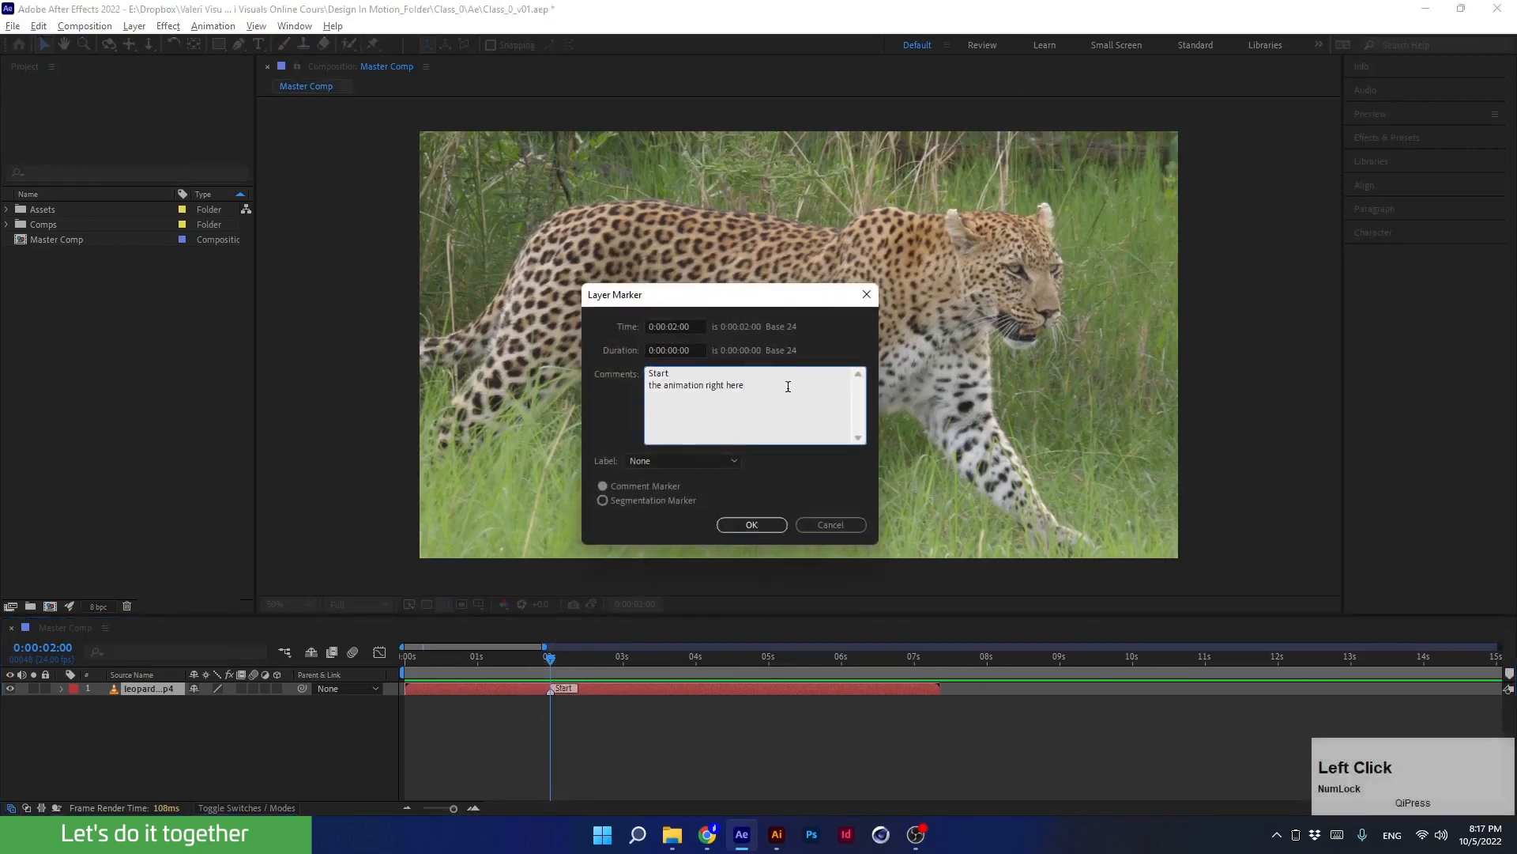
click(675, 400)
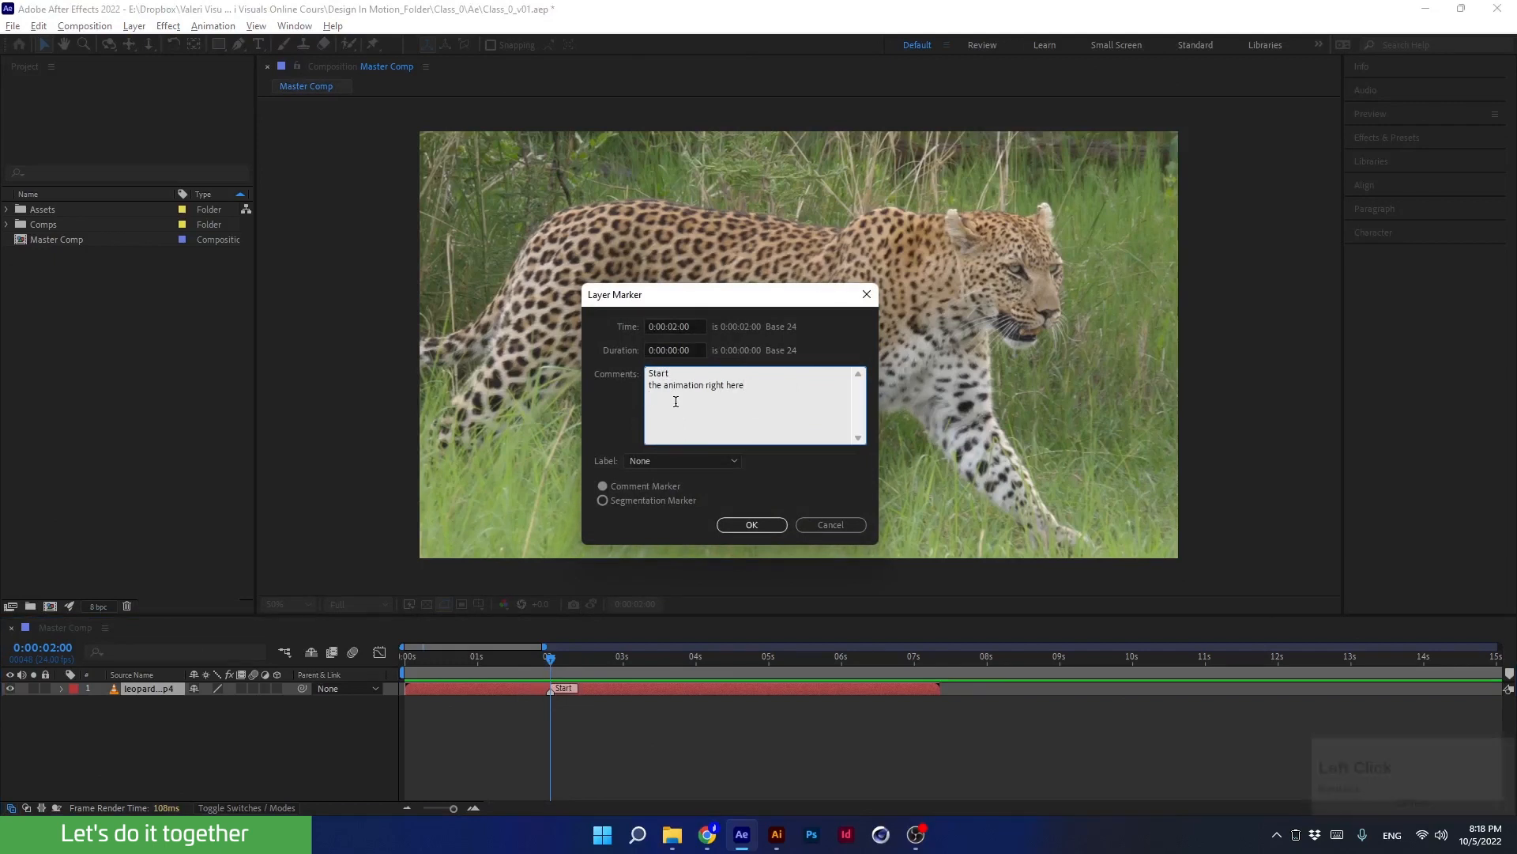
text(after this moment take a break)
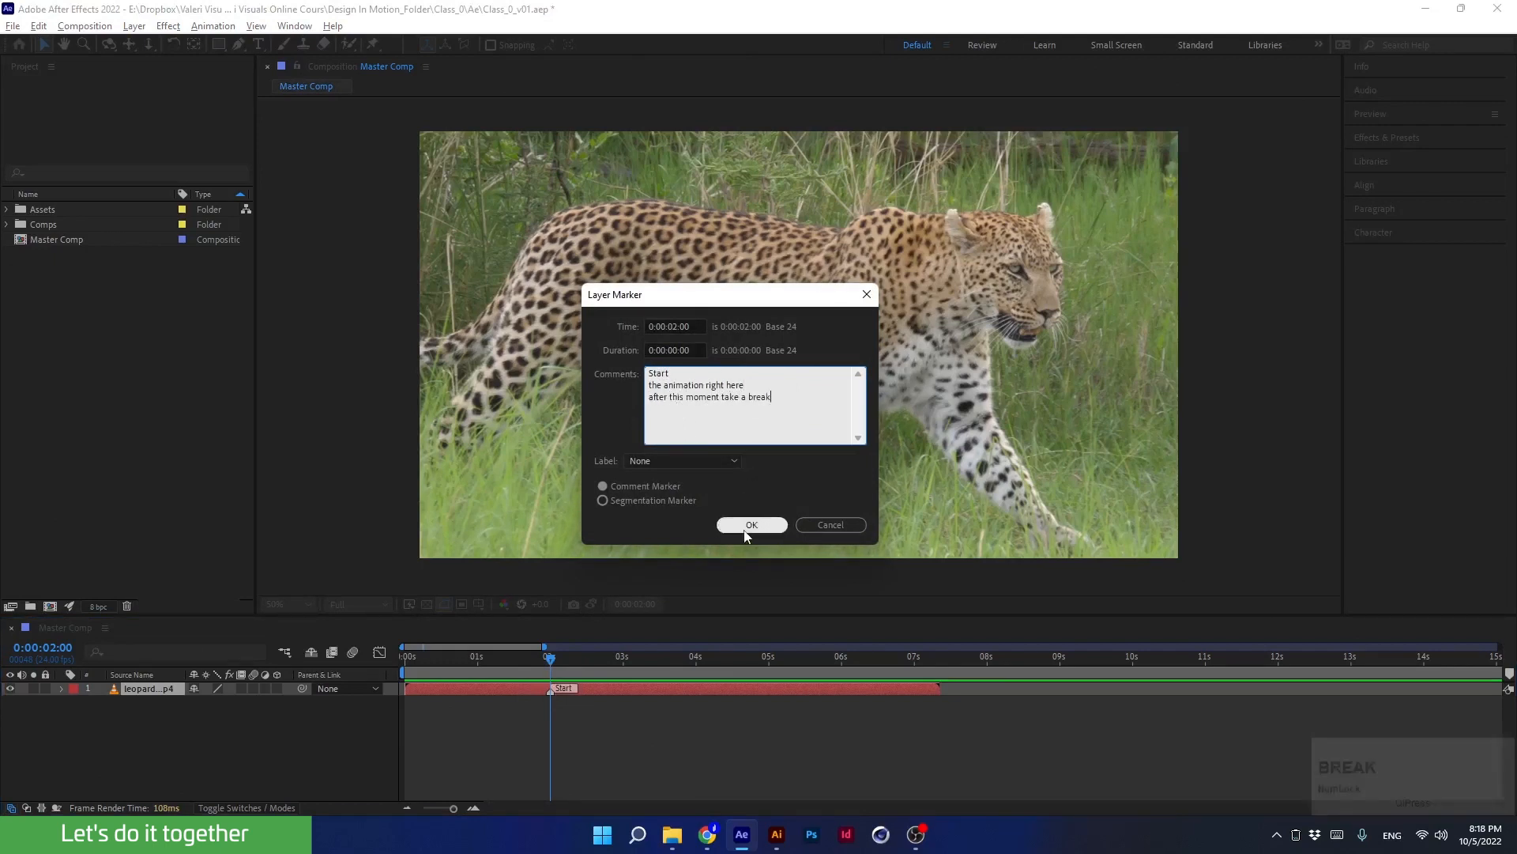
click(751, 525)
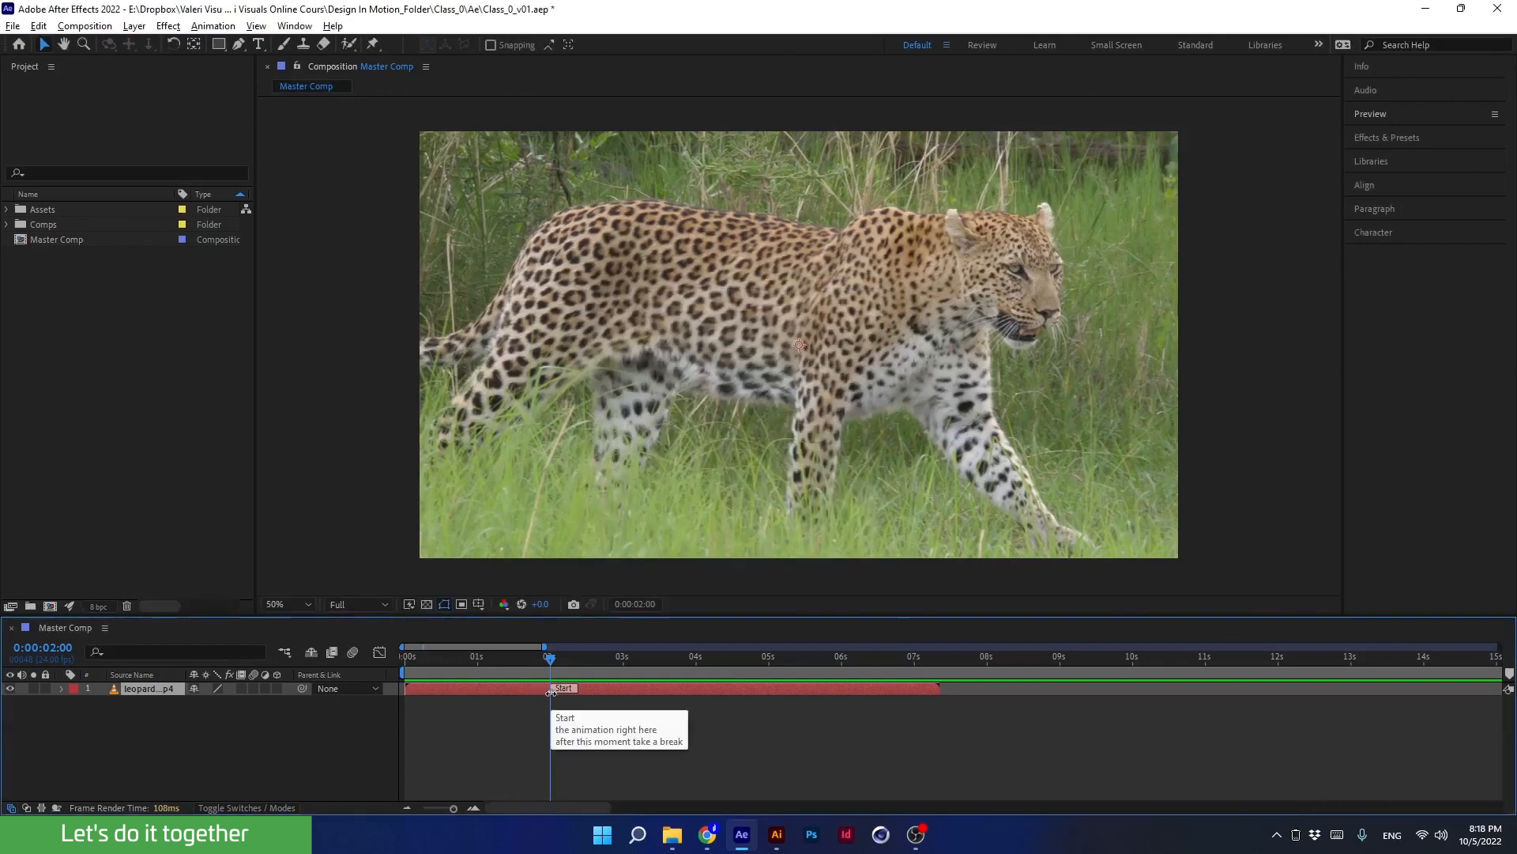
right_click(550, 688)
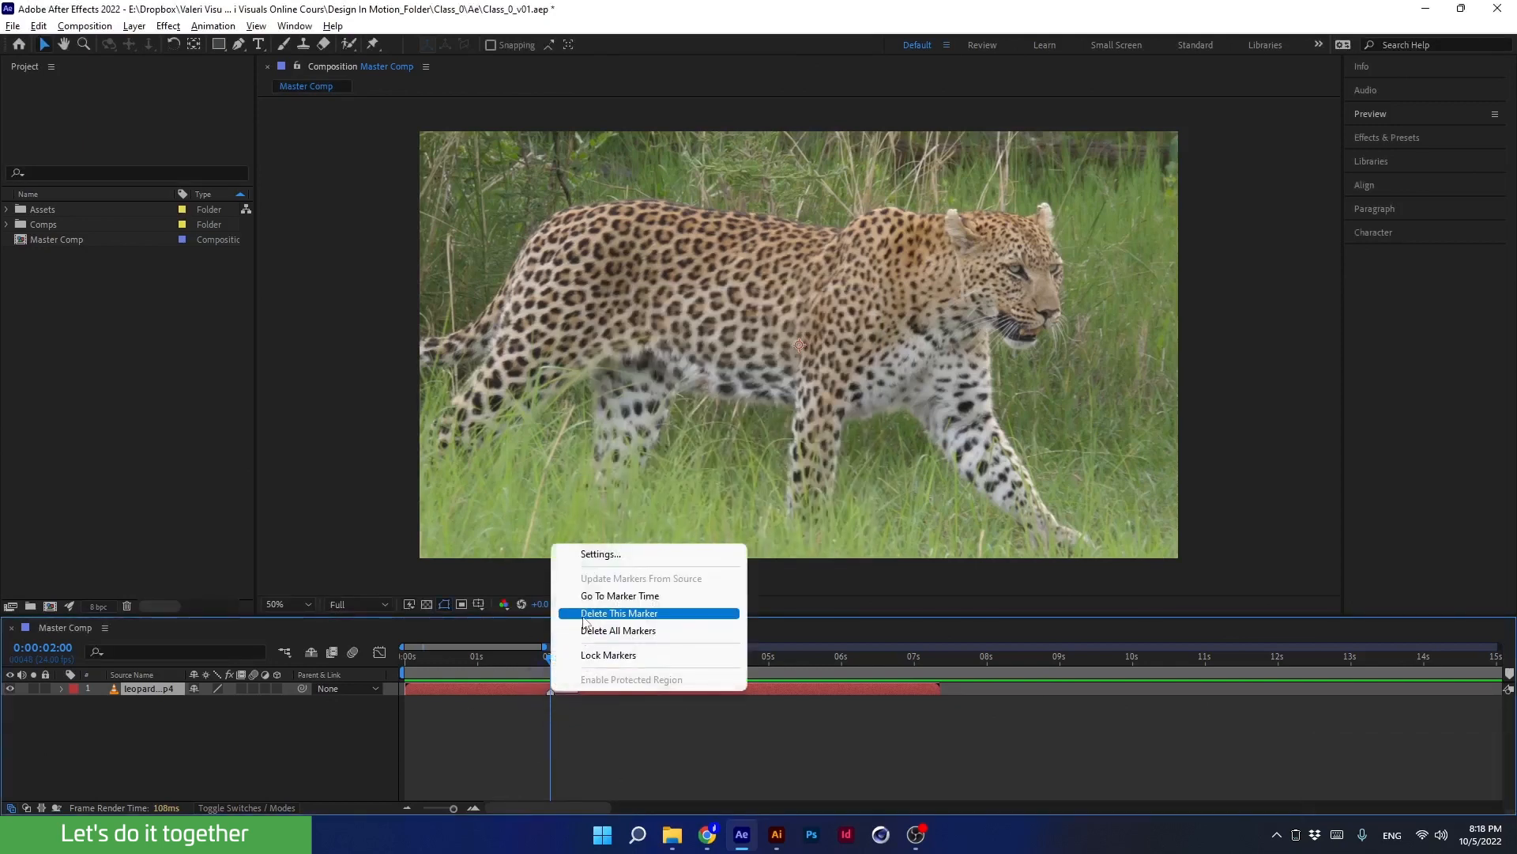
click(619, 613)
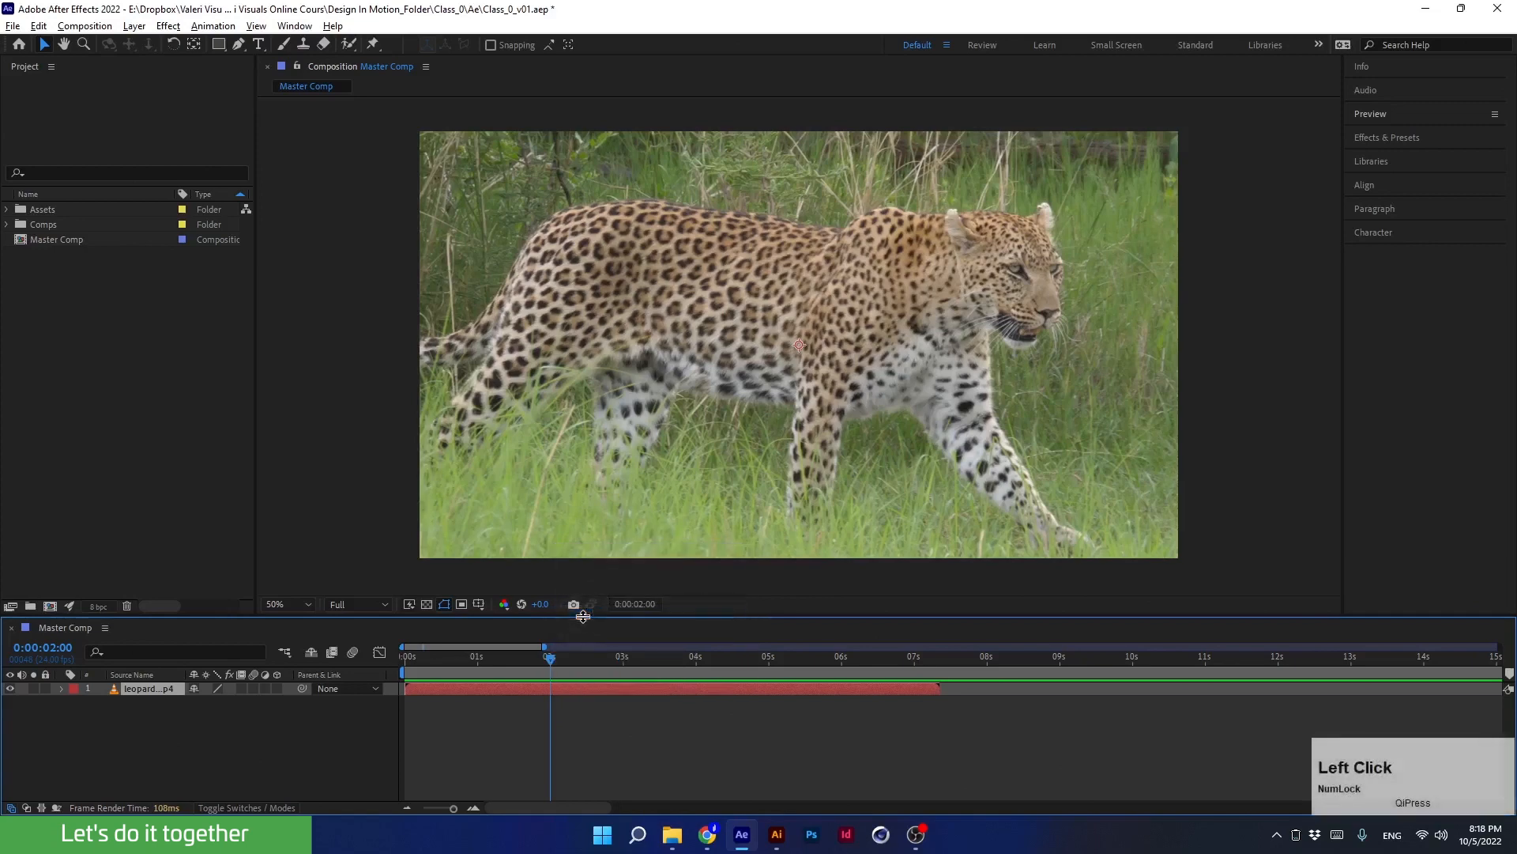